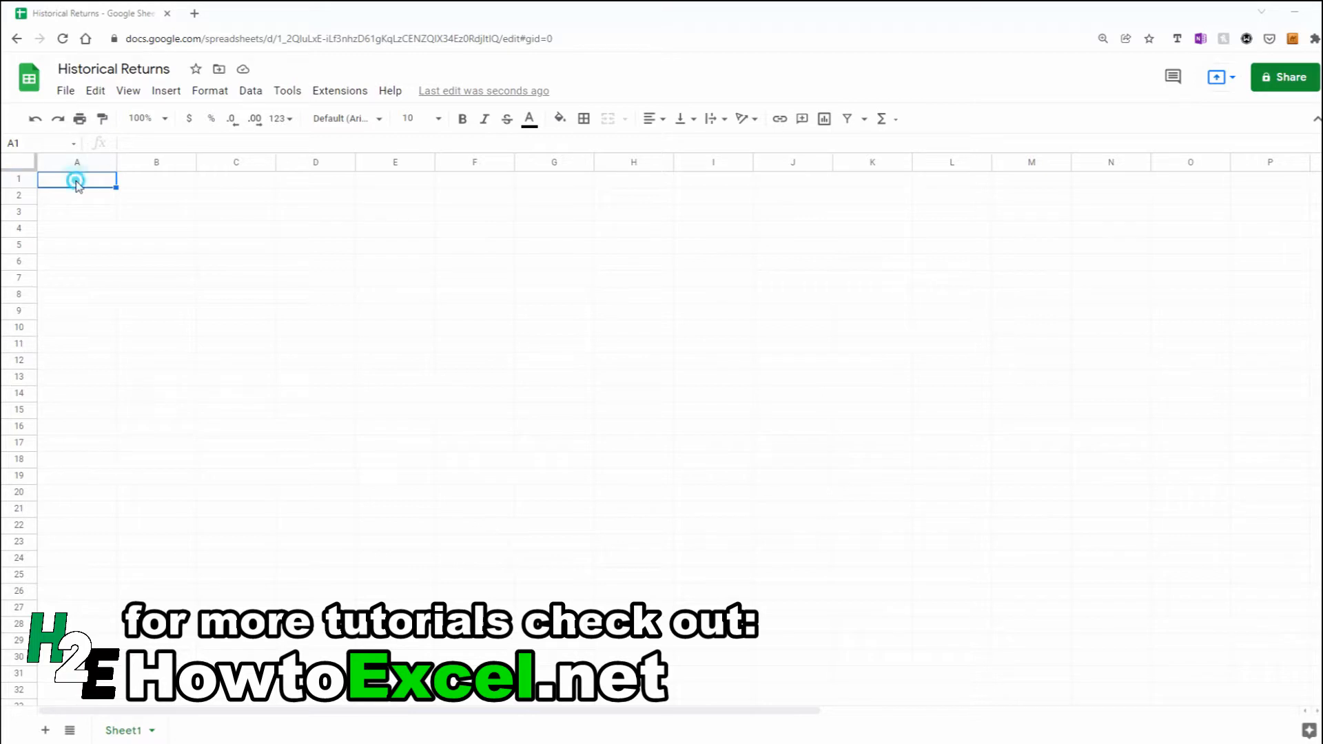
- Enter =GOOGLEFINANCE("AAPL","price",today()-4000,today()) in A1 to pull daily AAPL closing prices
{"action": "type", "text": "=goog"}
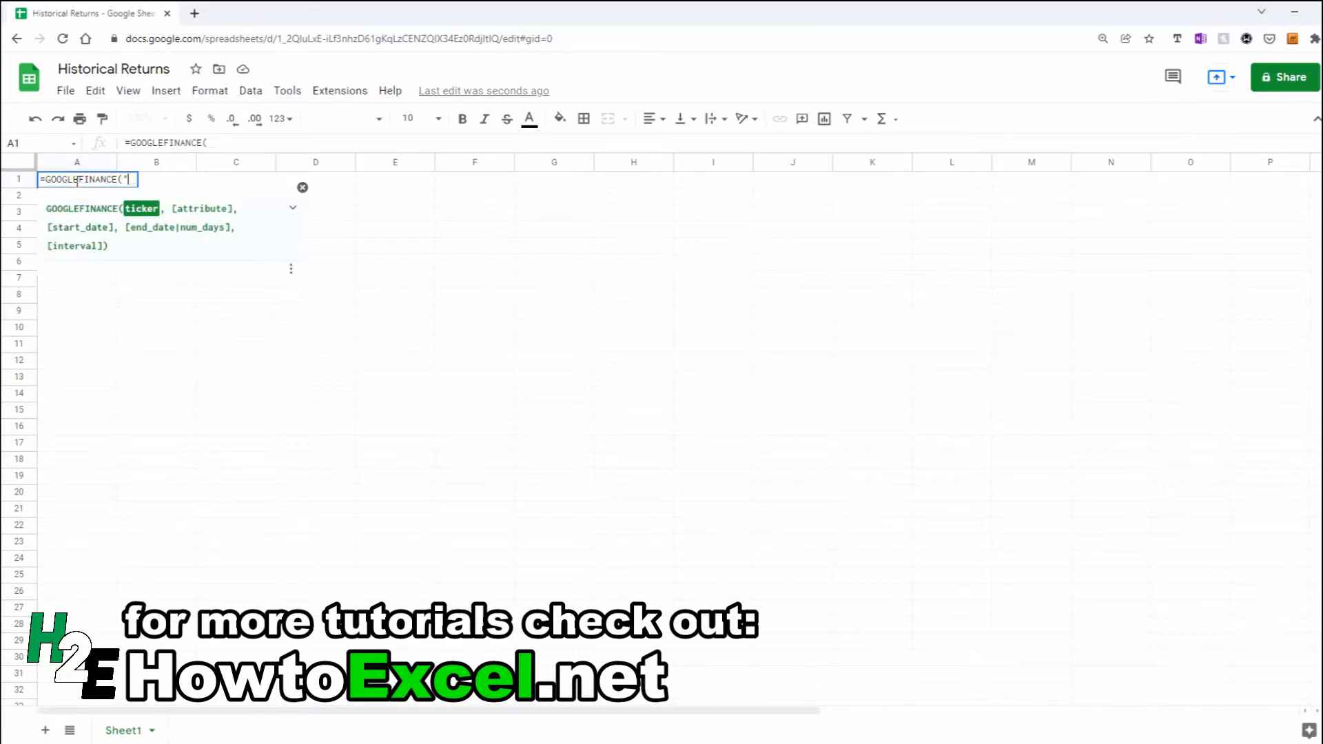
{"action": "type", "text": "AAPL\""}
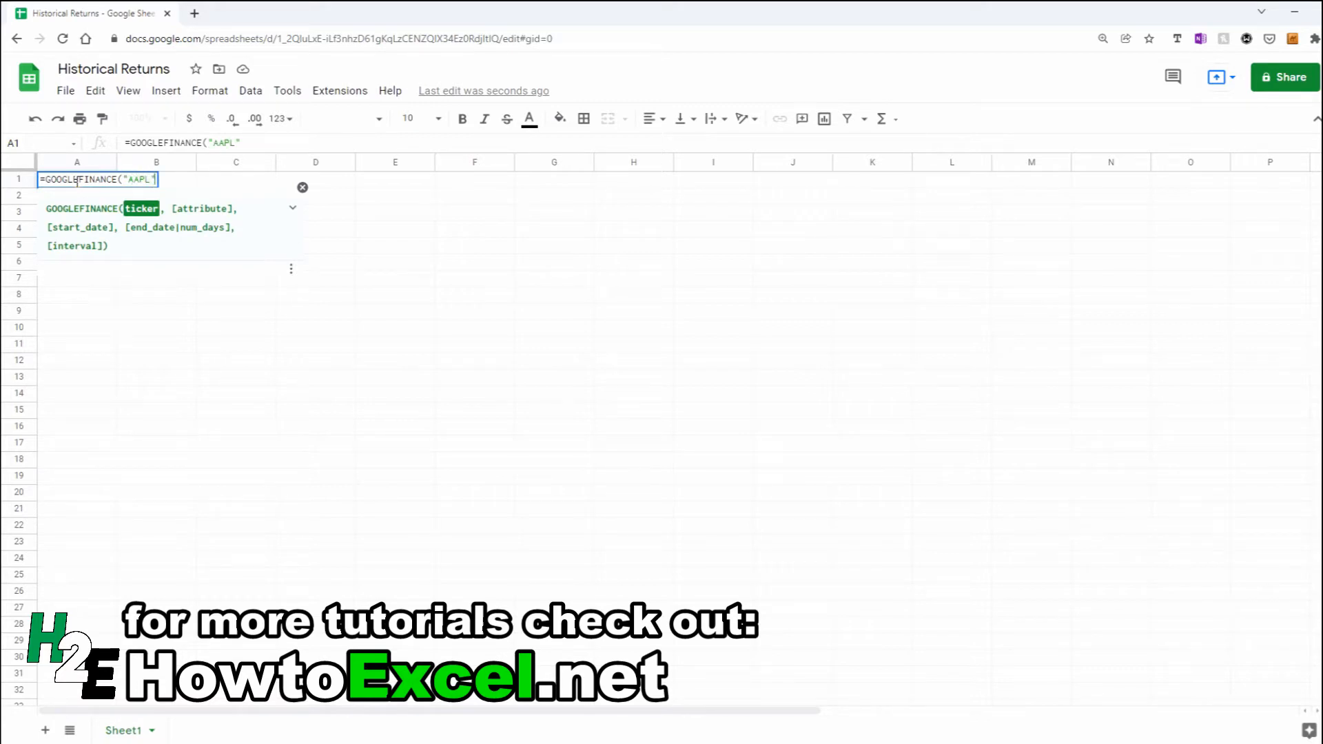
{"action": "type", "text": ","}
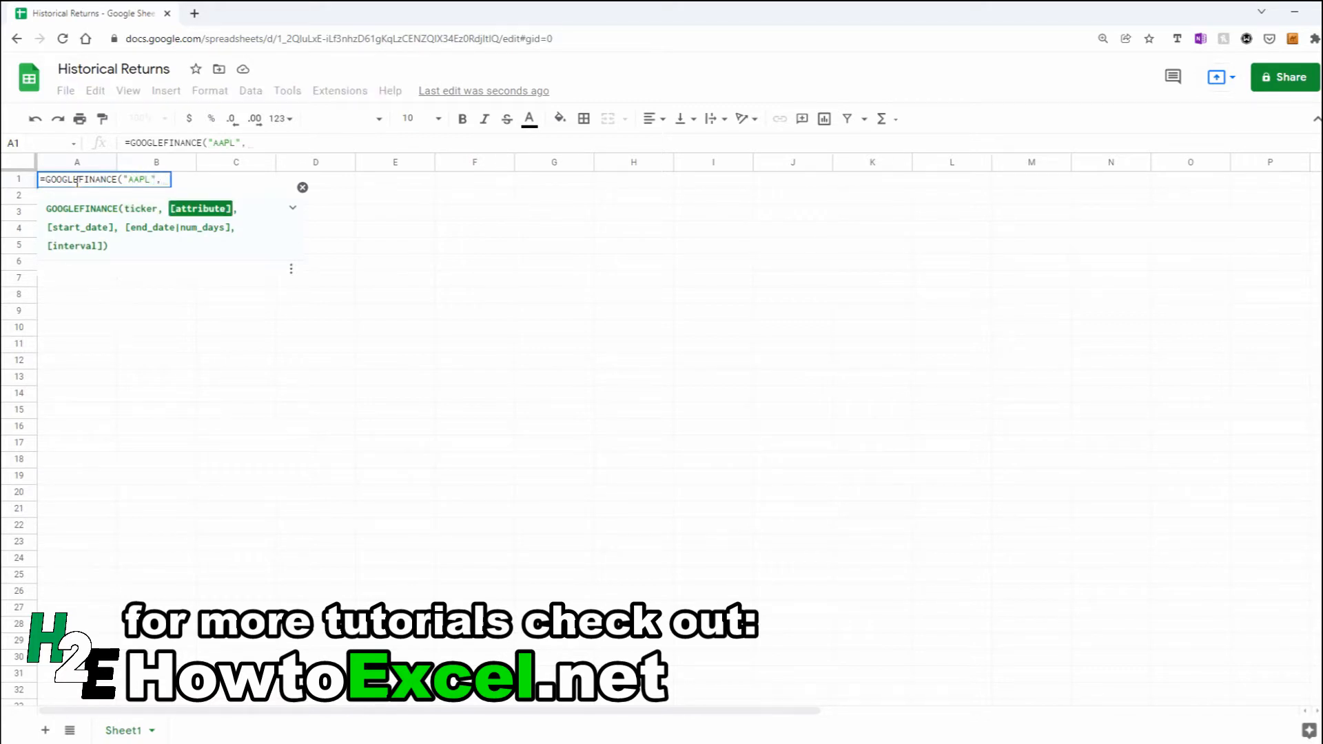
{"action": "type", "text": "\"price\""}
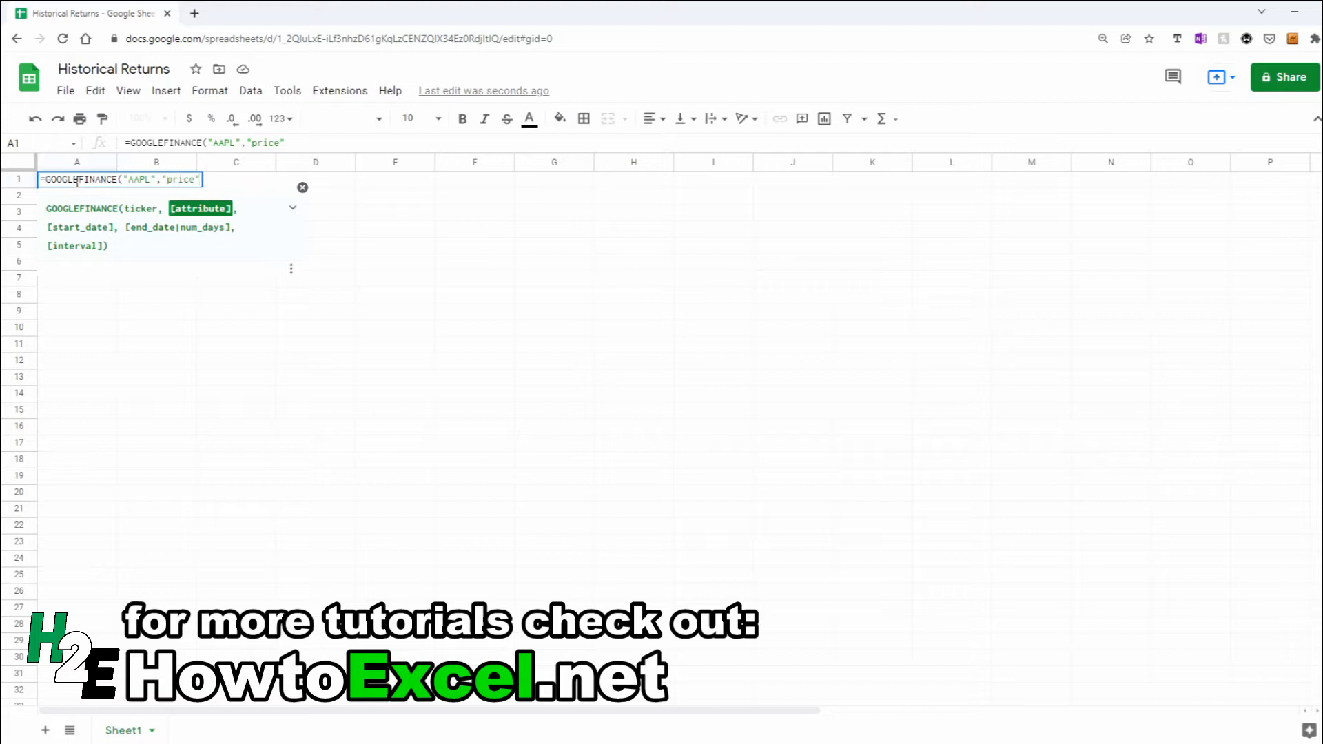
{"action": "type", "text": ","}
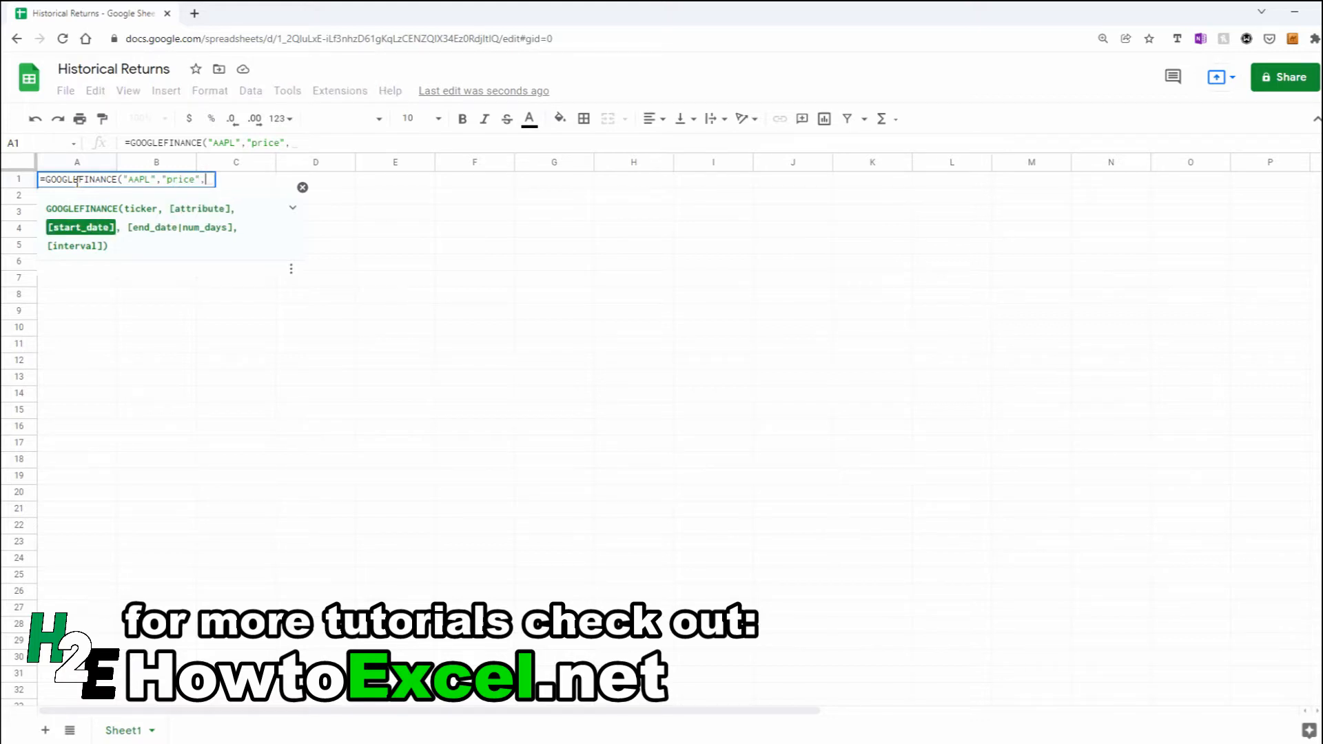
{"action": "type", "text": "today("}
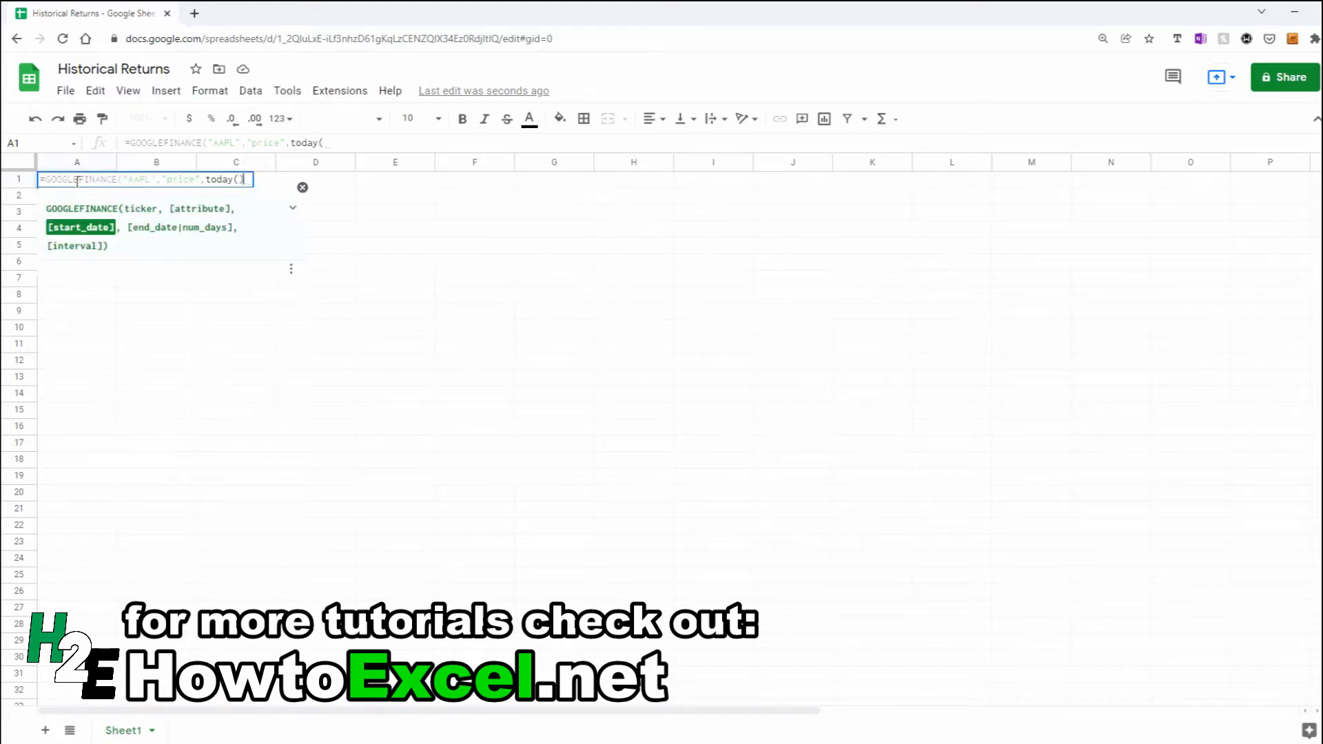
{"action": "type", "text": "-40"}
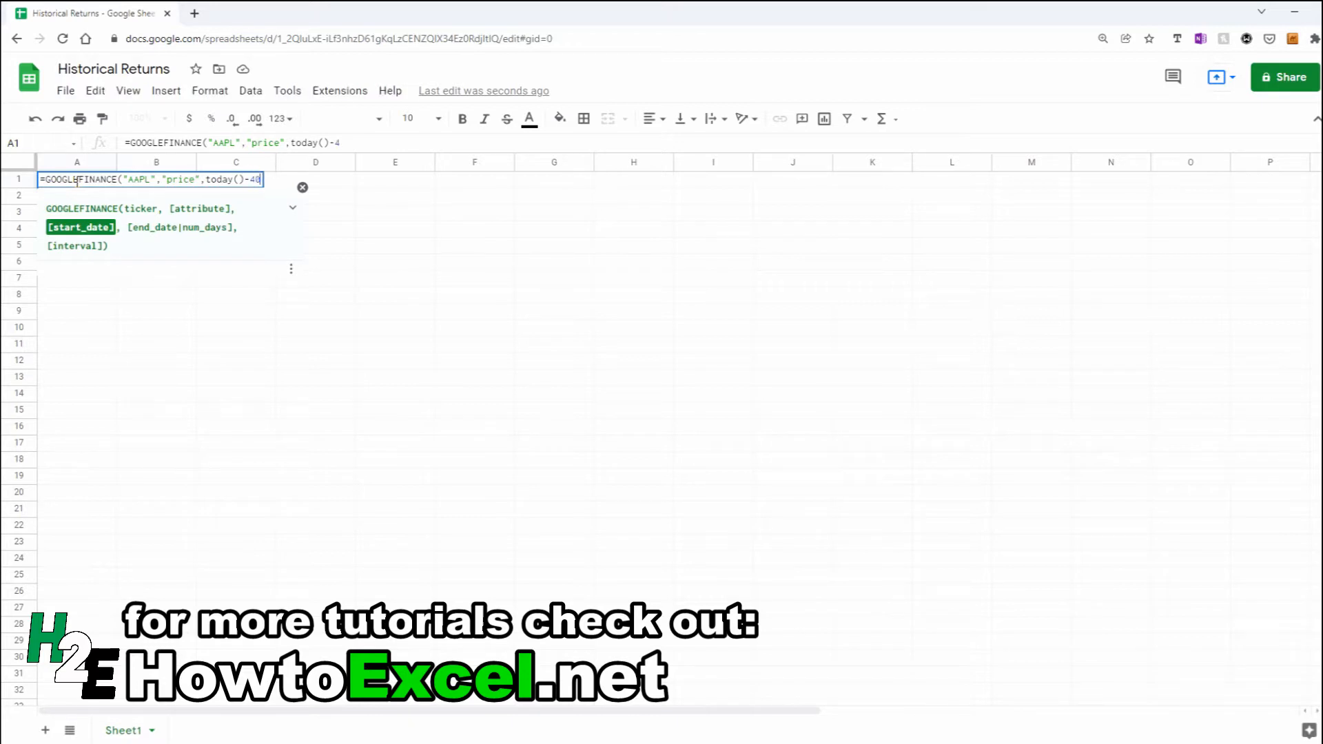
{"action": "type", "text": "000"}
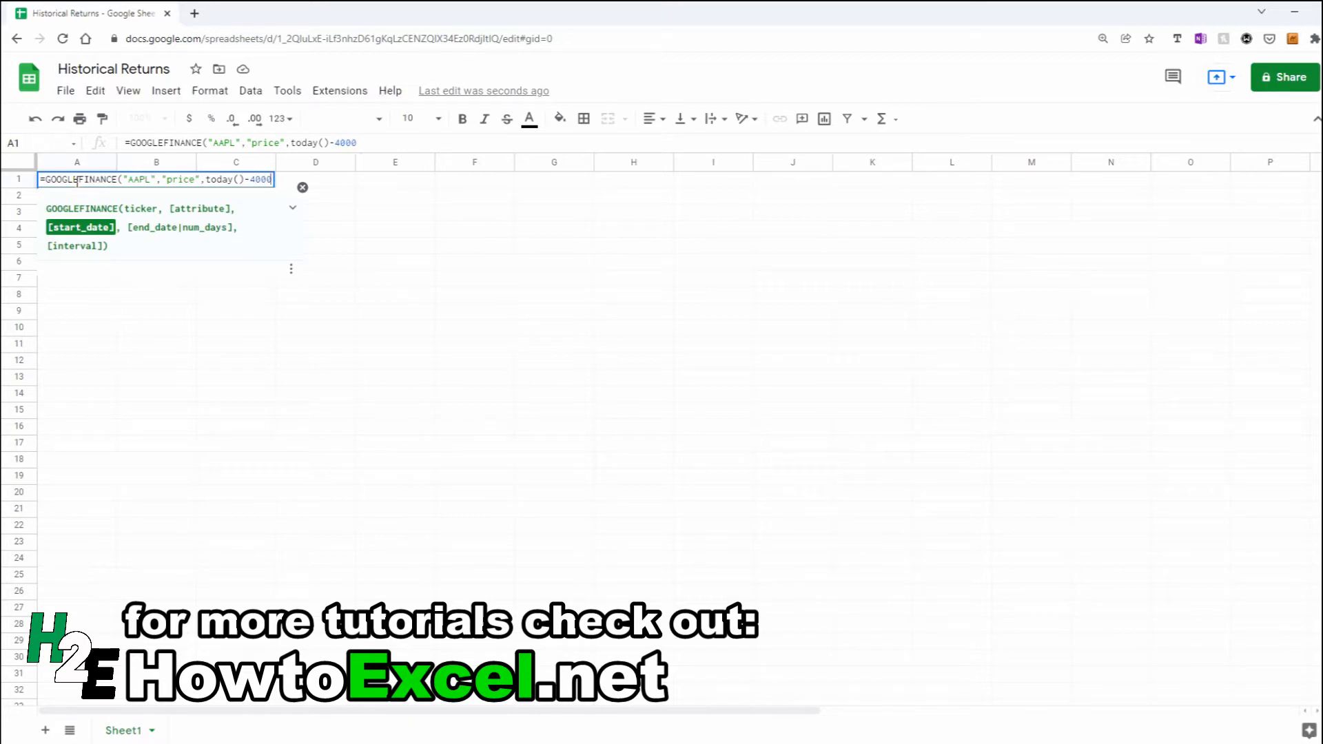
{"action": "type", "text": ","}
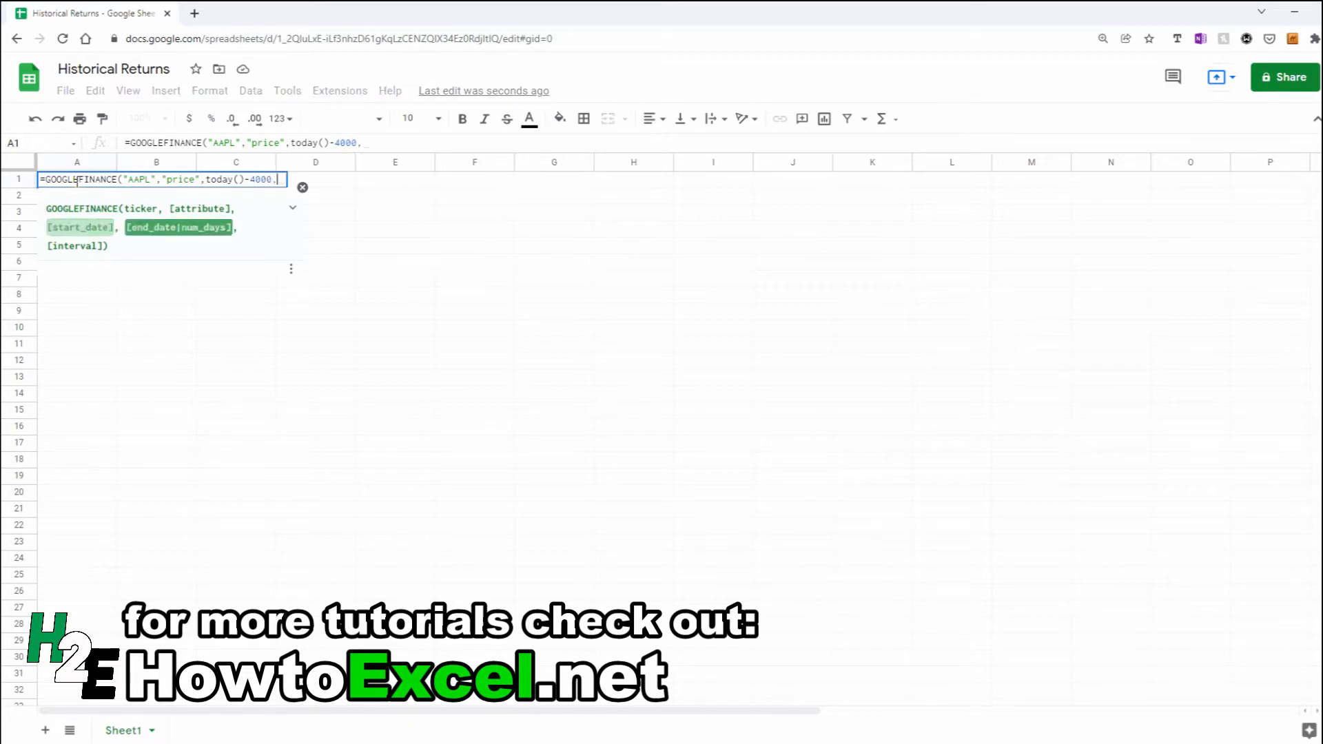
{"action": "type", "text": "today()"}
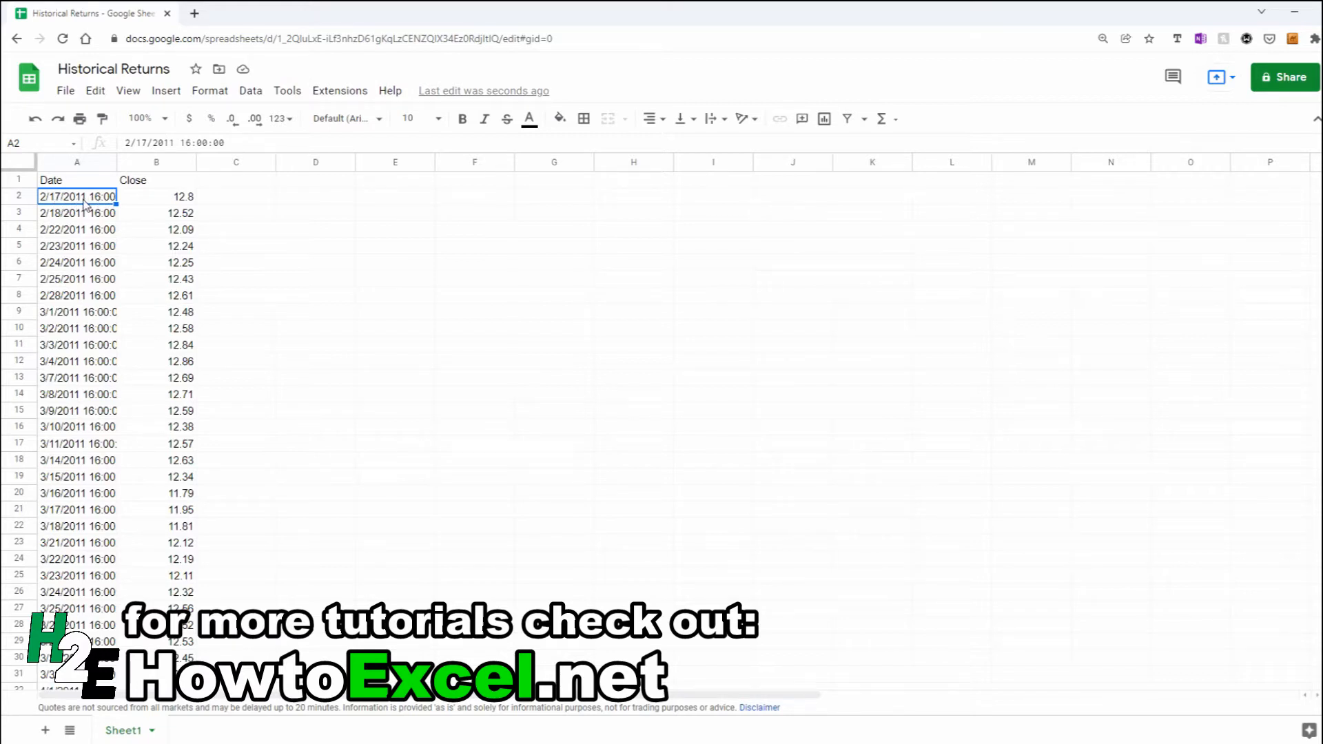
{"action": "mouse_move", "coordinate": [246, 192]}
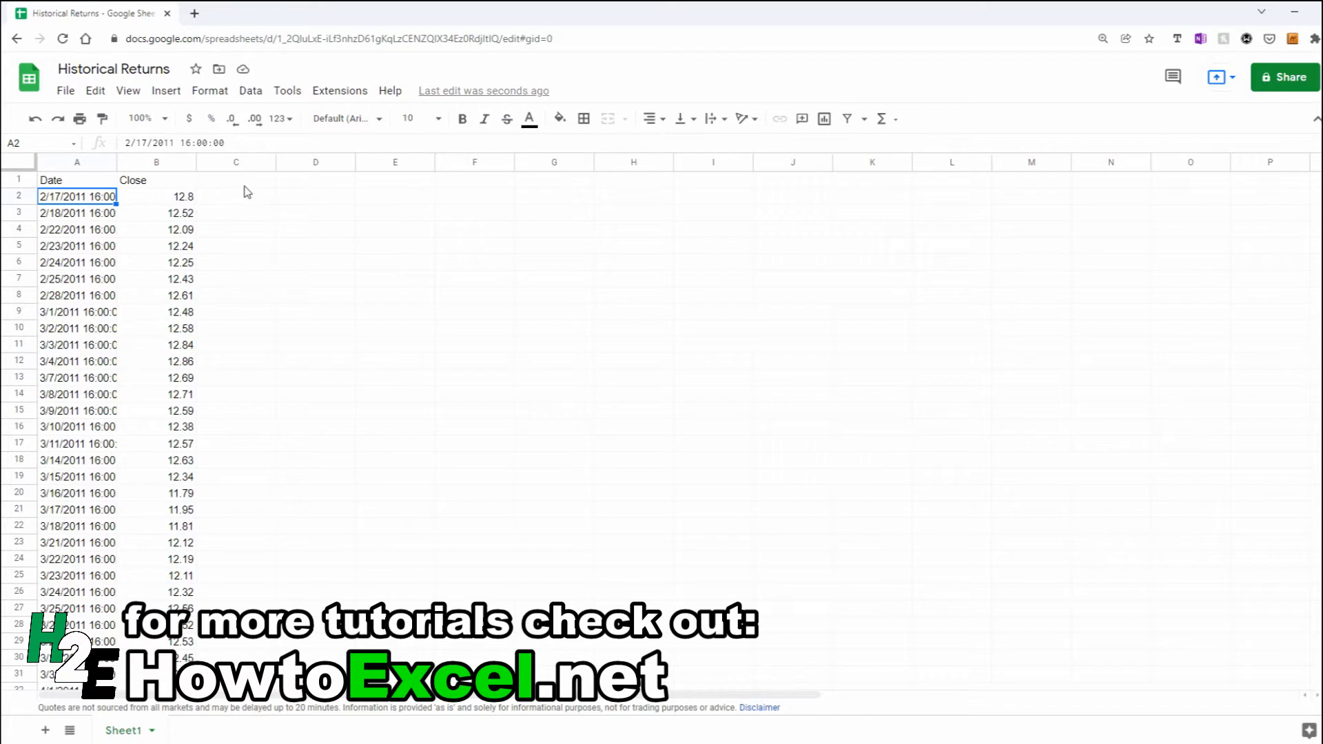
- Label C1 with the heading Day next to the Date and Close columns
{"action": "left_click", "coordinate": [235, 179]}
{"action": "type", "text": "Day"}
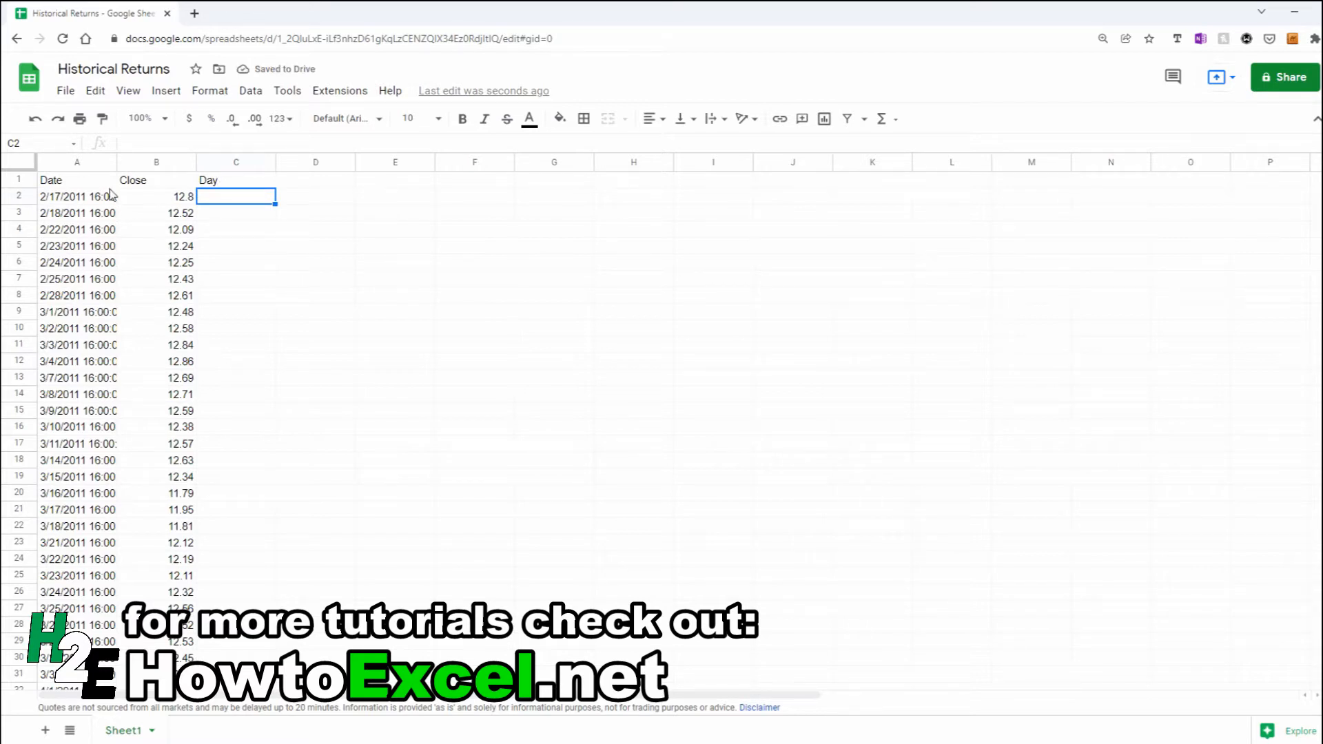
- Enter =if(A2="","",date(year(A2),month(A2),day(A2))) in C2 and fill it down the column
{"action": "type", "text": "=date"}
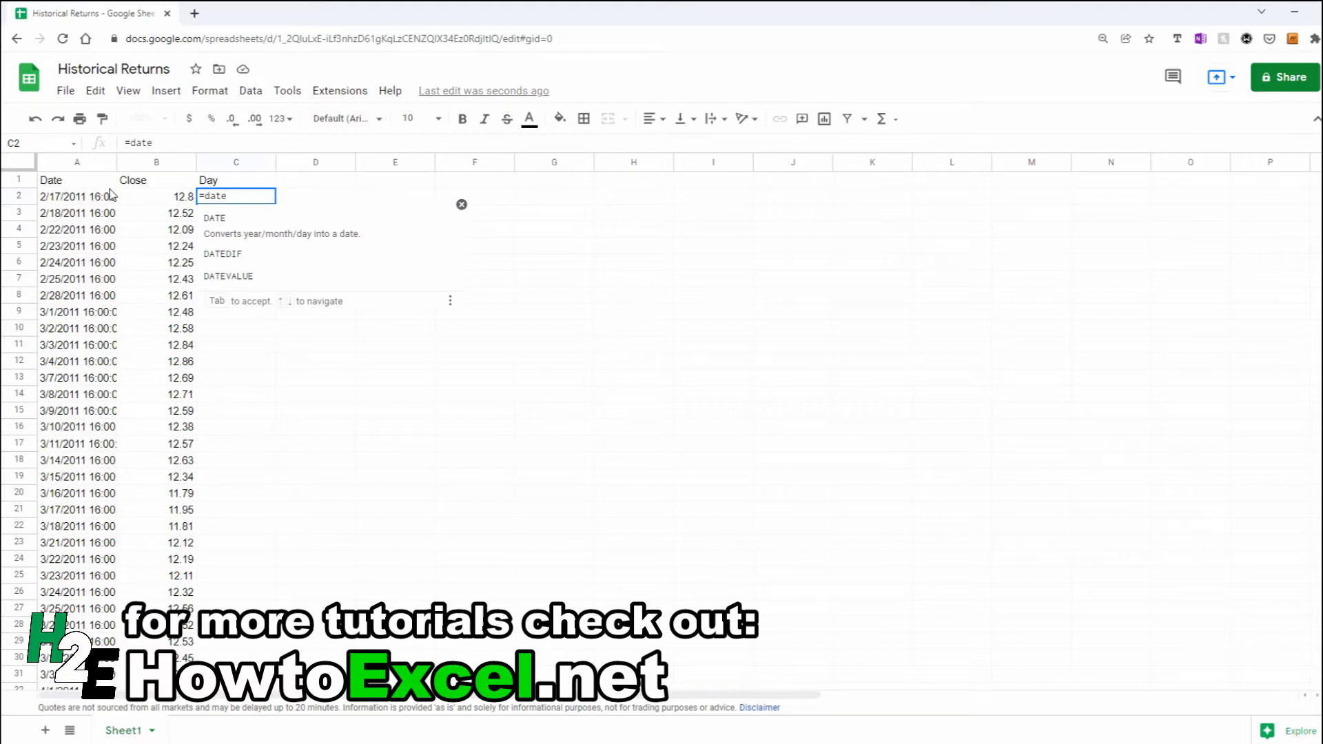
{"action": "type", "text": "("}
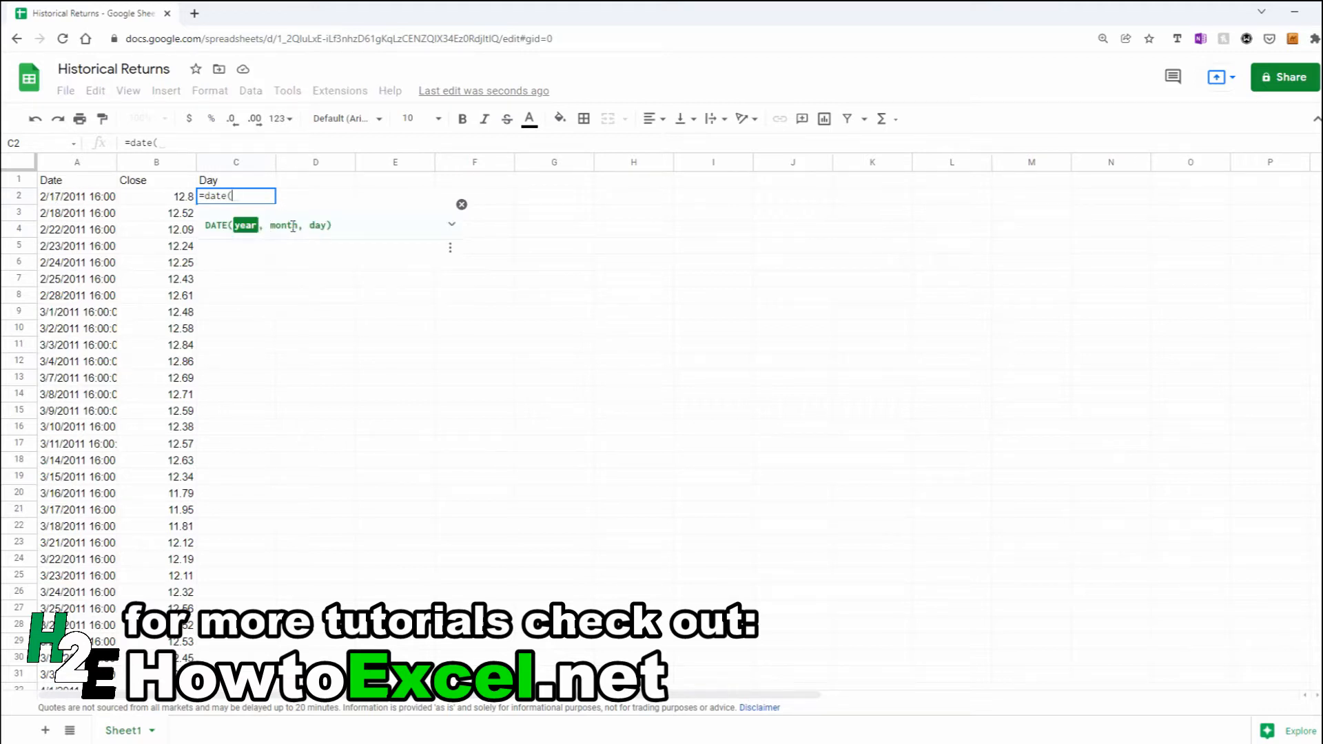
{"action": "mouse_move", "coordinate": [341, 234]}
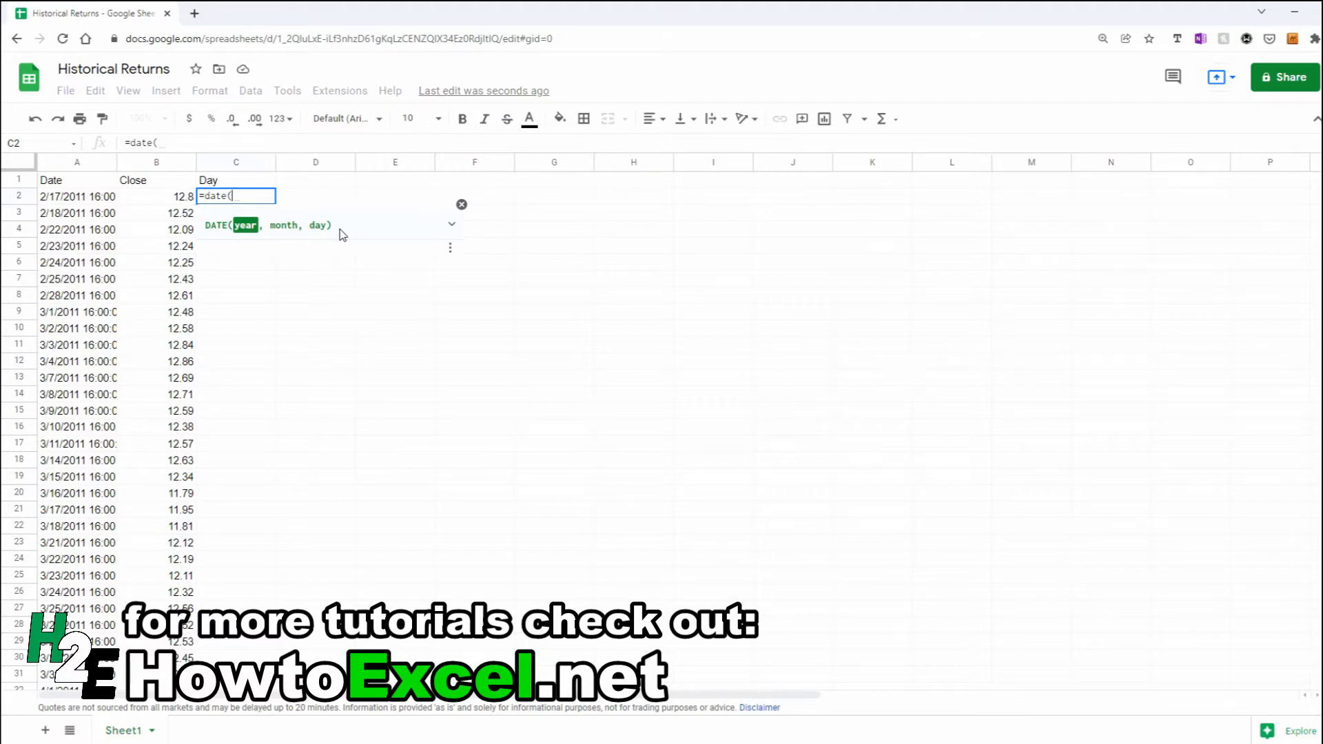
{"action": "type", "text": "year("}
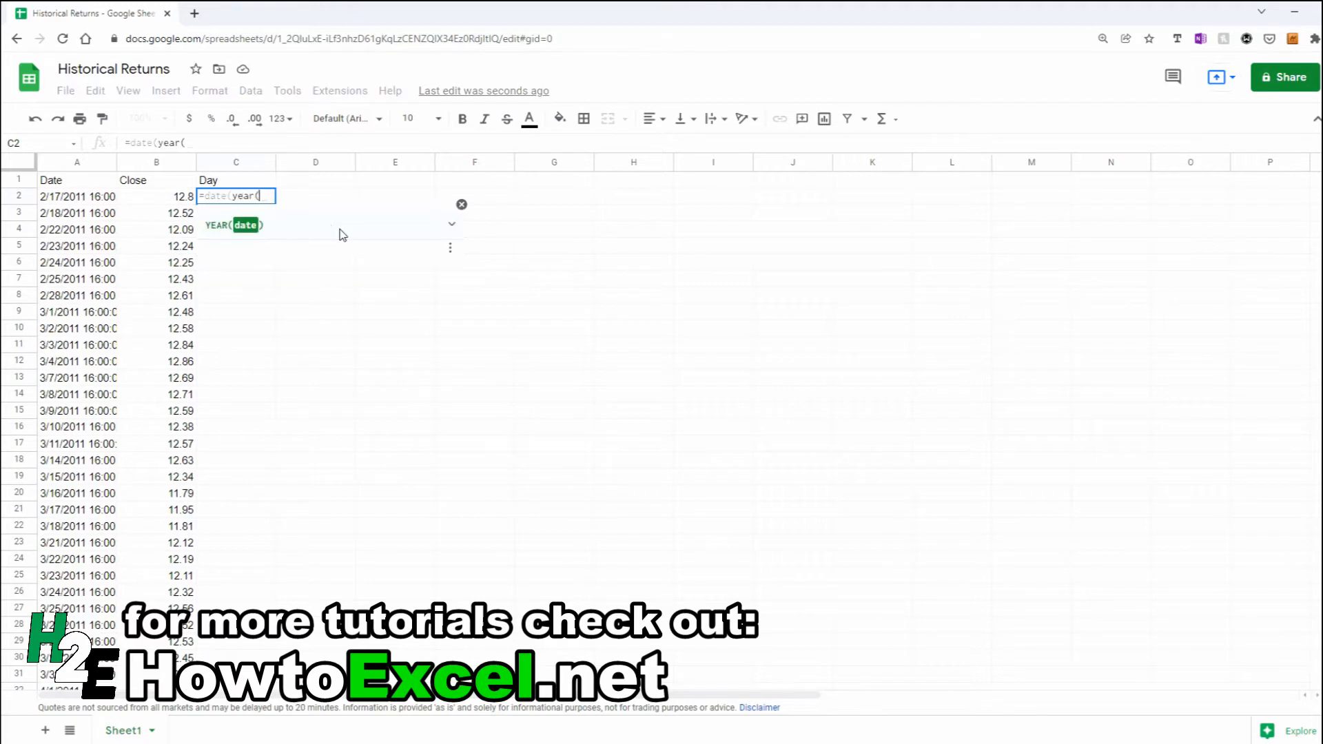
{"action": "left_click", "coordinate": [75, 196]}
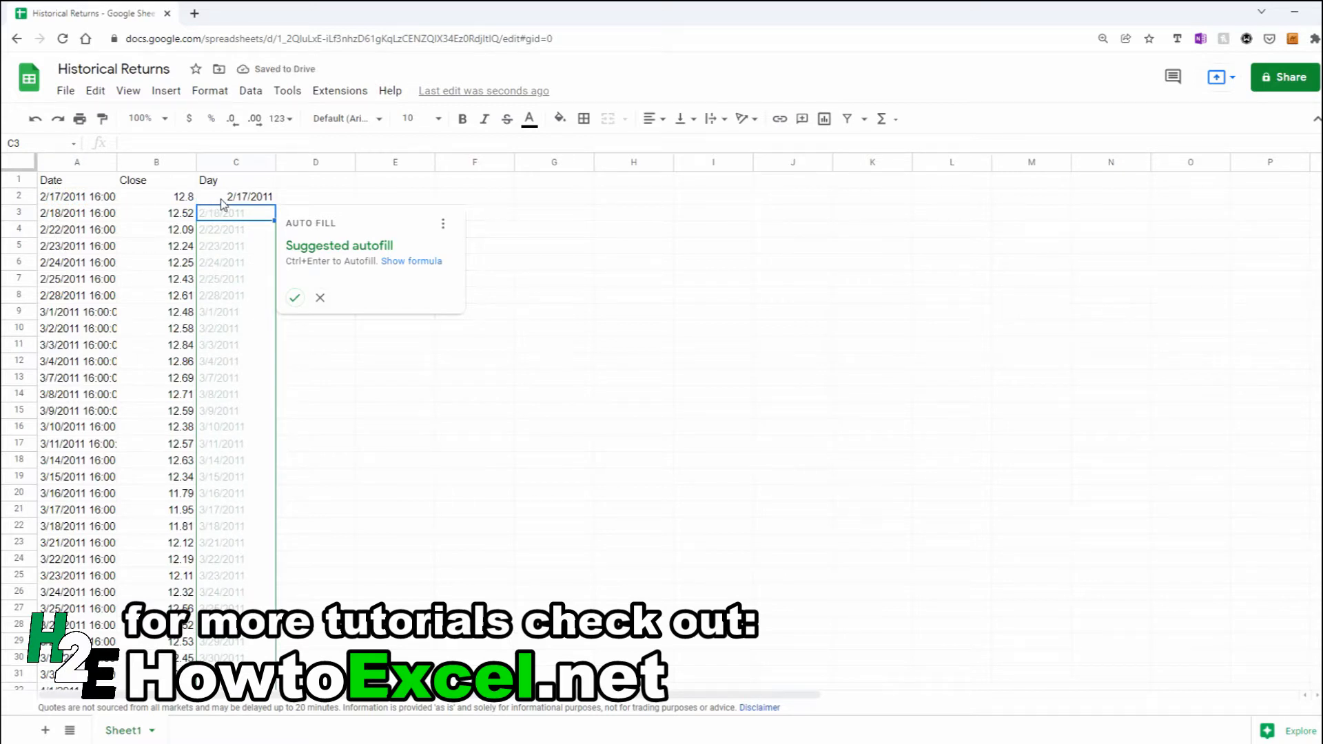
{"action": "left_click", "coordinate": [319, 298]}
{"action": "type", "text": "if("}
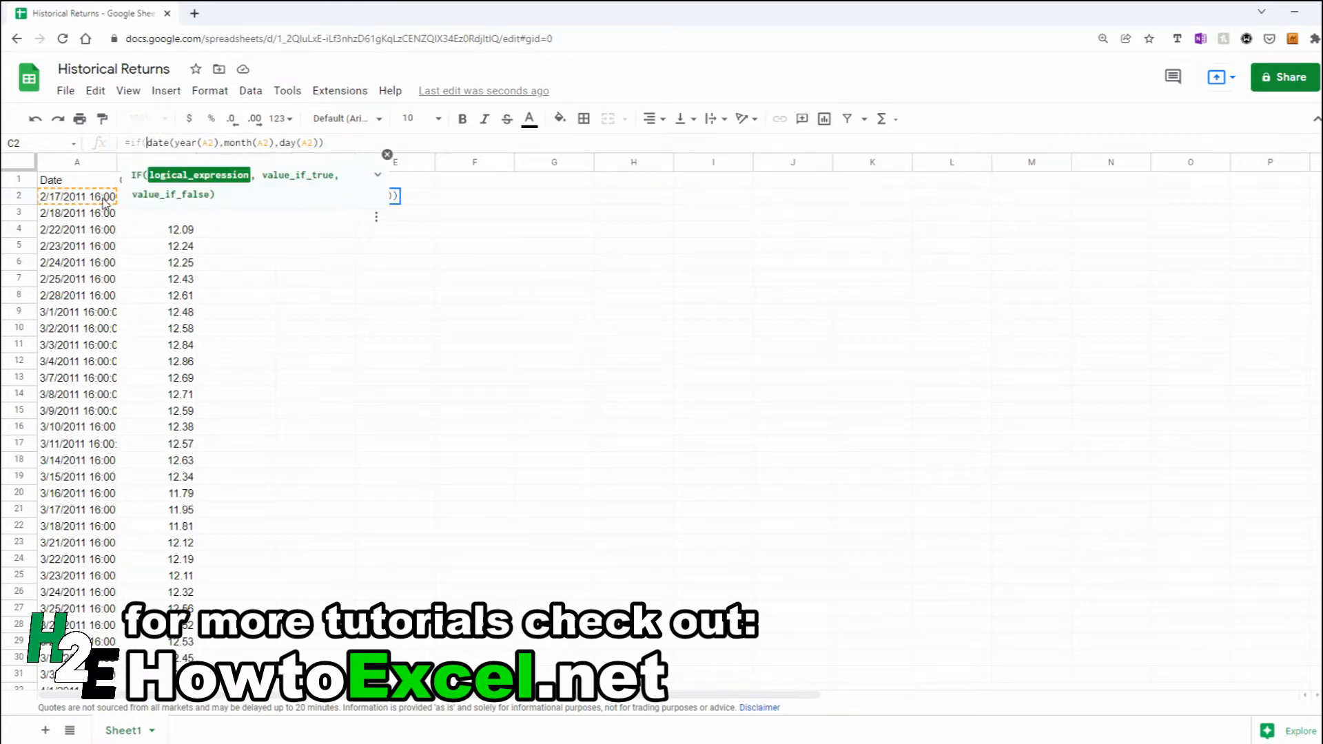
{"action": "type", "text": "A2=\"\",\"\","}
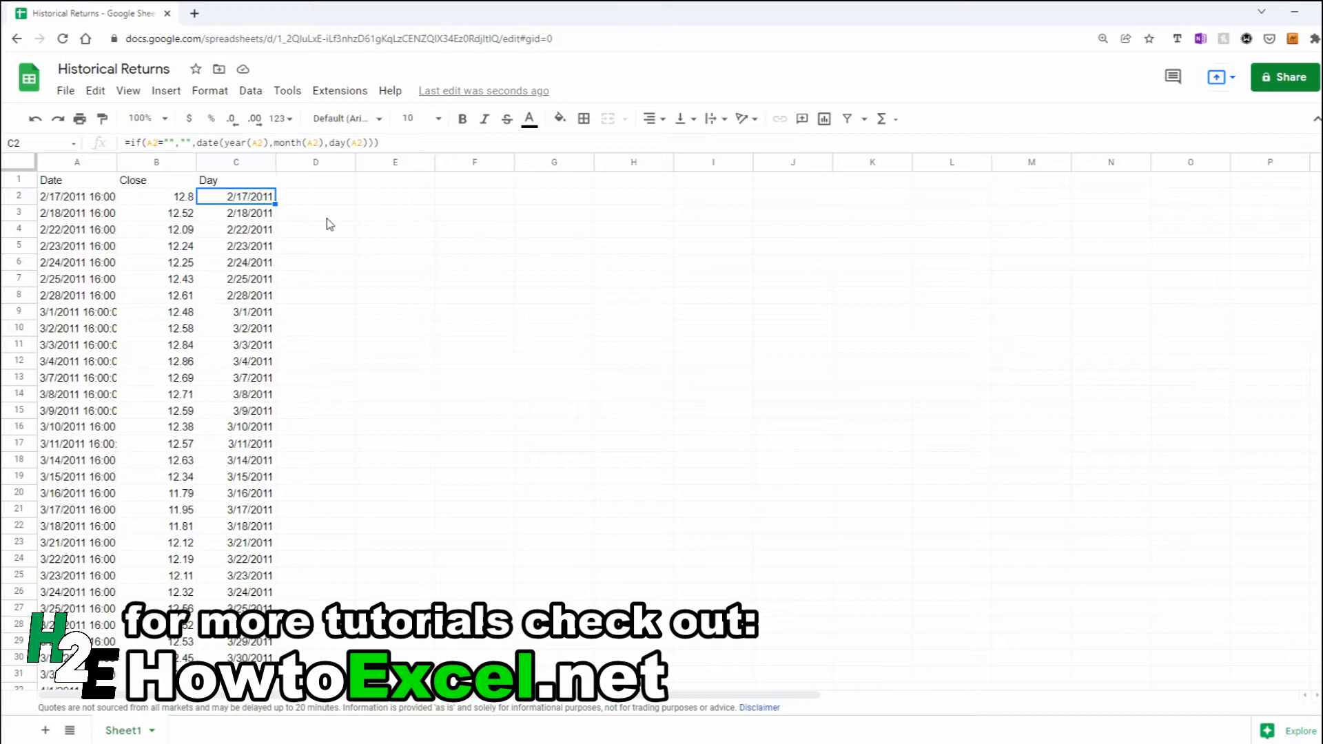
- Enter month headings JAN through DEC across row 2 starting at F2
{"action": "left_click", "coordinate": [474, 197]}
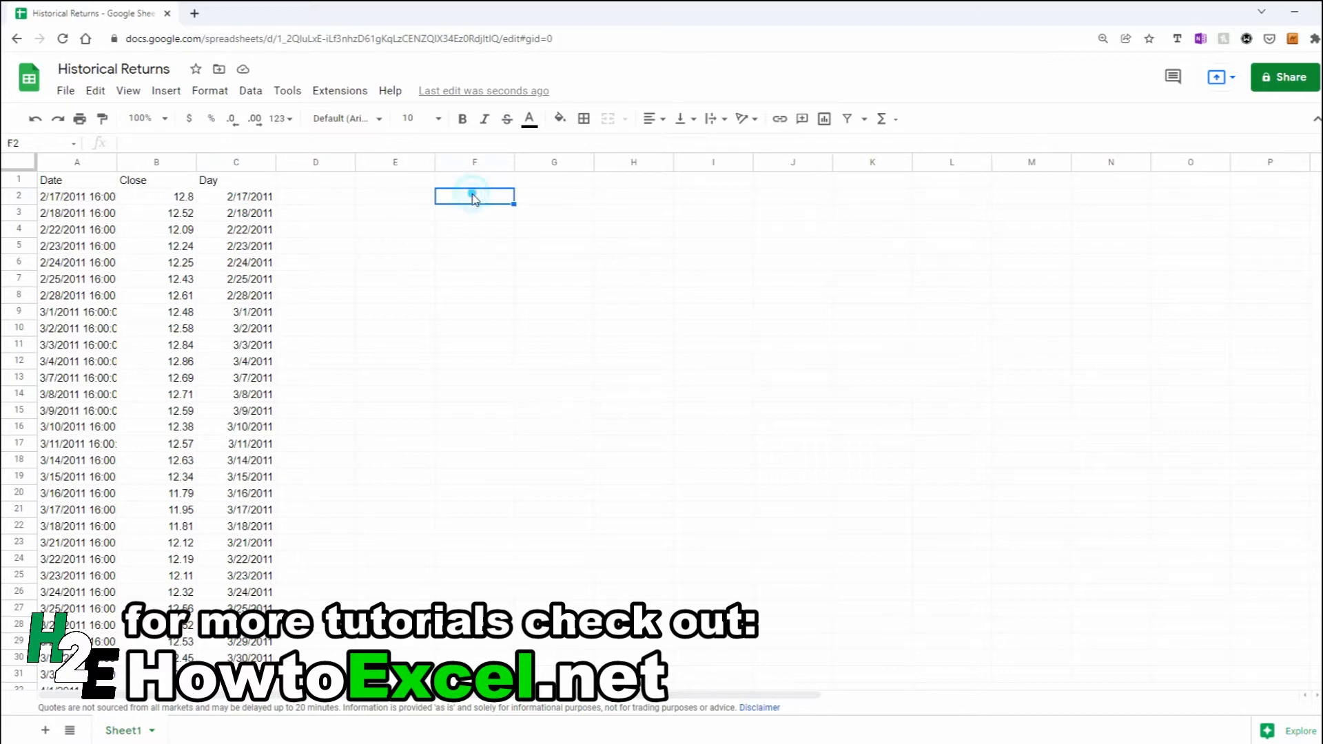
{"action": "type", "text": "JAN"}
{"action": "left_click", "coordinate": [633, 195]}
{"action": "type", "text": "MAR"}
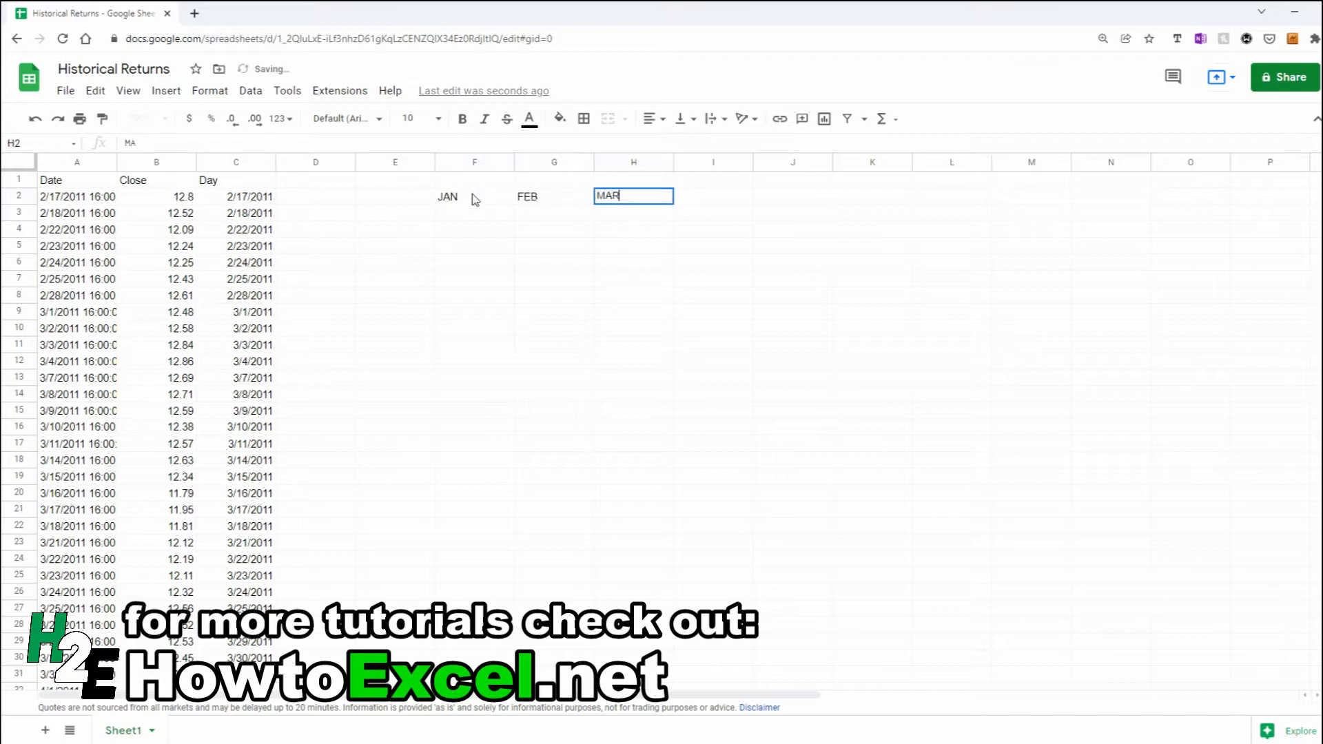
{"action": "type", "text": "JUN"}
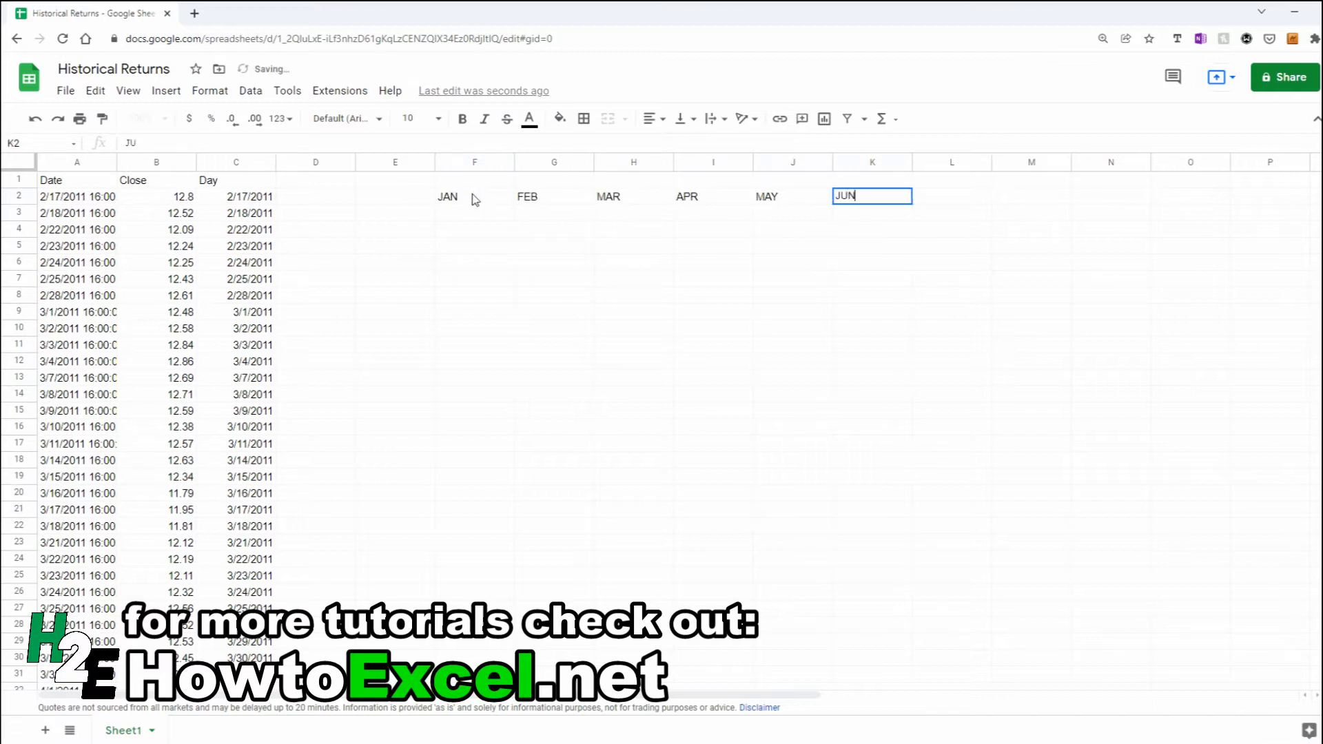
{"action": "type", "text": "SEP"}
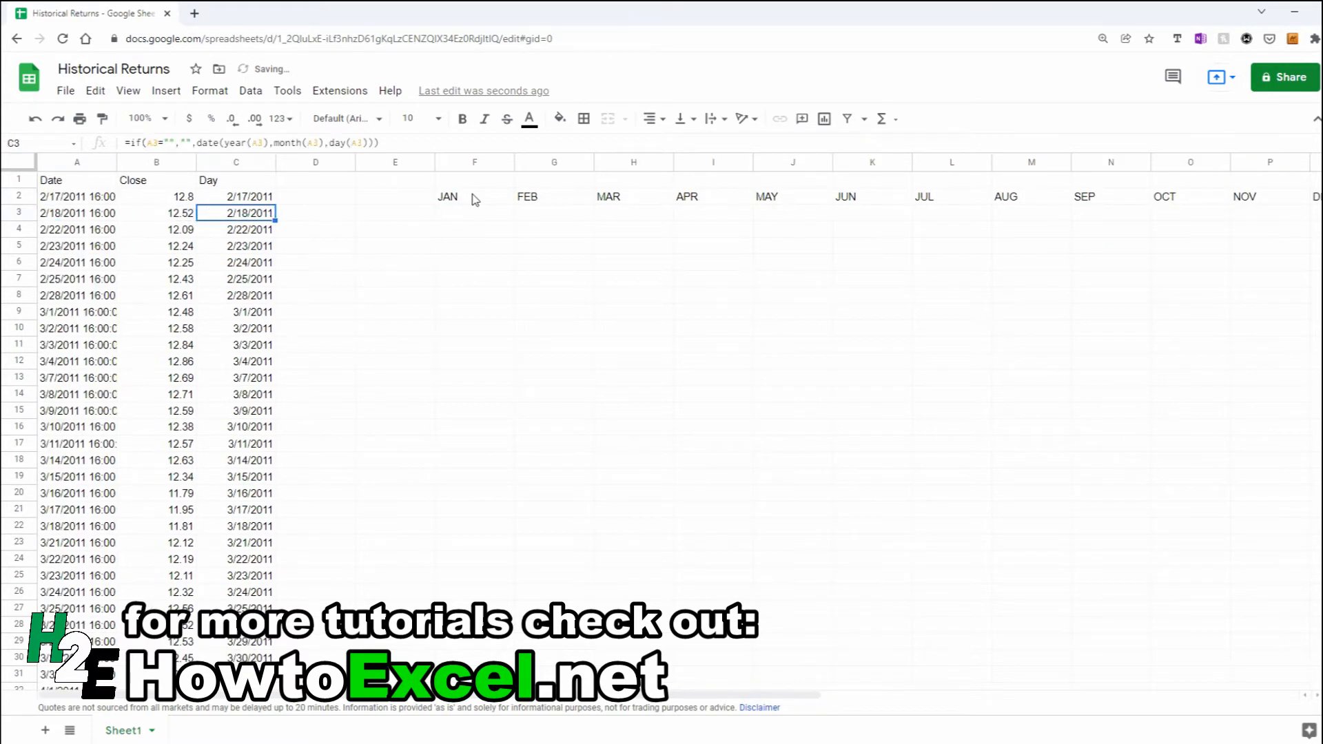
- List years 2021 down to 2011 in column E from E3 by extending 2021, 2020
{"action": "left_click", "coordinate": [394, 213]}
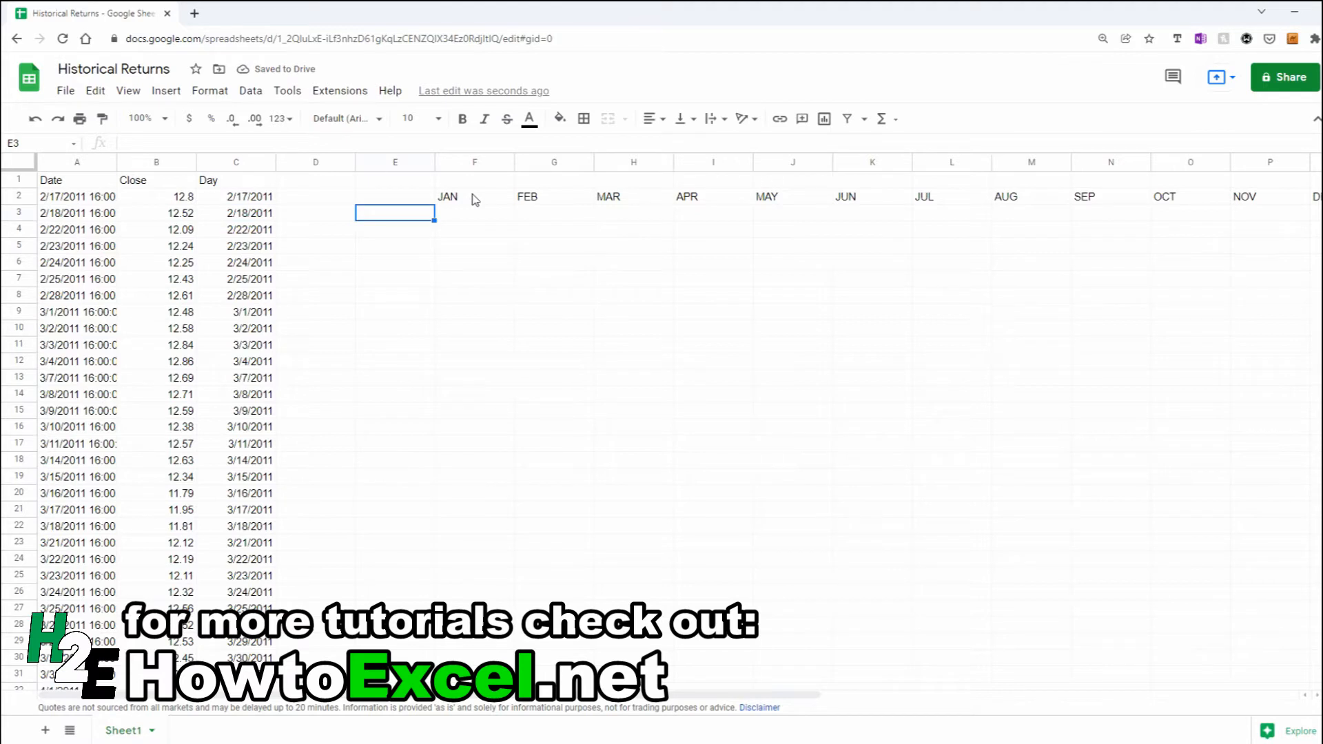
{"action": "type", "text": "2021"}
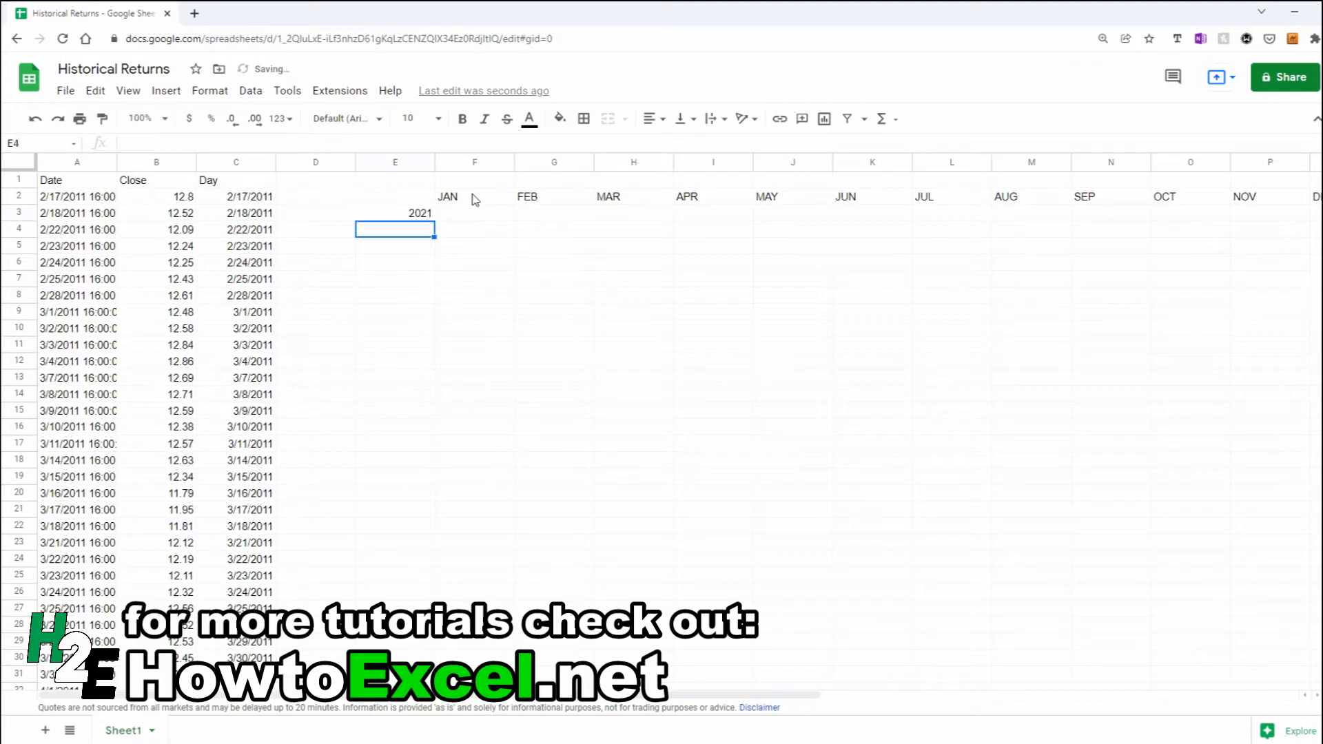
{"action": "type", "text": "2020"}
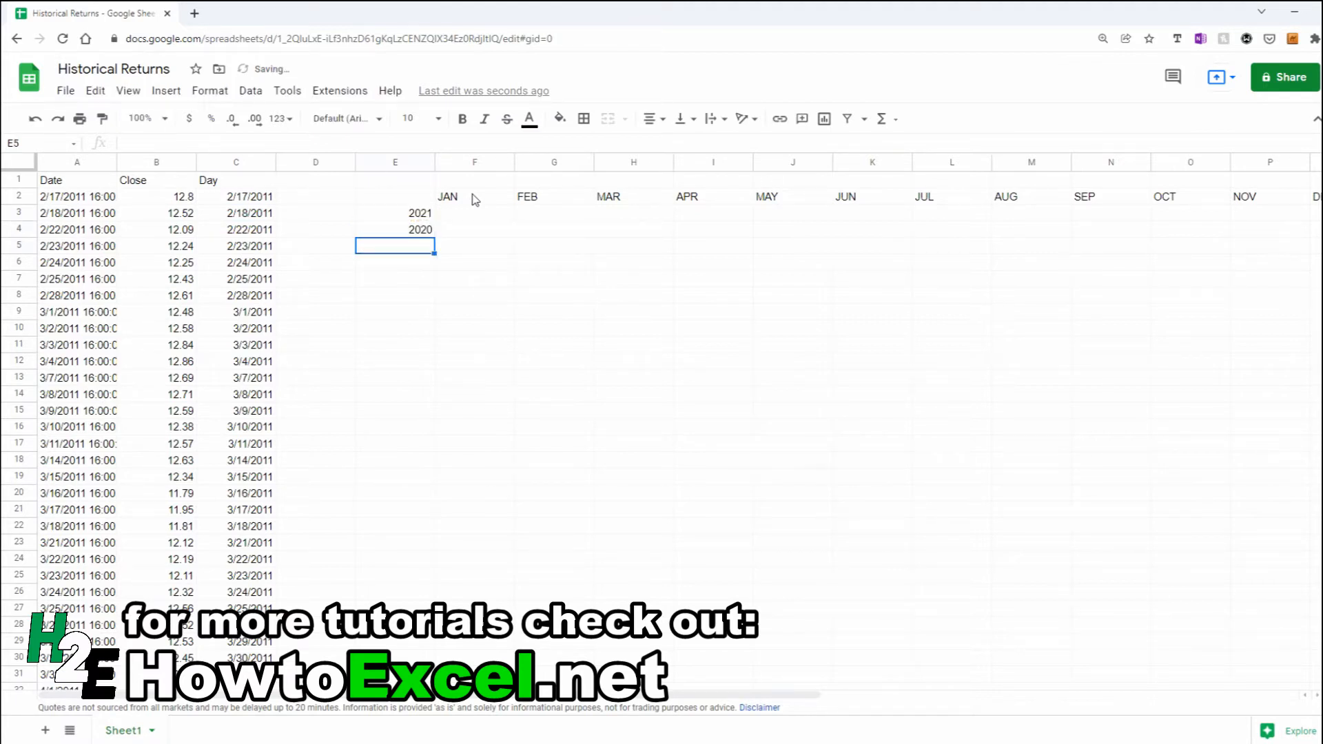
{"action": "left_click", "coordinate": [396, 231]}
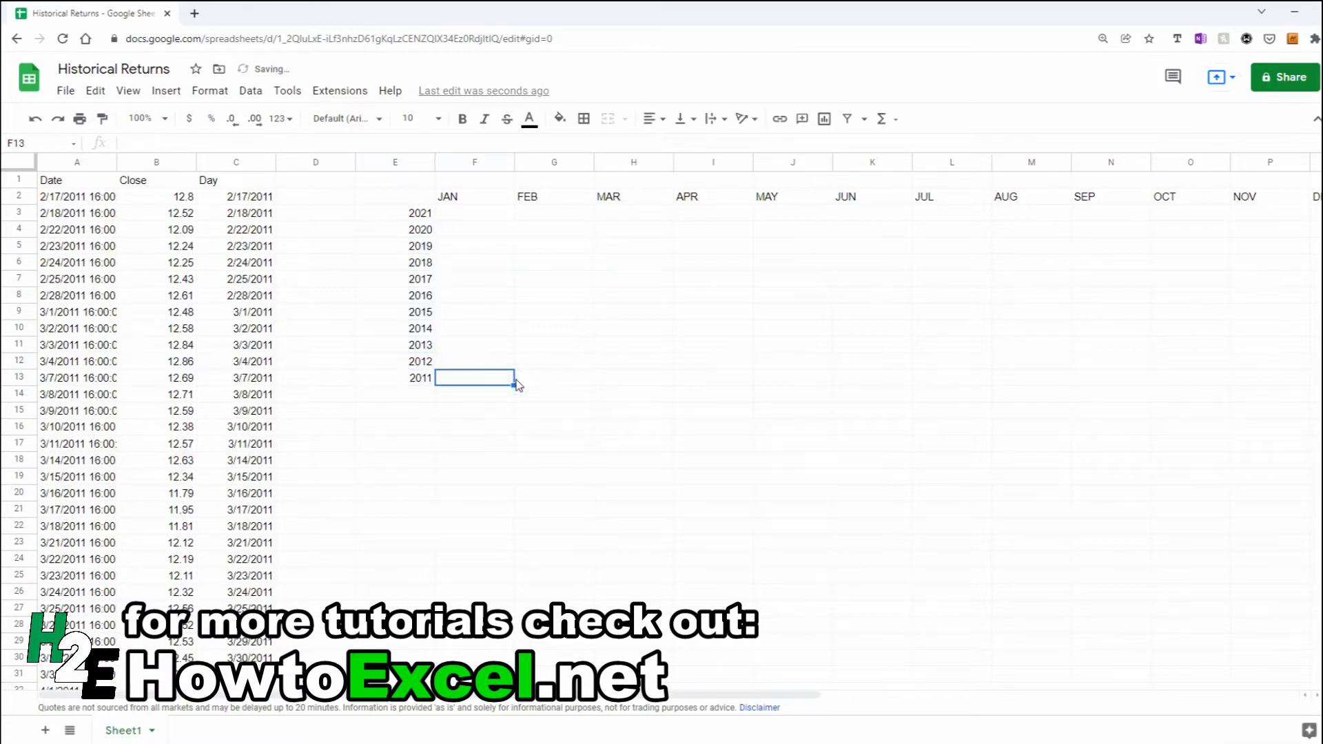
{"action": "left_click", "coordinate": [473, 212]}
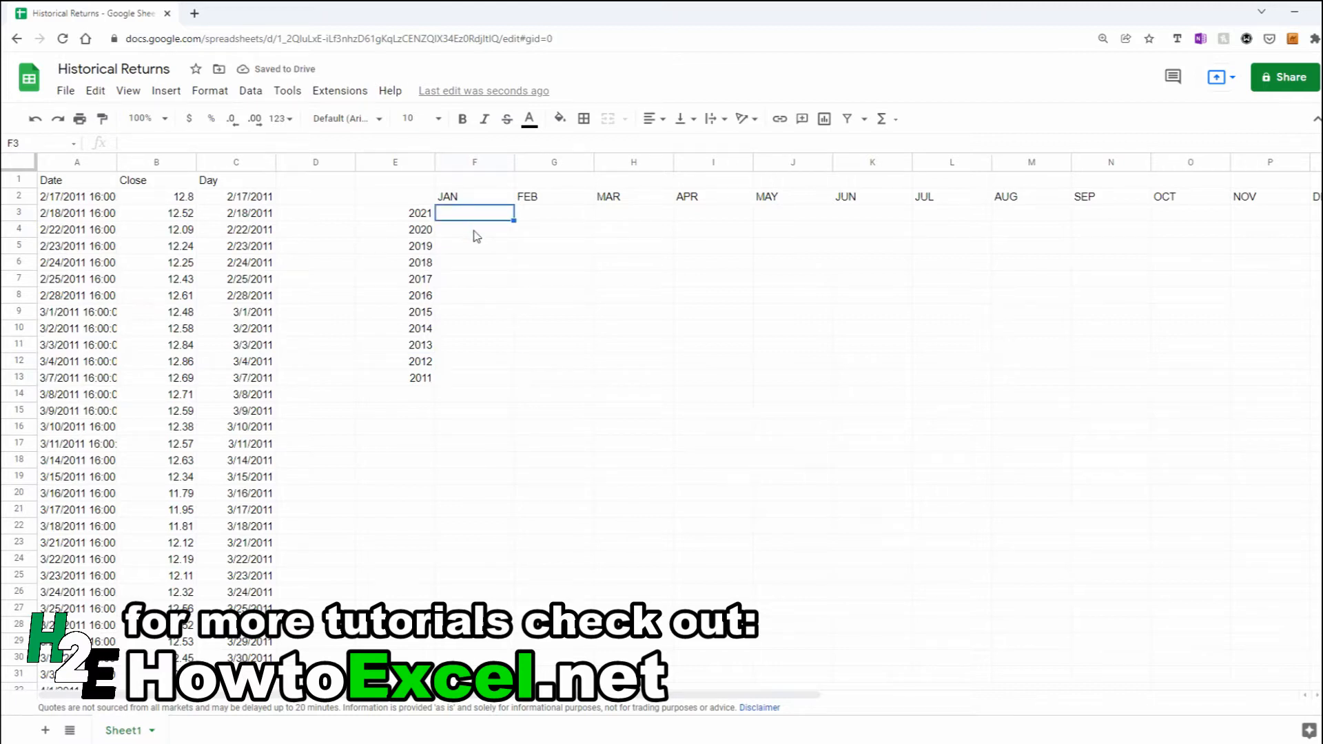
{"action": "mouse_move", "coordinate": [478, 238]}
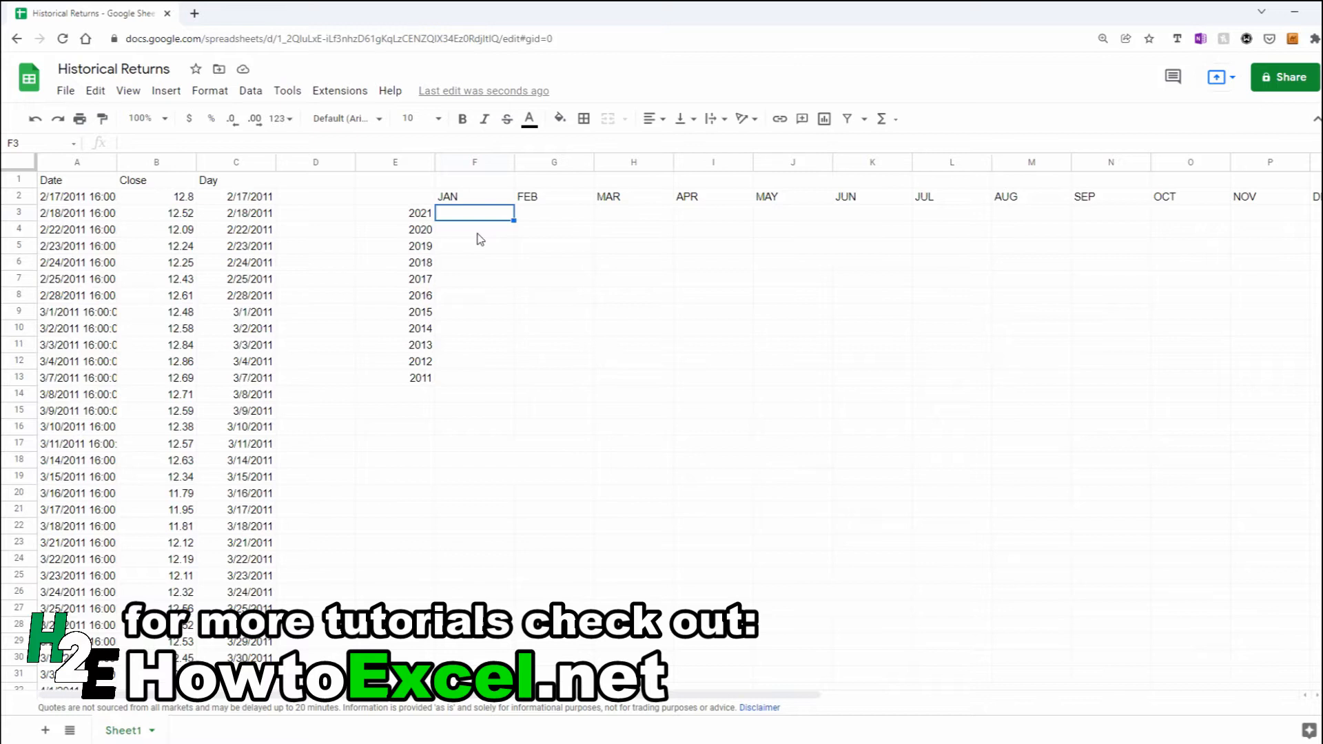
- Start F3 as INDEX of the Close column with MATCH on datevalue(F2&" 1, "&E3)
{"action": "type", "text": "=INDE"}
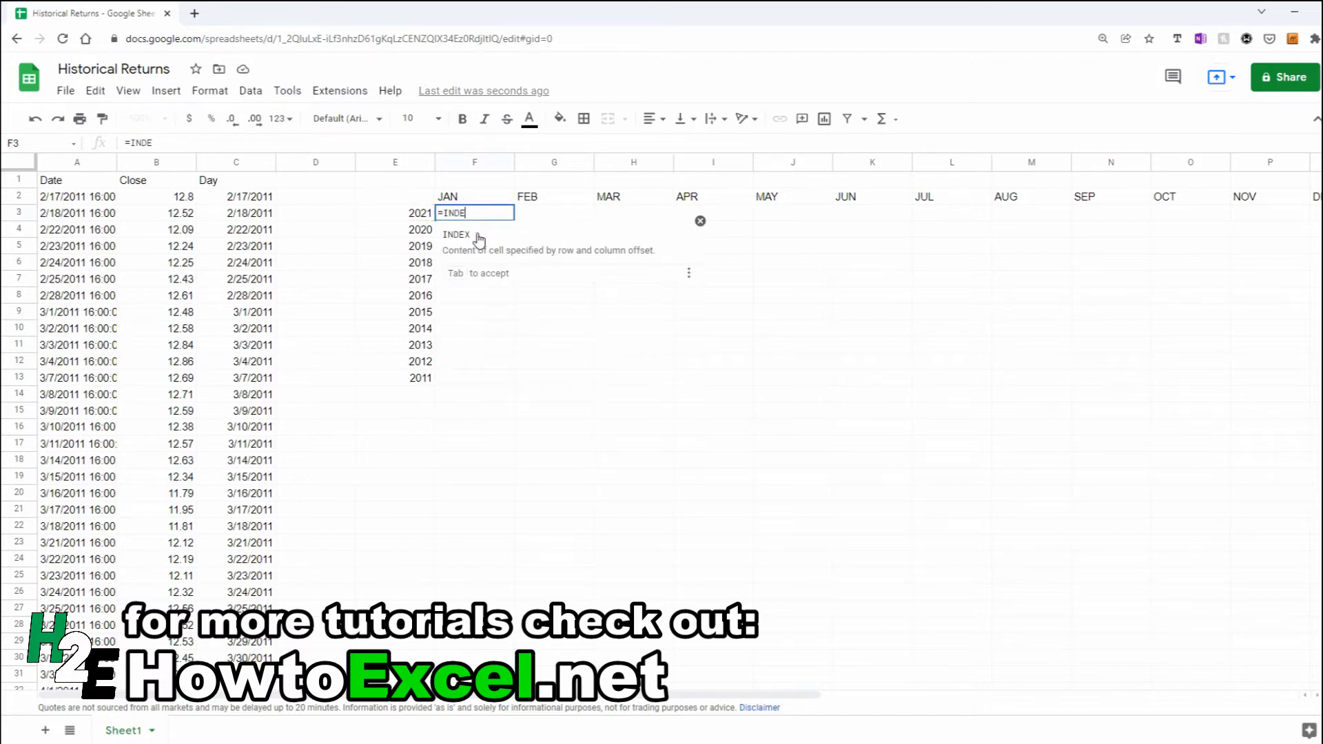
{"action": "type", "text": "(E3"}
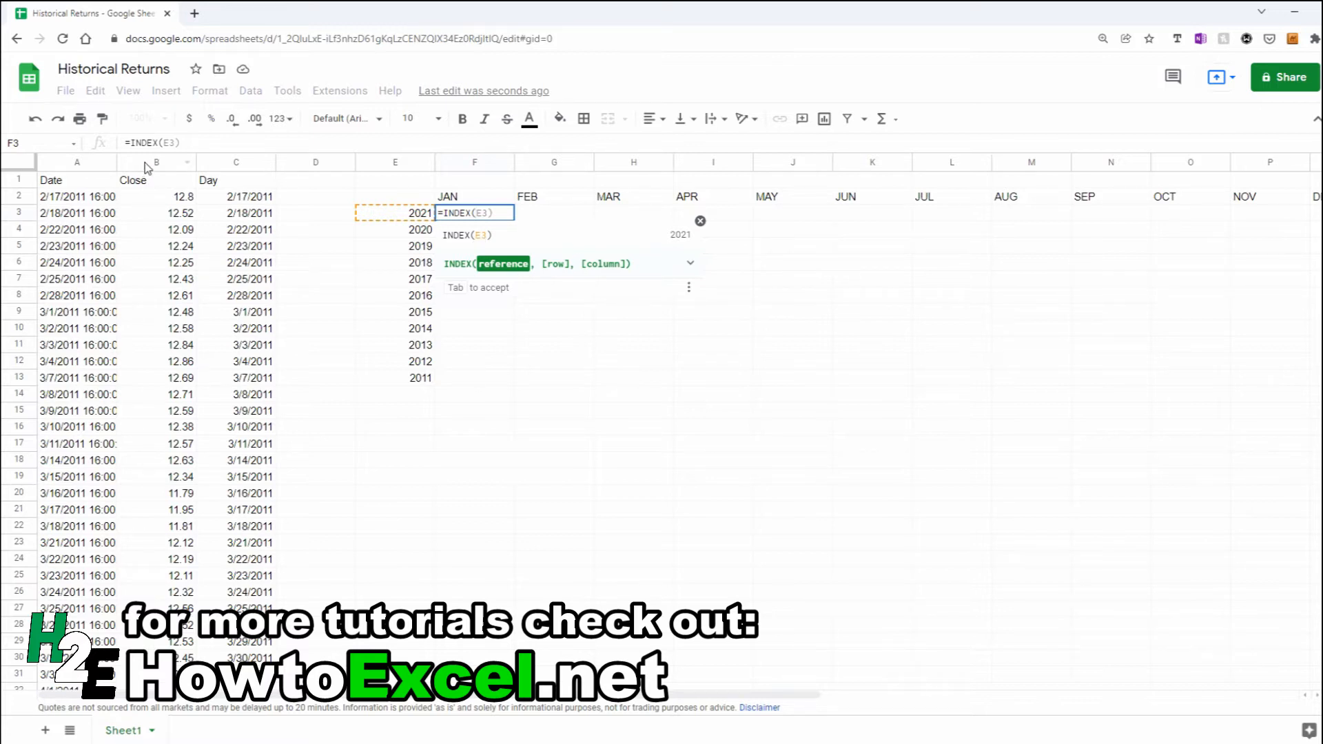
{"action": "left_click", "coordinate": [156, 162]}
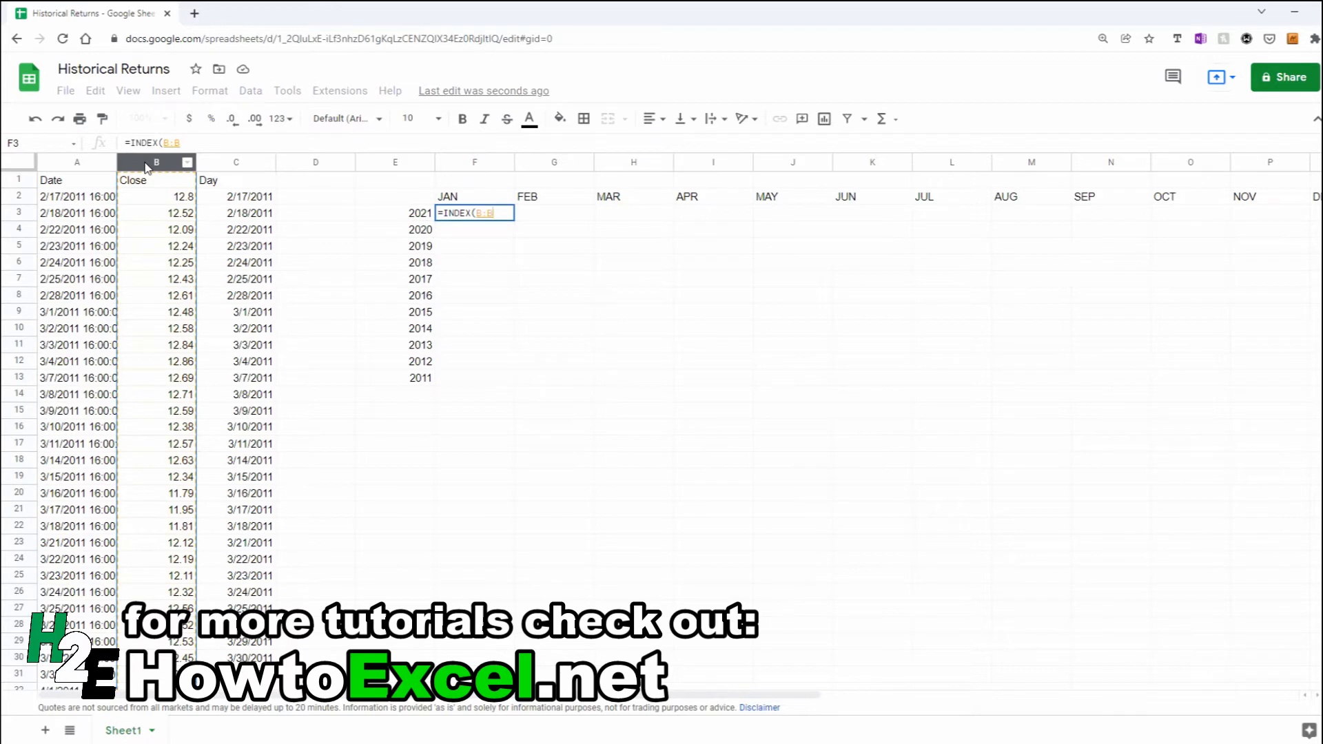
{"action": "type", "text": ",MATCH("}
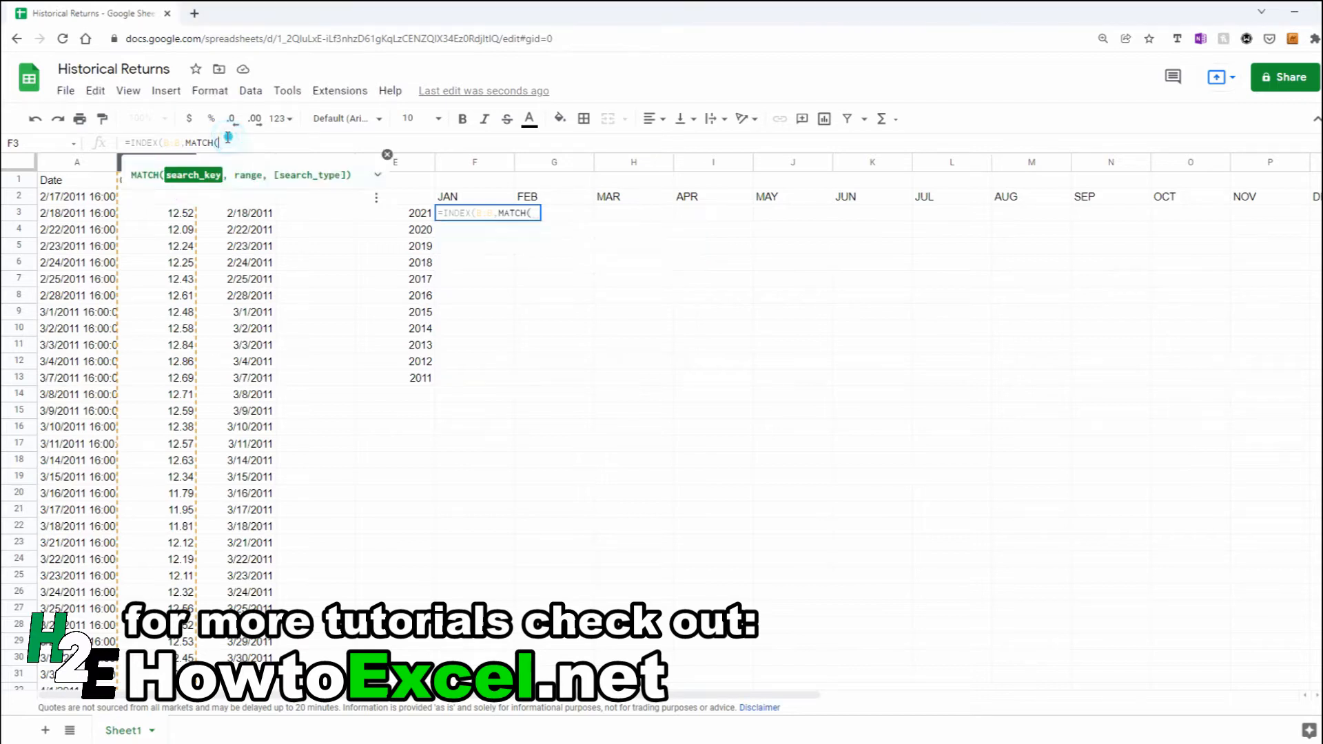
{"action": "type", "text": "datevalue("}
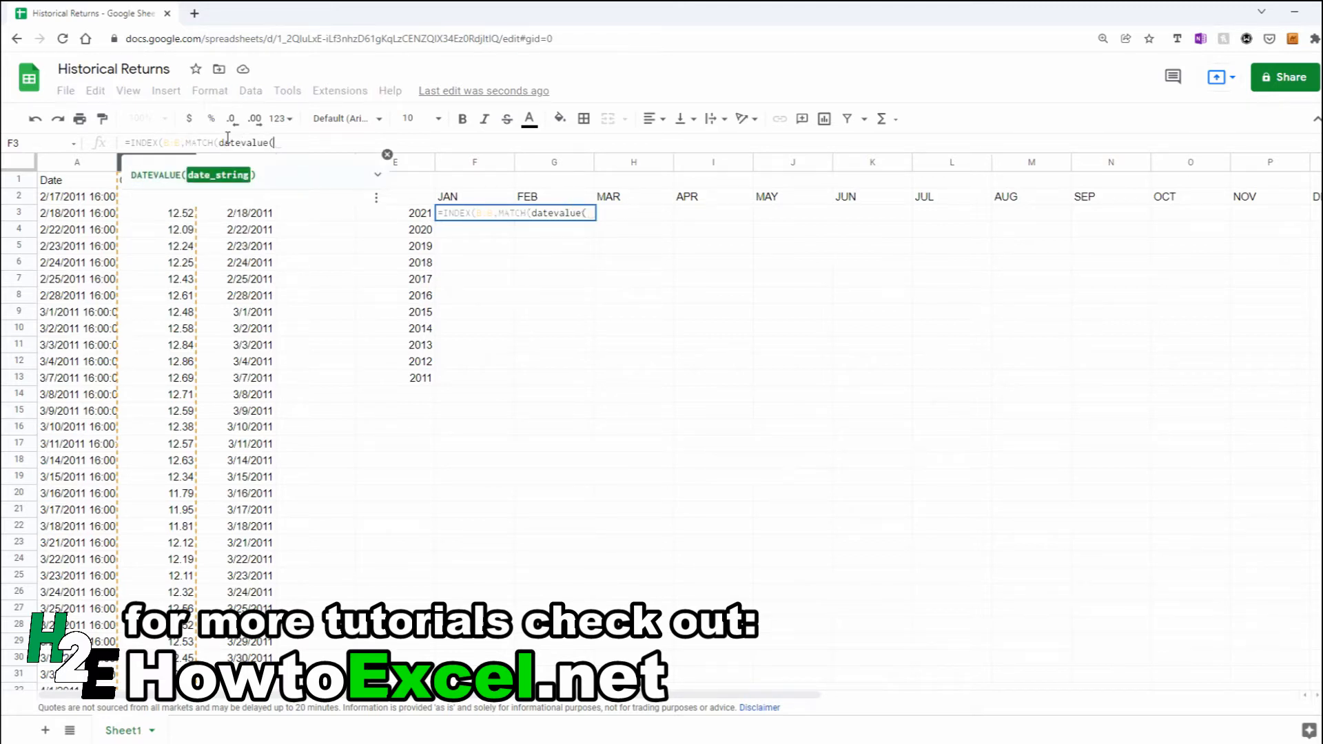
{"action": "mouse_move", "coordinate": [430, 202]}
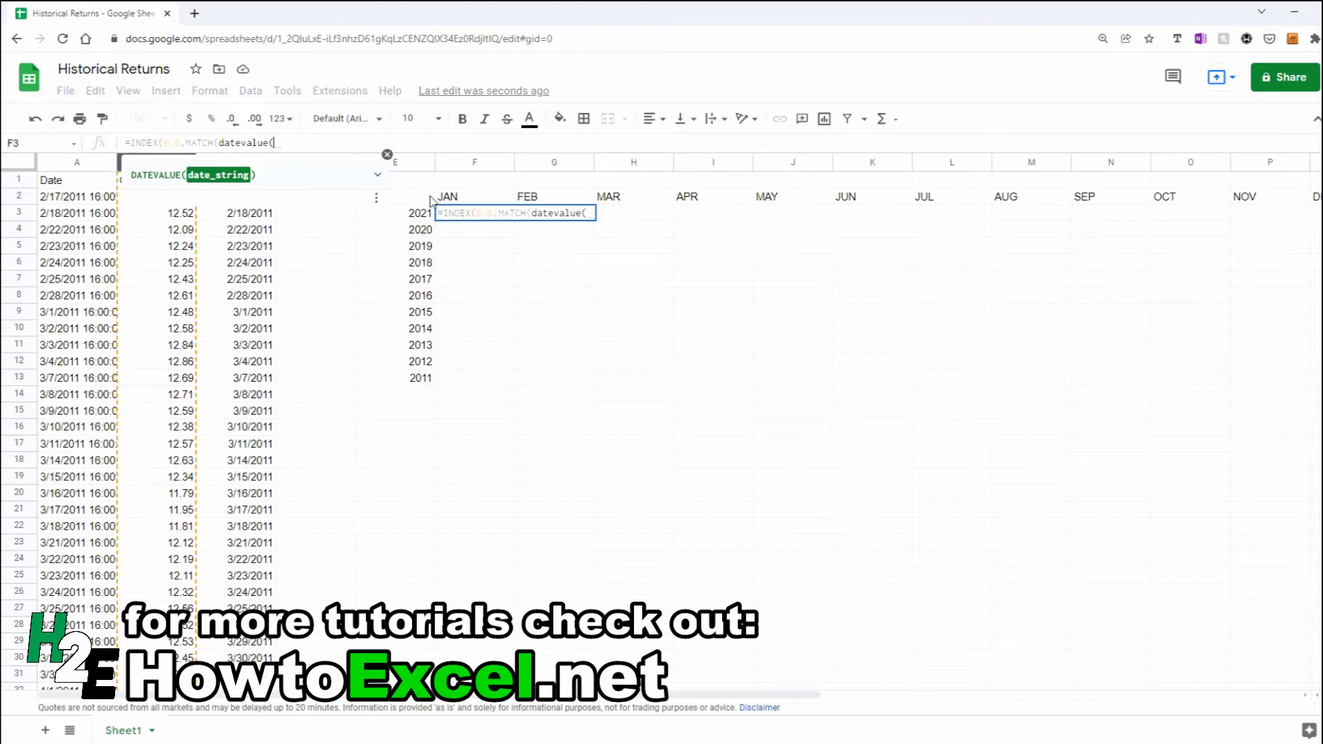
{"action": "mouse_move", "coordinate": [462, 200]}
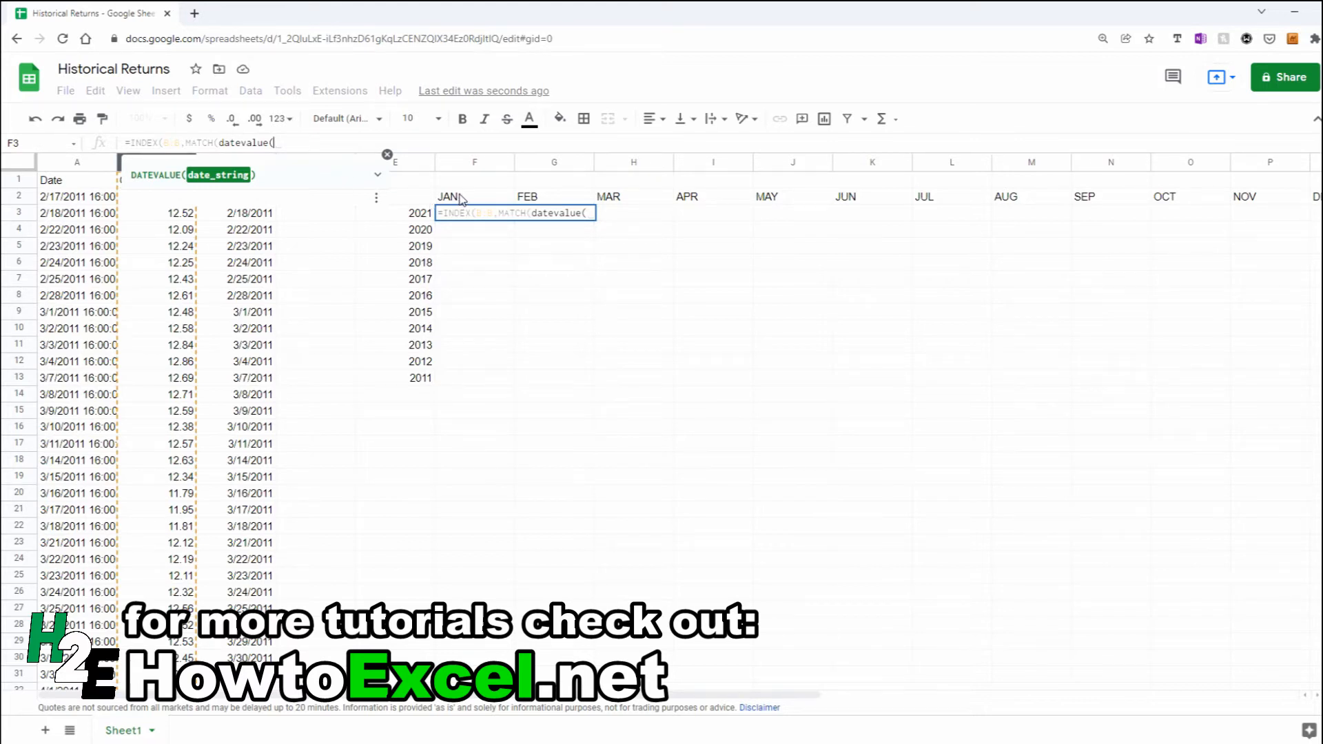
{"action": "left_click", "coordinate": [473, 197]}
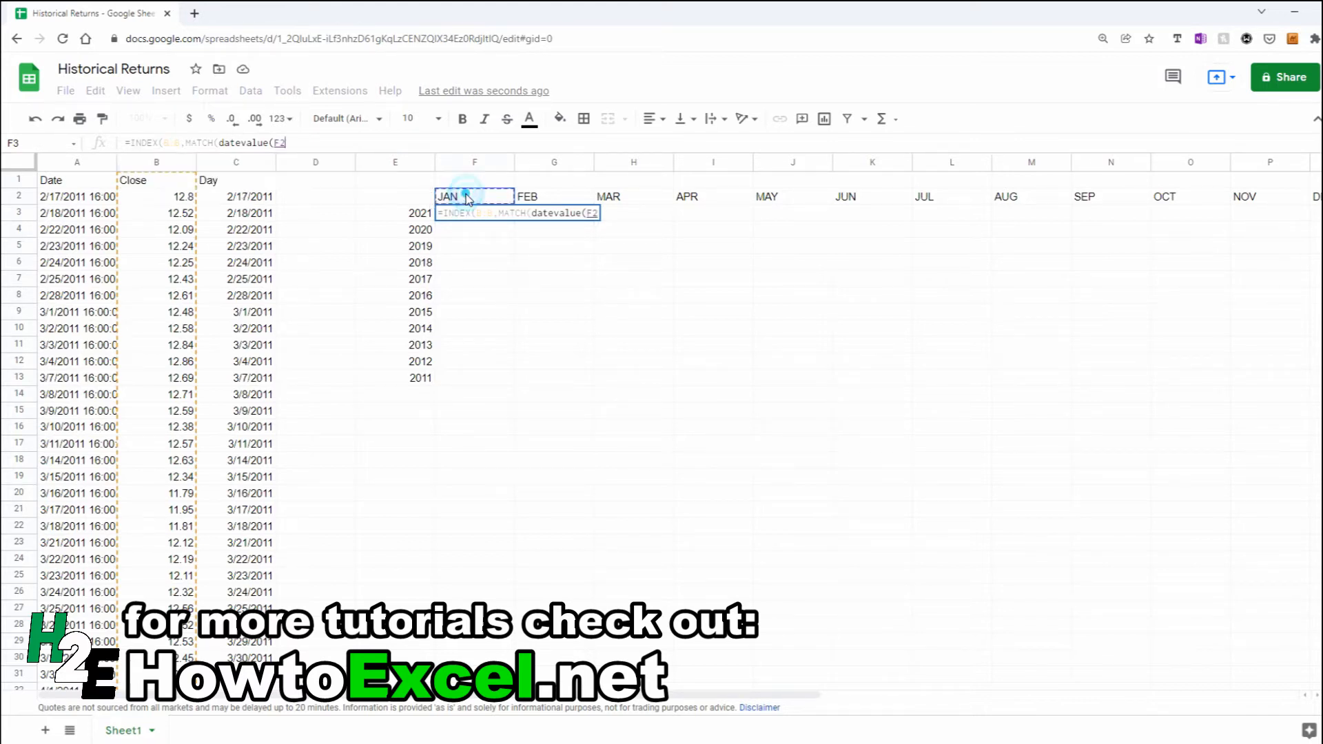
{"action": "type", "text": "&"}
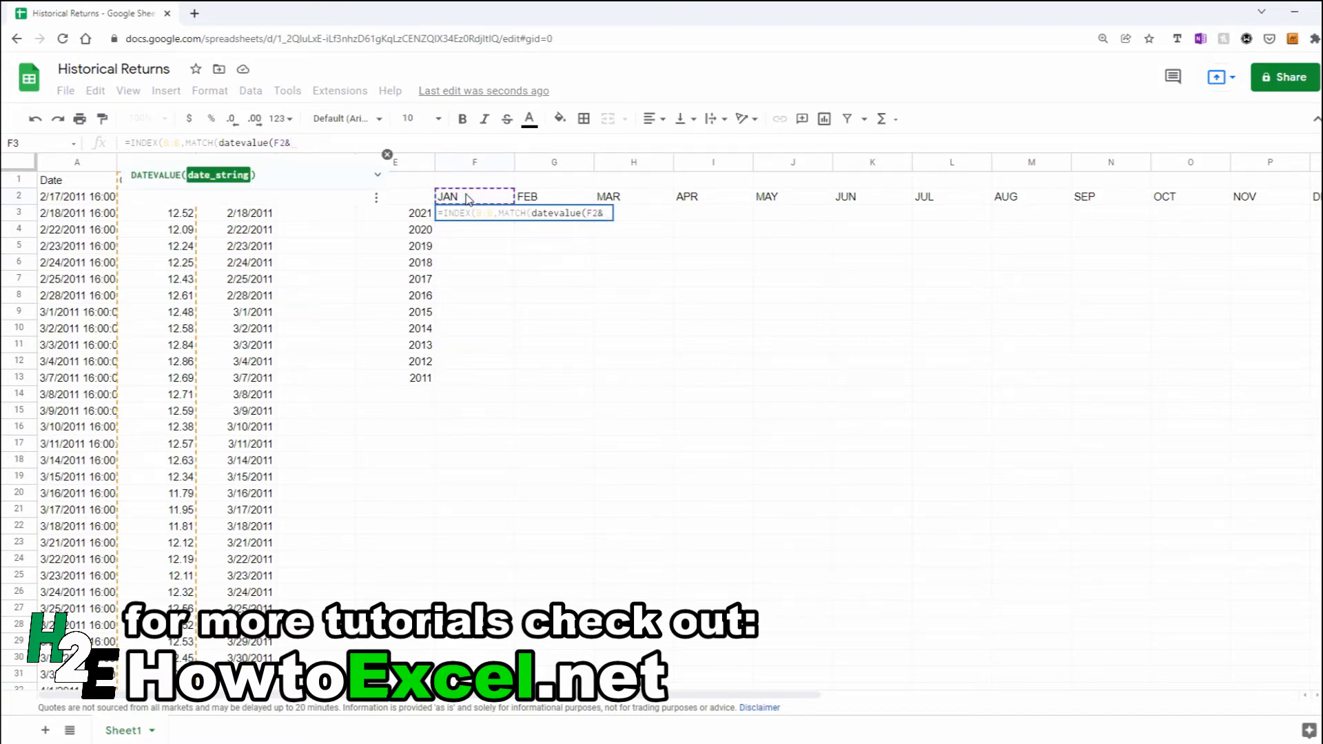
{"action": "type", "text": "\""}
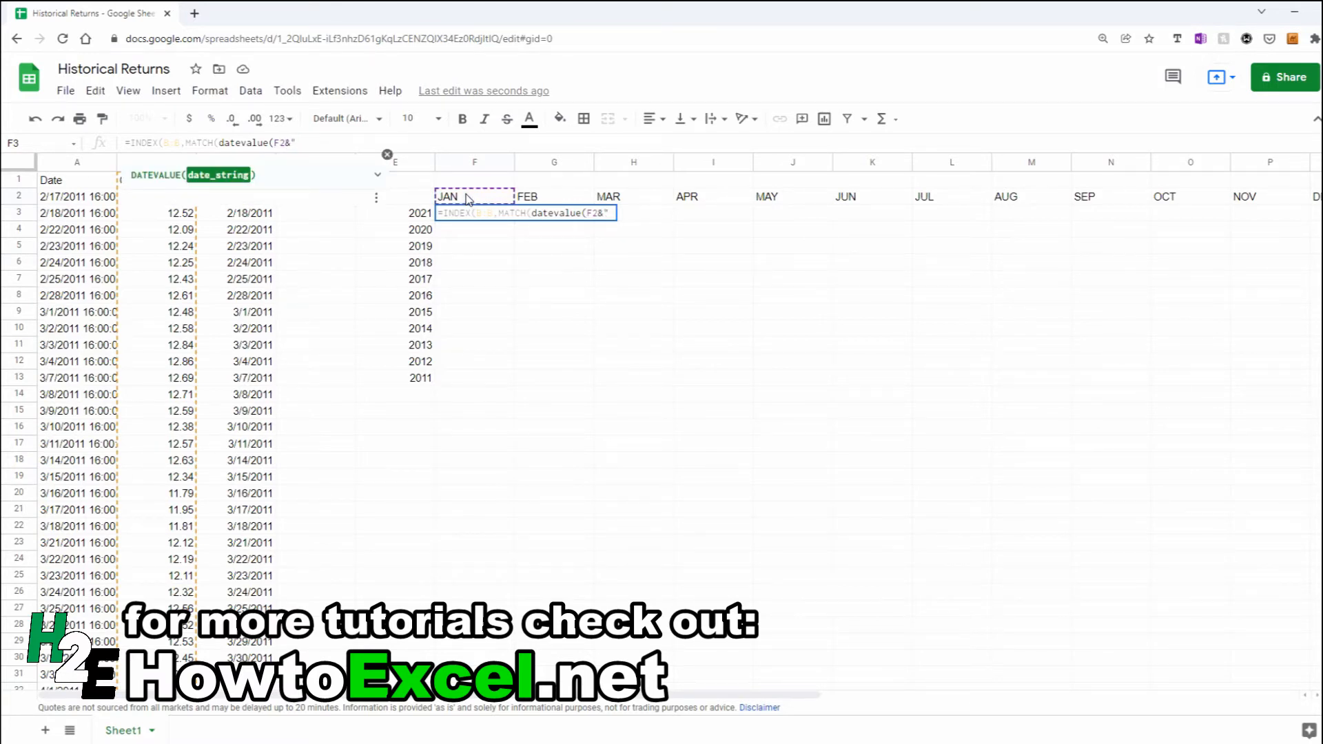
{"action": "type", "text": "1, \""}
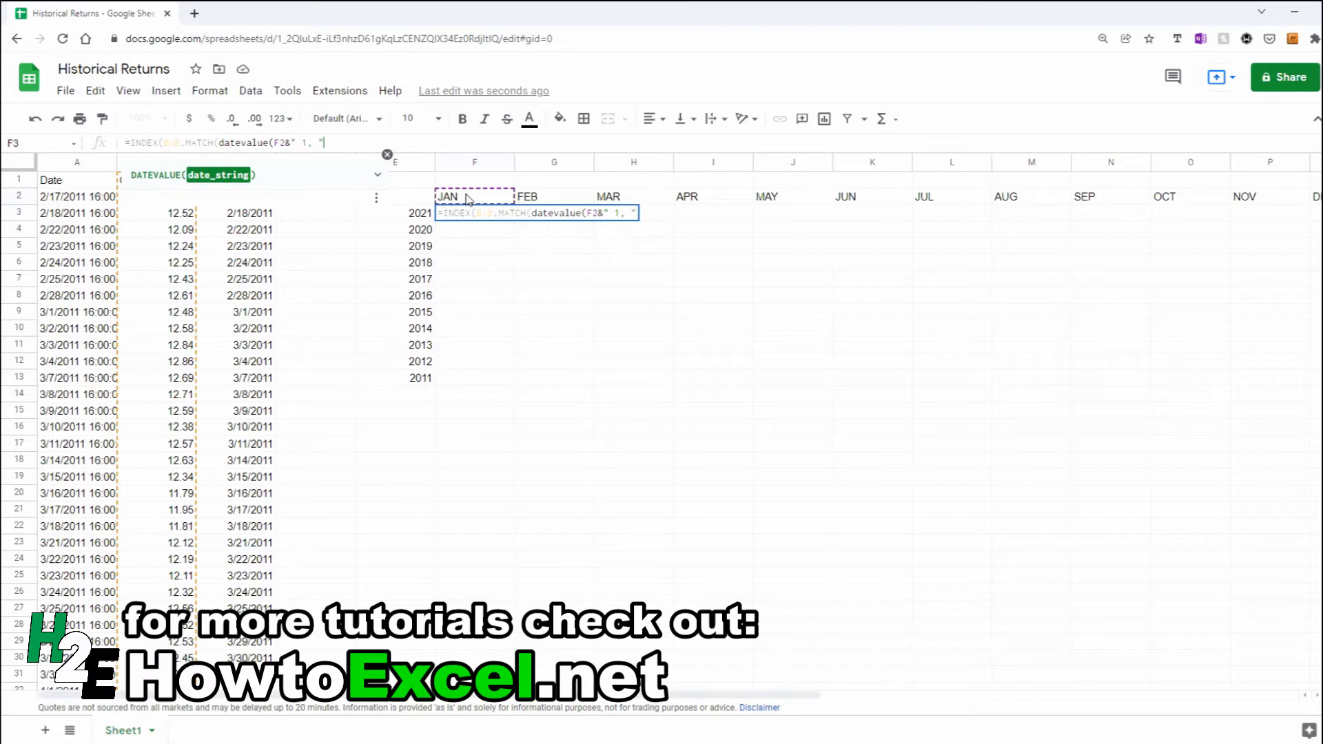
{"action": "type", "text": "&"}
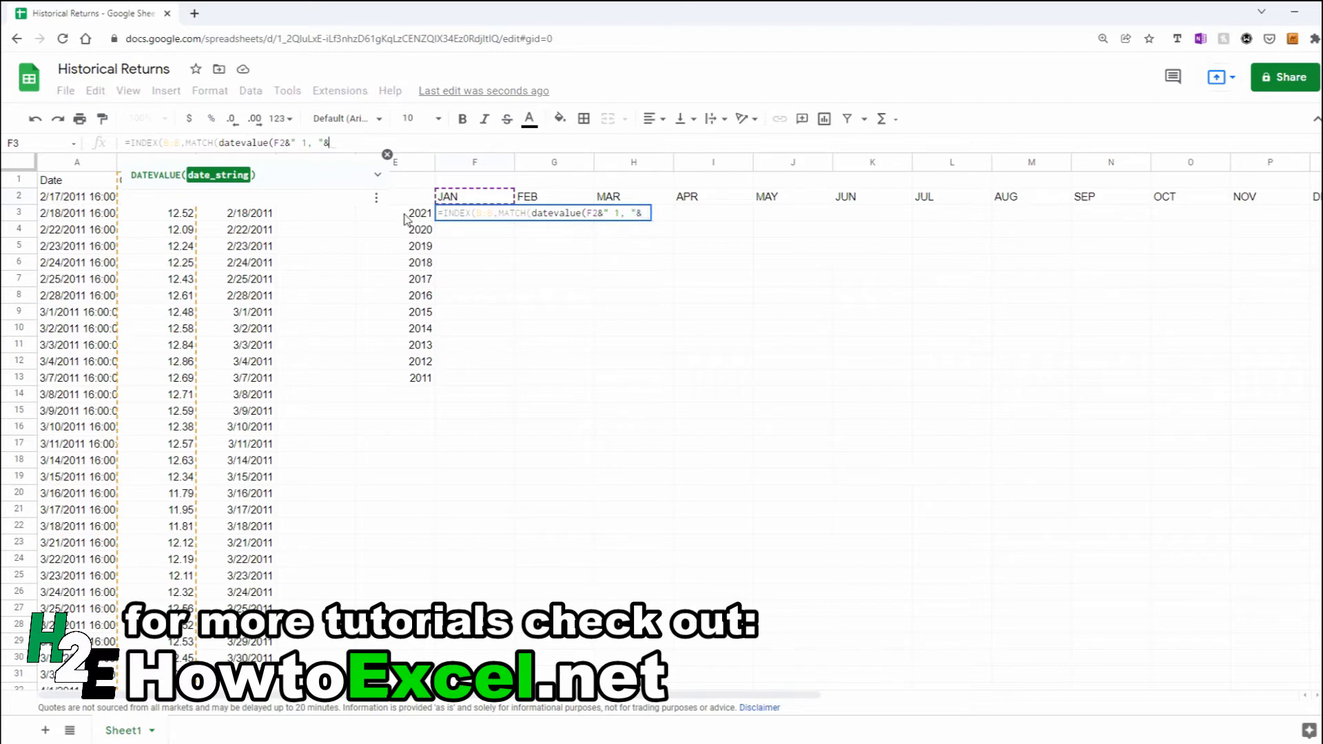
{"action": "left_click", "coordinate": [395, 213]}
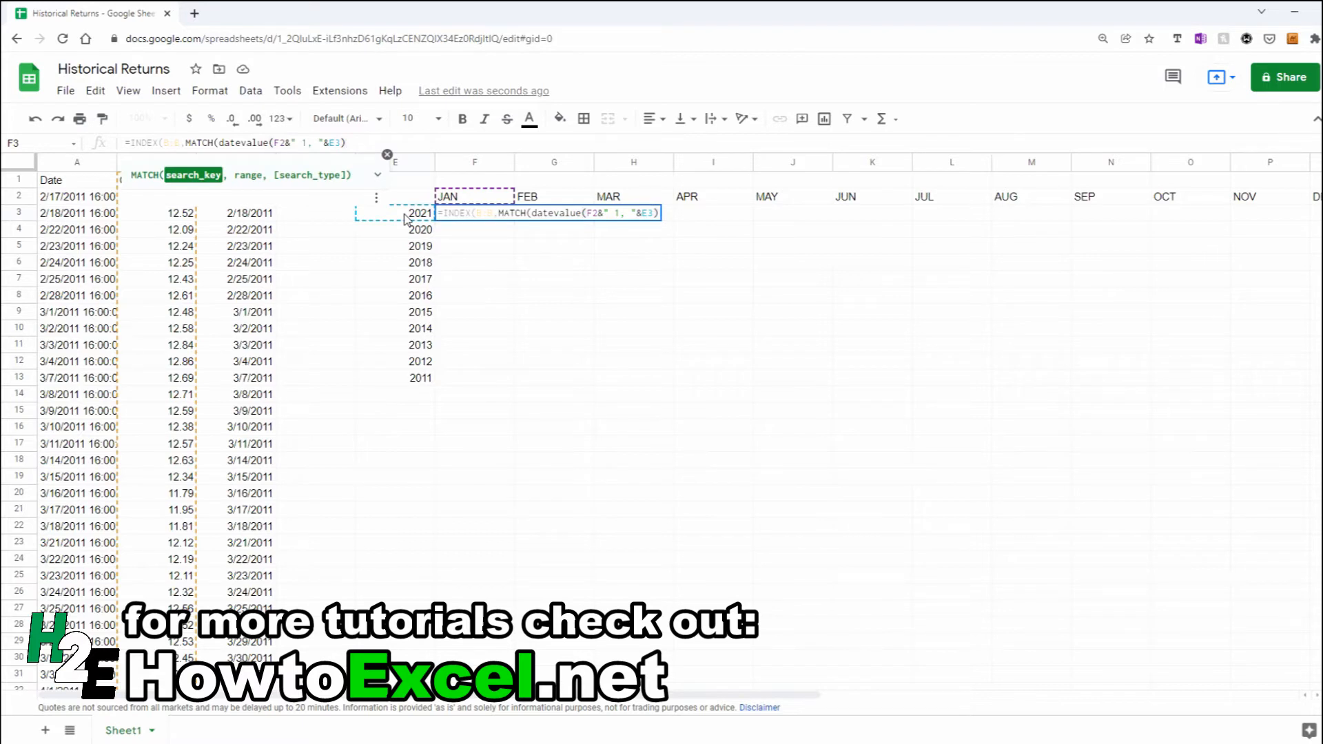
- Finish the F3 lookup as =INDEX(B:B,MATCH(...,C:C,1),1), returning 132.69 for January 2021
{"action": "type", "text": ","}
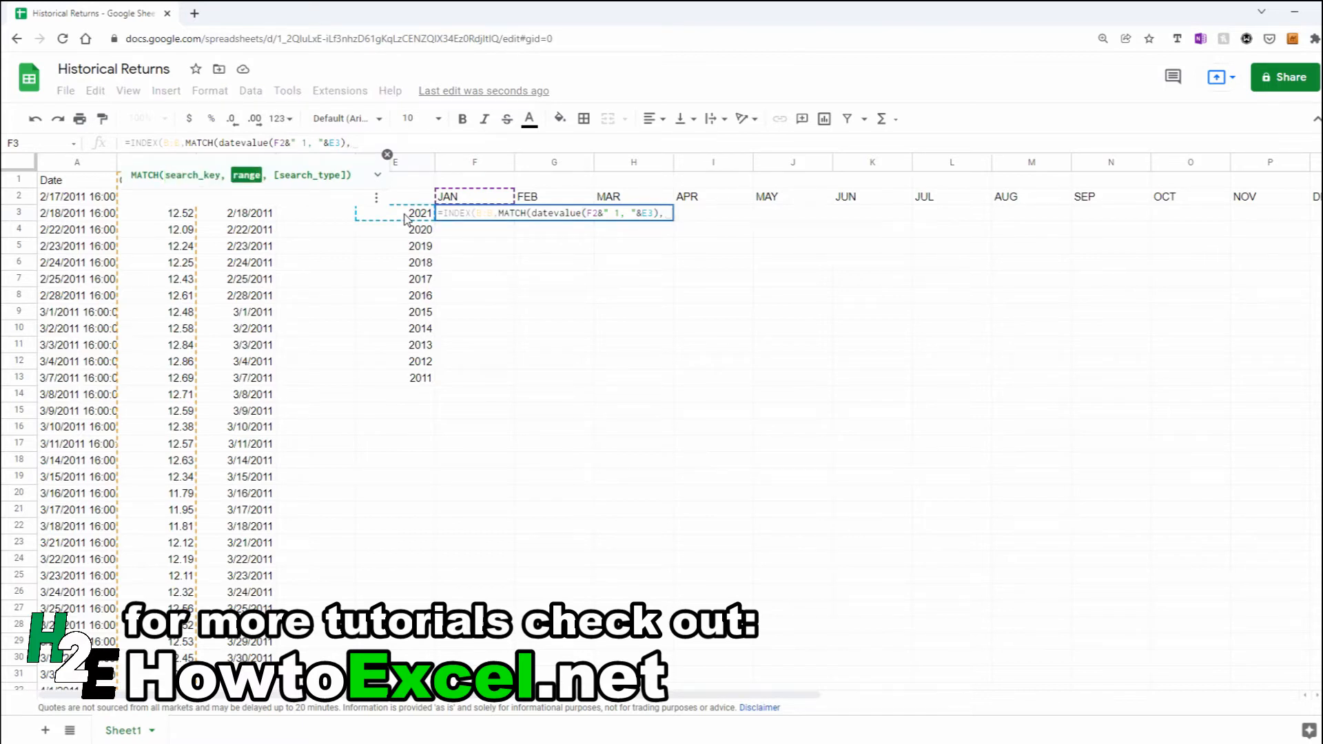
{"action": "type", "text": "C"}
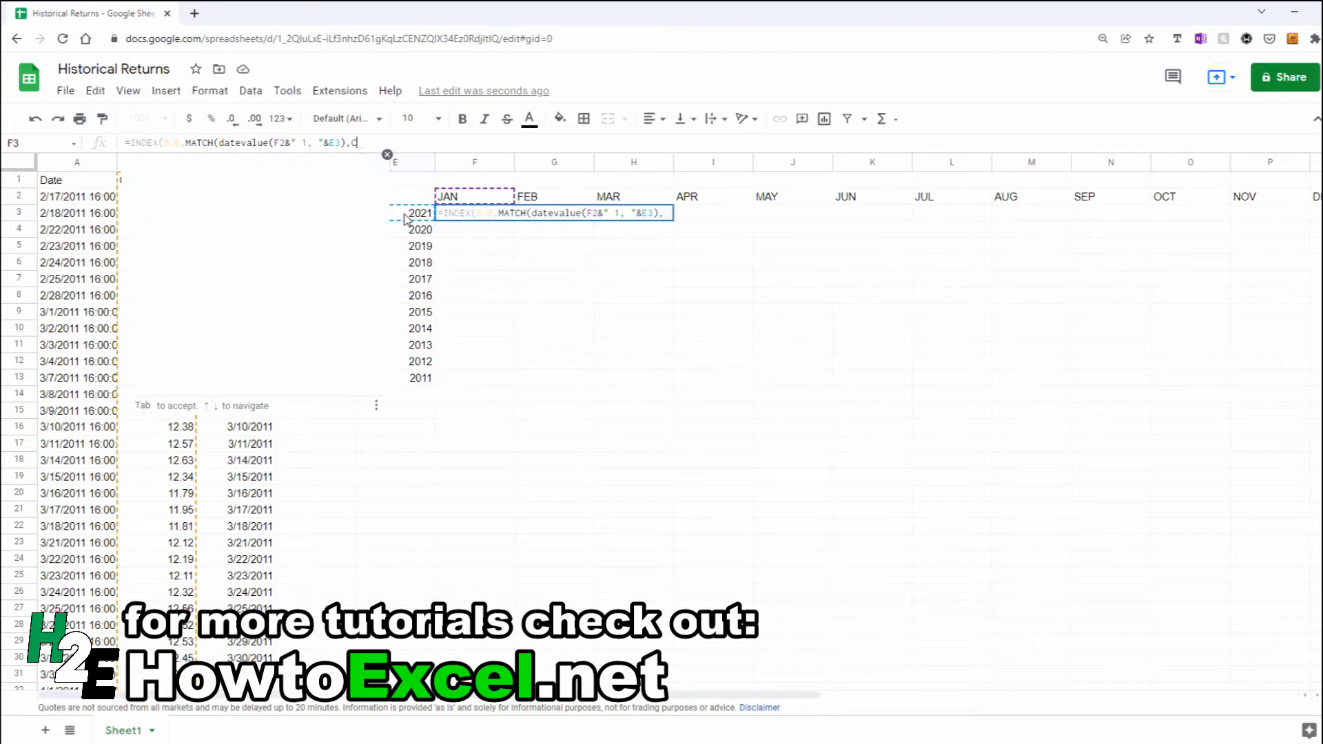
{"action": "type", "text": ":C"}
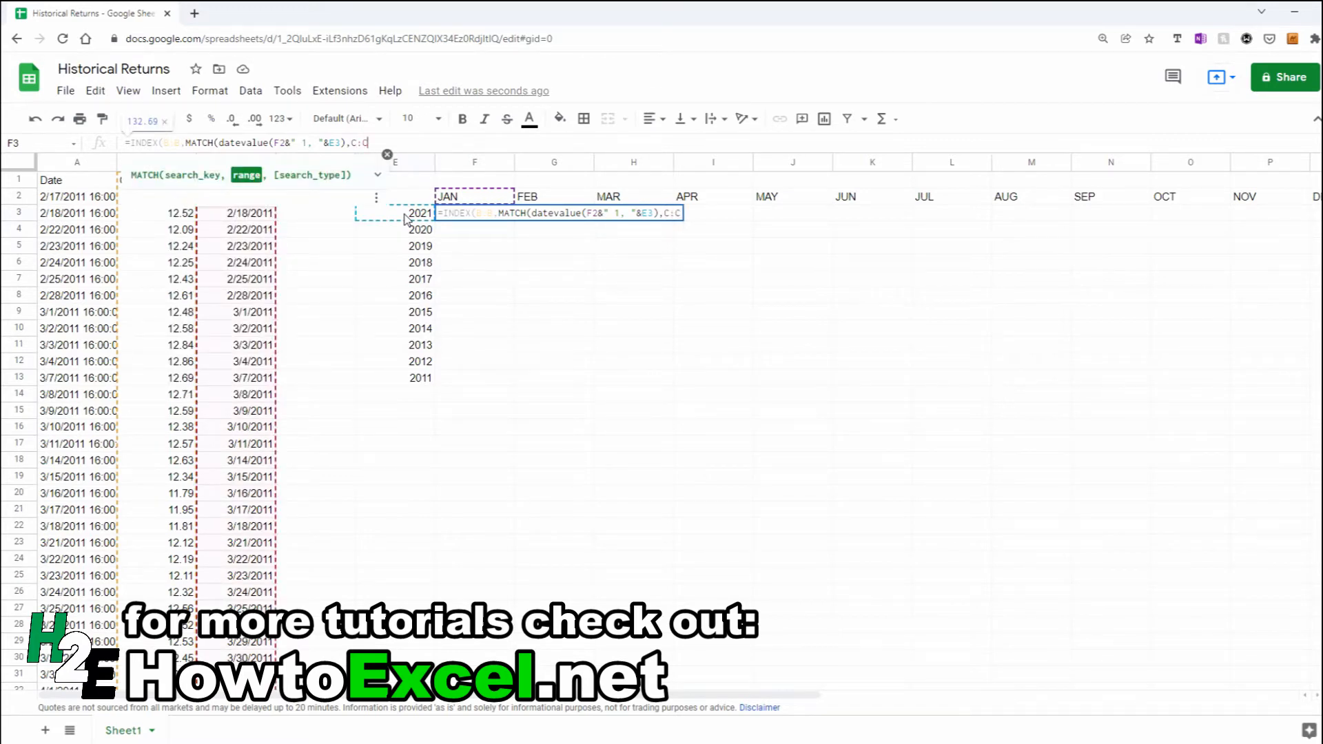
{"action": "type", "text": "1"}
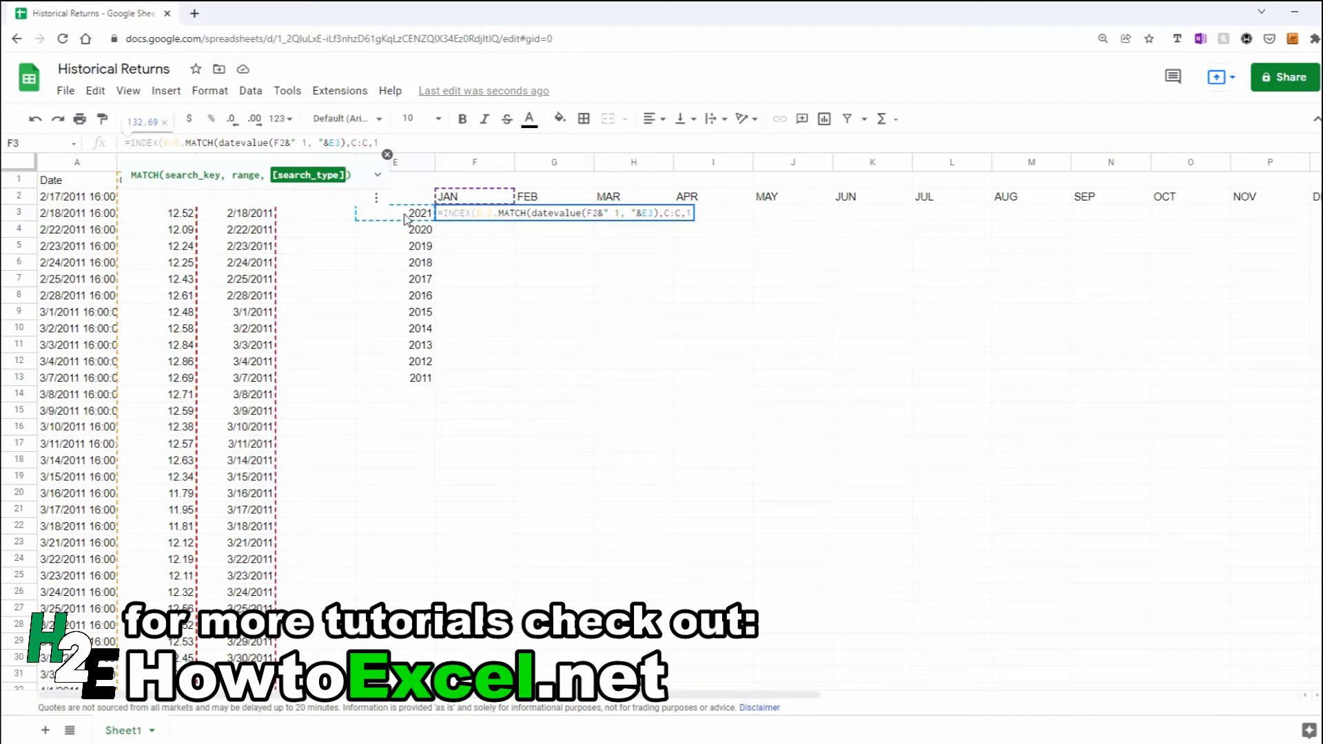
{"action": "type", "text": "B:B"}
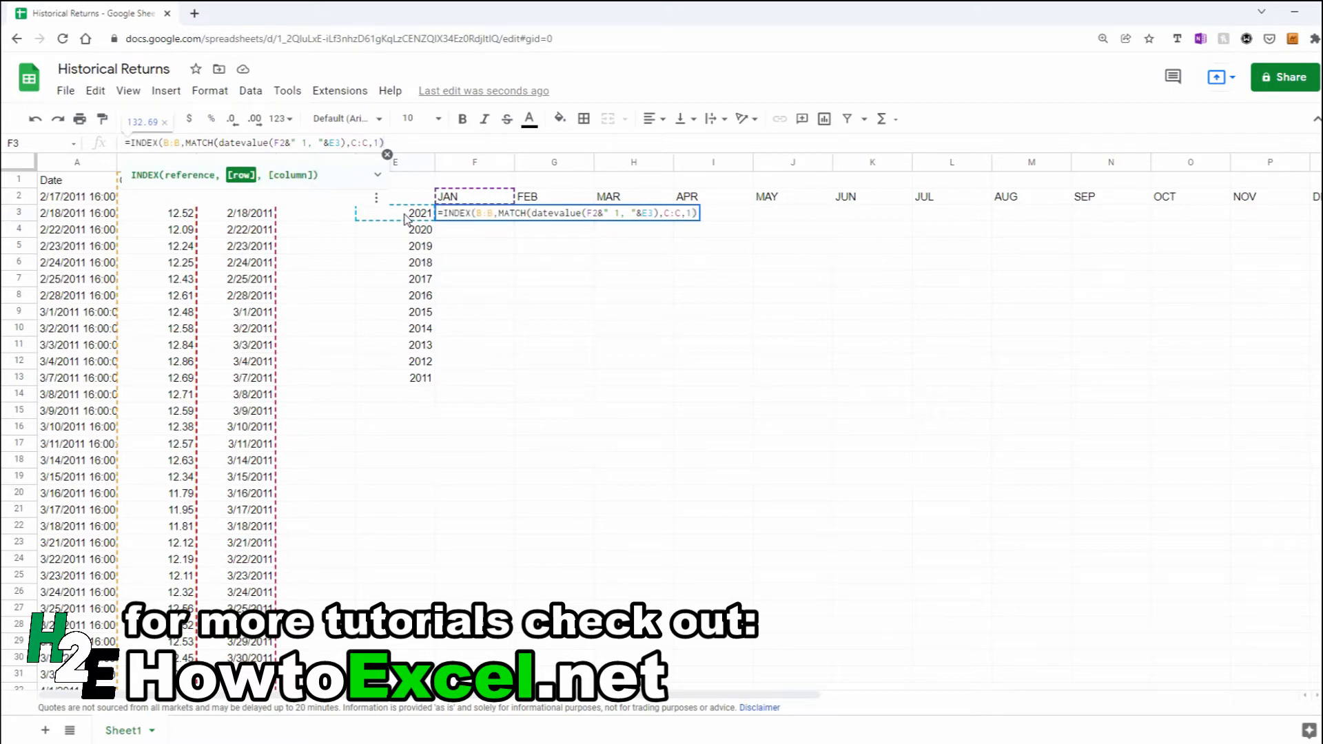
{"action": "type", "text": ","}
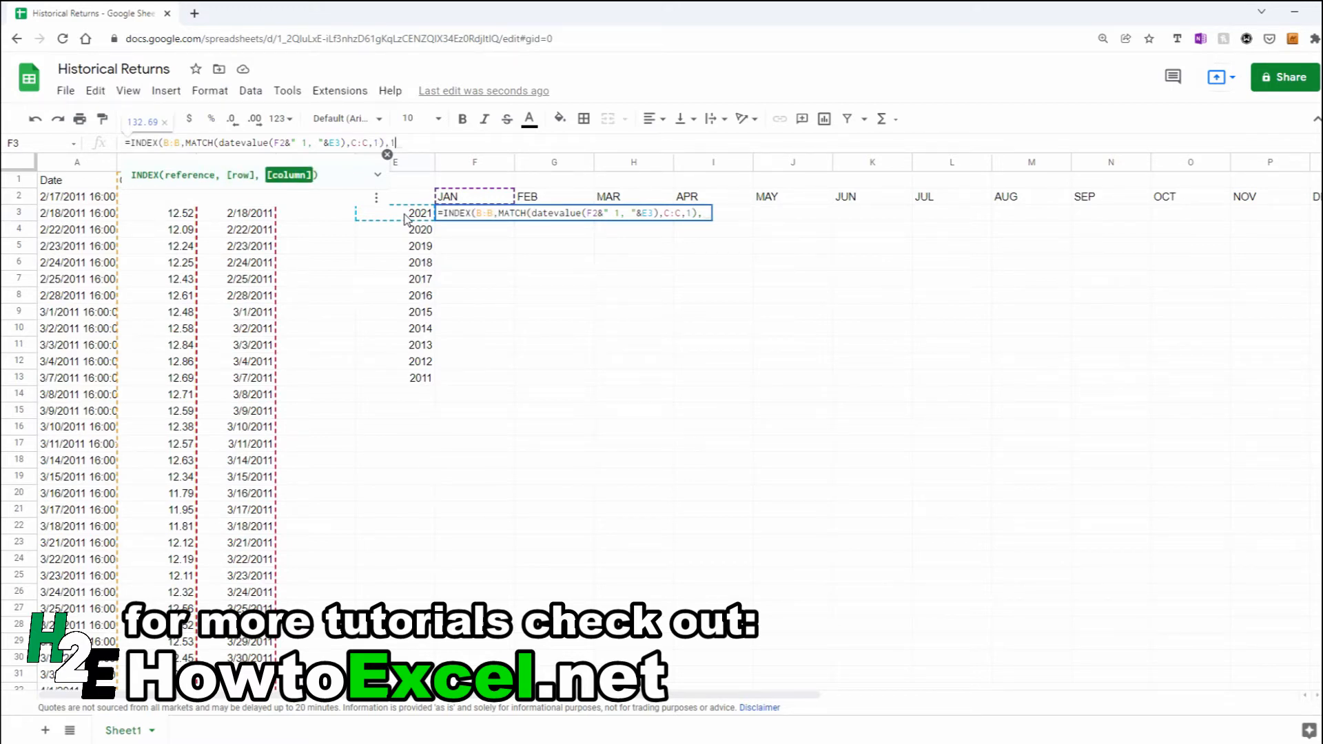
{"action": "type", "text": "1)"}
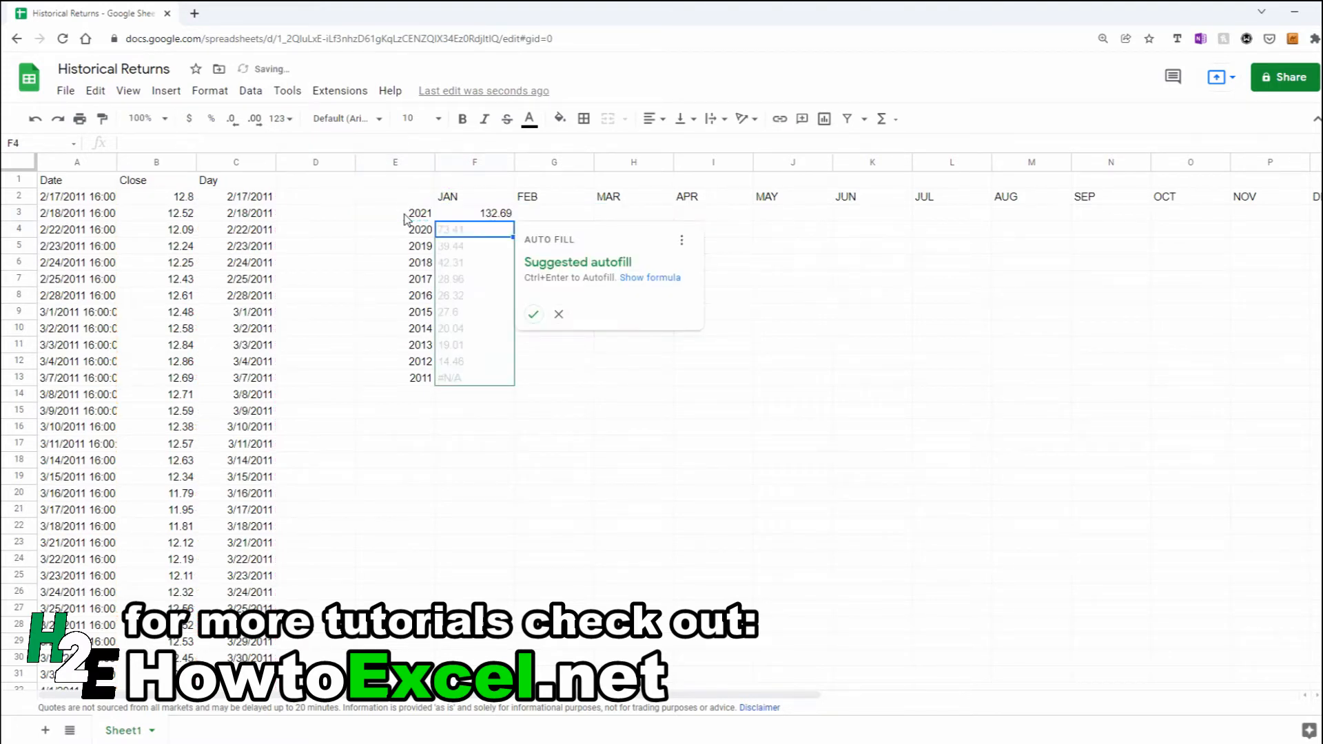
{"action": "left_click", "coordinate": [559, 315]}
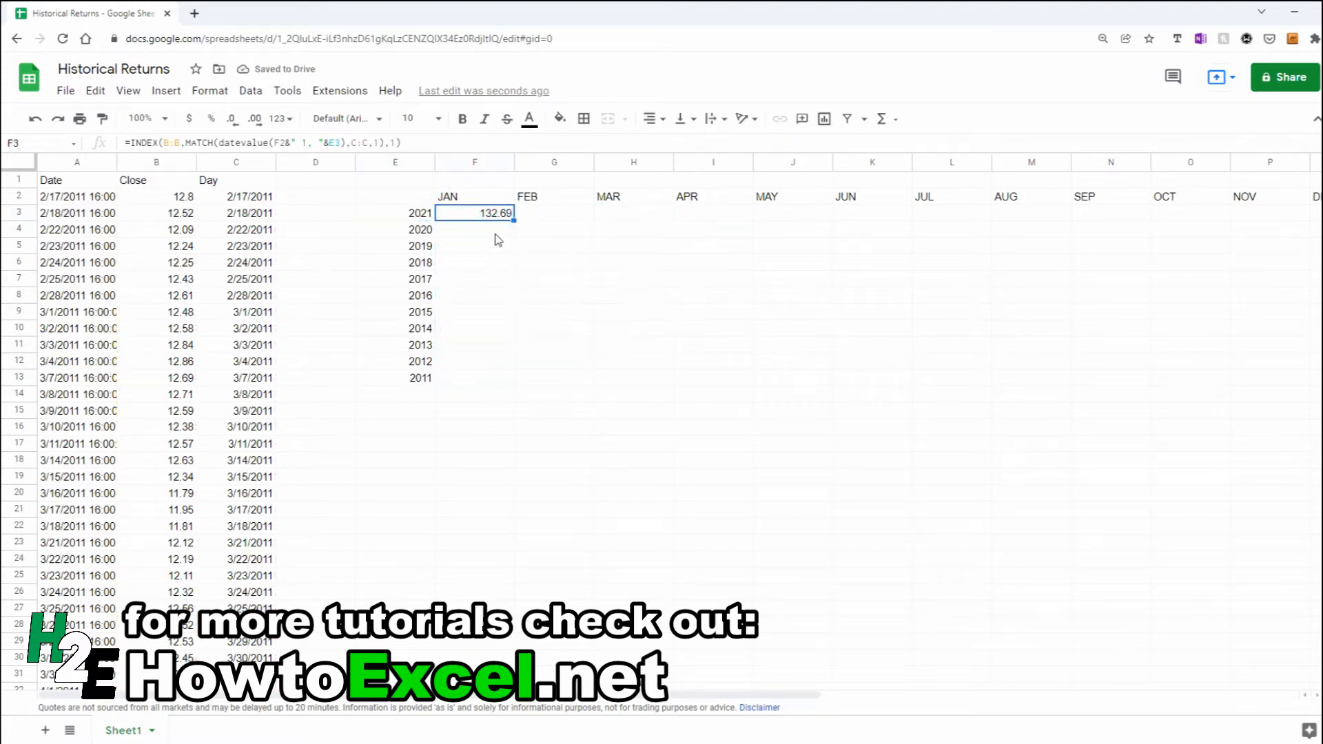
{"action": "mouse_move", "coordinate": [200, 231]}
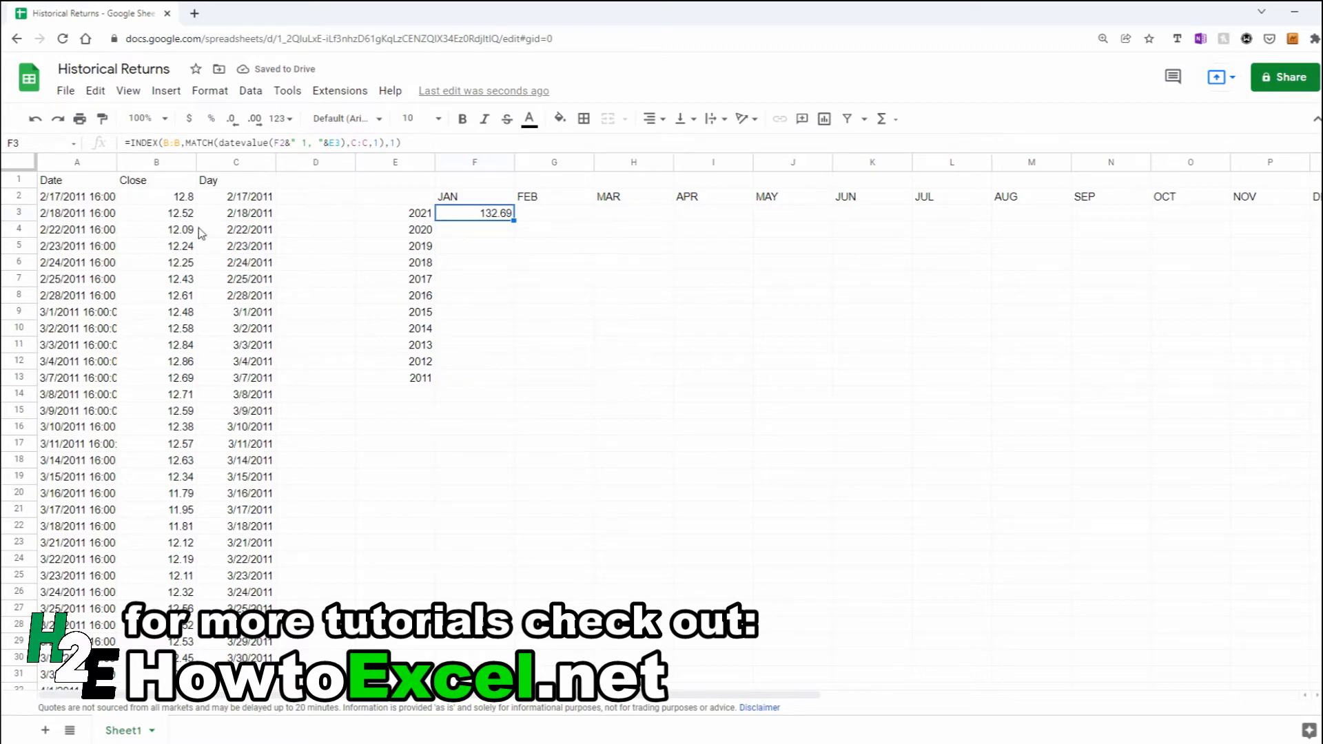
{"action": "left_click", "coordinate": [156, 230]}
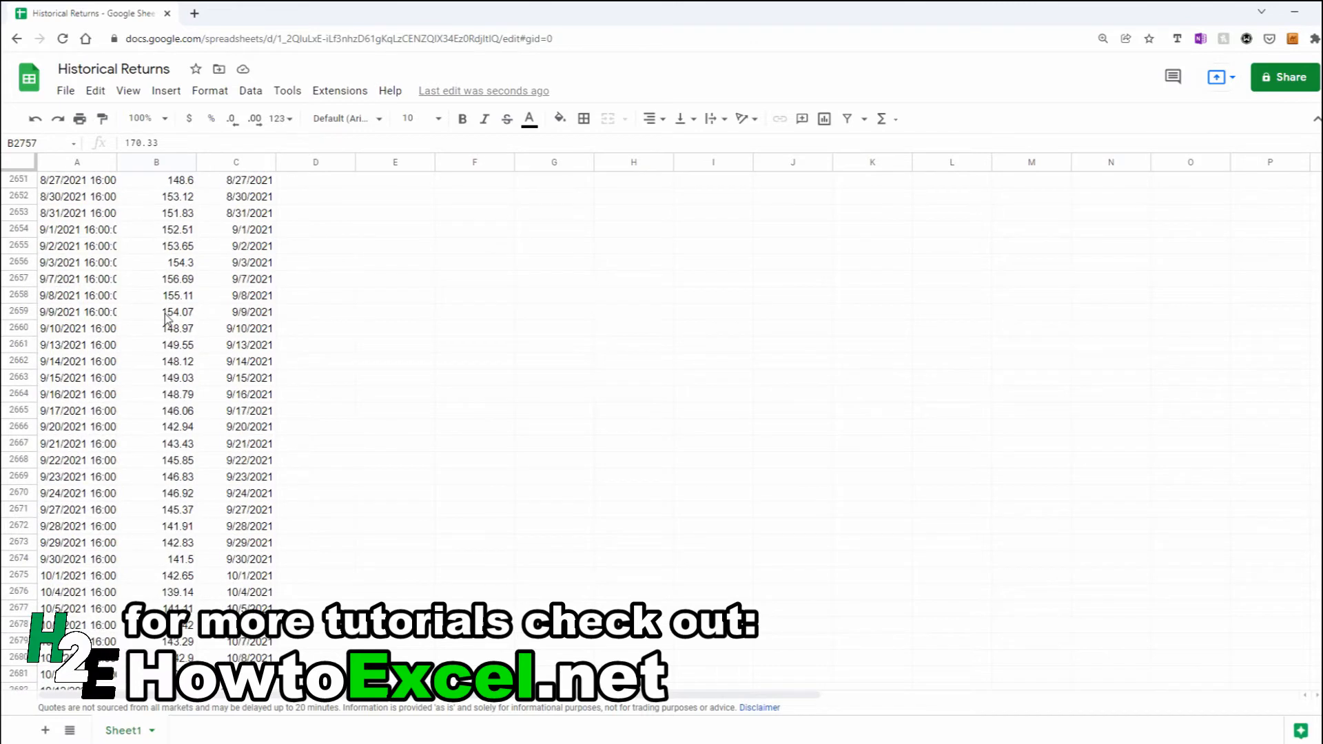
{"action": "scroll", "scroll_direction": "up", "scroll_amount": 3}
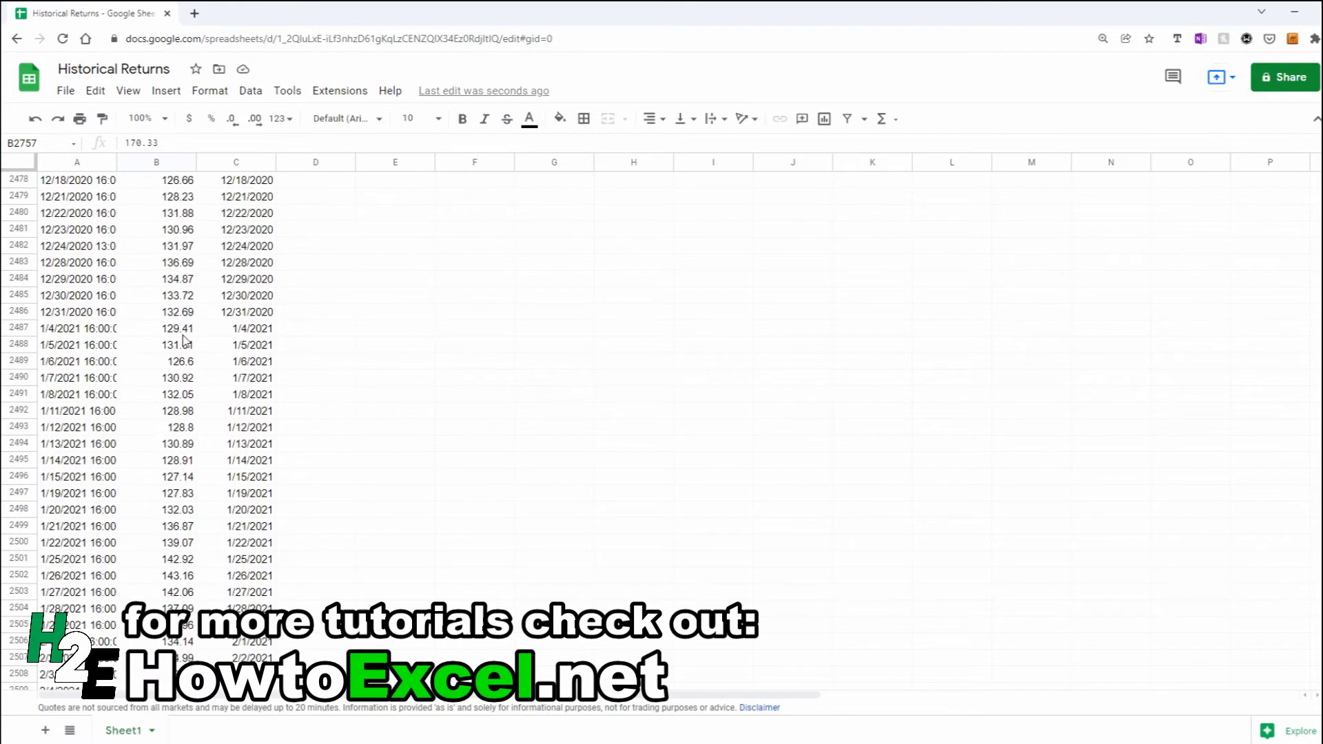
{"action": "left_click", "coordinate": [76, 328]}
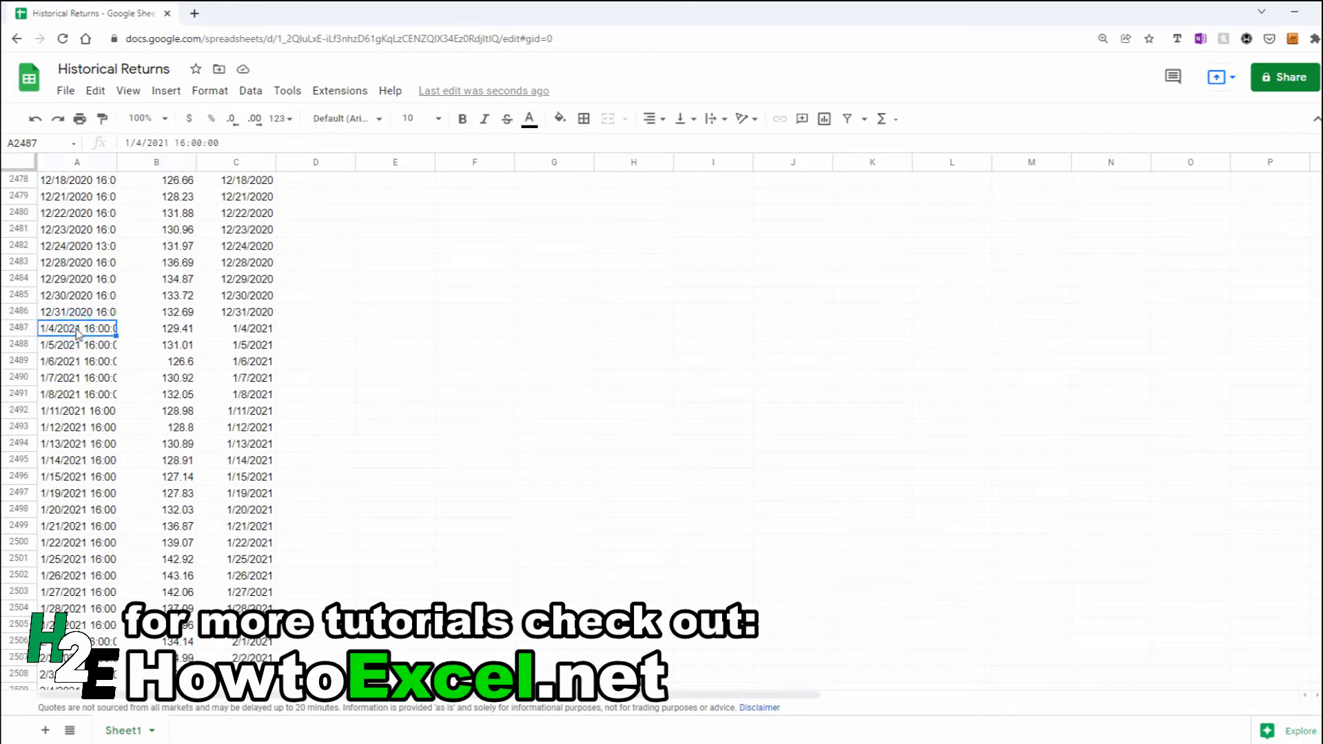
{"action": "left_click", "coordinate": [156, 311]}
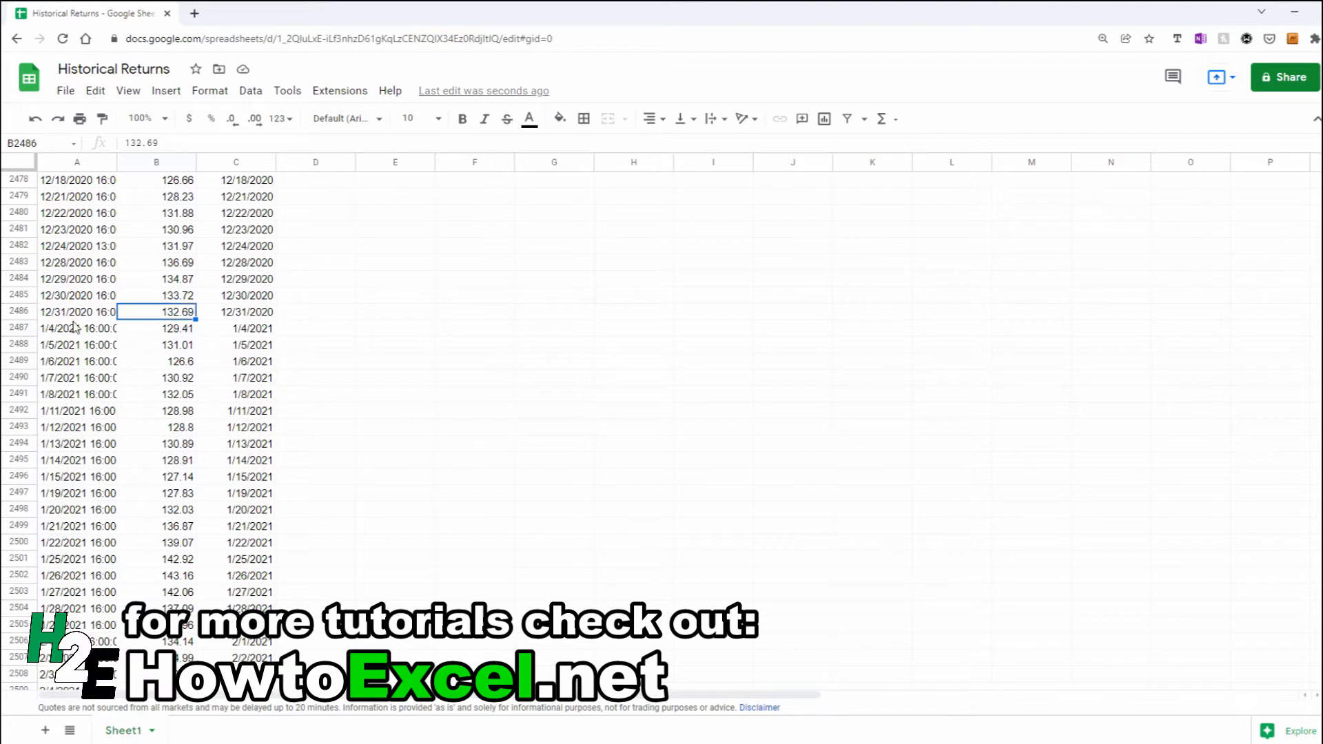
{"action": "mouse_move", "coordinate": [205, 325]}
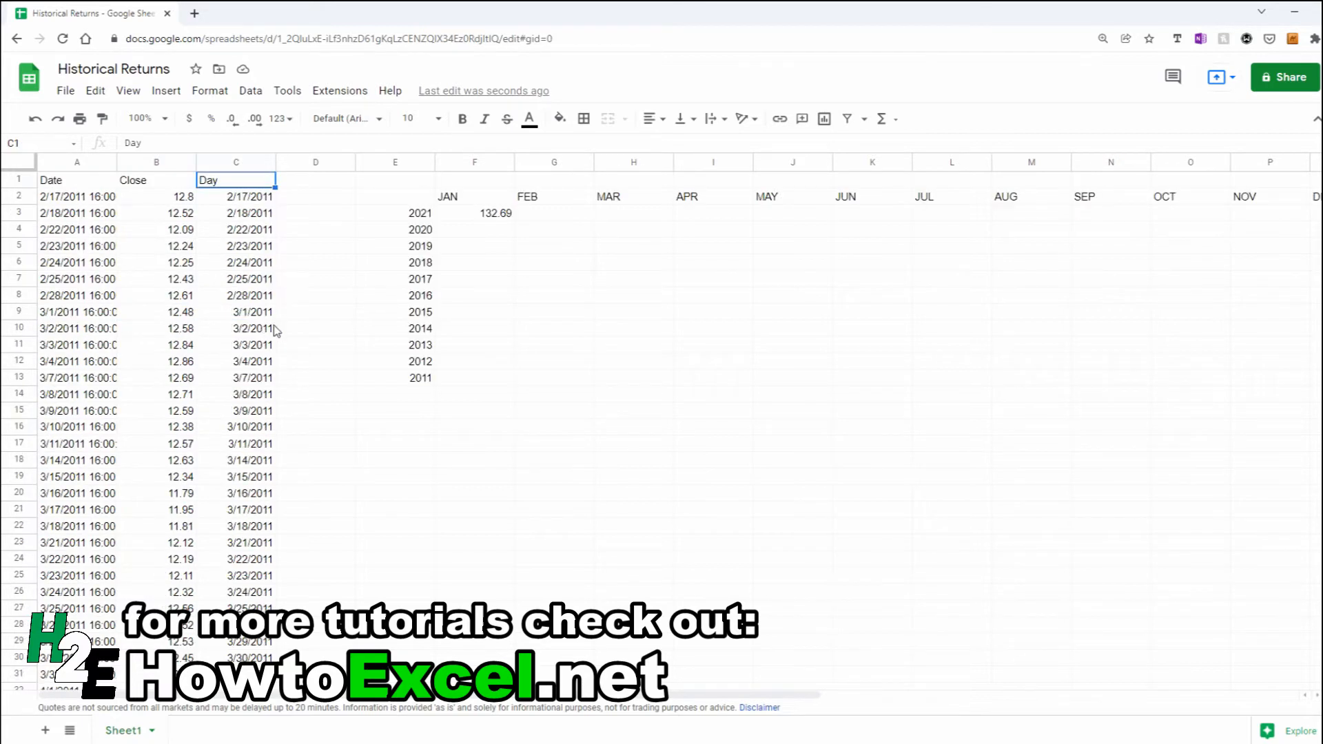
- Build a DATEVALUE test in F15 from JAN 1, 2021, formatted as a date showing 1/1/2021
{"action": "left_click", "coordinate": [473, 212]}
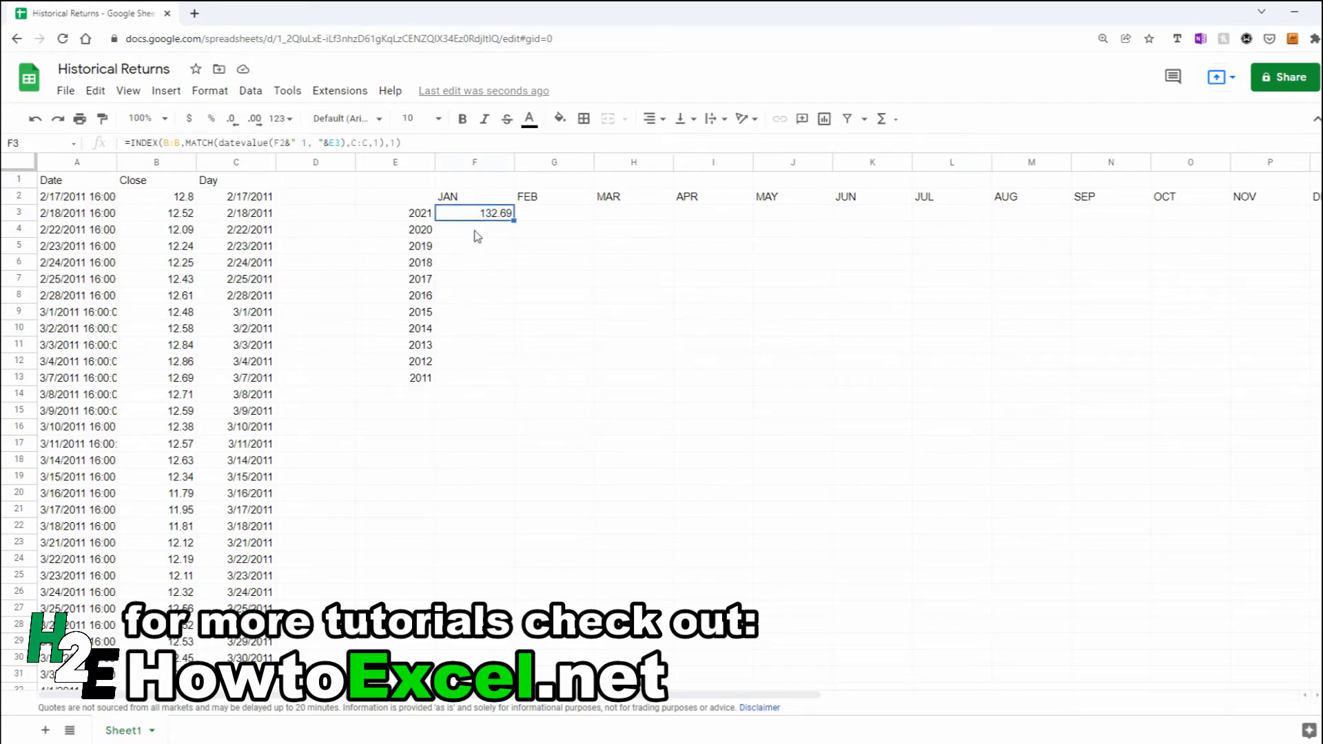
{"action": "mouse_move", "coordinate": [480, 415]}
{"action": "type", "text": "=datev"}
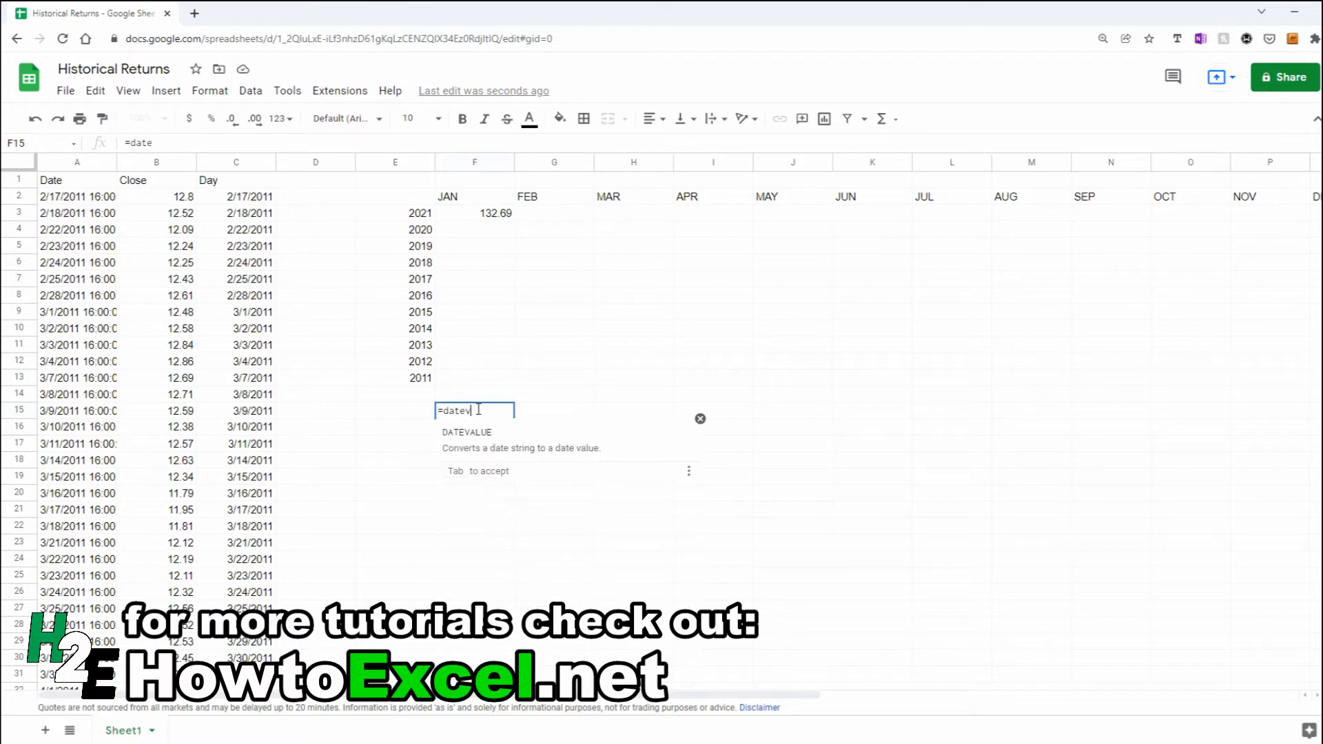
{"action": "type", "text": "alue("}
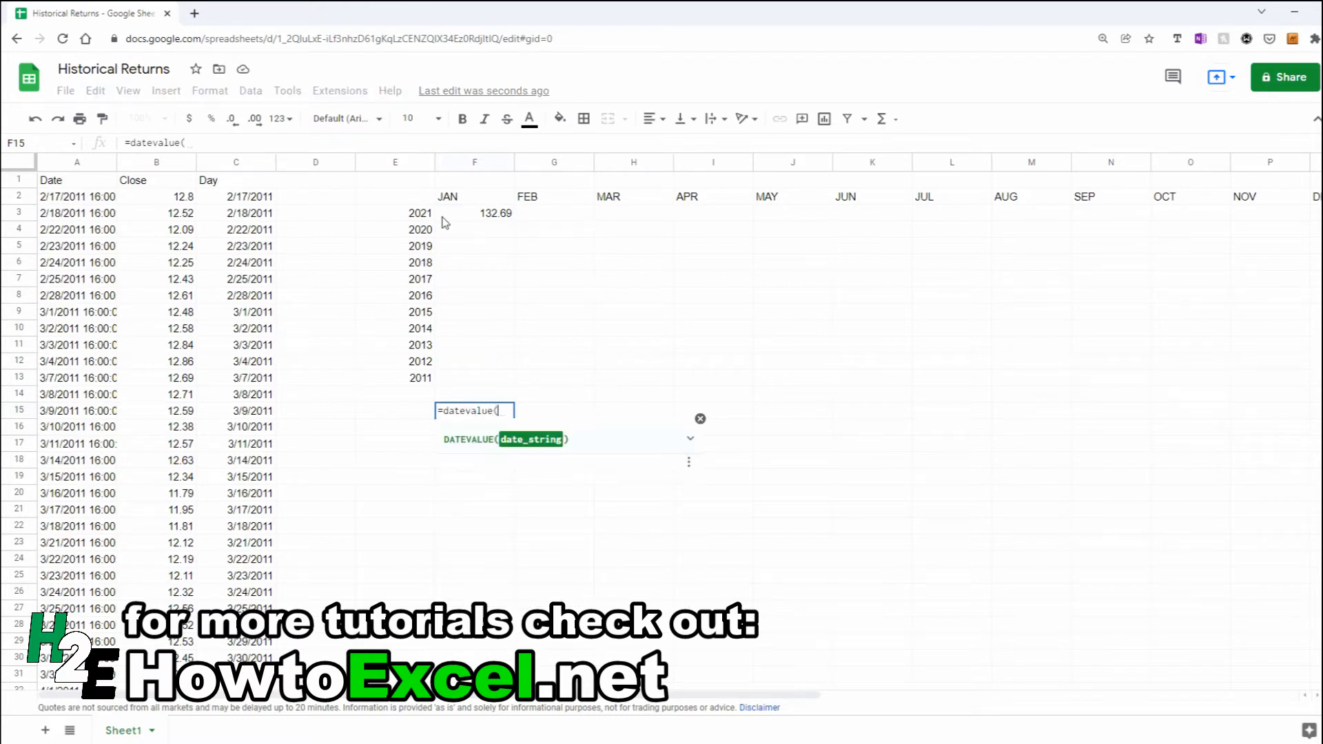
{"action": "left_click", "coordinate": [473, 197]}
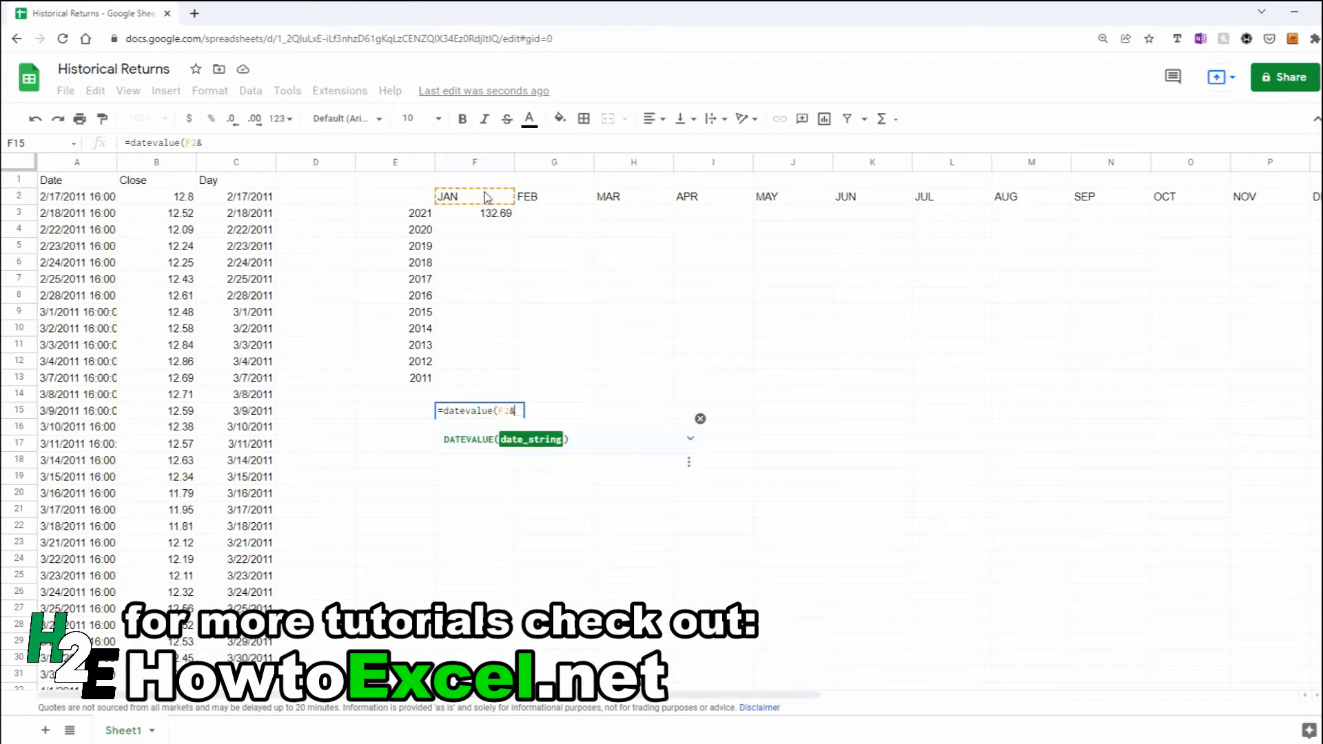
{"action": "type", "text": "\" 1, \"&"}
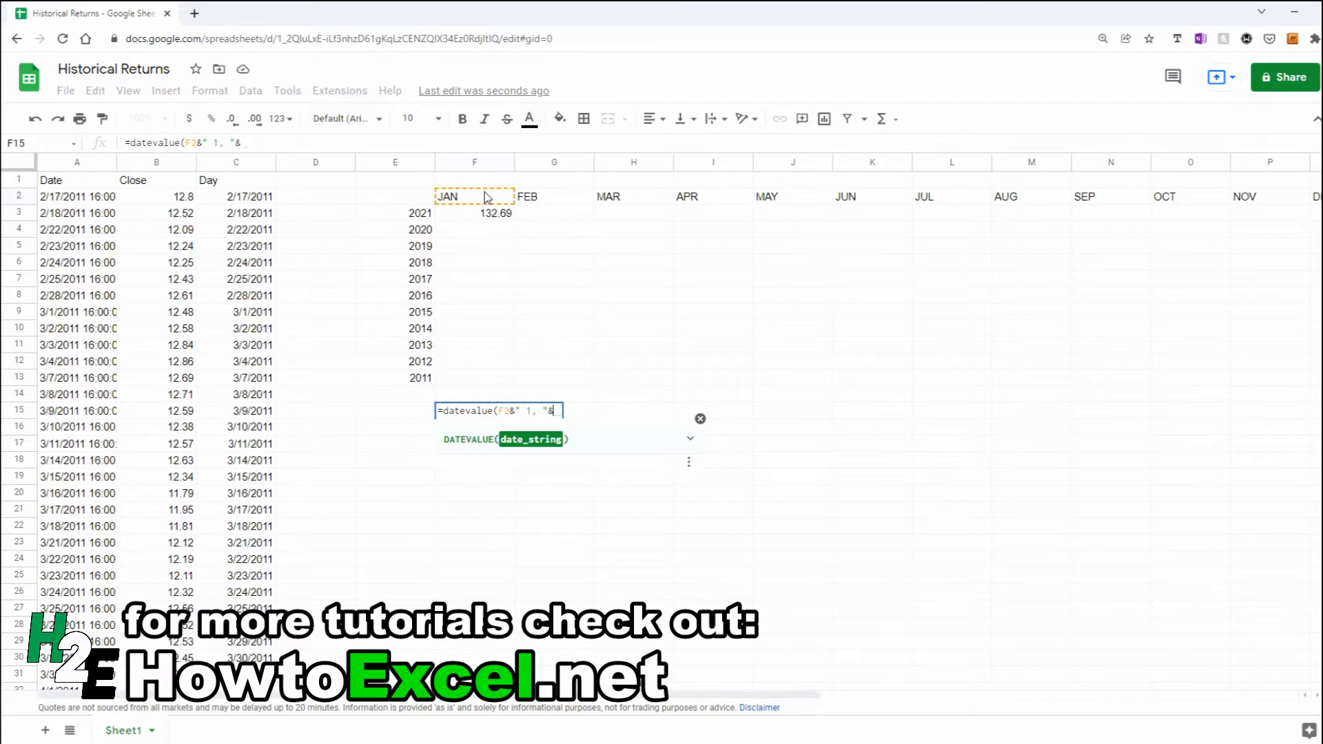
{"action": "left_click", "coordinate": [394, 212]}
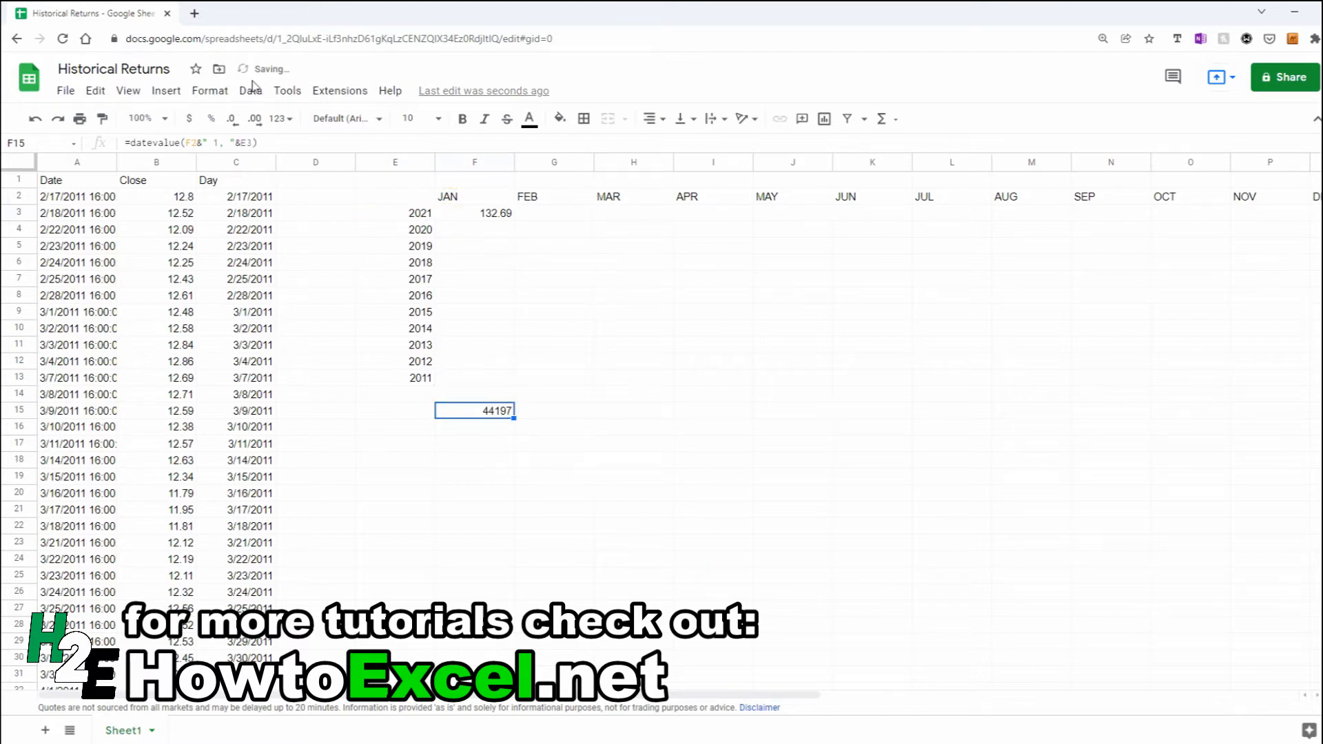
{"action": "left_click", "coordinate": [277, 119]}
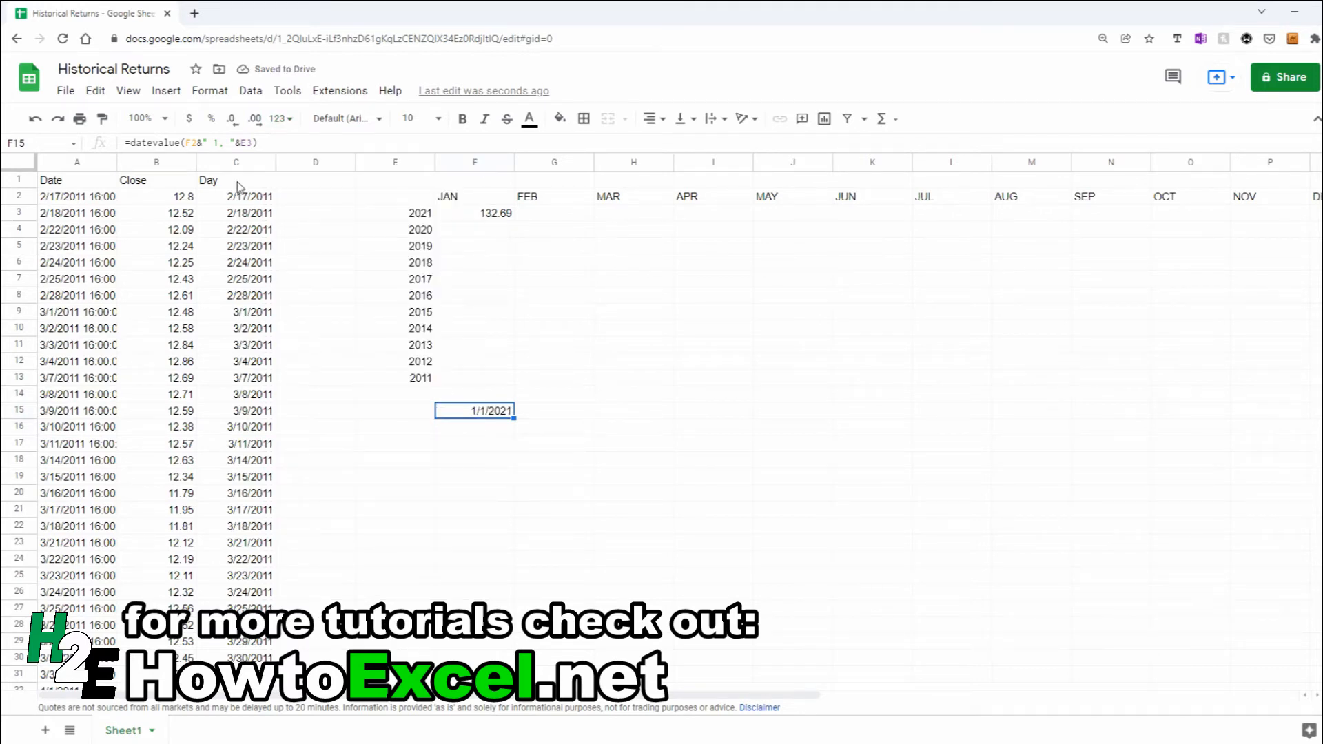
{"action": "mouse_move", "coordinate": [426, 220]}
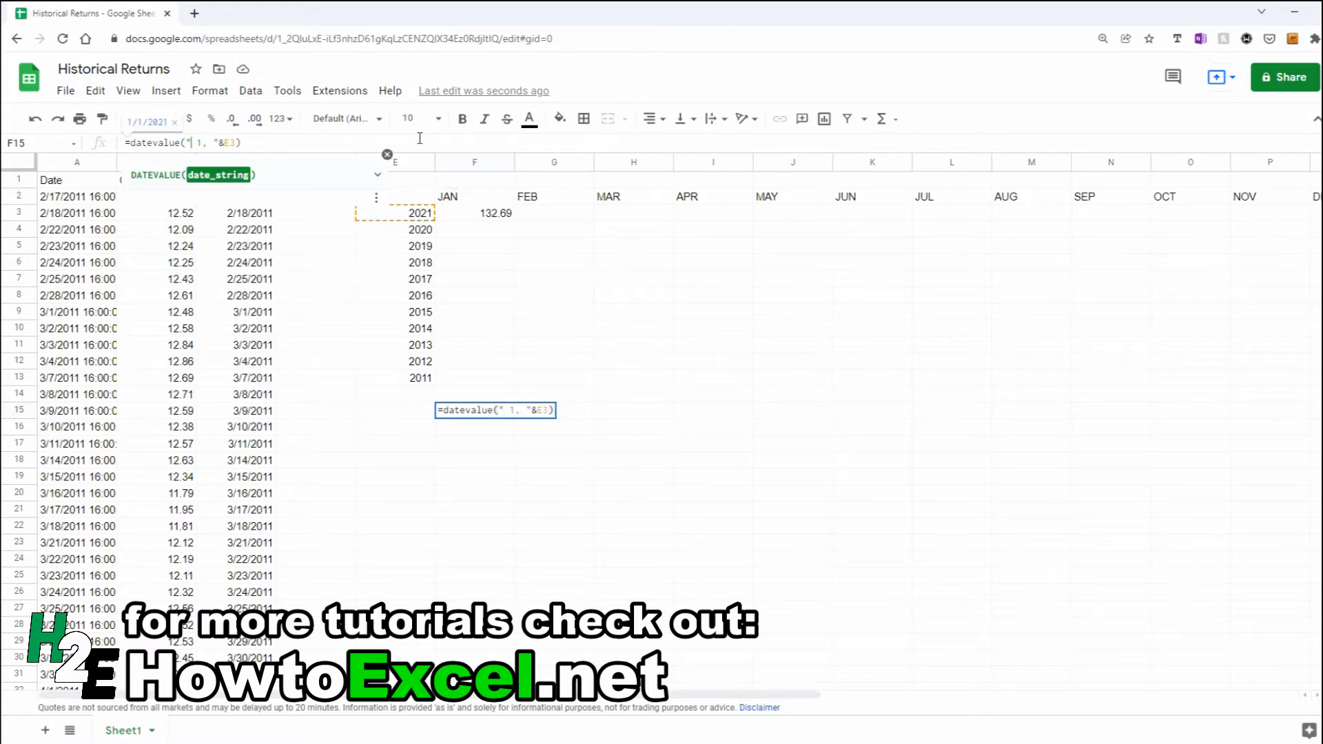
{"action": "type", "text": "JAN"}
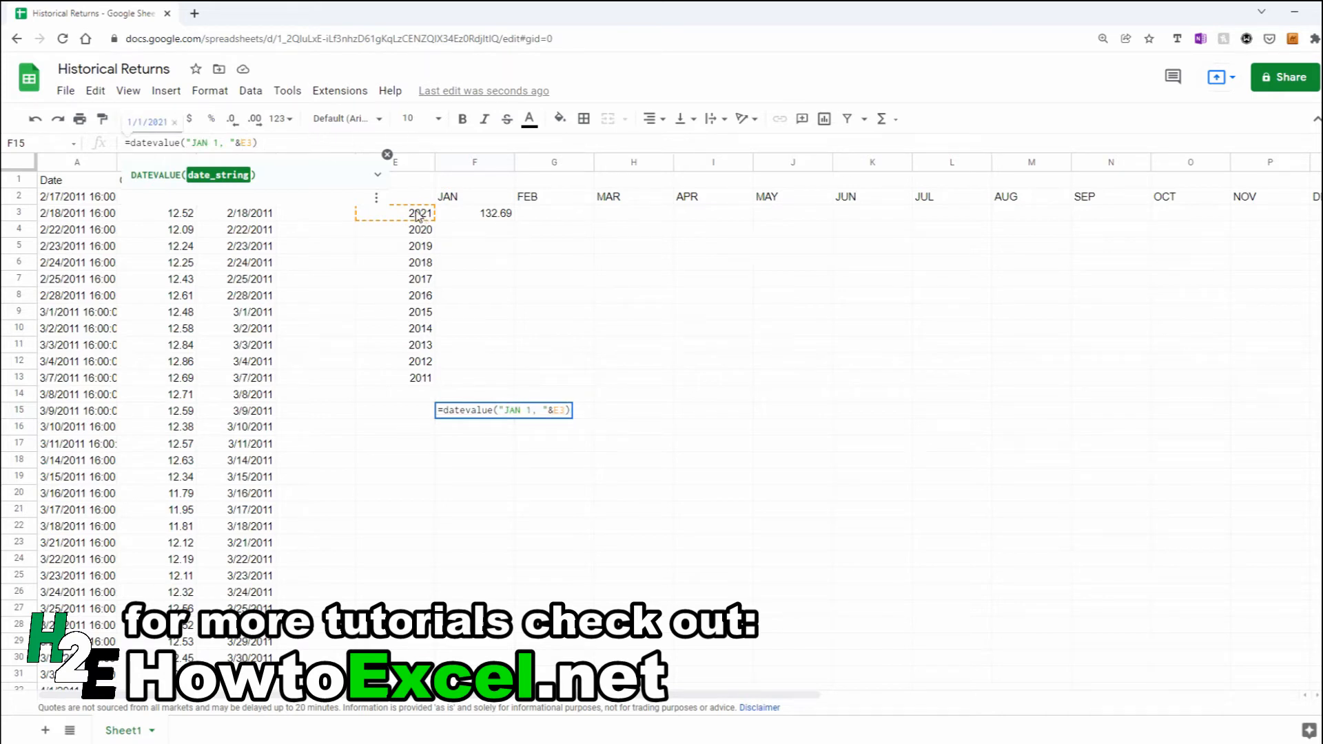
{"action": "mouse_move", "coordinate": [331, 167]}
{"action": "type", "text": "2021"}
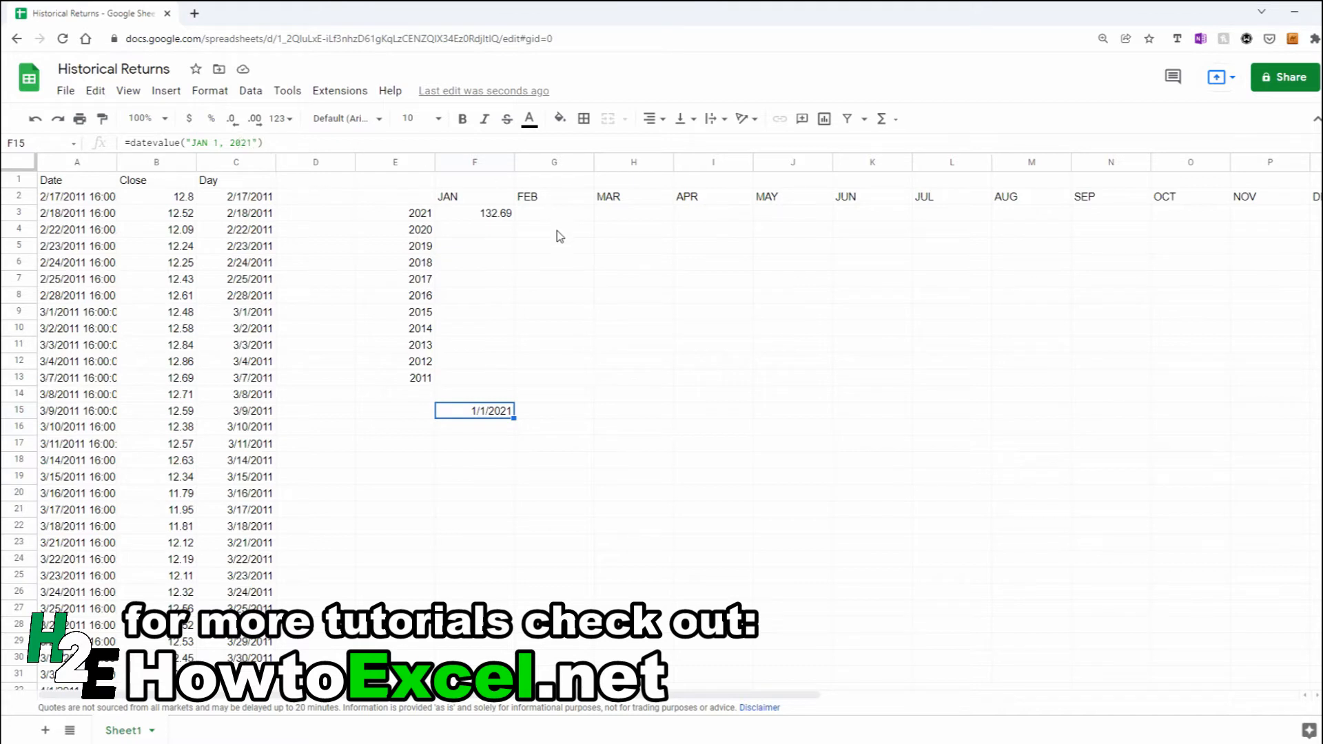
- Review the F3 lookup formula, then reopen the F15 test date formula for editing
{"action": "left_click", "coordinate": [475, 213]}
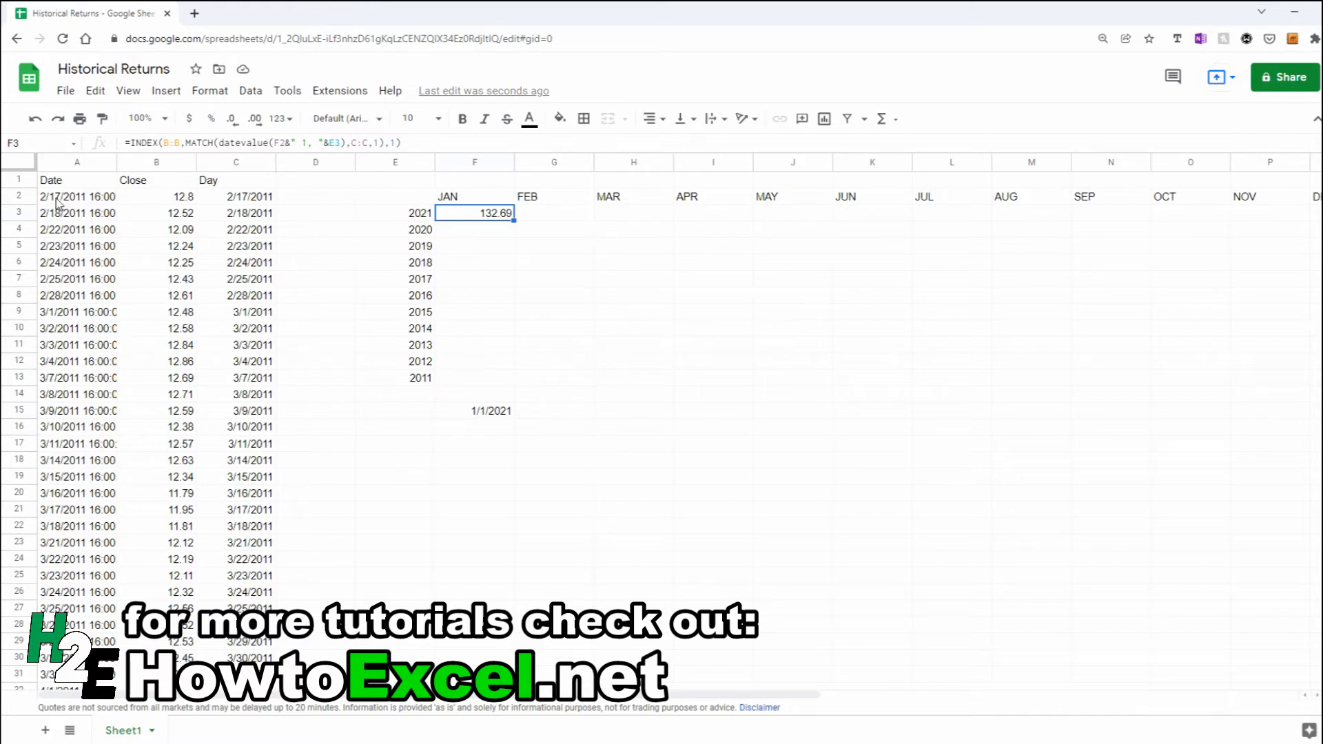
{"action": "mouse_move", "coordinate": [397, 406]}
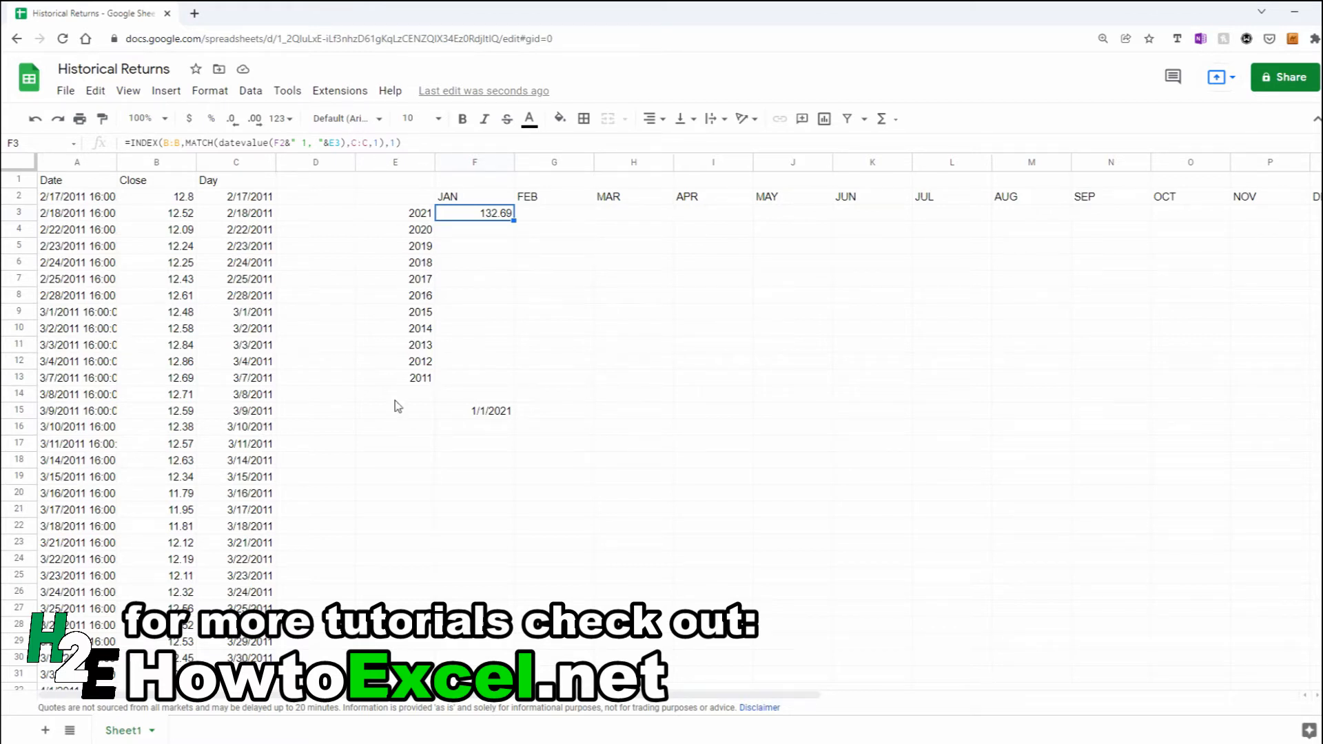
{"action": "left_click", "coordinate": [475, 411]}
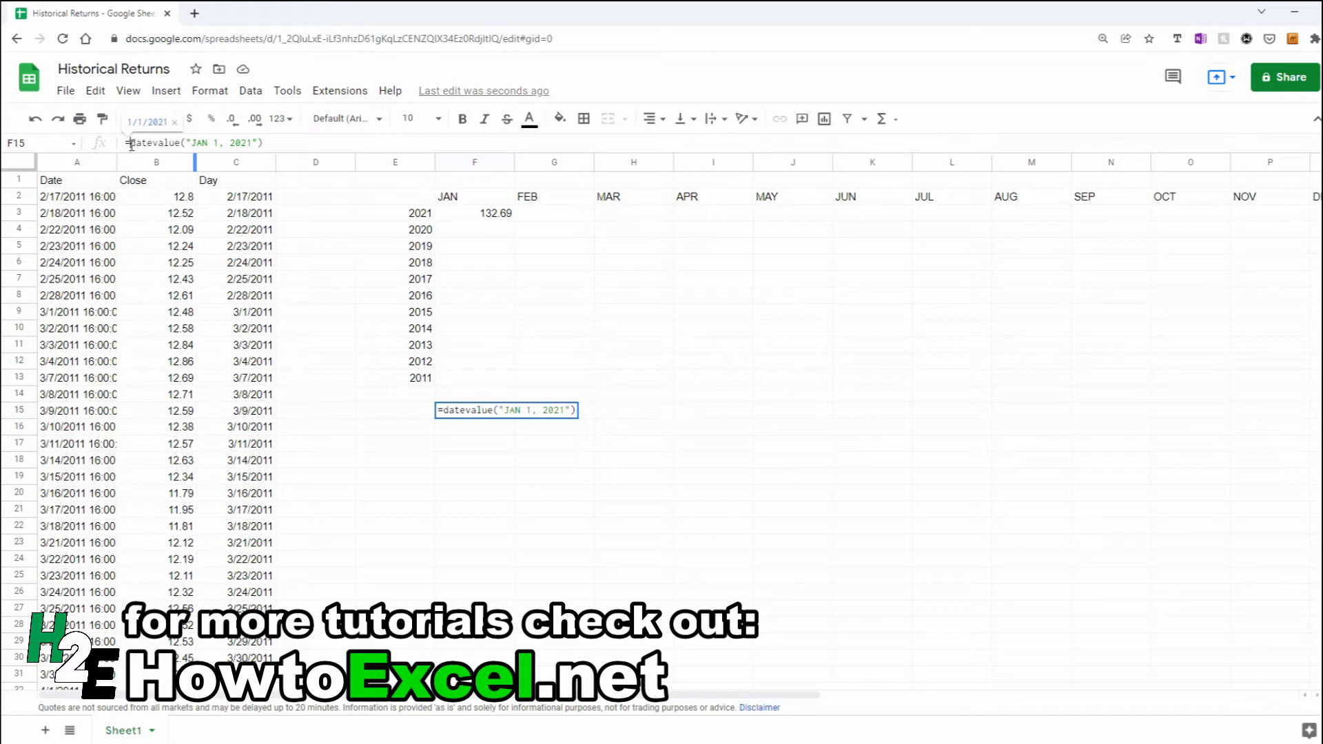
- Wrap F15 in =eomonth(datevalue("JAN 1, 2021"),0) so it returns month-end 1/31/2021
{"action": "type", "text": "e"}
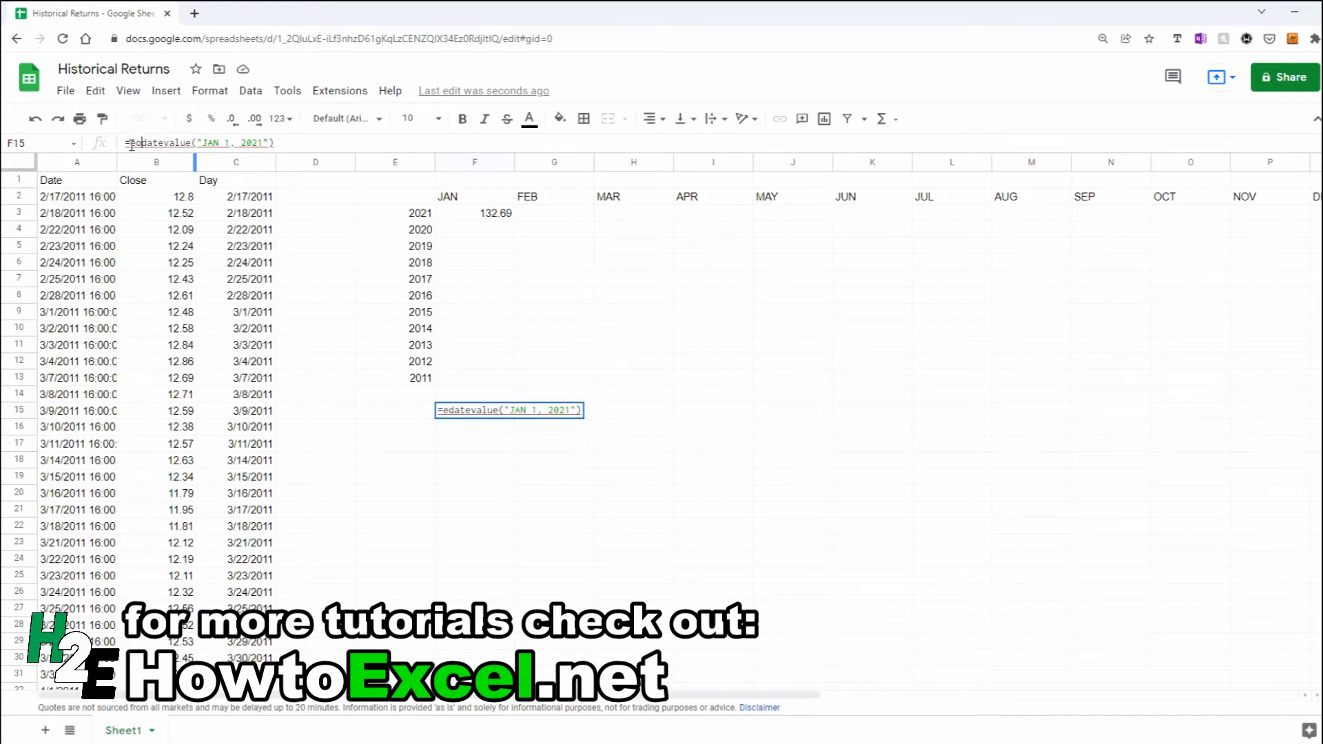
{"action": "type", "text": "omonth("}
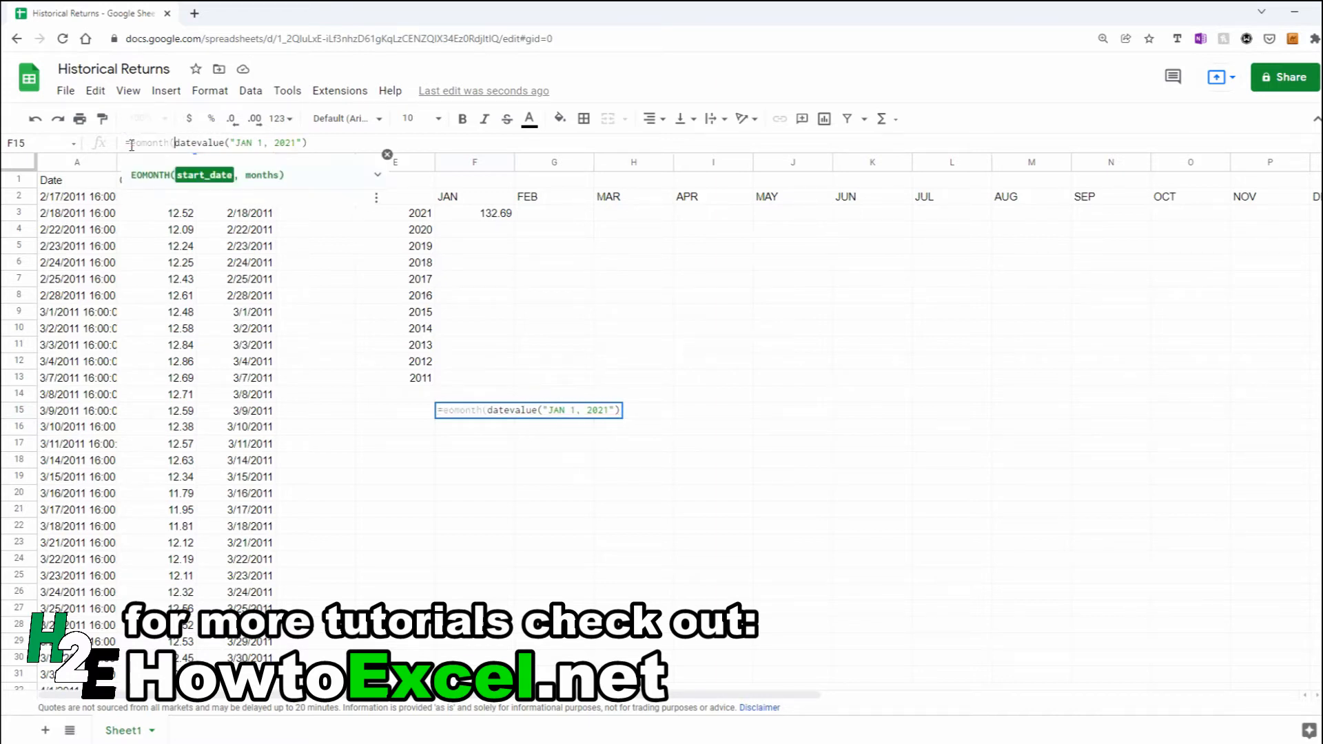
{"action": "type", "text": ","}
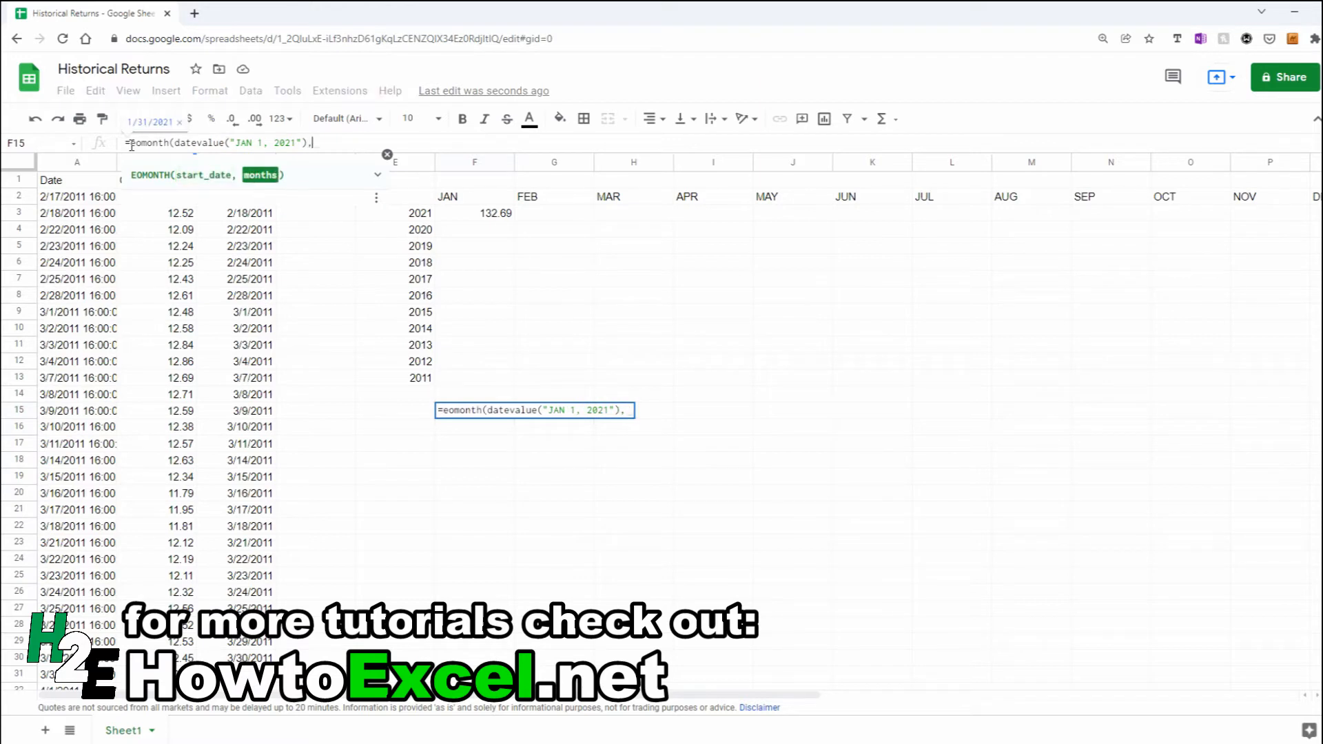
{"action": "type", "text": "0)"}
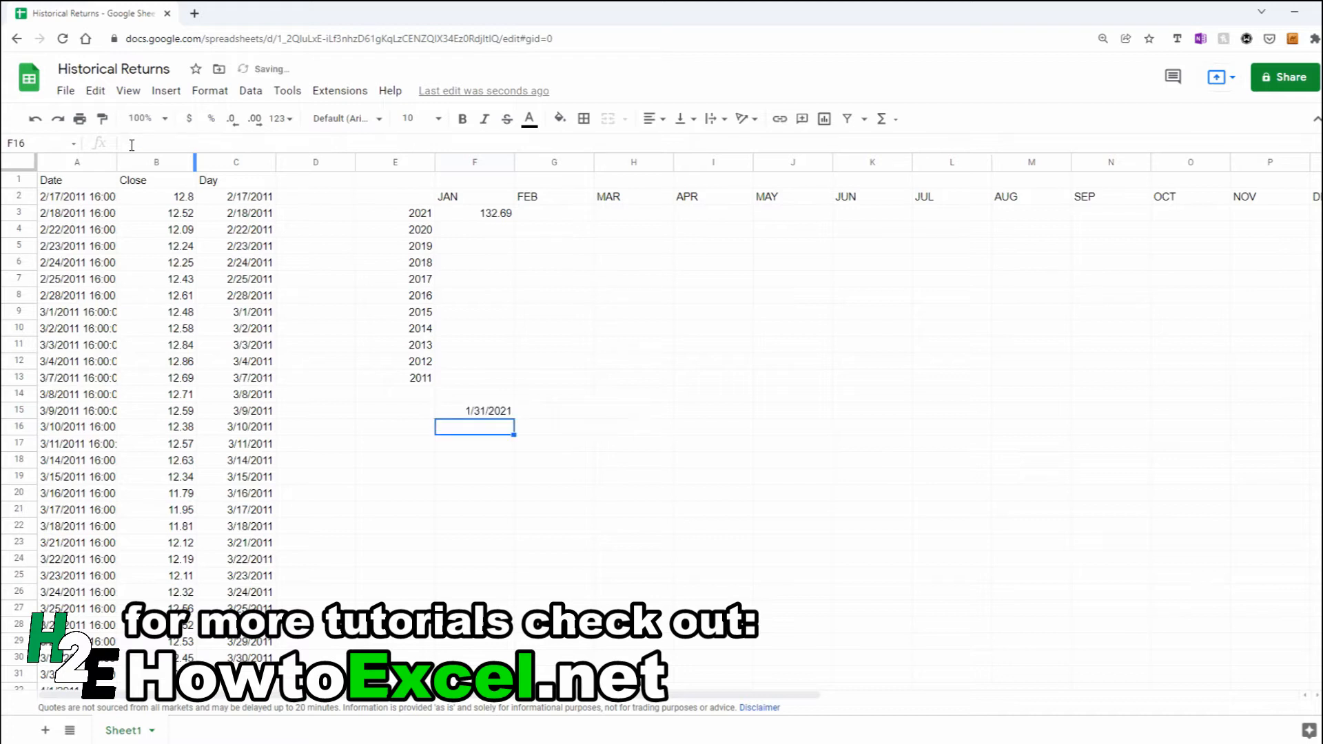
{"action": "left_click", "coordinate": [474, 411]}
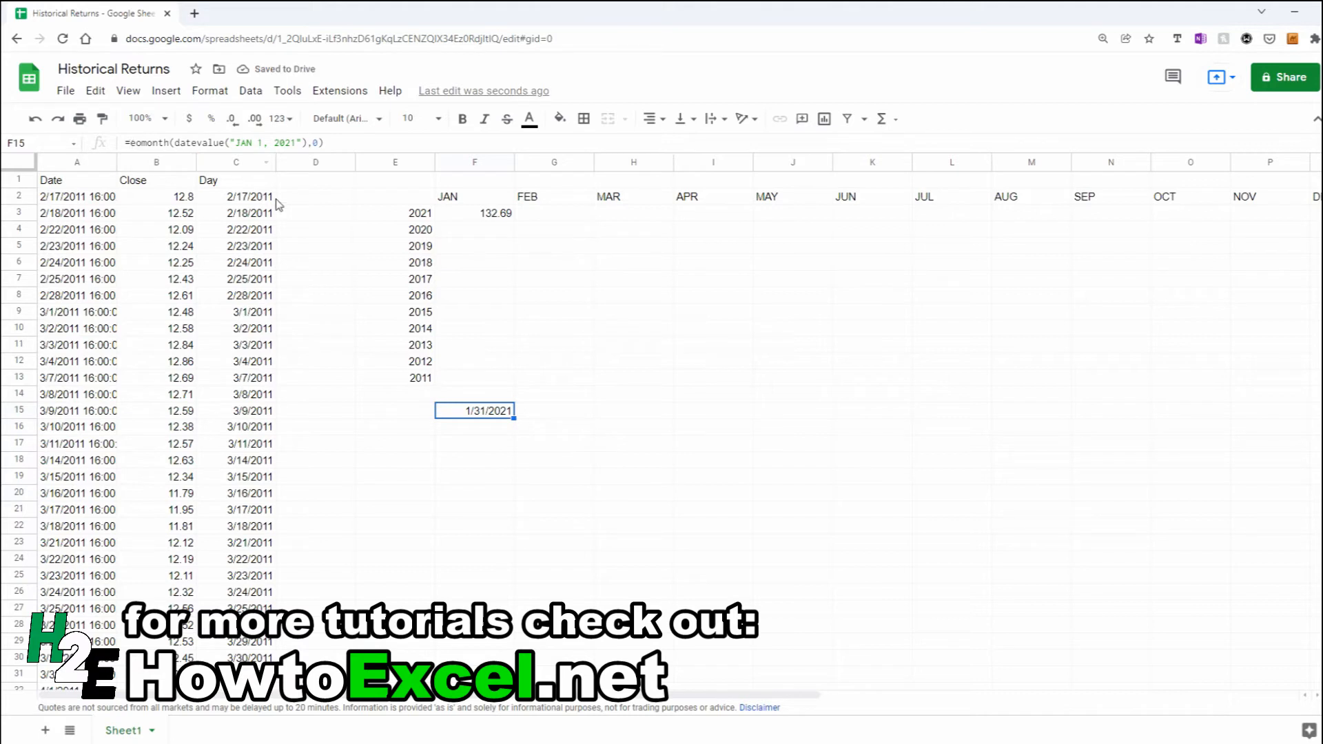
{"action": "left_click", "coordinate": [474, 212]}
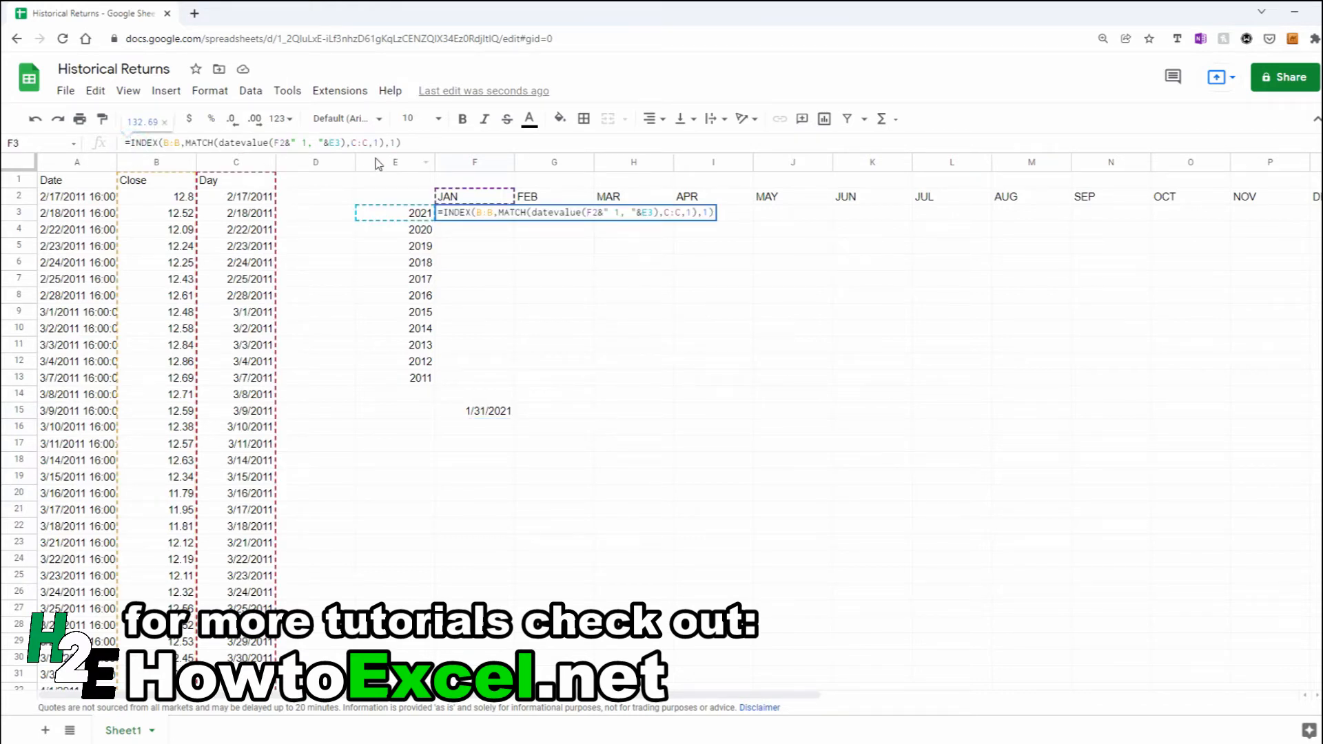
- Wrap F3's MATCH date in eomonth(…,0) so it returns the month-end close 131.96
{"action": "left_click", "coordinate": [218, 142]}
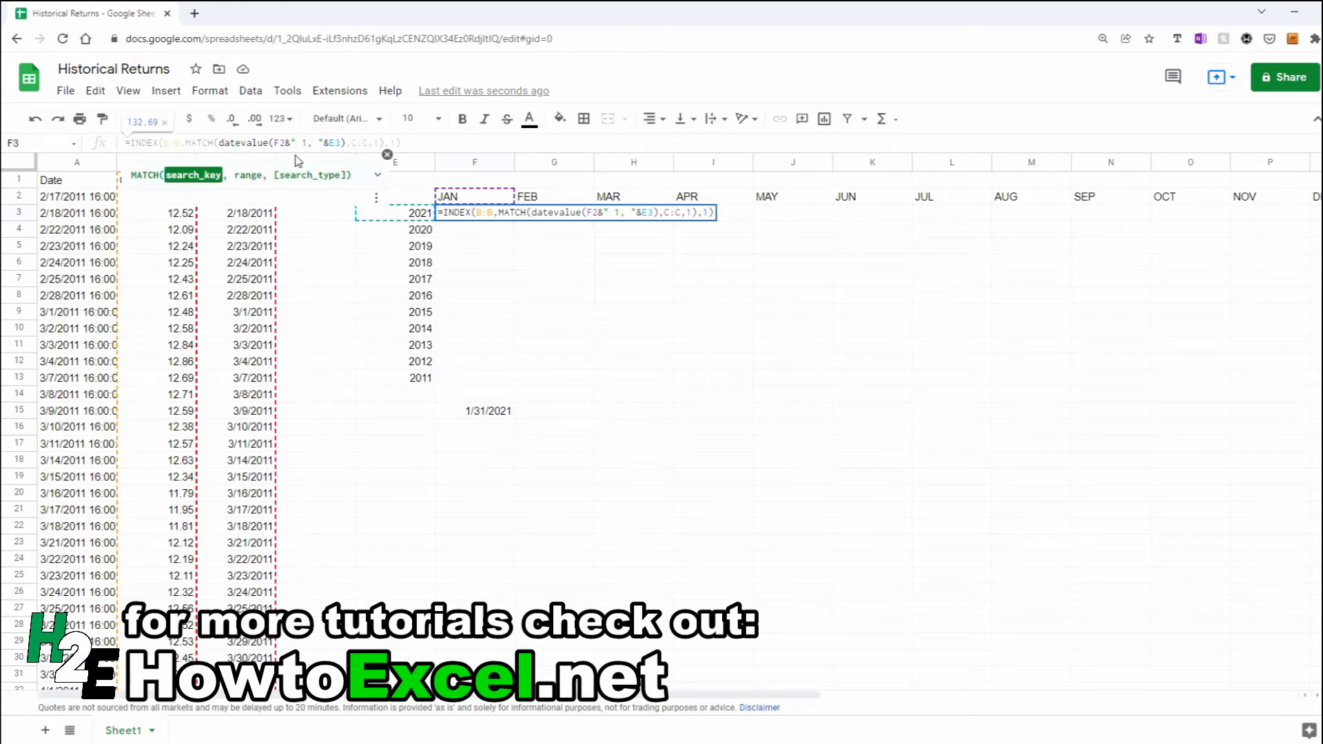
{"action": "type", "text": "eomonth("}
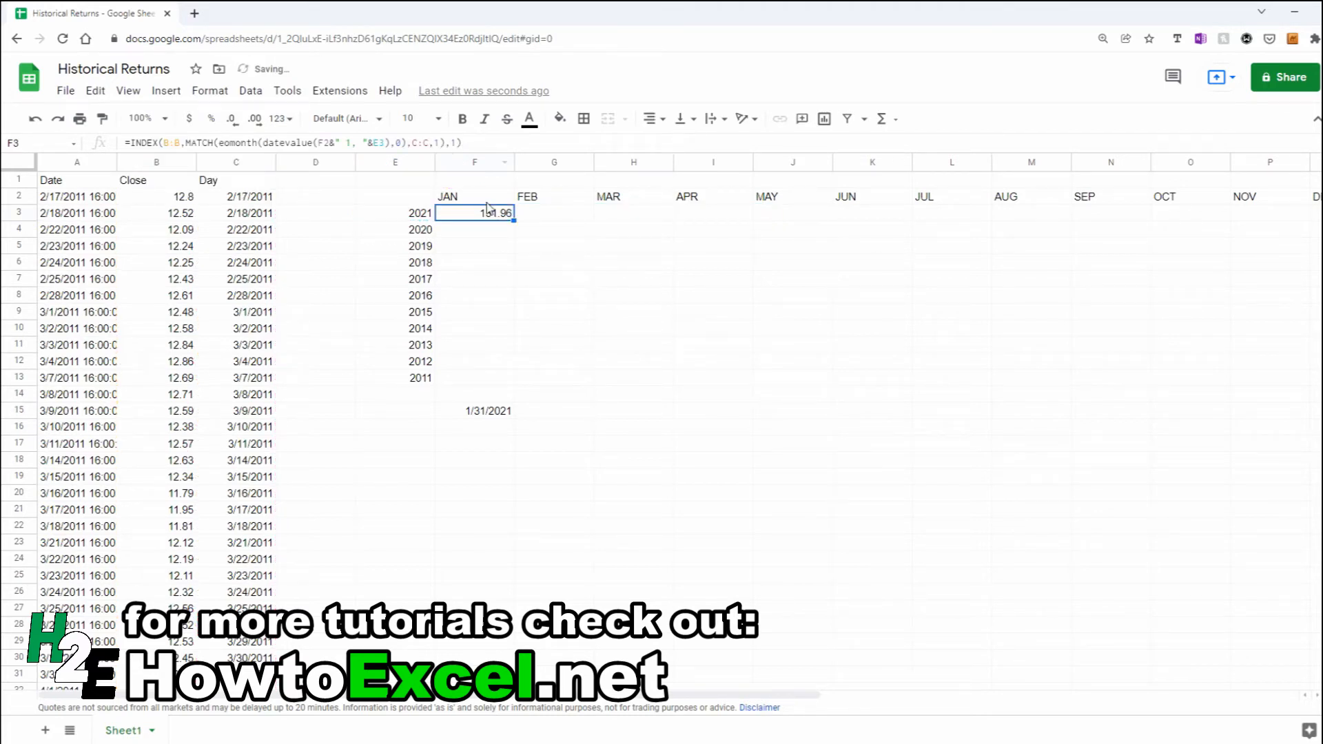
{"action": "left_click", "coordinate": [156, 197]}
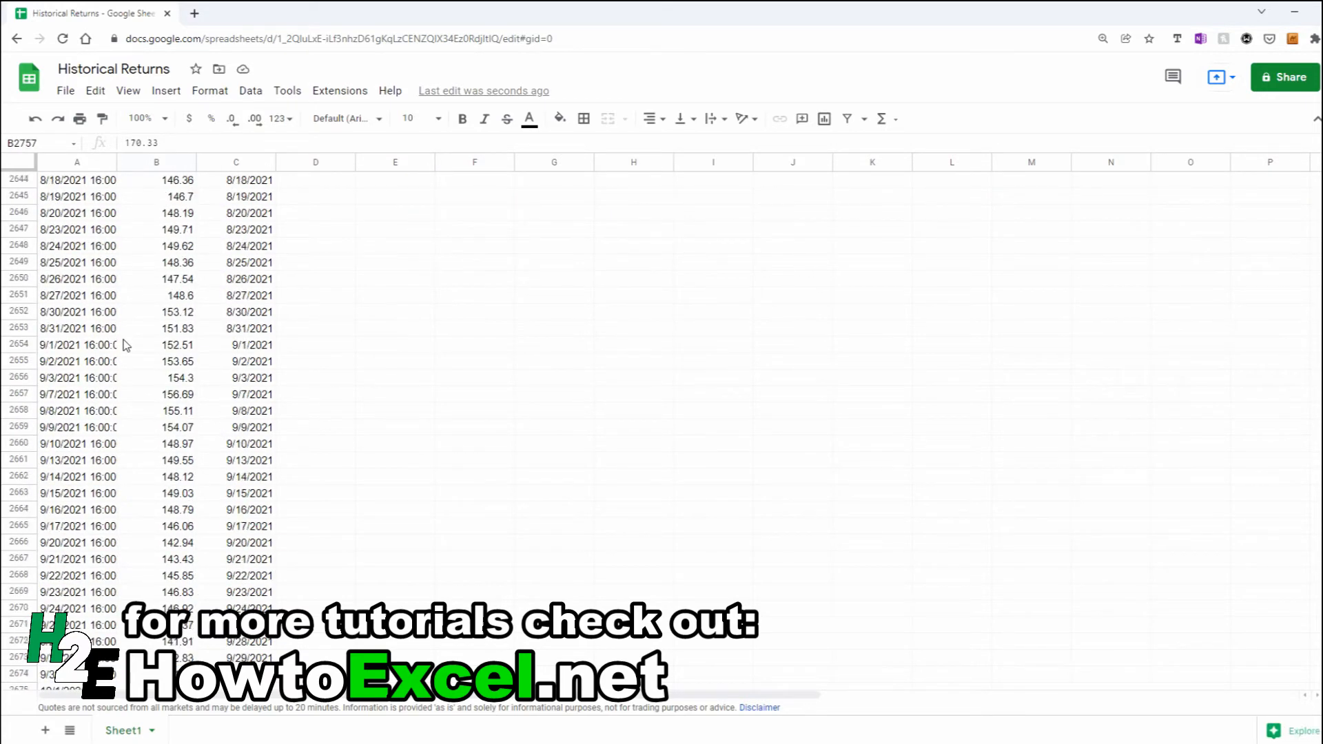
{"action": "scroll", "scroll_direction": "up", "scroll_amount": 3}
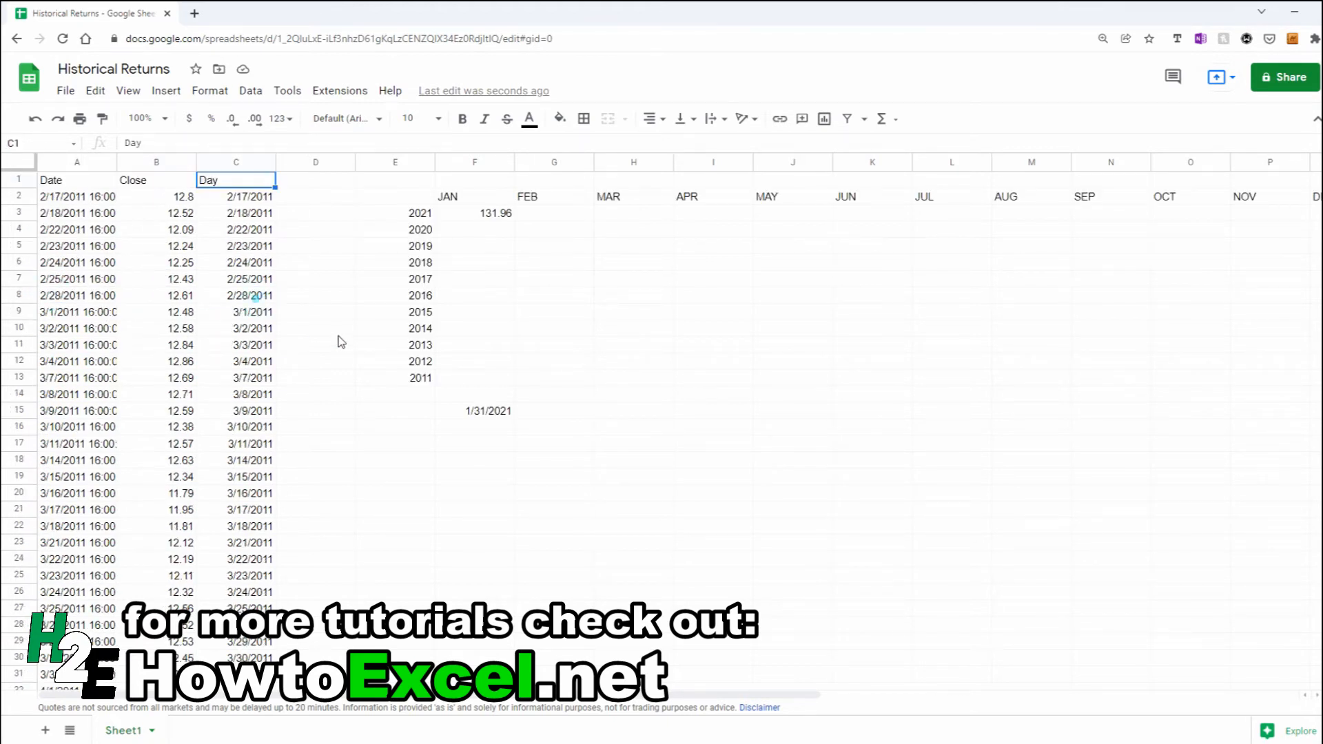
{"action": "left_click", "coordinate": [475, 212]}
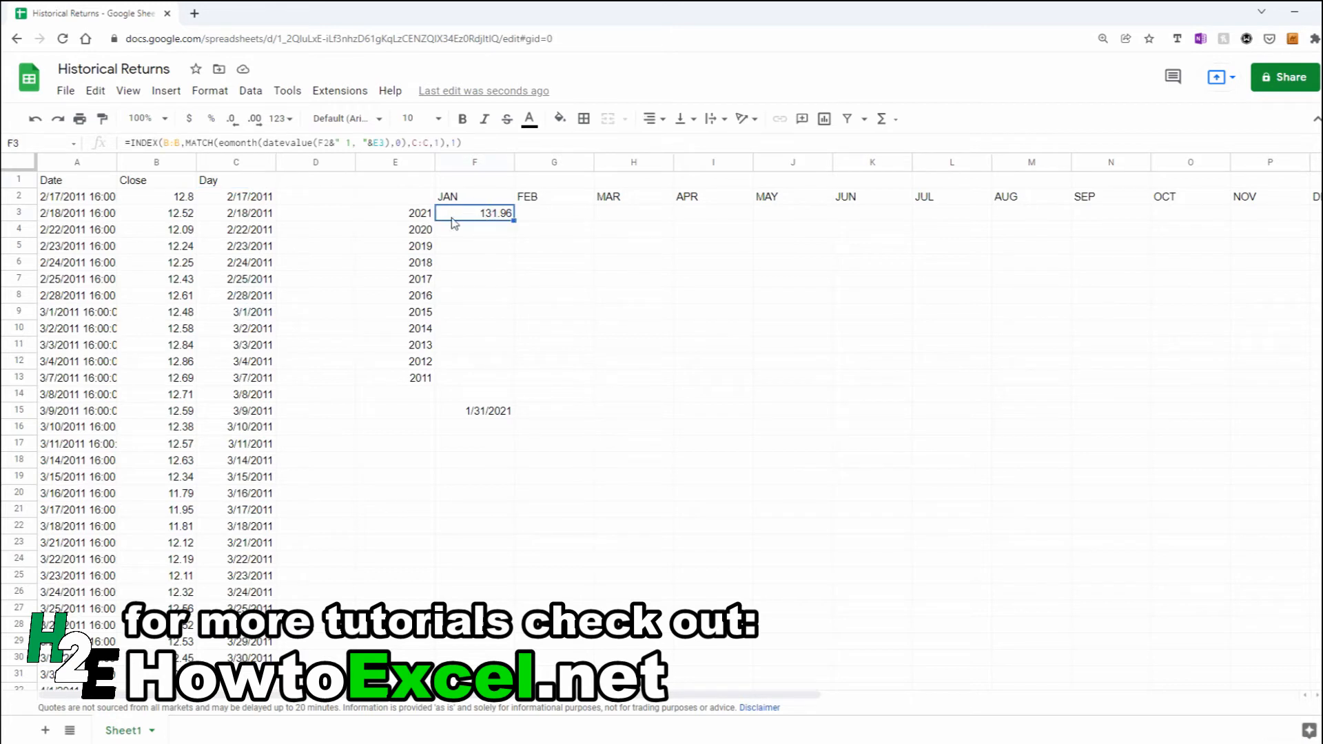
{"action": "mouse_move", "coordinate": [447, 224]}
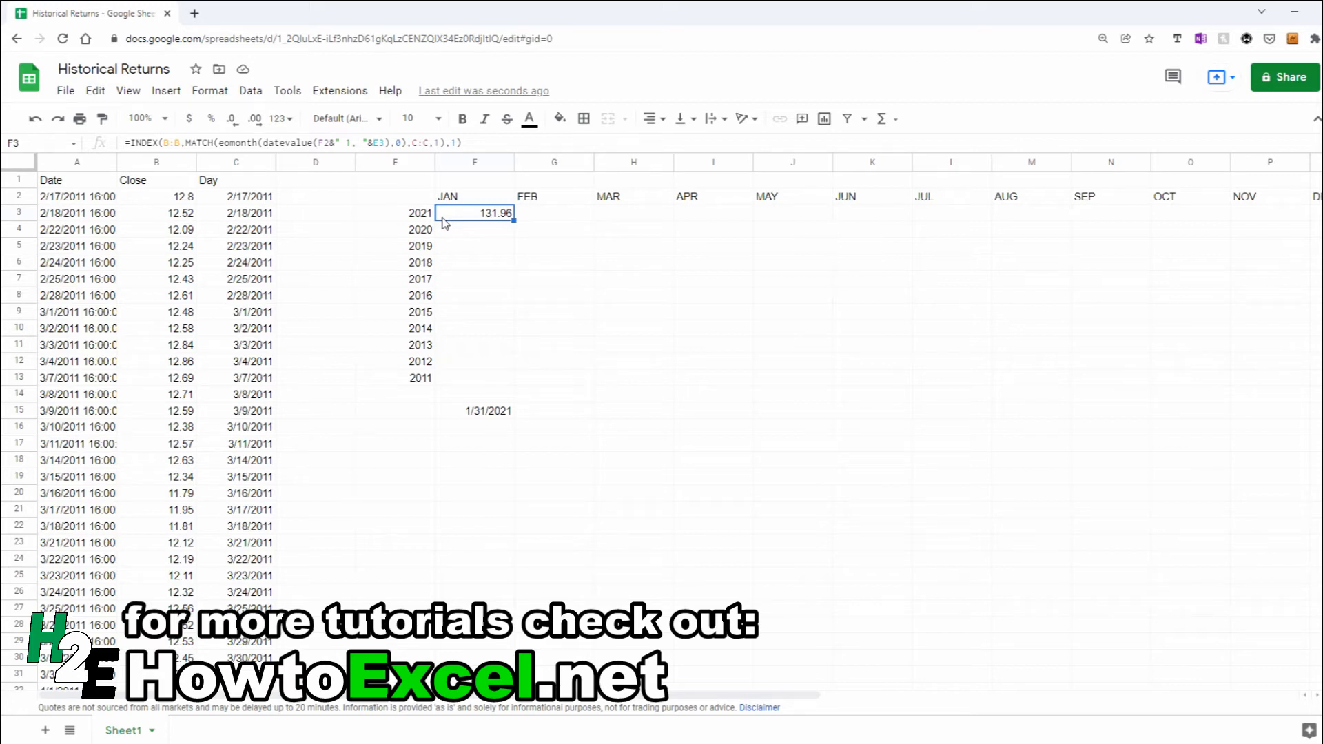
- Make F3 the January 2021 return: month-end close over prior month-end (eomonth −1) minus 1, shown as -0.55%
{"action": "double_click", "coordinate": [473, 212]}
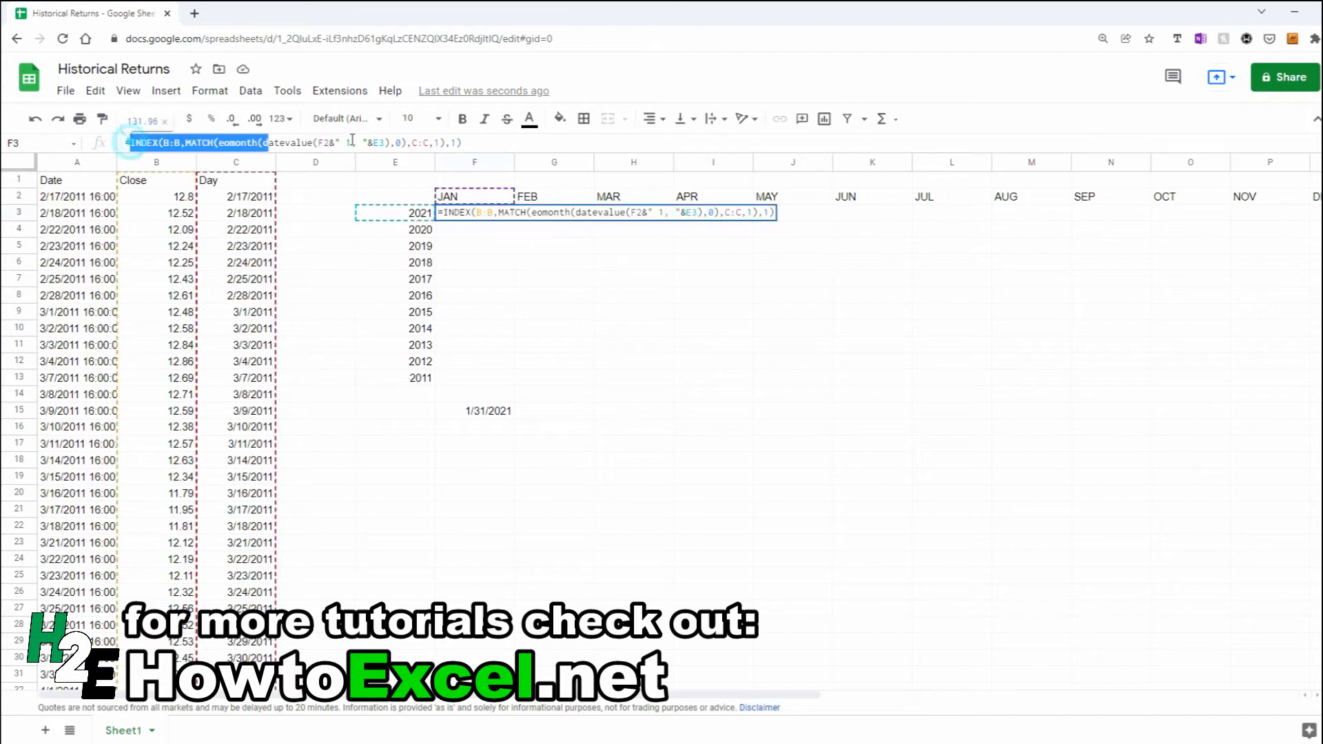
{"action": "left_click", "coordinate": [513, 142]}
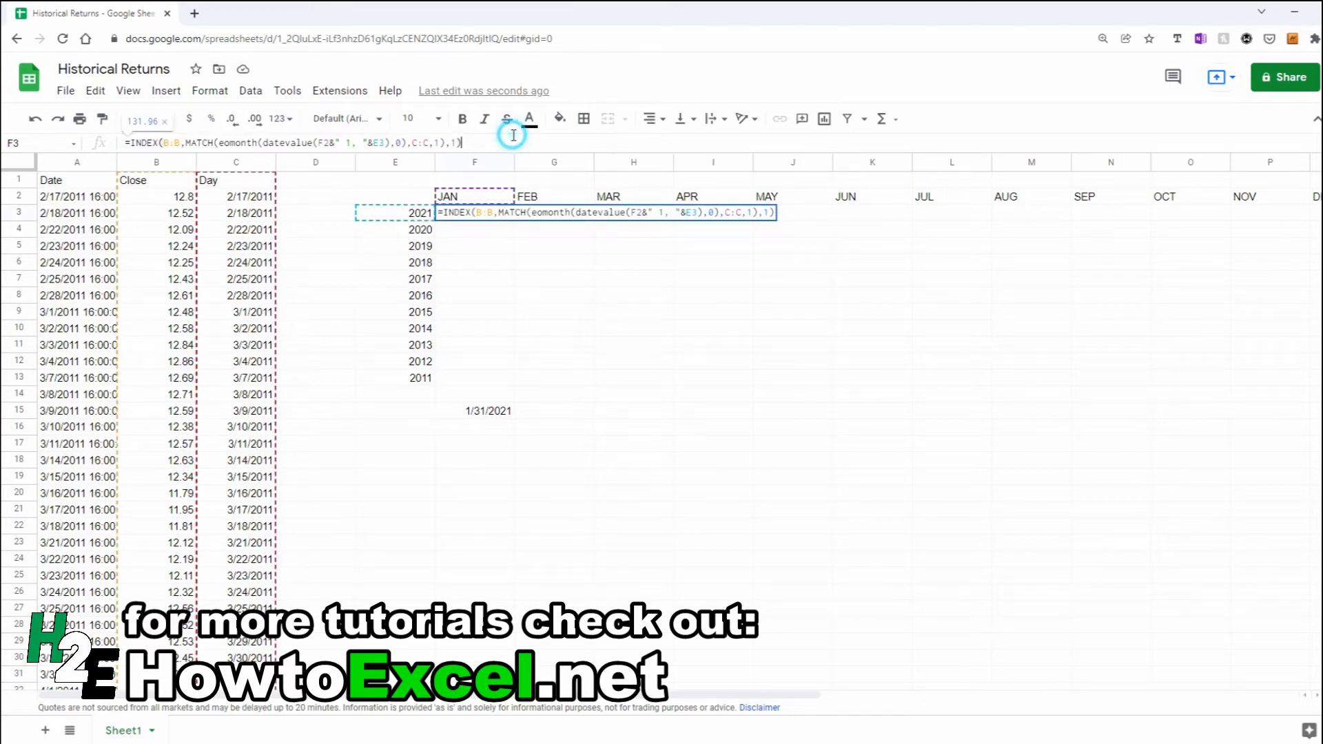
{"action": "type", "text": "/"}
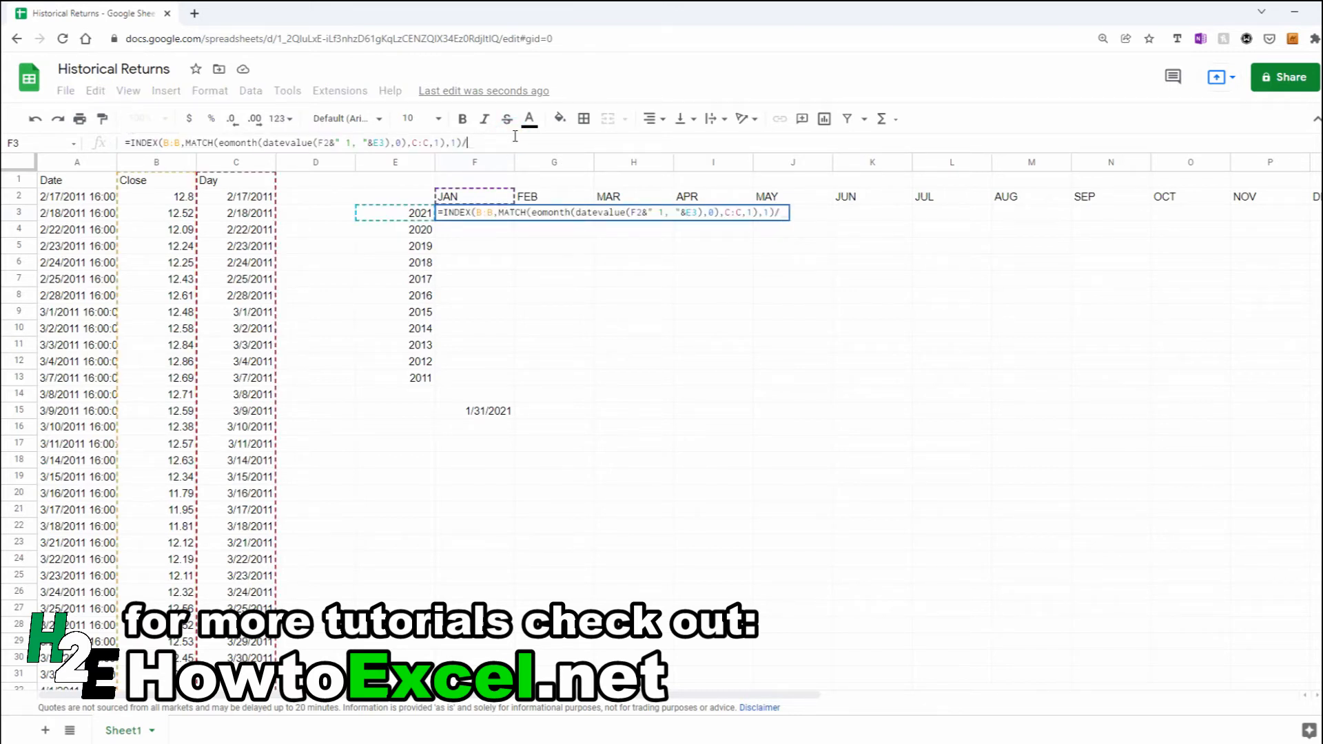
{"action": "type", "text": "INDEX(B:B,MATCH(eomonth(datevalue(F2&\" 1, \"&E3),0),C:C,1),1)"}
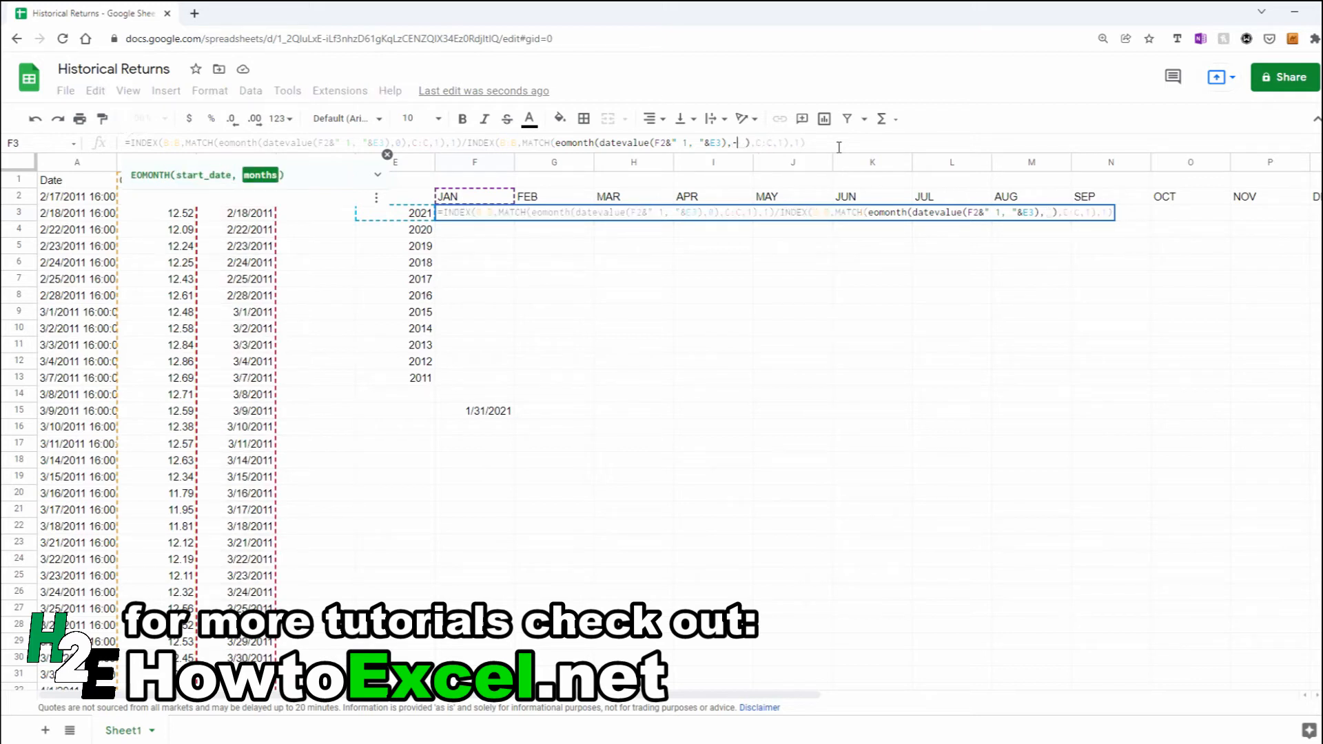
{"action": "type", "text": "1"}
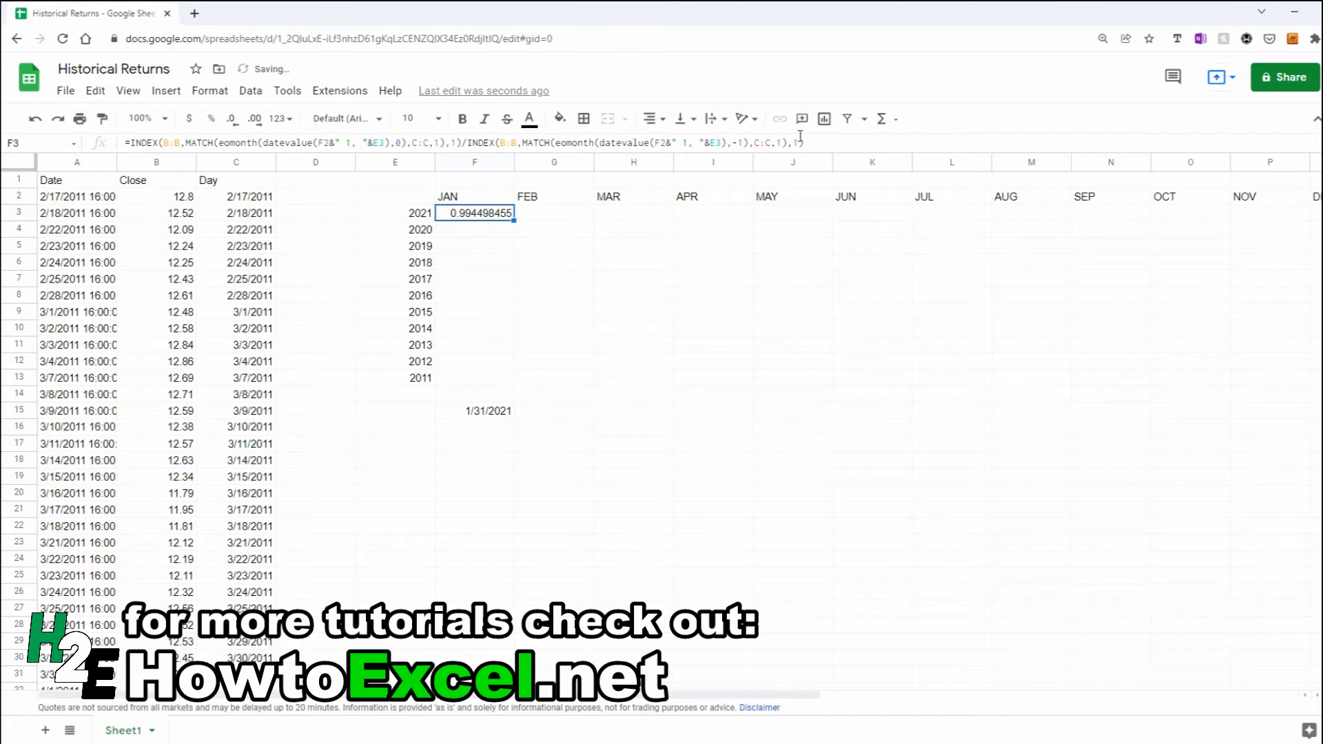
{"action": "type", "text": "-1"}
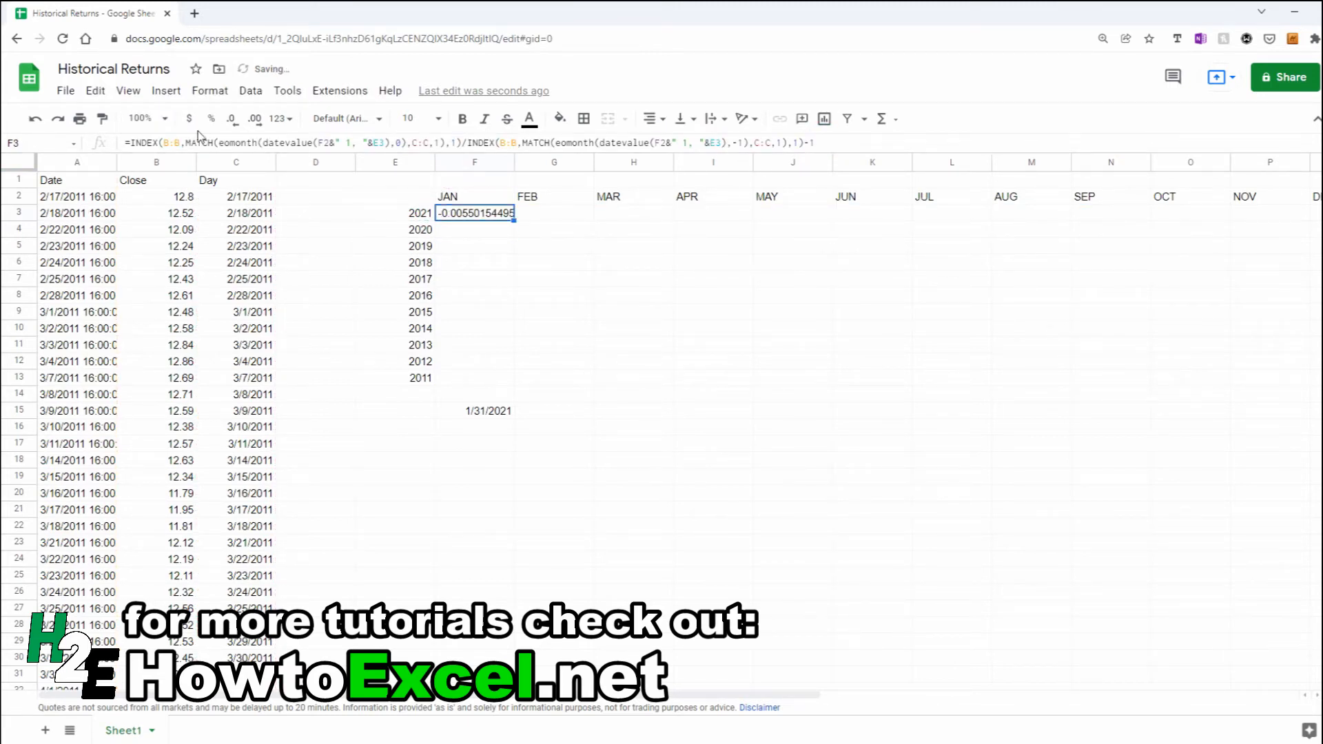
{"action": "left_click", "coordinate": [211, 119]}
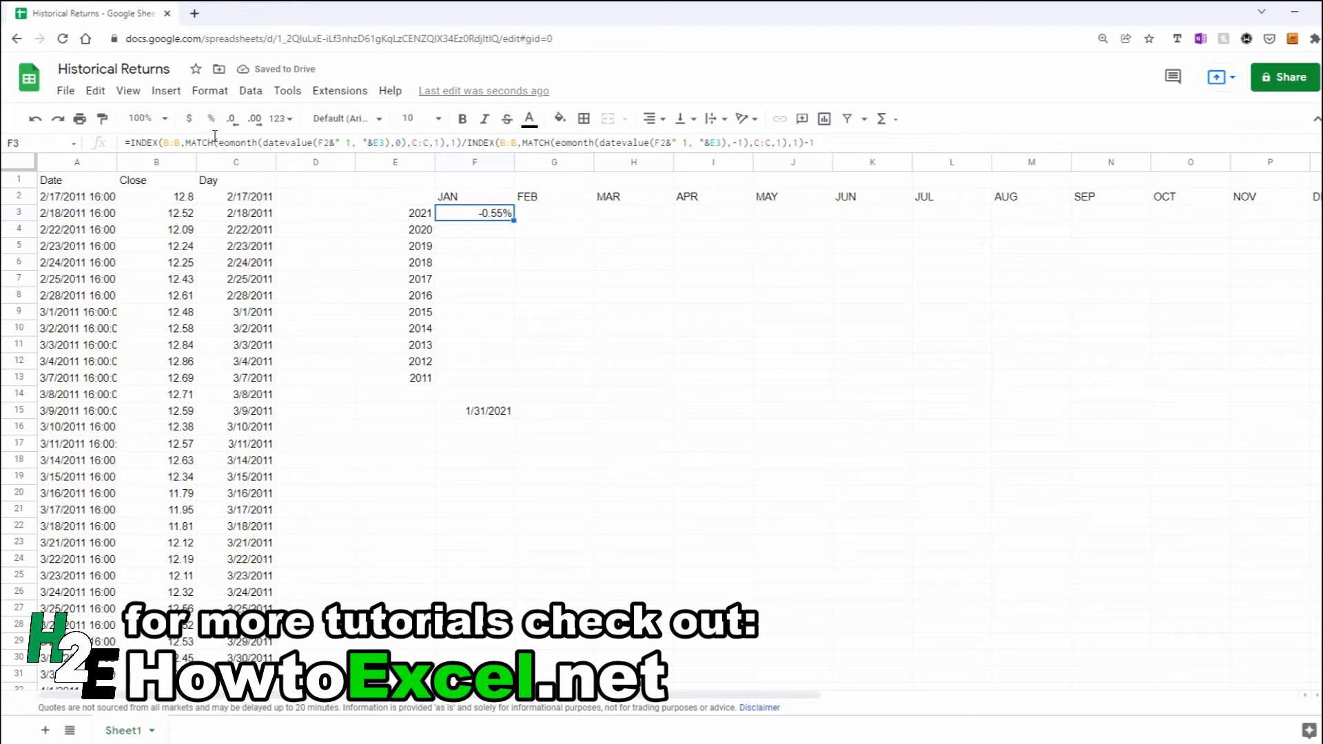
{"action": "mouse_move", "coordinate": [430, 451]}
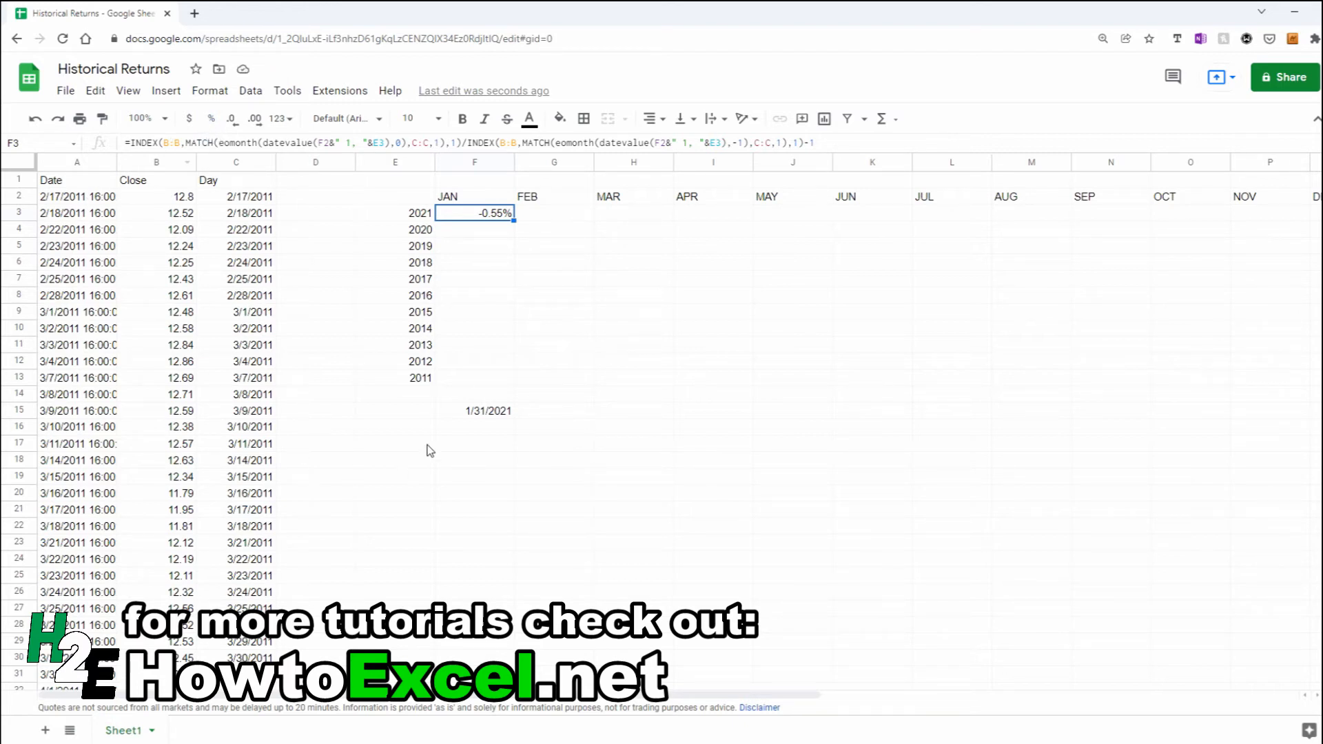
- Enter two sample January 2021 closing prices (131.96 and 132.69) beside the price rows
{"action": "left_click", "coordinate": [156, 345]}
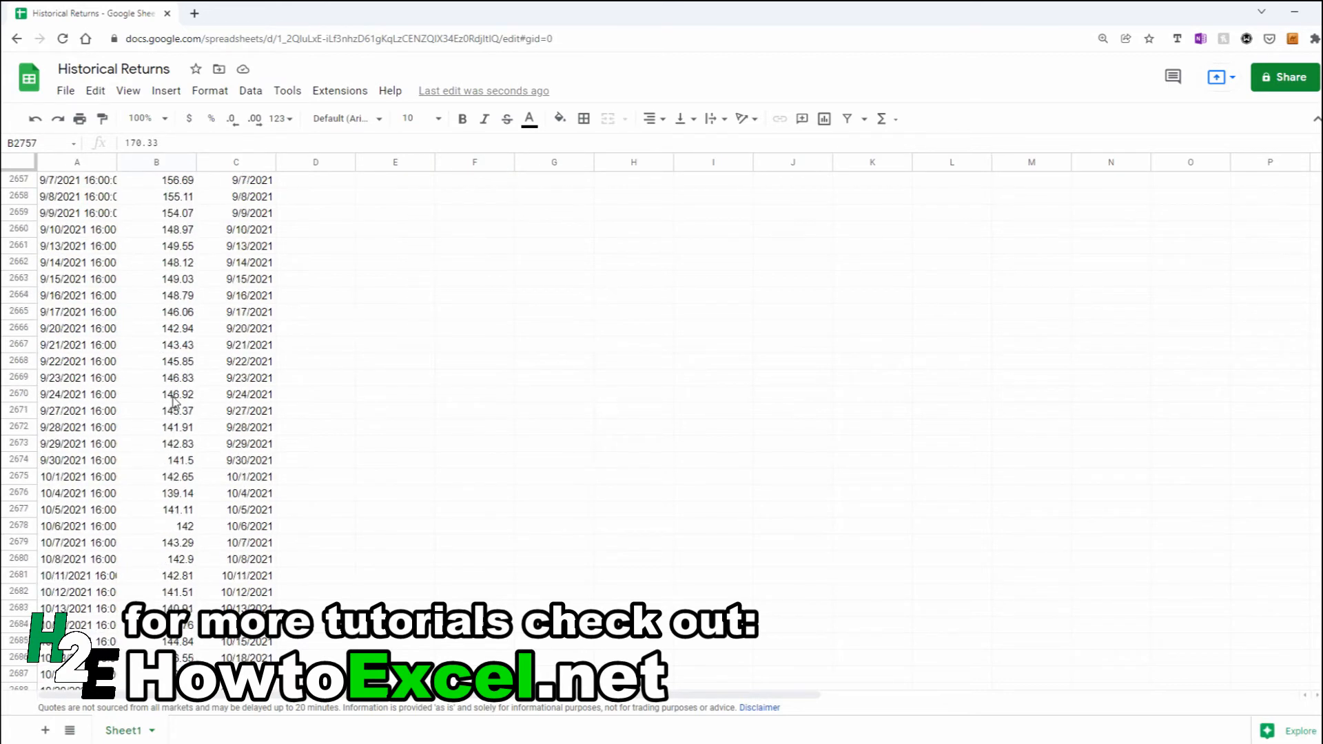
{"action": "scroll", "scroll_direction": "up", "scroll_amount": 3}
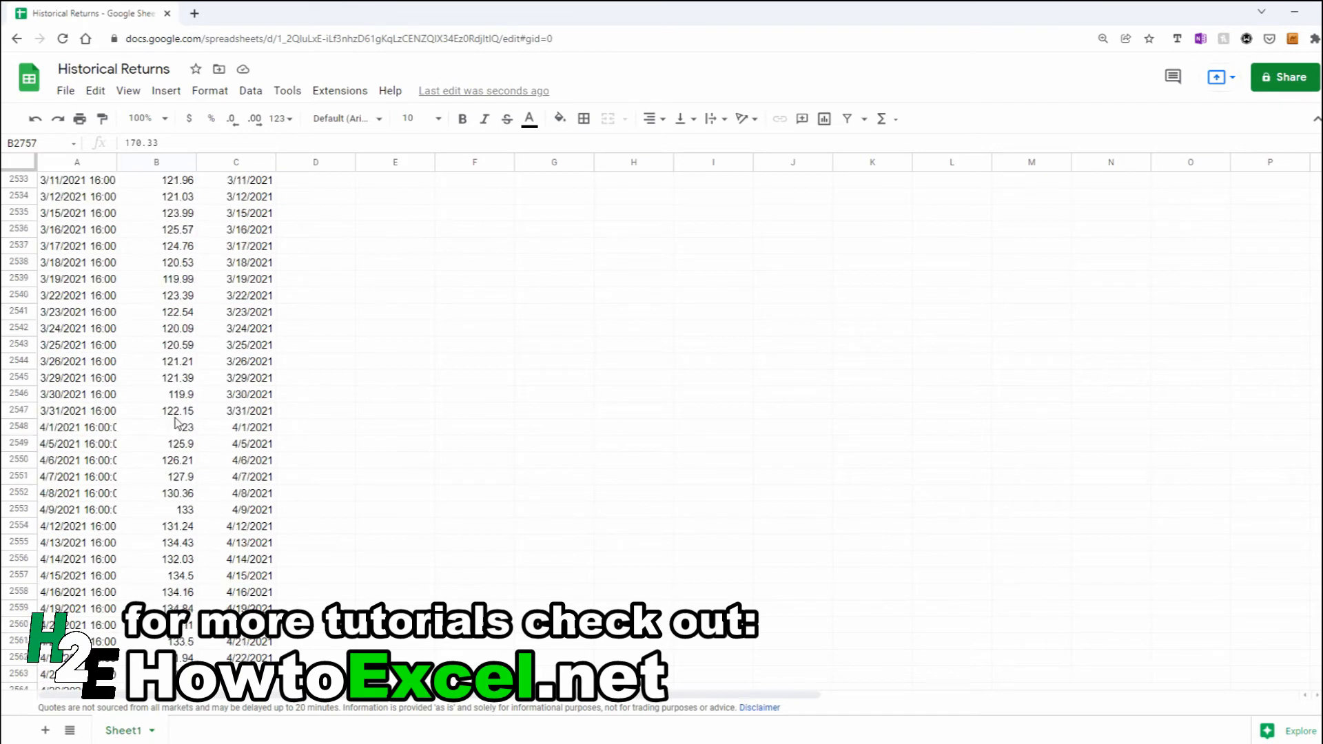
{"action": "scroll", "scroll_direction": "up", "scroll_amount": 3}
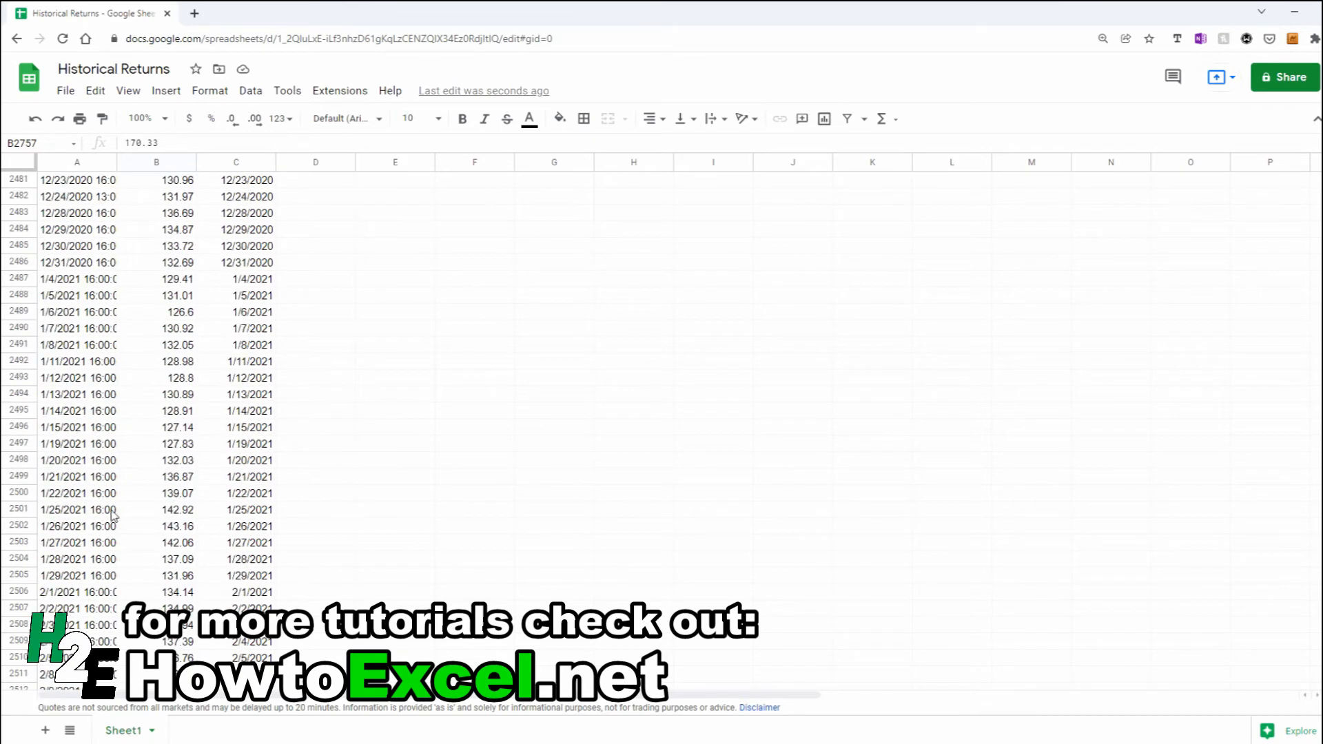
{"action": "left_click", "coordinate": [156, 576]}
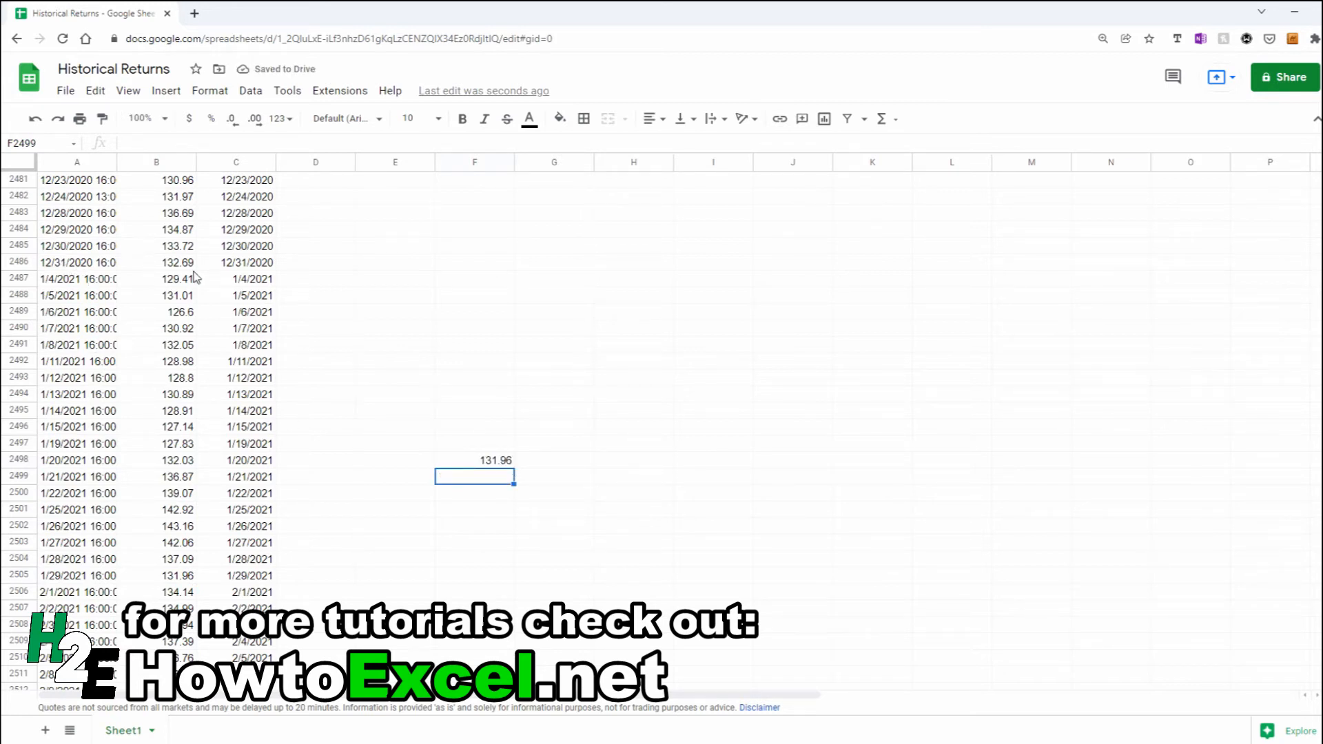
{"action": "type", "text": "132.69"}
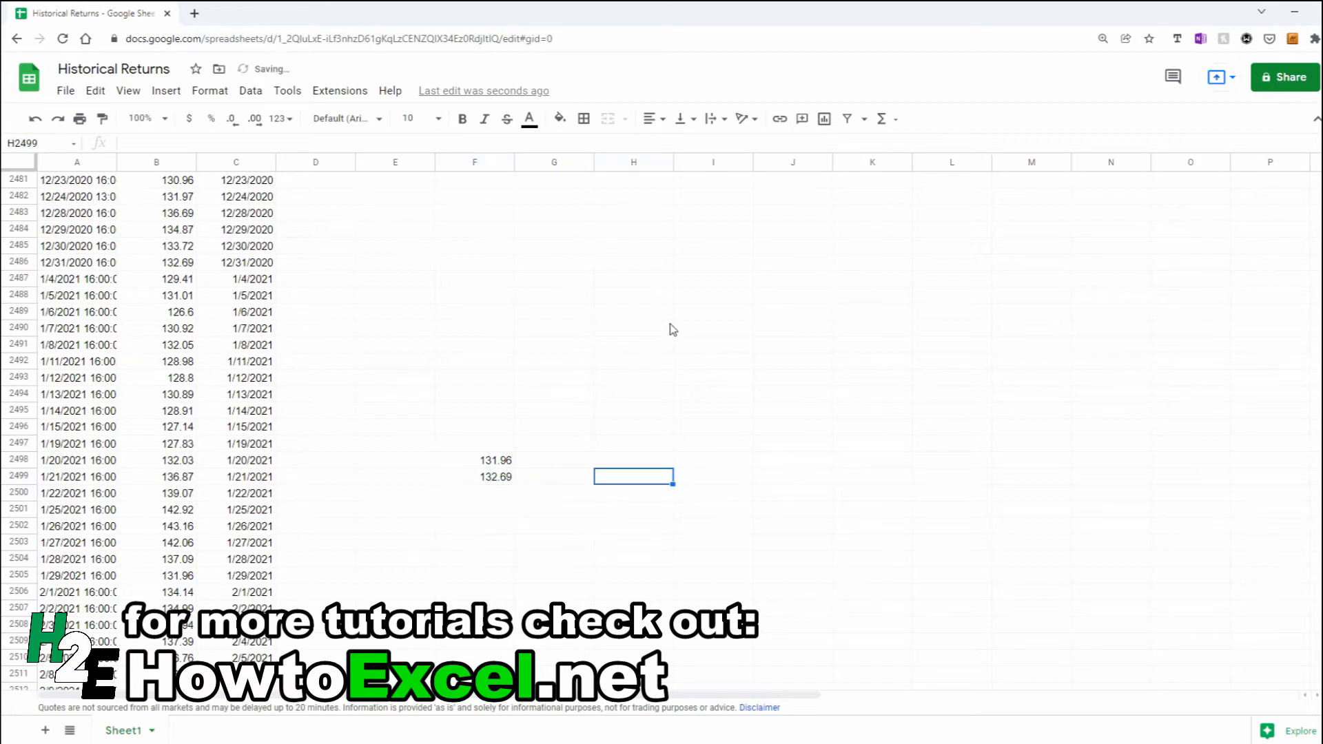
- Compute first close divided by second minus 1 and format the -0.55% result as a percentage
{"action": "left_click", "coordinate": [495, 461]}
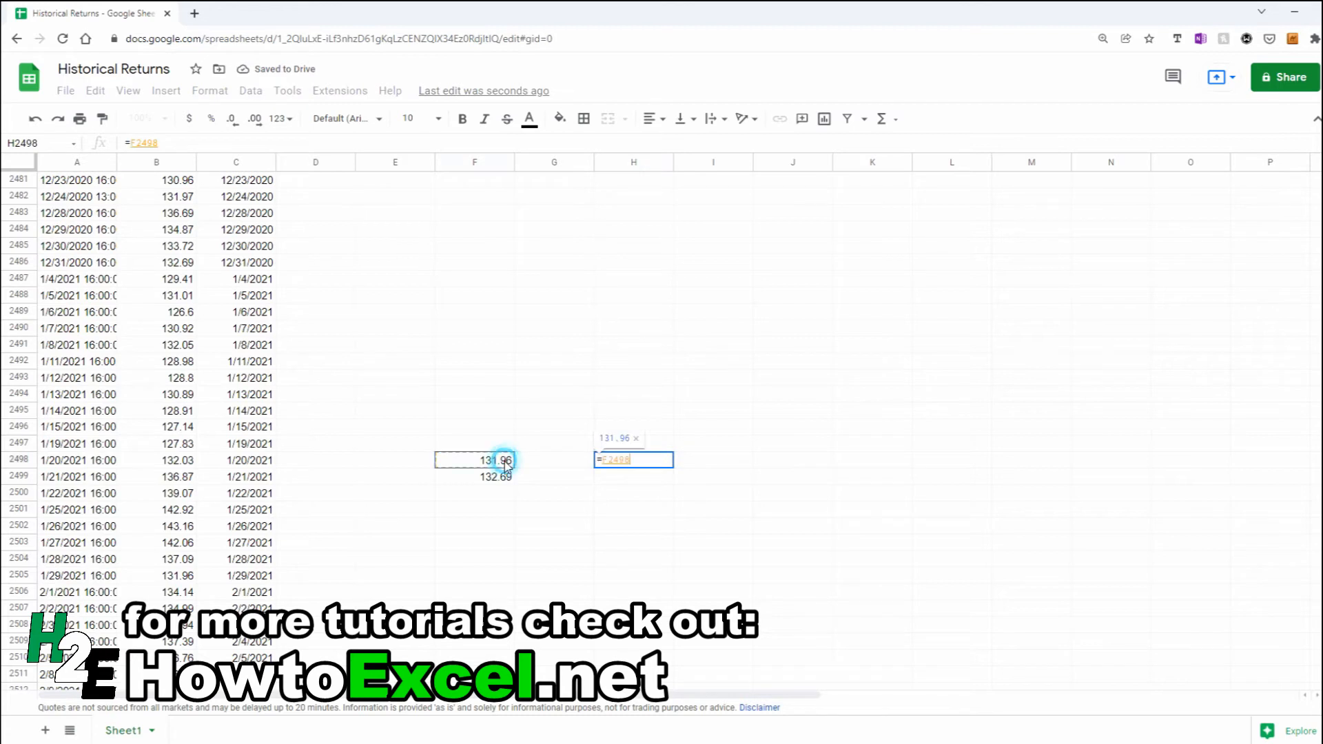
{"action": "type", "text": "/"}
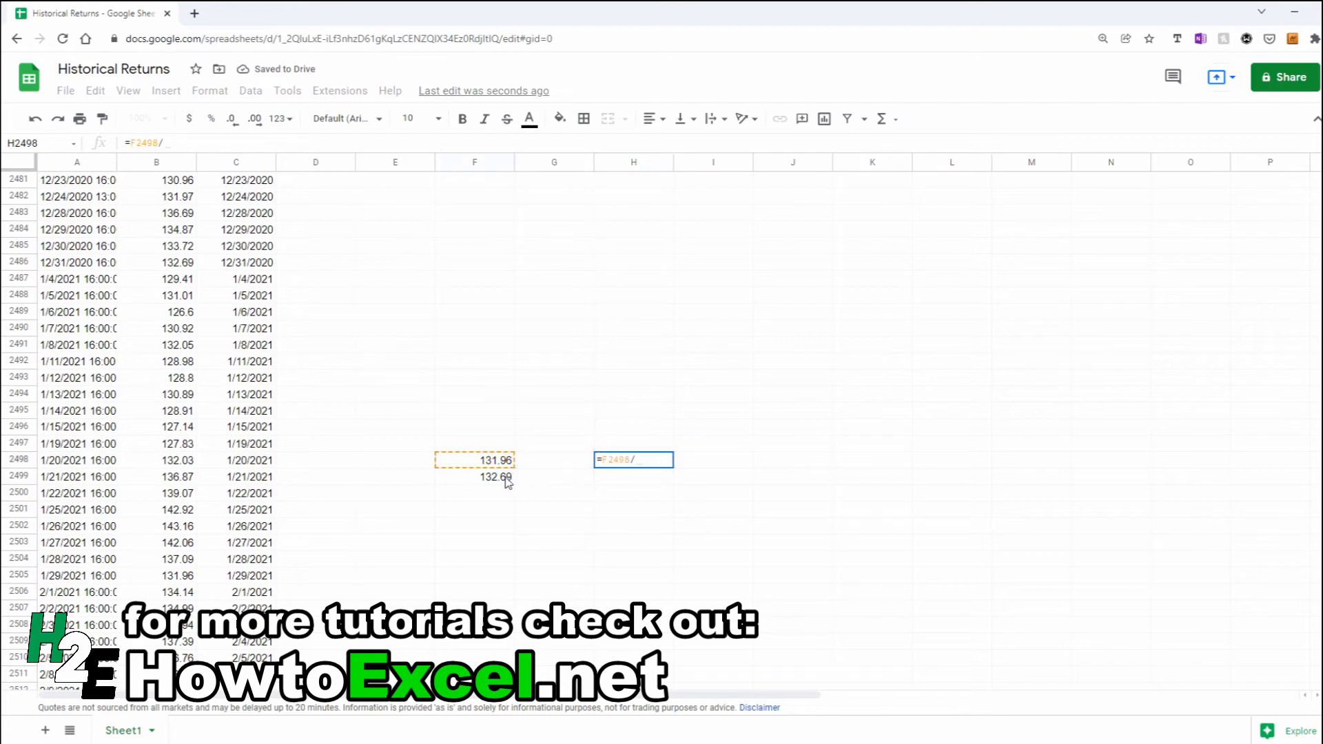
{"action": "left_click", "coordinate": [473, 475]}
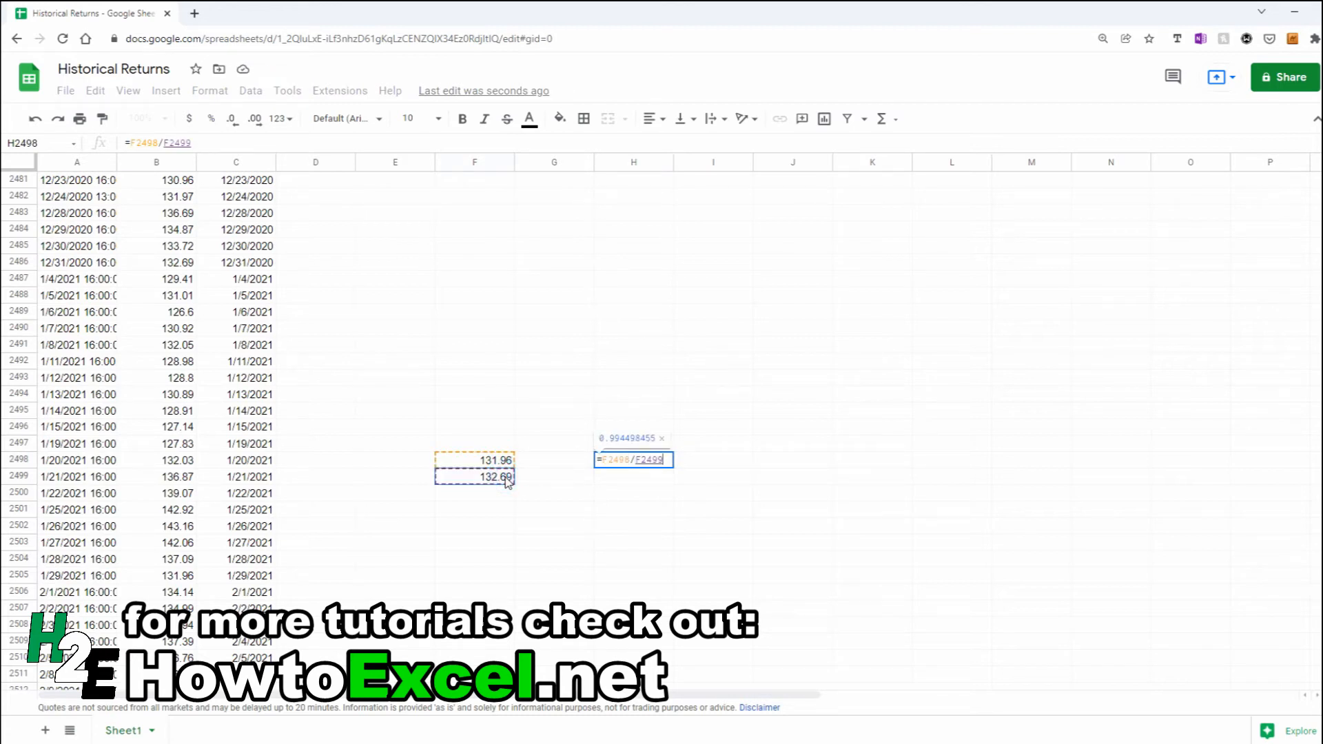
{"action": "mouse_move", "coordinate": [310, 391]}
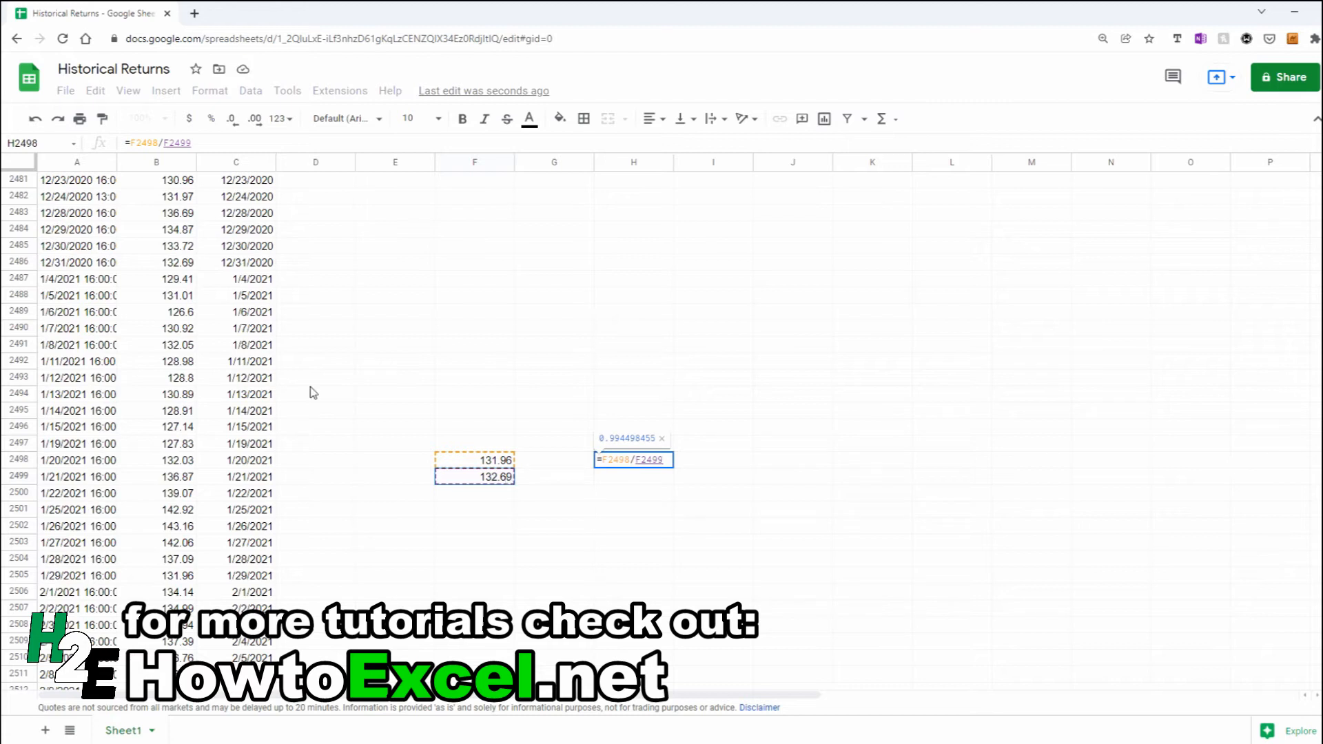
{"action": "type", "text": "-1"}
{"action": "key", "text": "Return"}
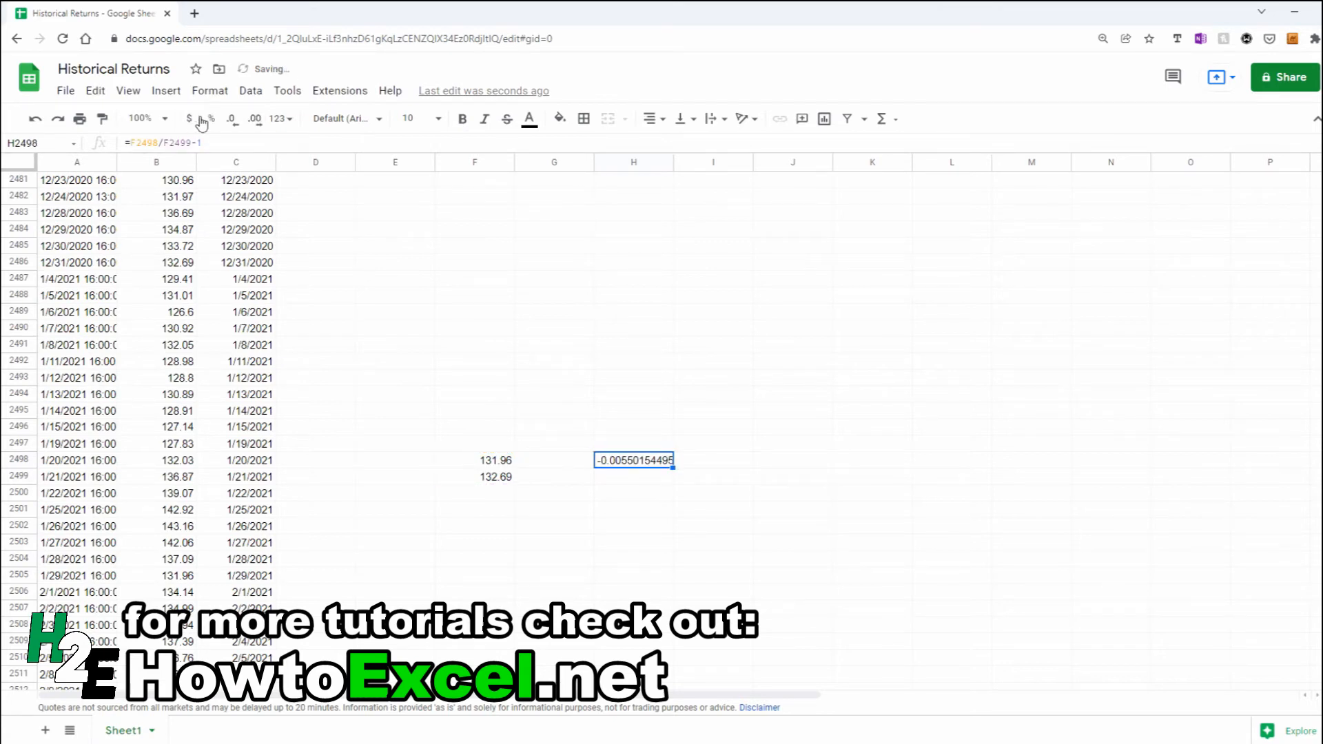
{"action": "left_click", "coordinate": [209, 118]}
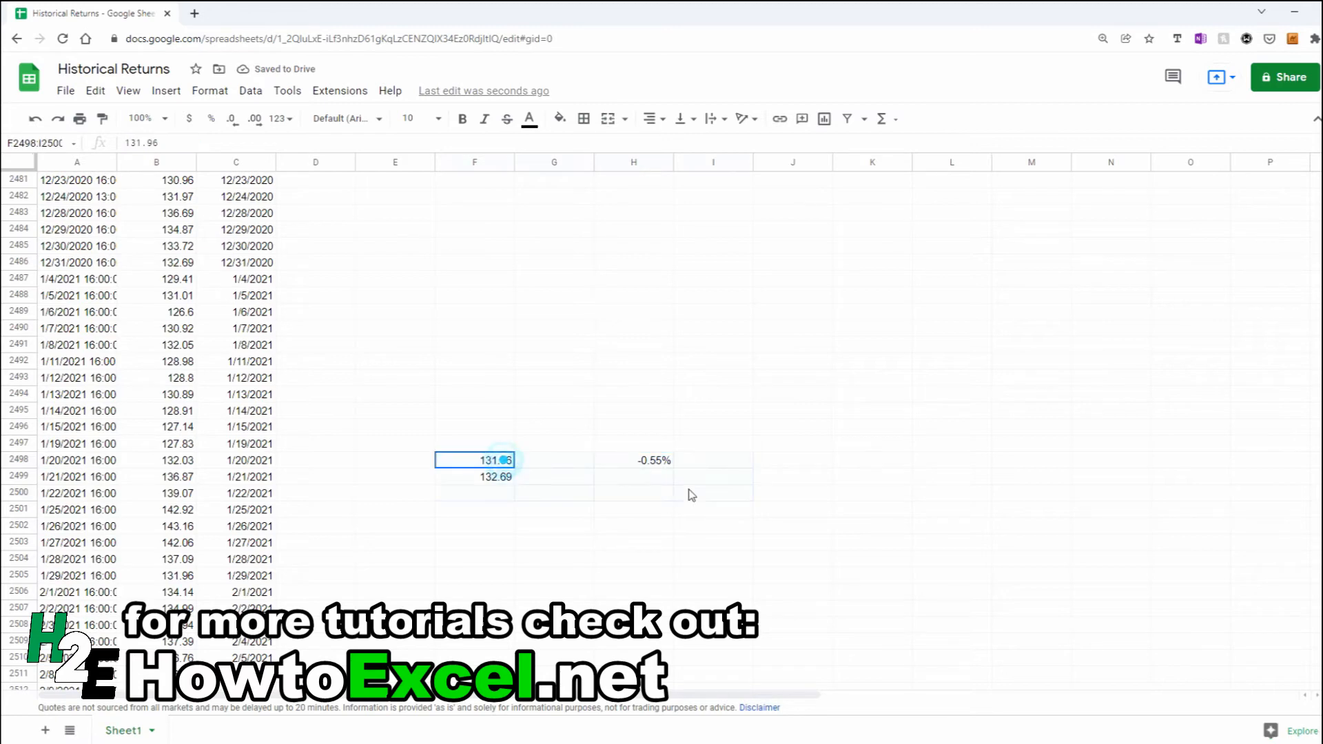
{"action": "left_click", "coordinate": [792, 475]}
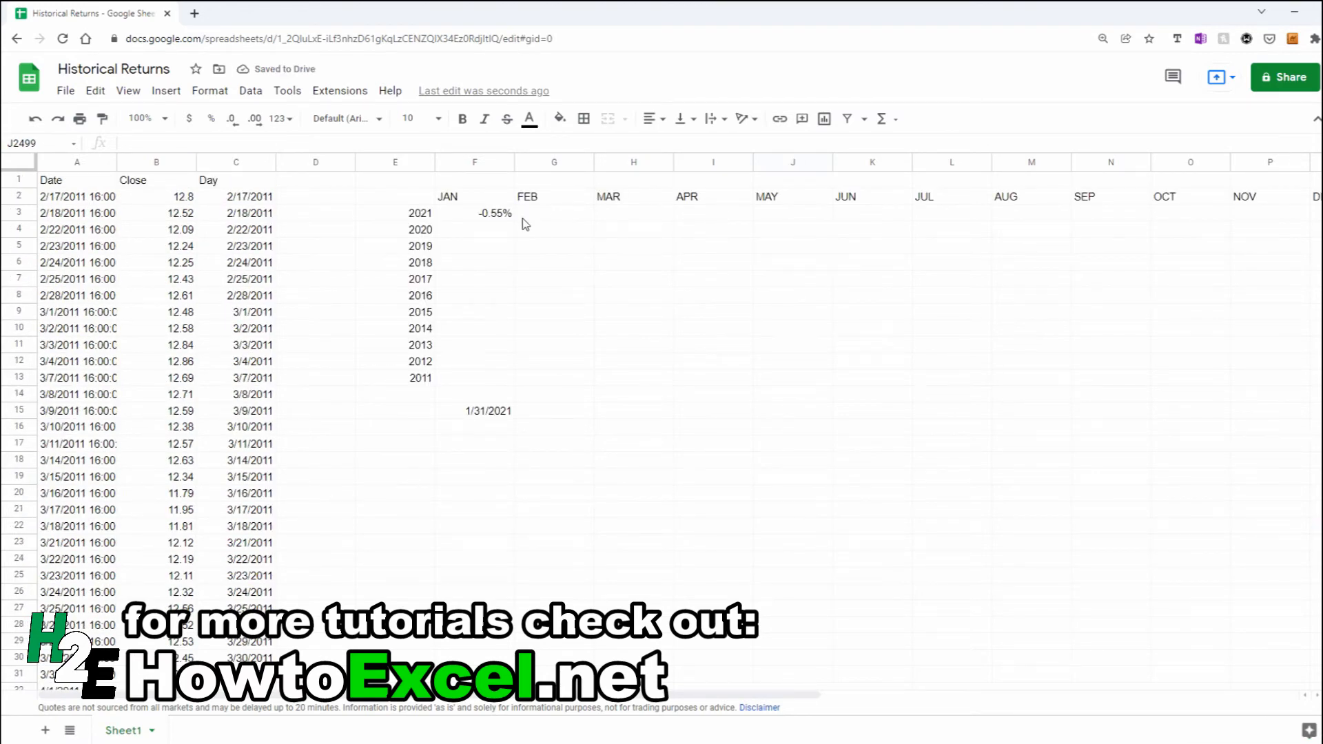
- Edit the January 2021 INDEX/MATCH formula to use $B:$B, $C:$C, F$2 and $E3 references
{"action": "left_click", "coordinate": [473, 212]}
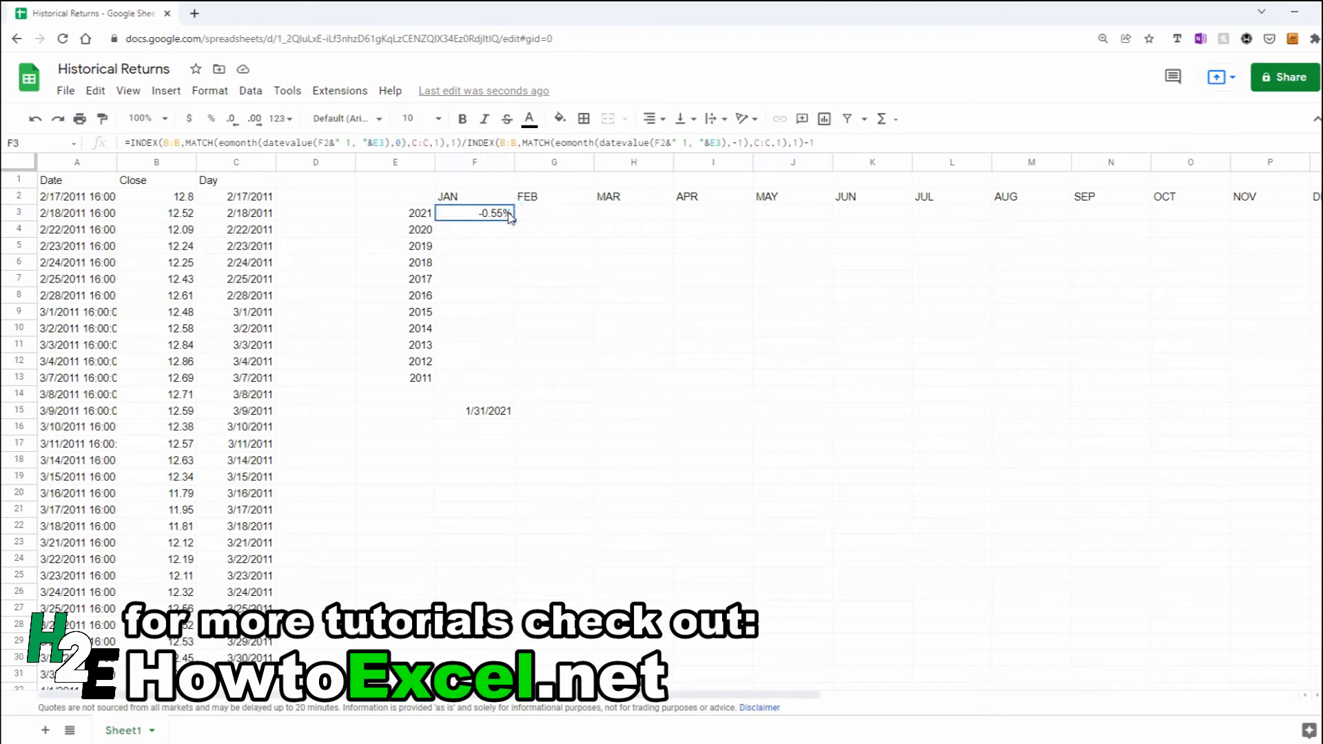
{"action": "mouse_move", "coordinate": [439, 235]}
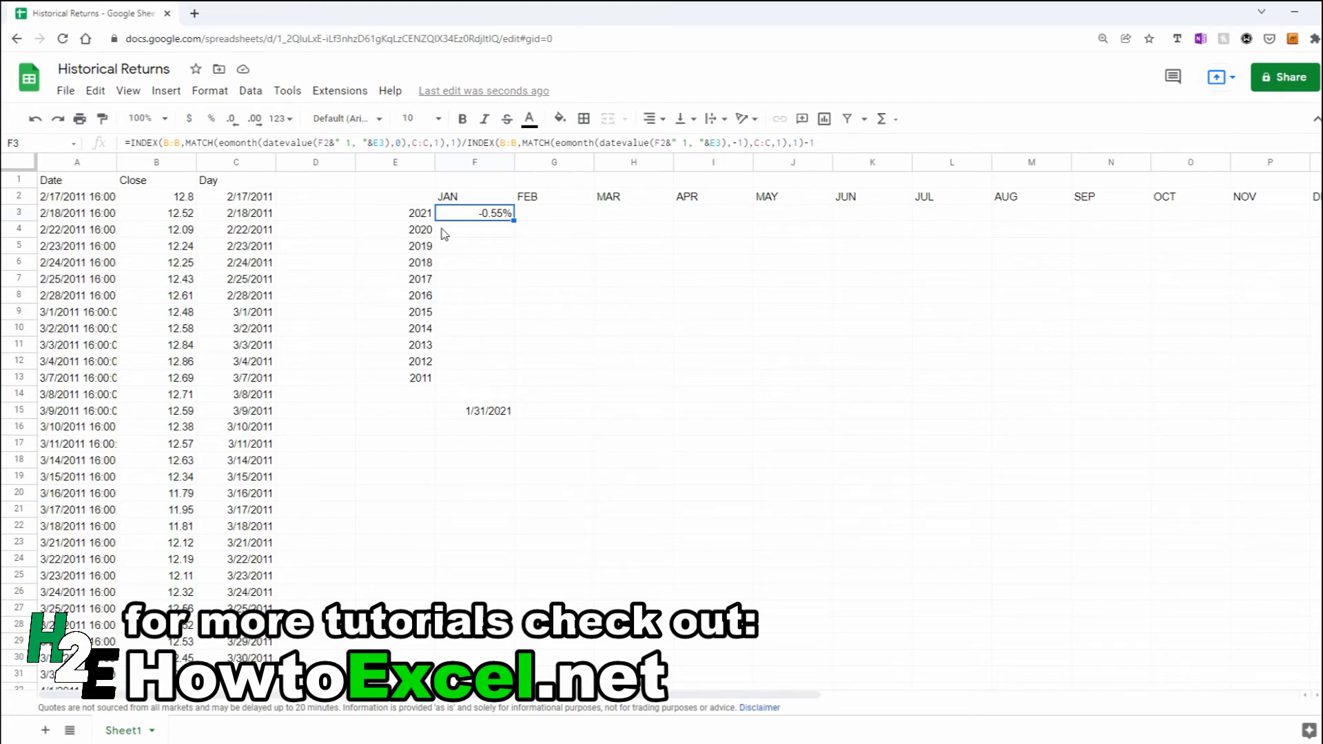
{"action": "mouse_move", "coordinate": [173, 140]}
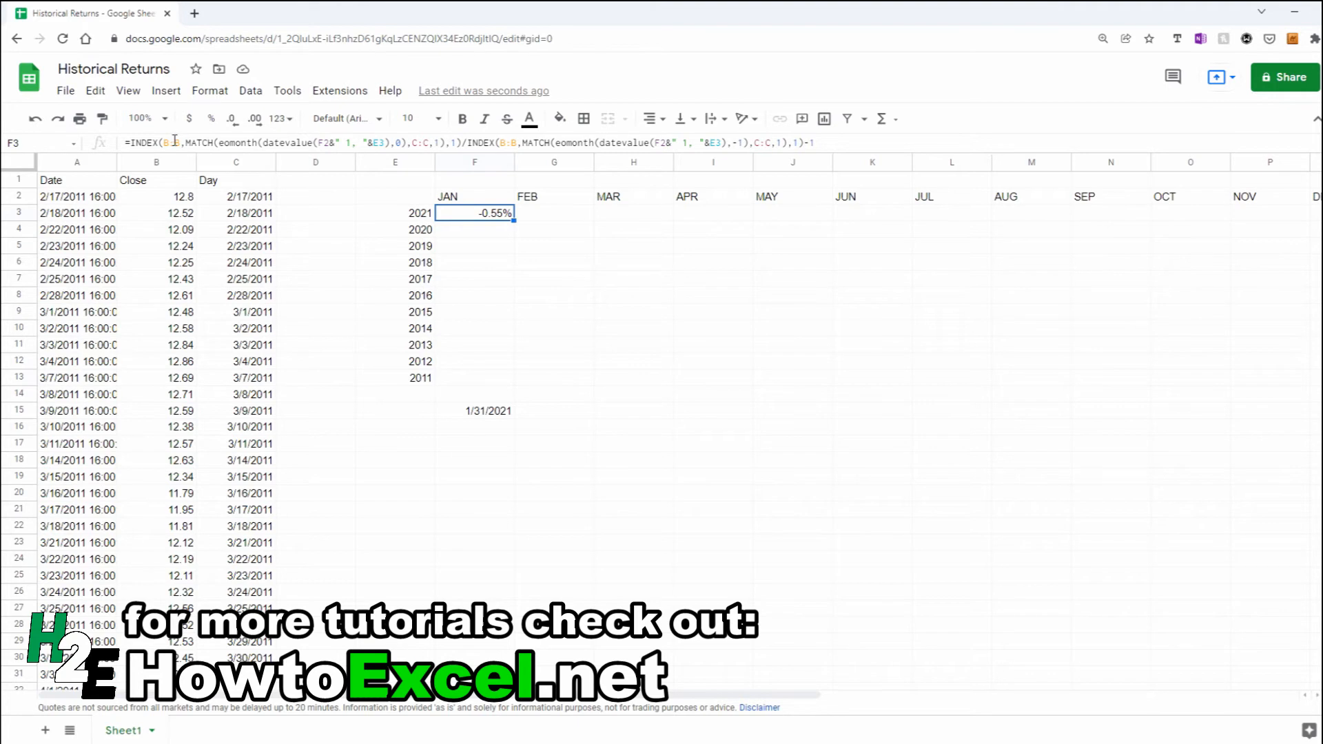
{"action": "double_click", "coordinate": [472, 212]}
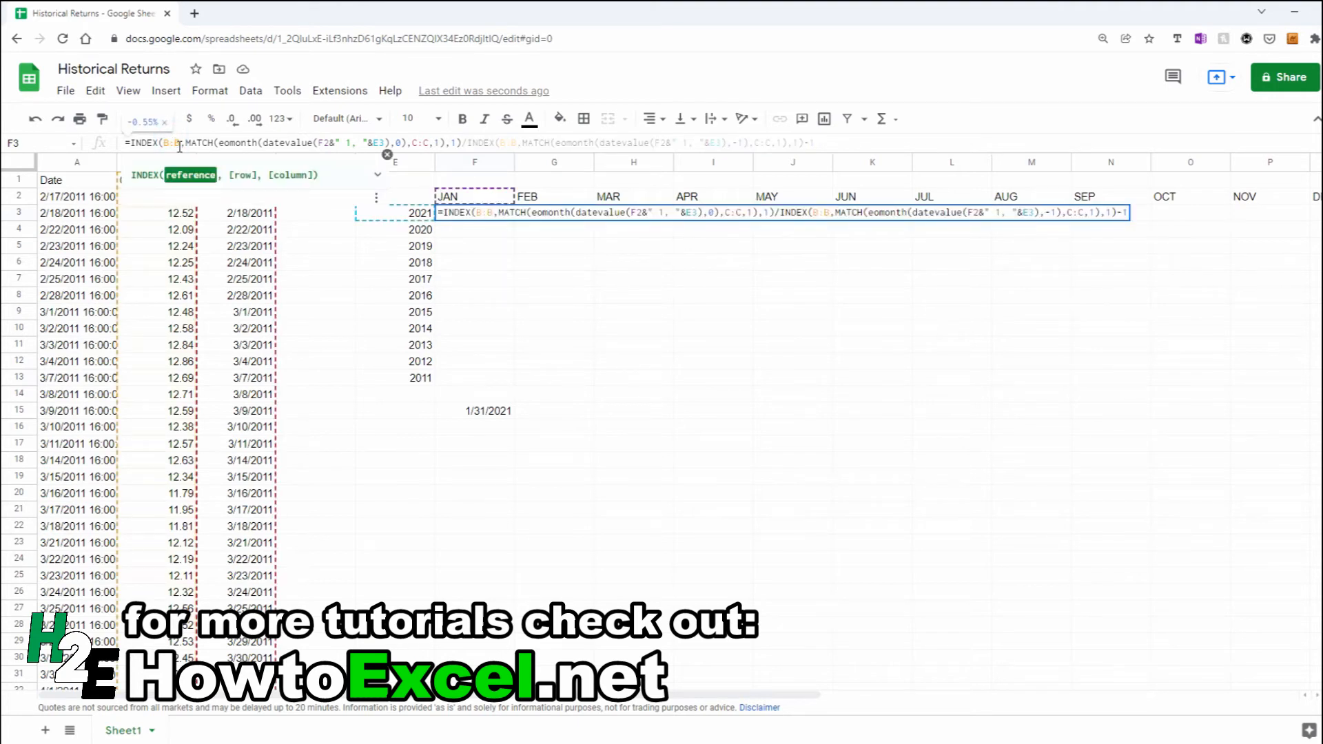
{"action": "mouse_move", "coordinate": [173, 317]}
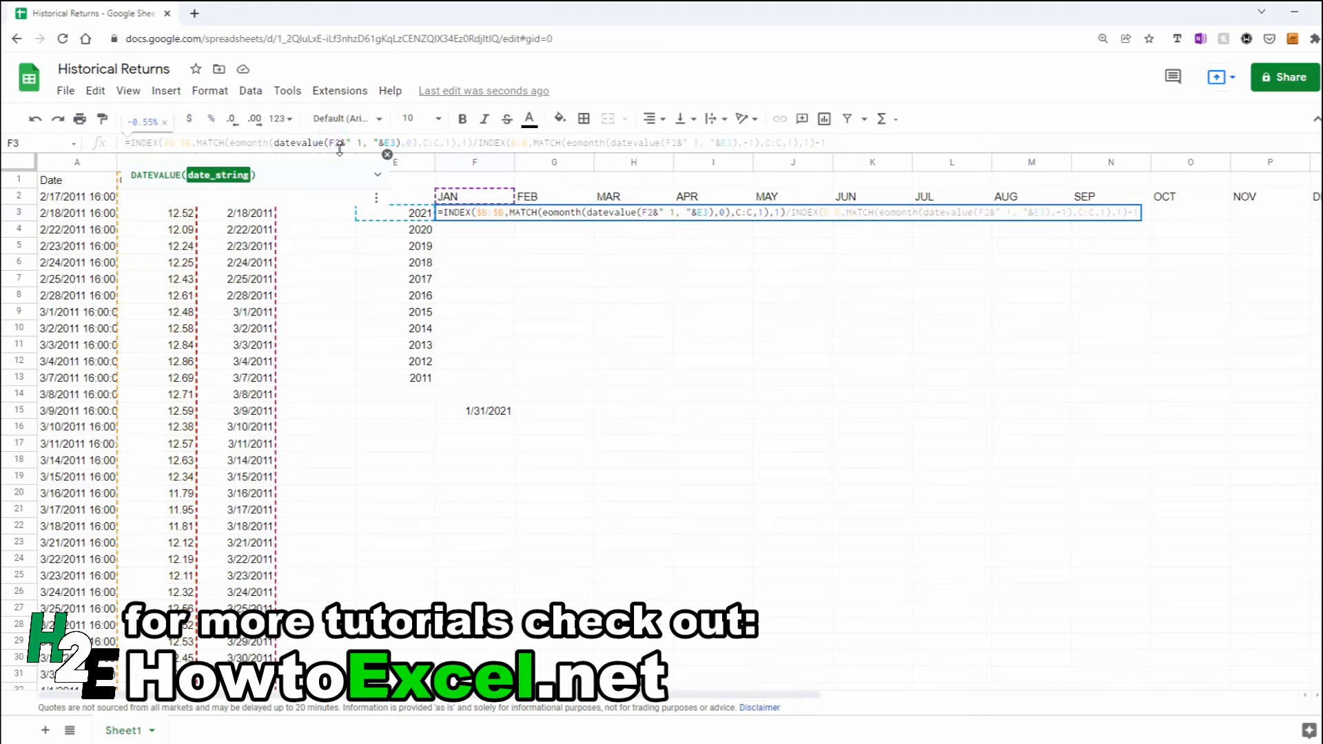
{"action": "mouse_move", "coordinate": [486, 198]}
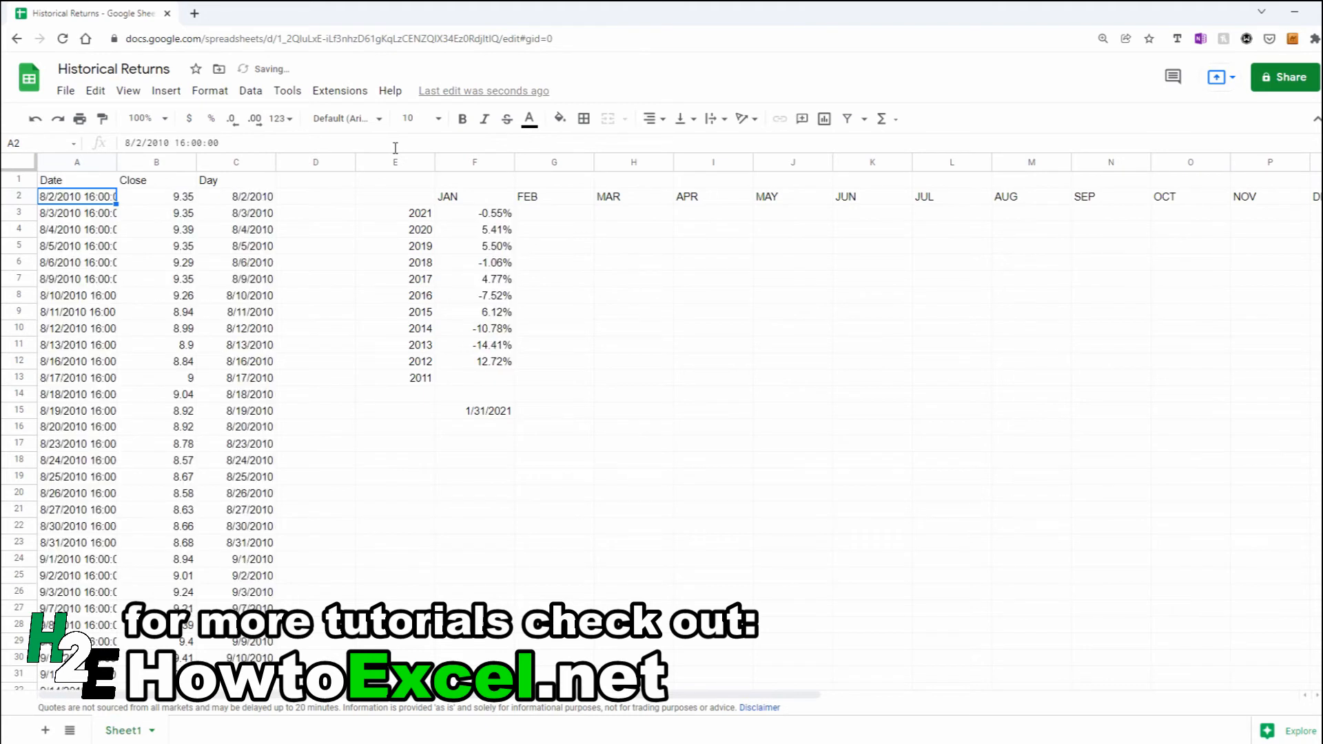
- Fill the last JAN cell, clear the 1/31/2021 helper date, and extend the formulas across to December
{"action": "left_click", "coordinate": [474, 361]}
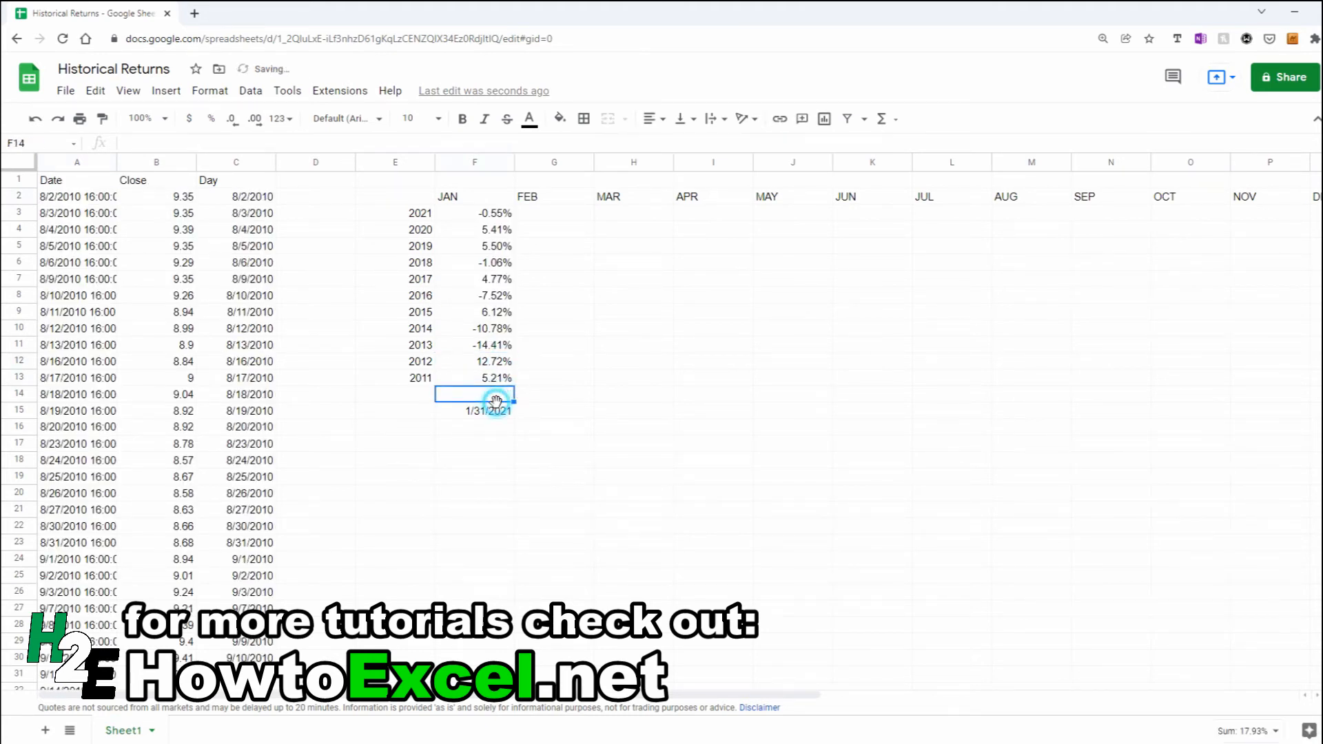
{"action": "left_click", "coordinate": [475, 411]}
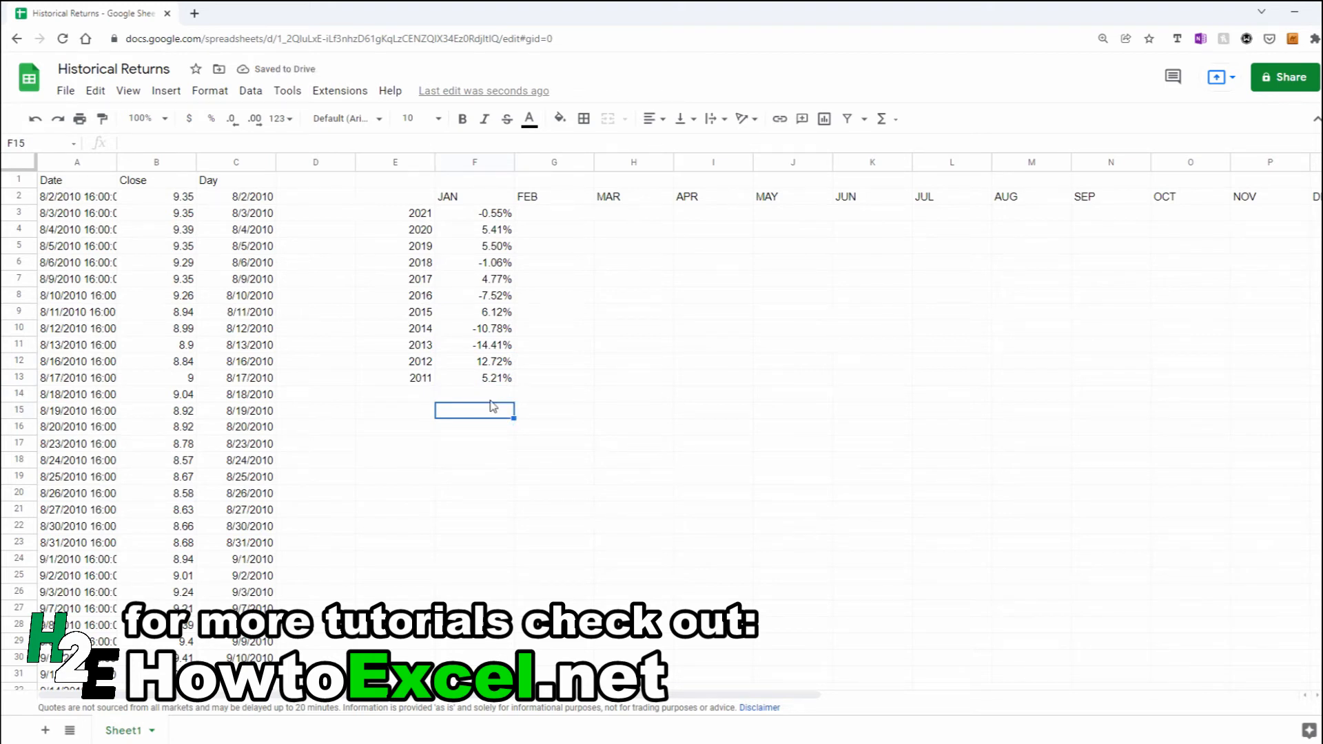
{"action": "mouse_move", "coordinate": [499, 269]}
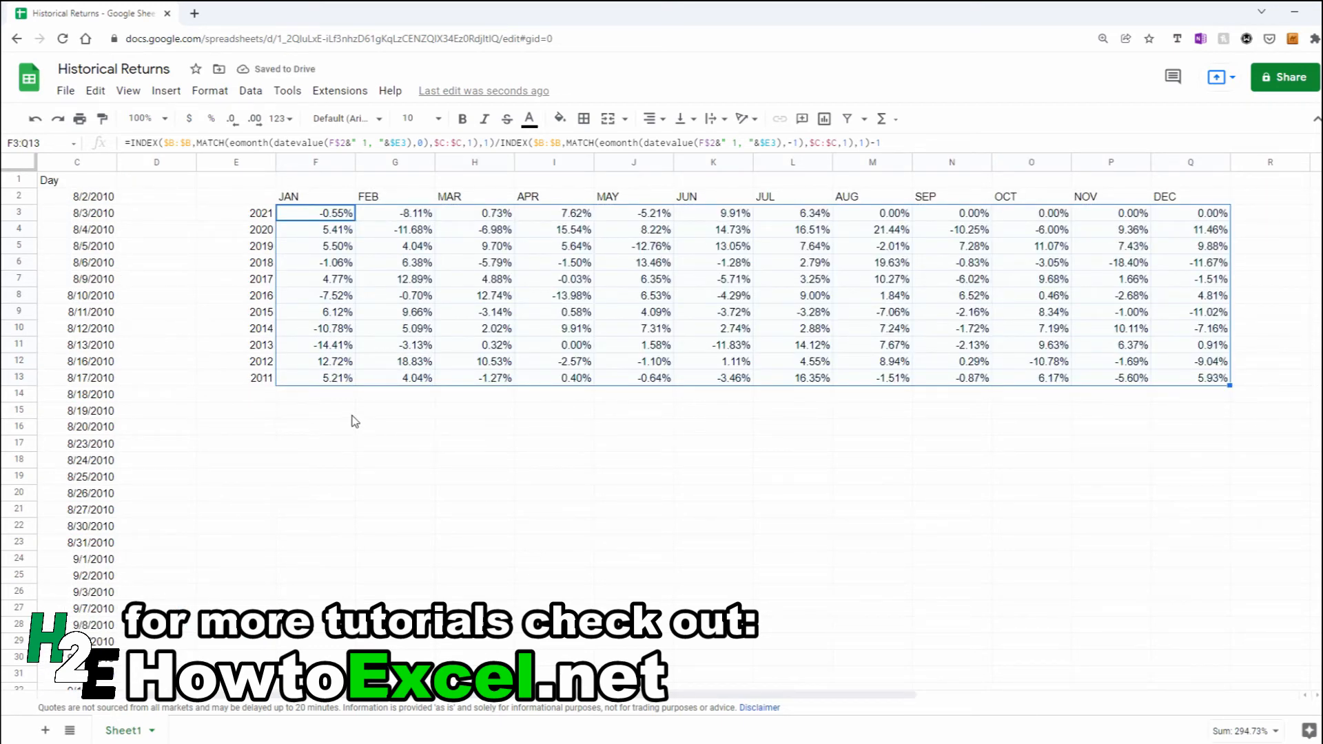
{"action": "left_click", "coordinate": [314, 410]}
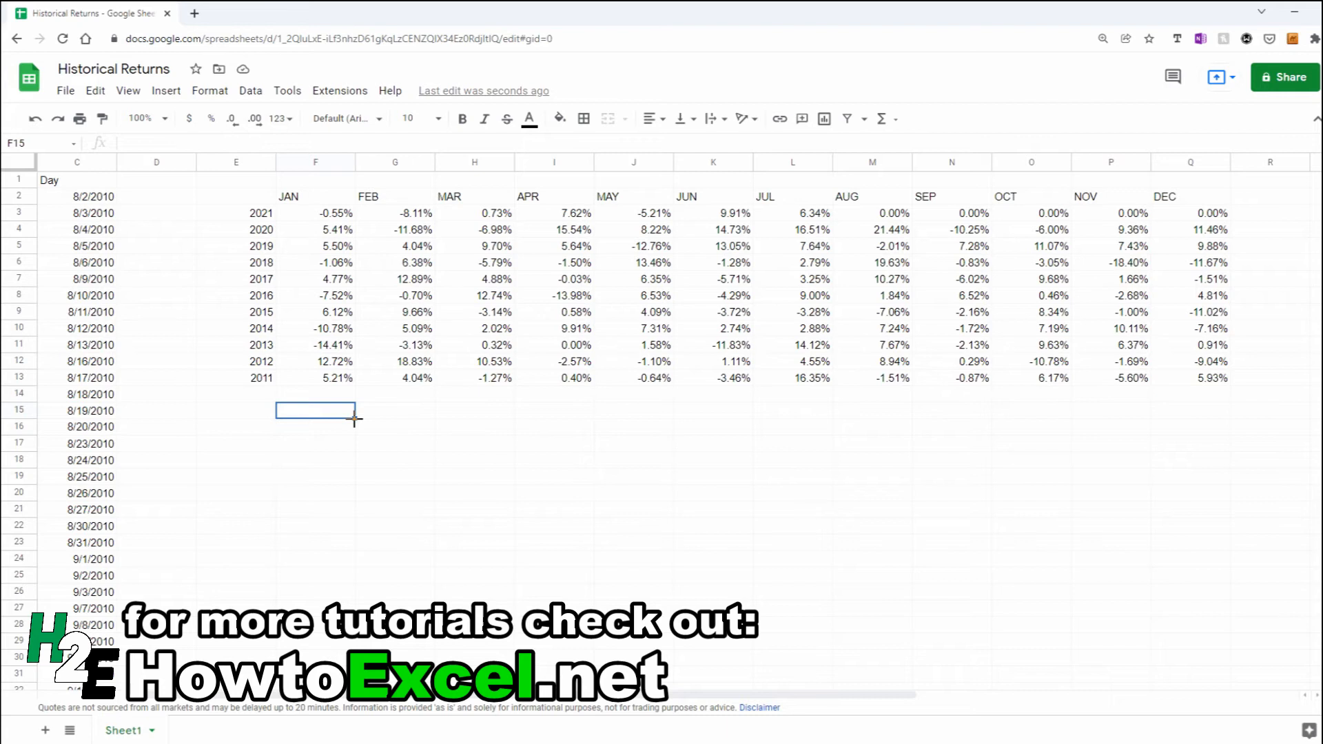
{"action": "left_click", "coordinate": [314, 213]}
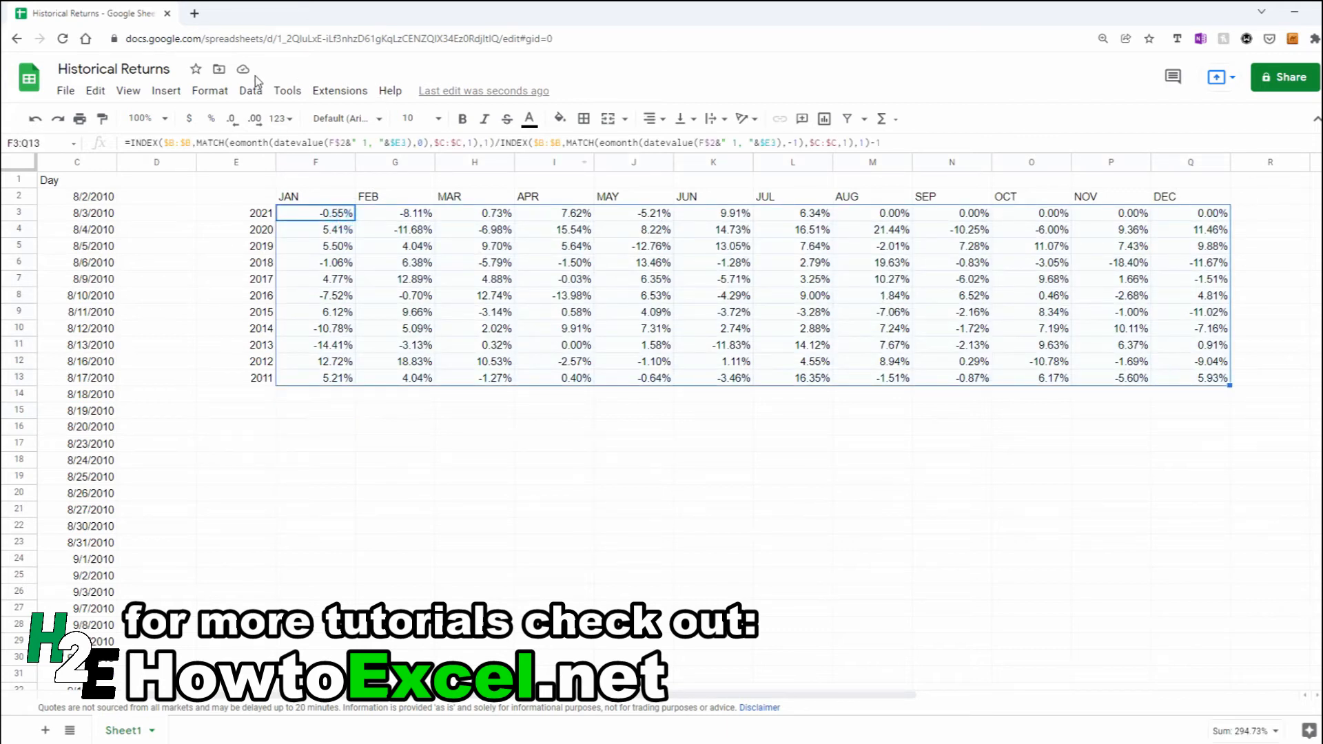
- Add a color-scale conditional formatting rule on the return grid with the minimum shaded red
{"action": "left_click", "coordinate": [209, 91]}
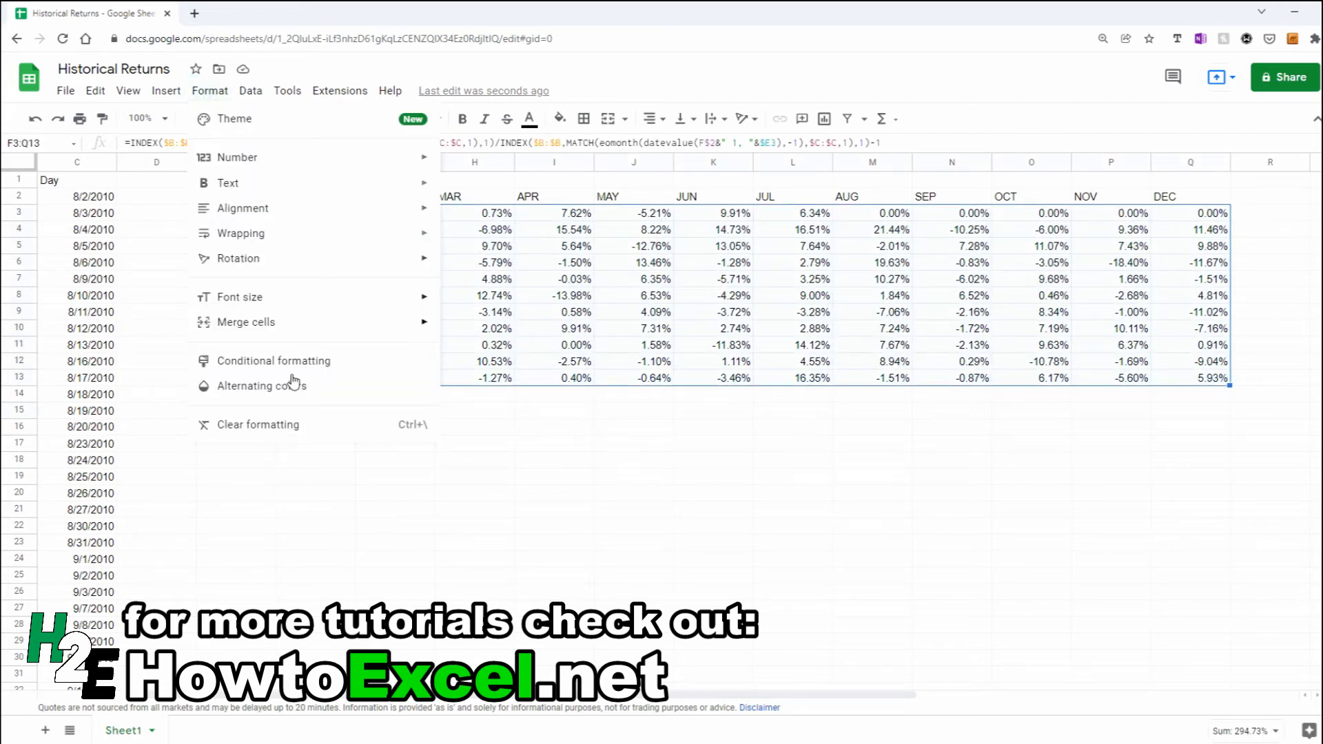
{"action": "left_click", "coordinate": [273, 360]}
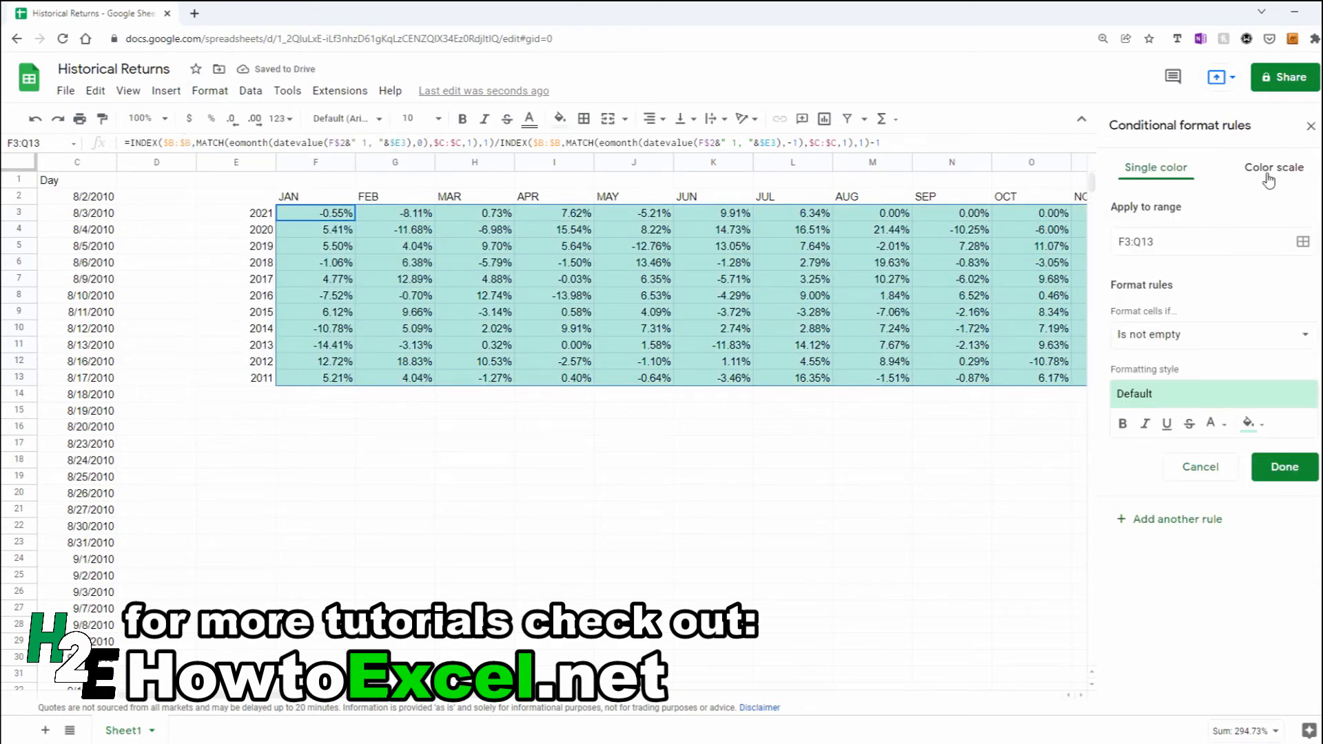
{"action": "left_click", "coordinate": [1274, 167]}
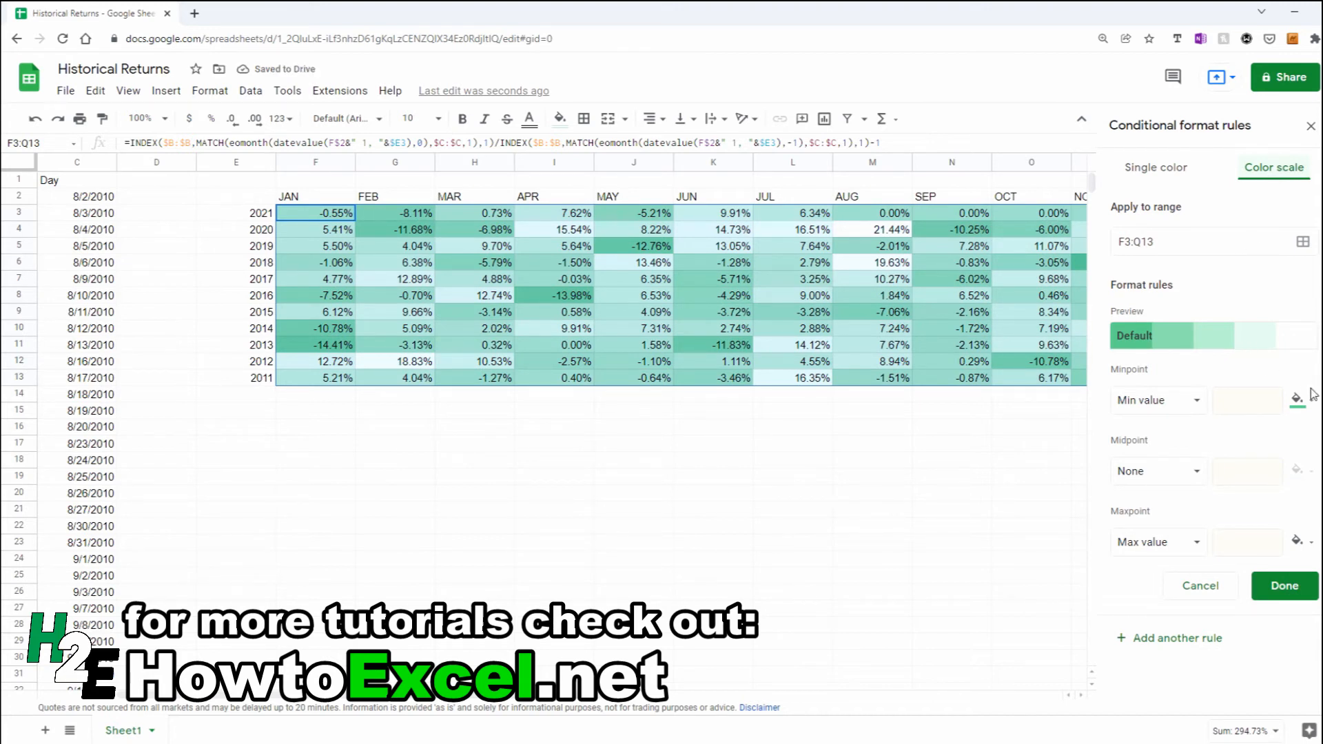
{"action": "left_click", "coordinate": [1297, 400]}
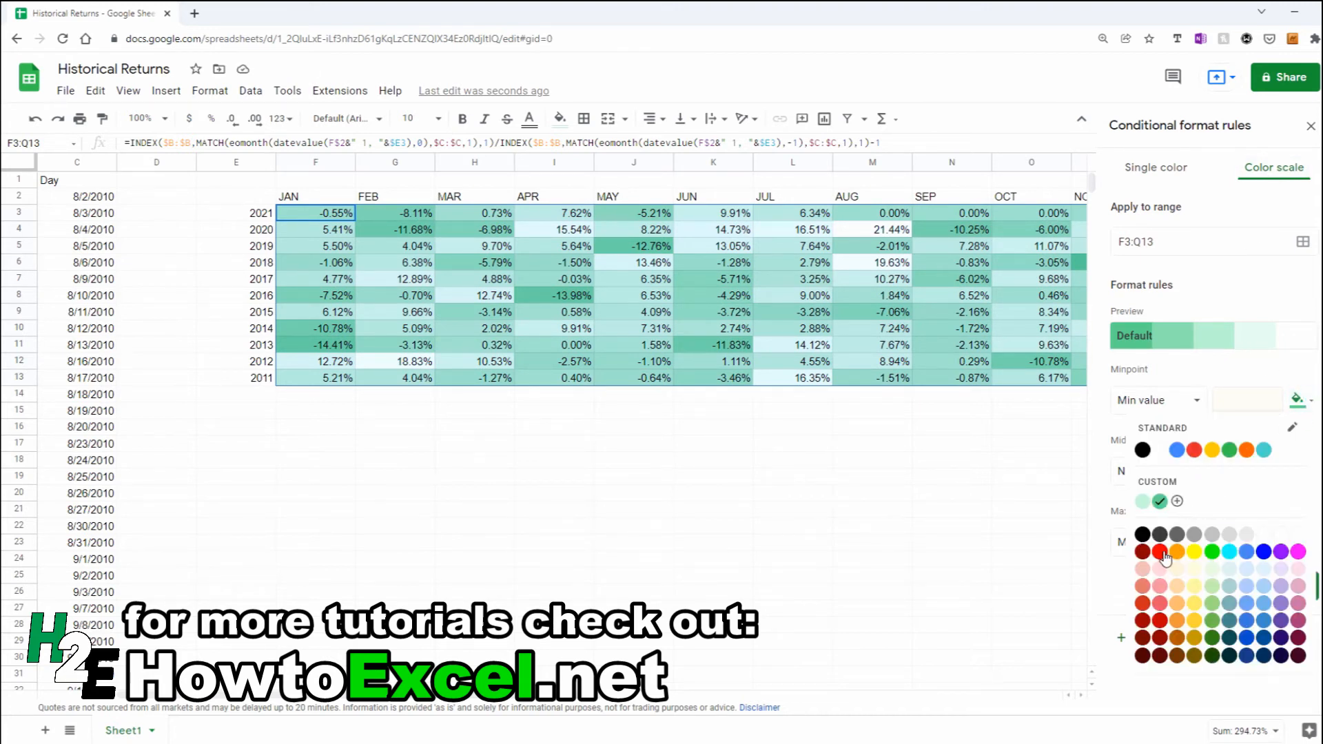
{"action": "left_click", "coordinate": [1161, 551]}
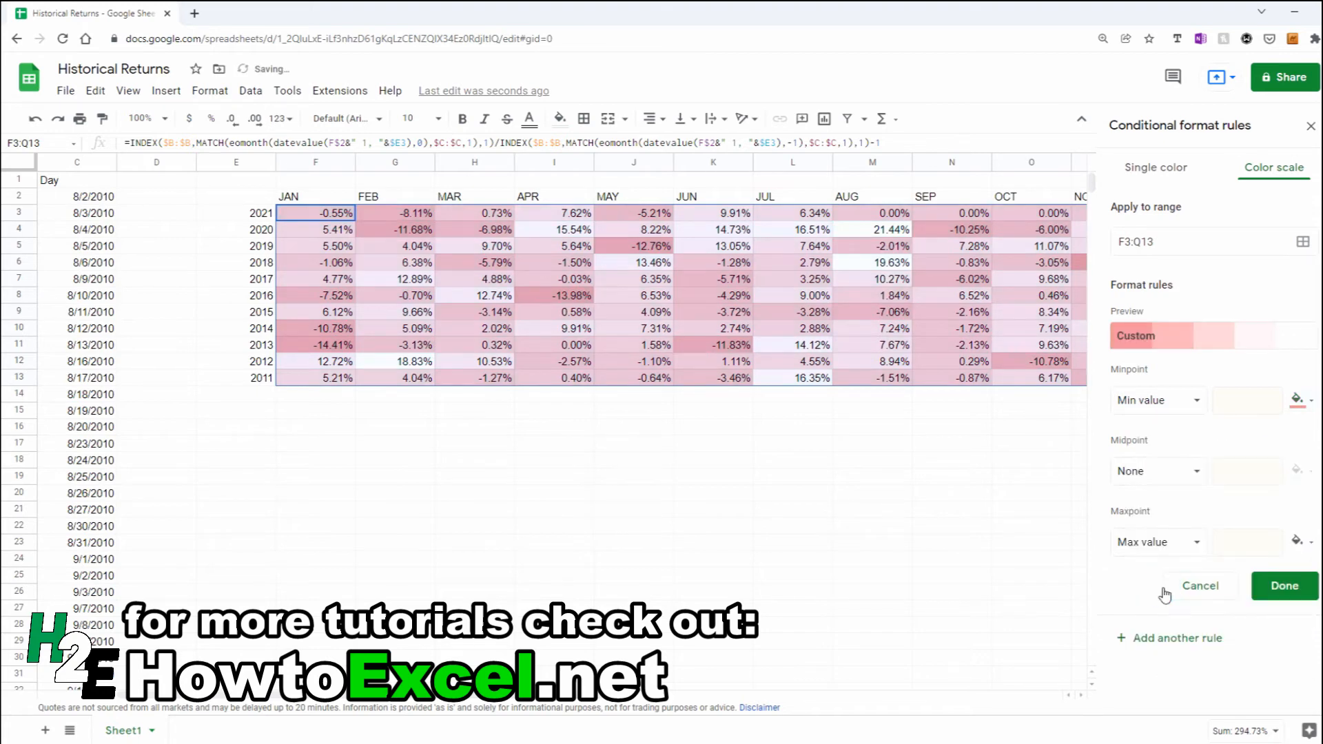
- Set the maximum to green and a Percent 50 midpoint shaded white
{"action": "left_click", "coordinate": [1297, 399]}
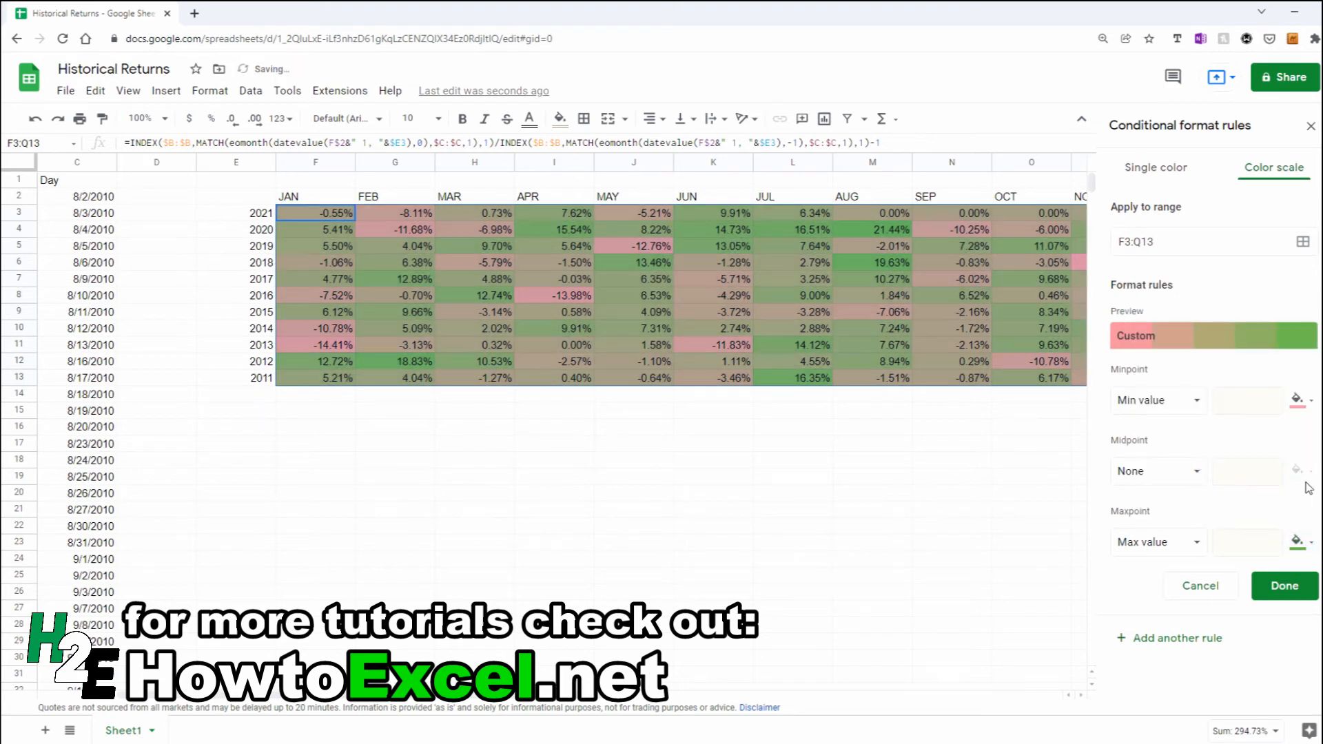
{"action": "left_click", "coordinate": [1157, 471]}
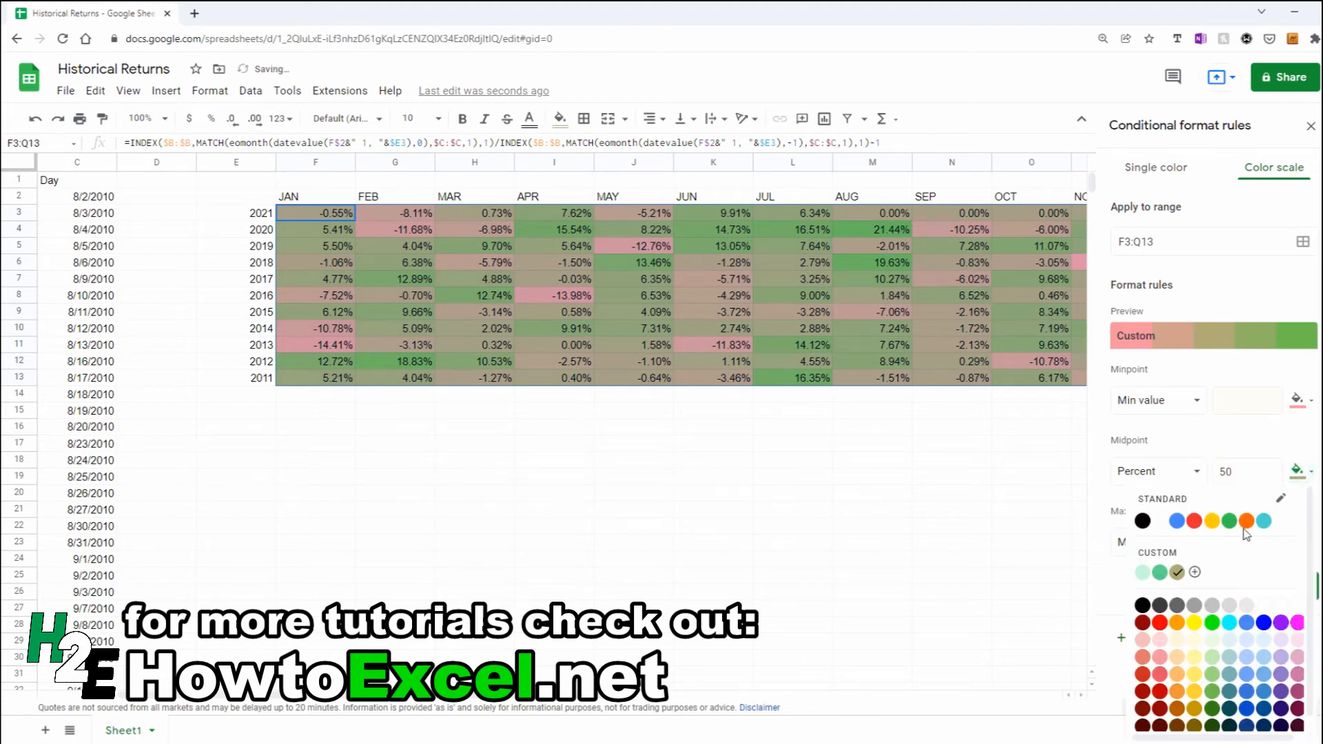
{"action": "left_click", "coordinate": [712, 461]}
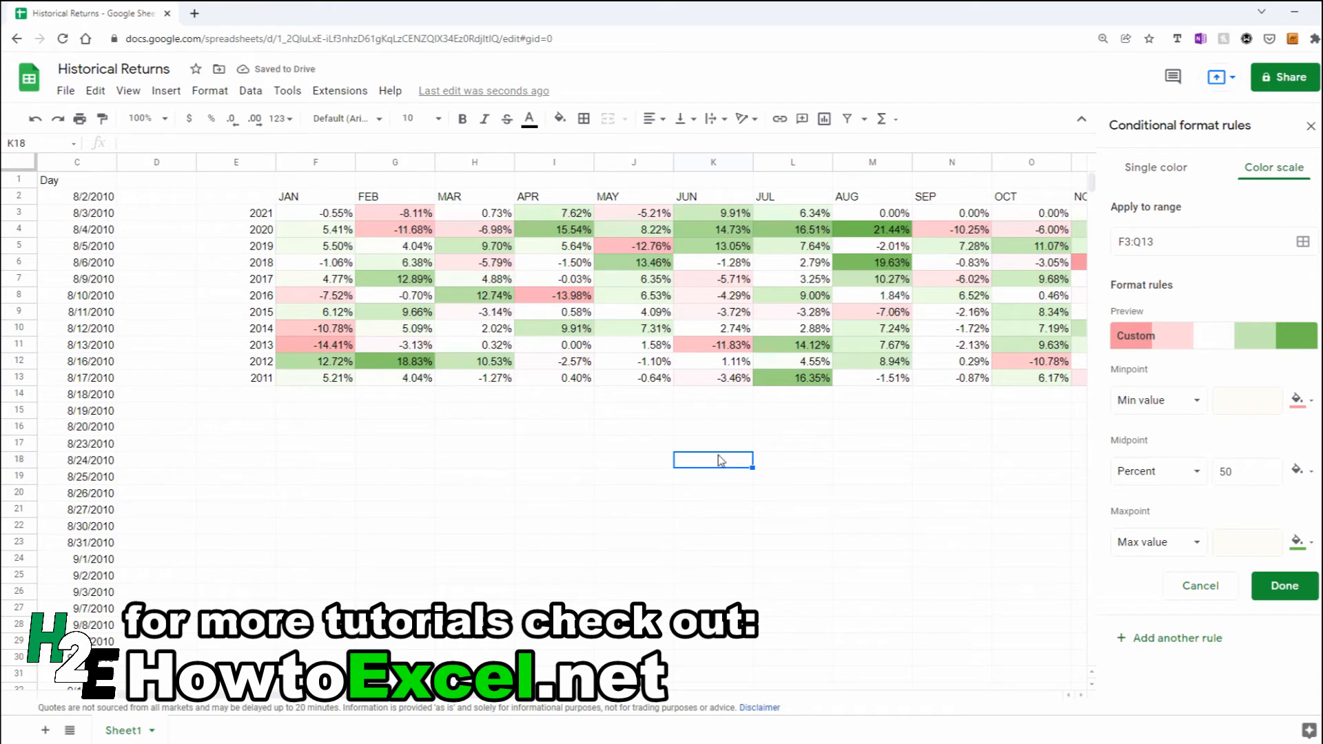
{"action": "mouse_move", "coordinate": [896, 218]}
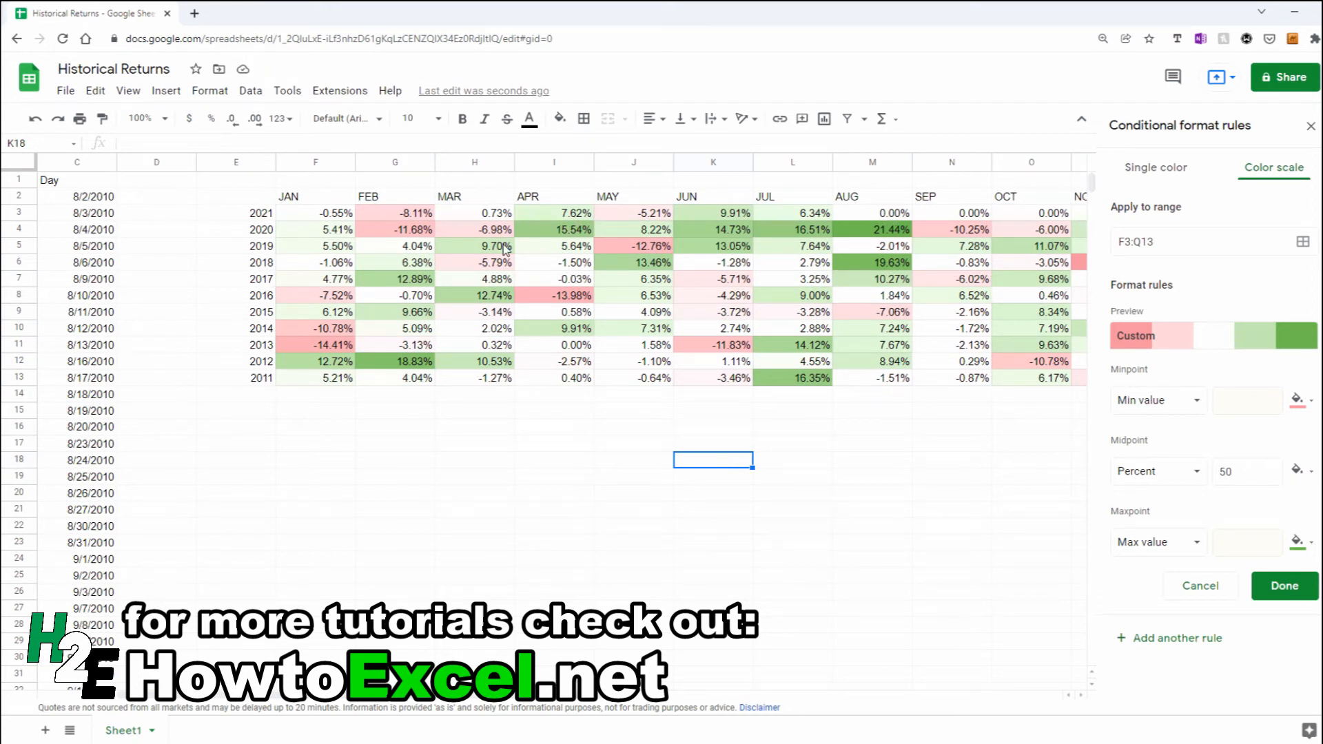
{"action": "mouse_move", "coordinate": [366, 405]}
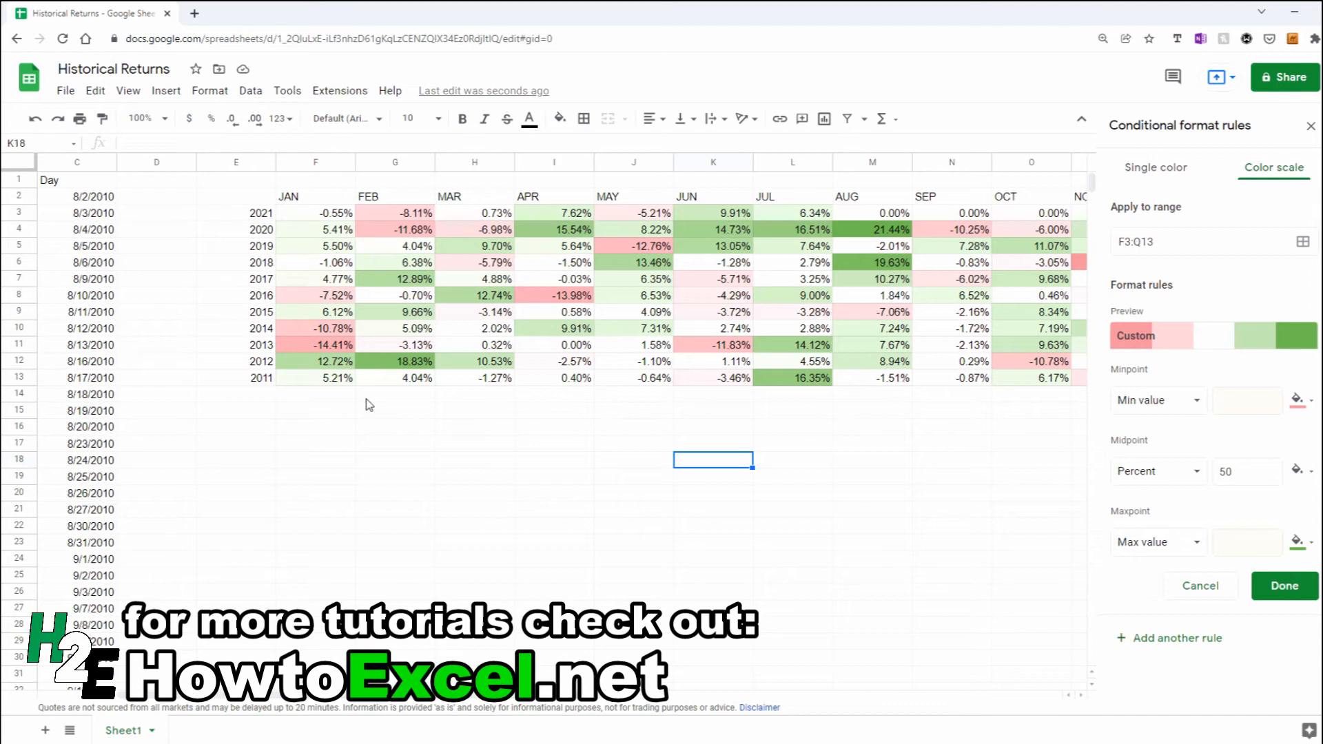
{"action": "mouse_move", "coordinate": [332, 414]}
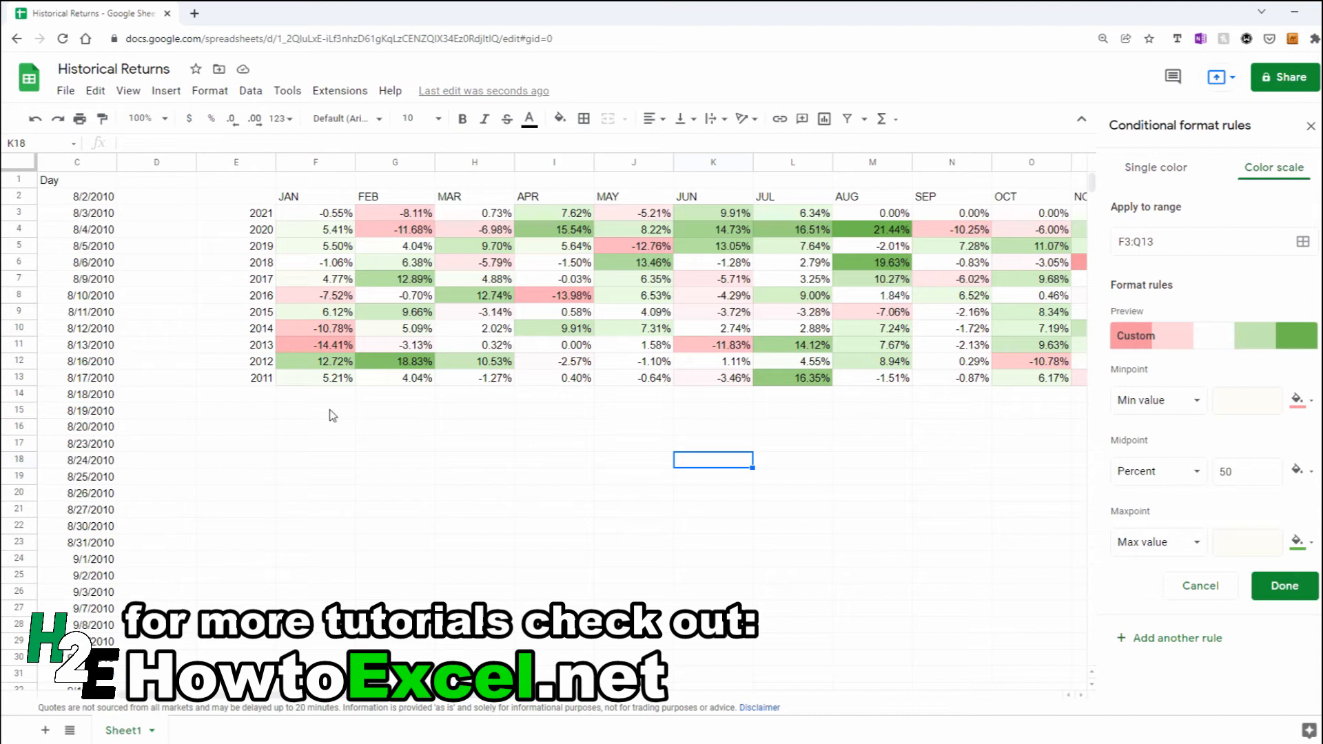
- Label a 'Winning %' row and enter =countif(F3:F13,">0")/counta(F3:F13) for January
{"action": "left_click", "coordinate": [314, 411]}
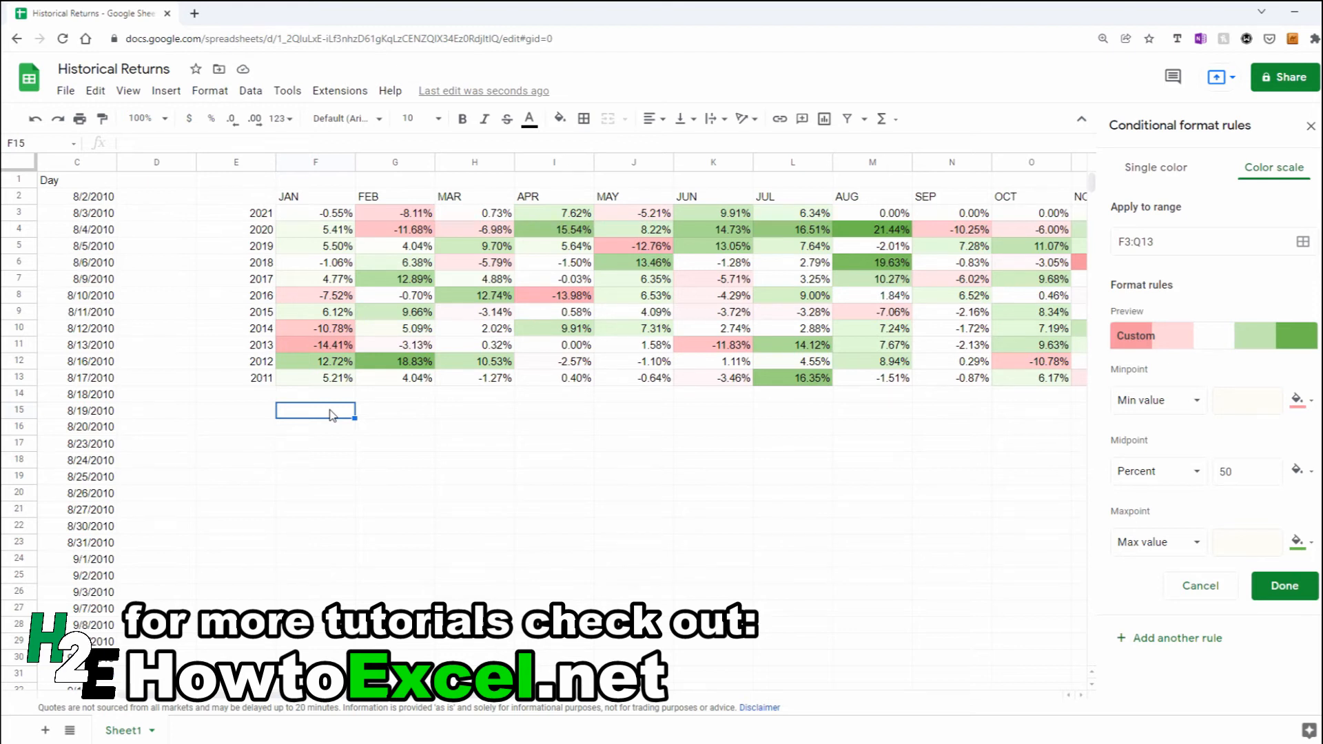
{"action": "type", "text": "Winning %"}
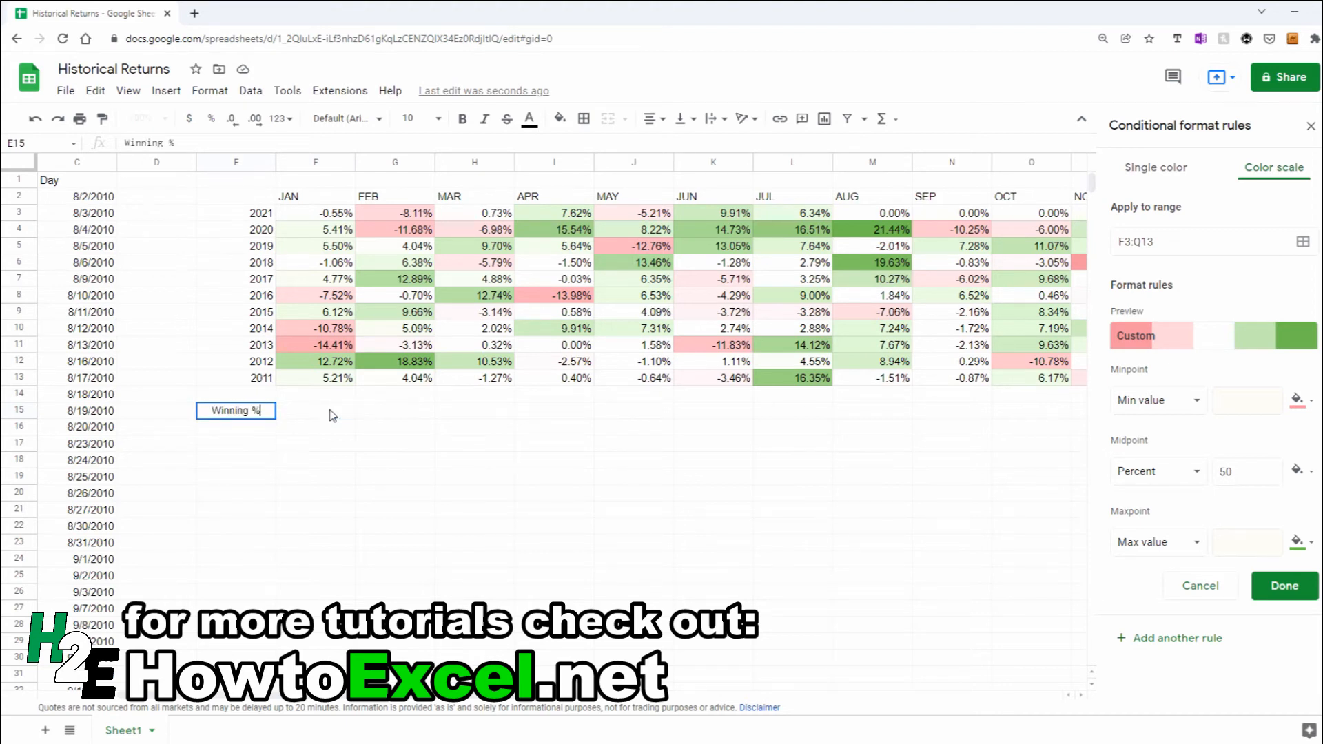
{"action": "type", "text": "=countif(F3:F13"}
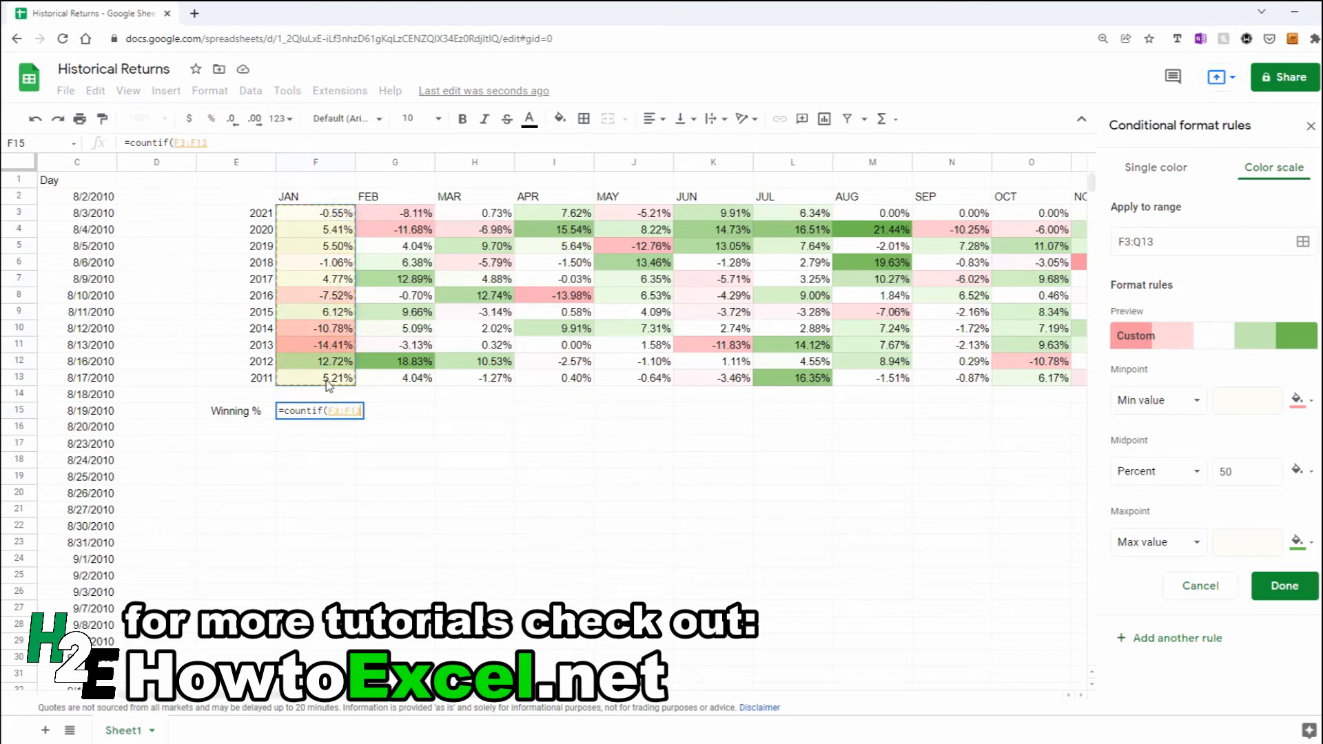
{"action": "type", "text": ",\">"}
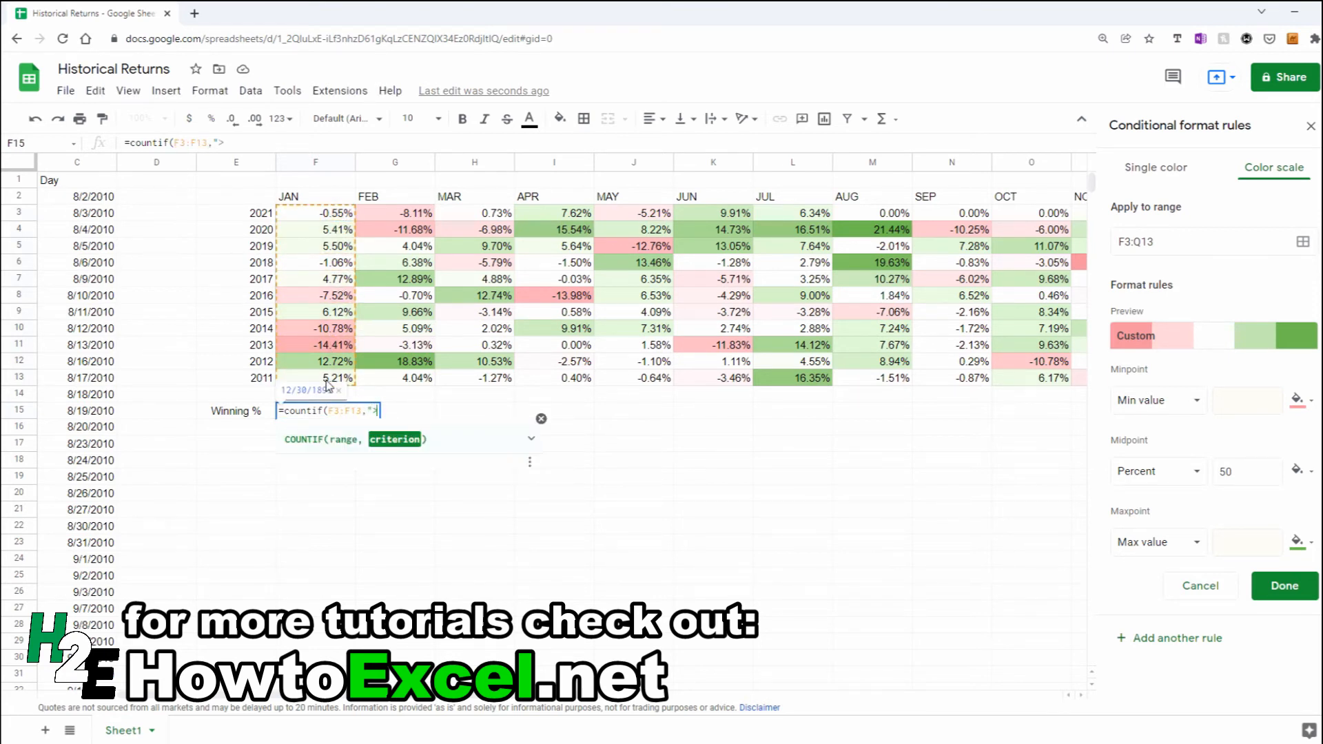
{"action": "type", "text": "0"}
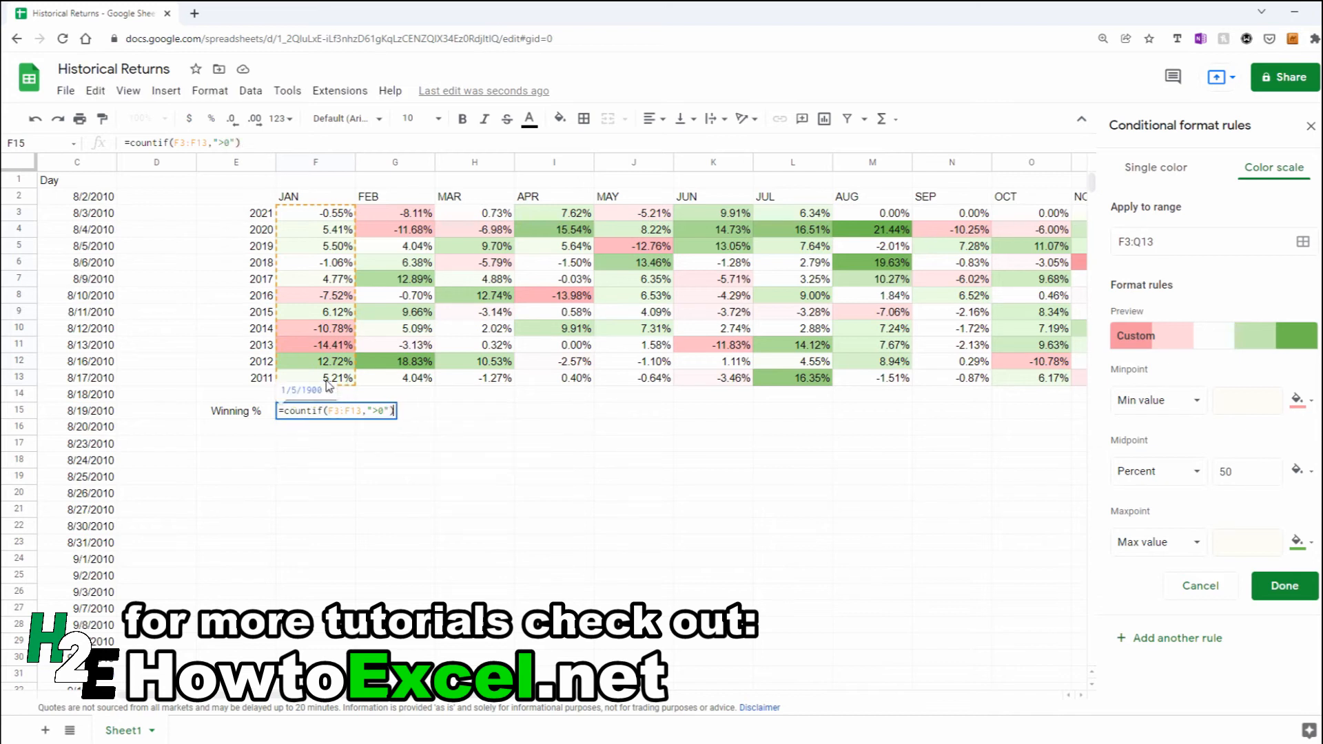
{"action": "type", "text": "/coun"}
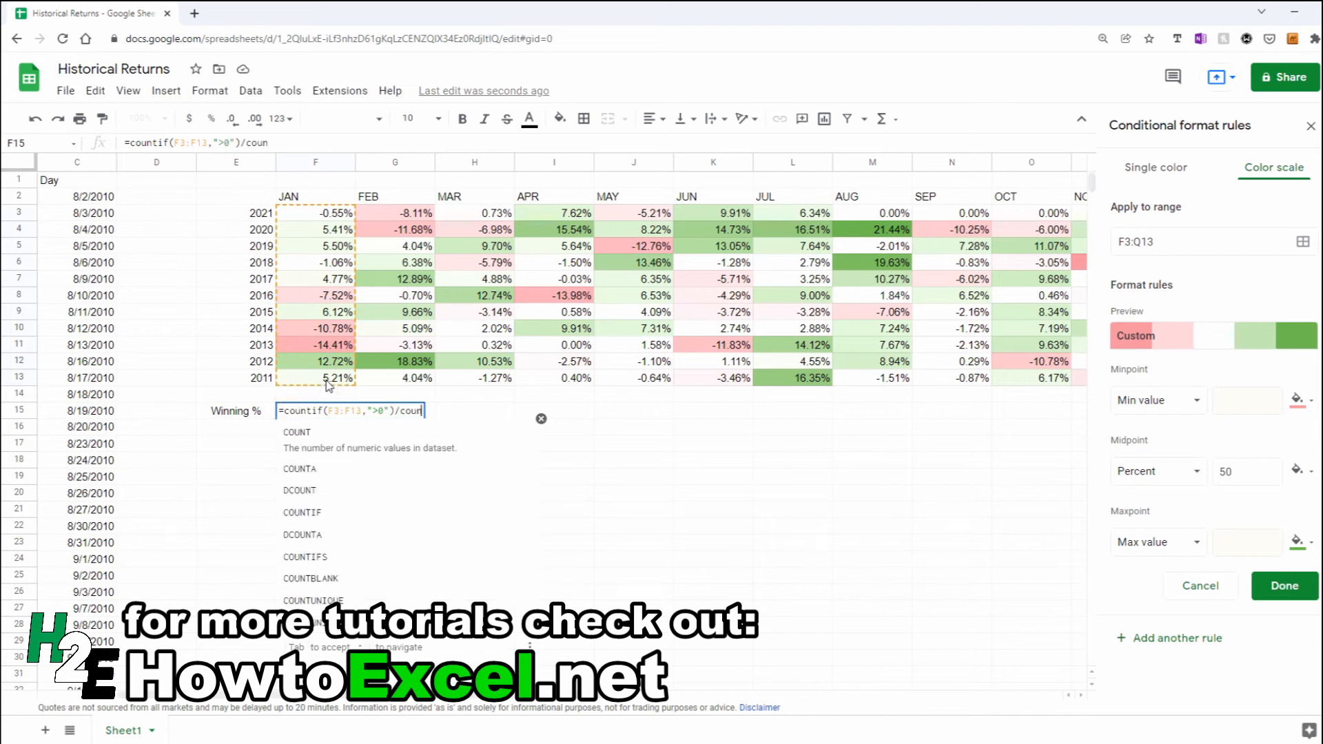
{"action": "type", "text": "ta("}
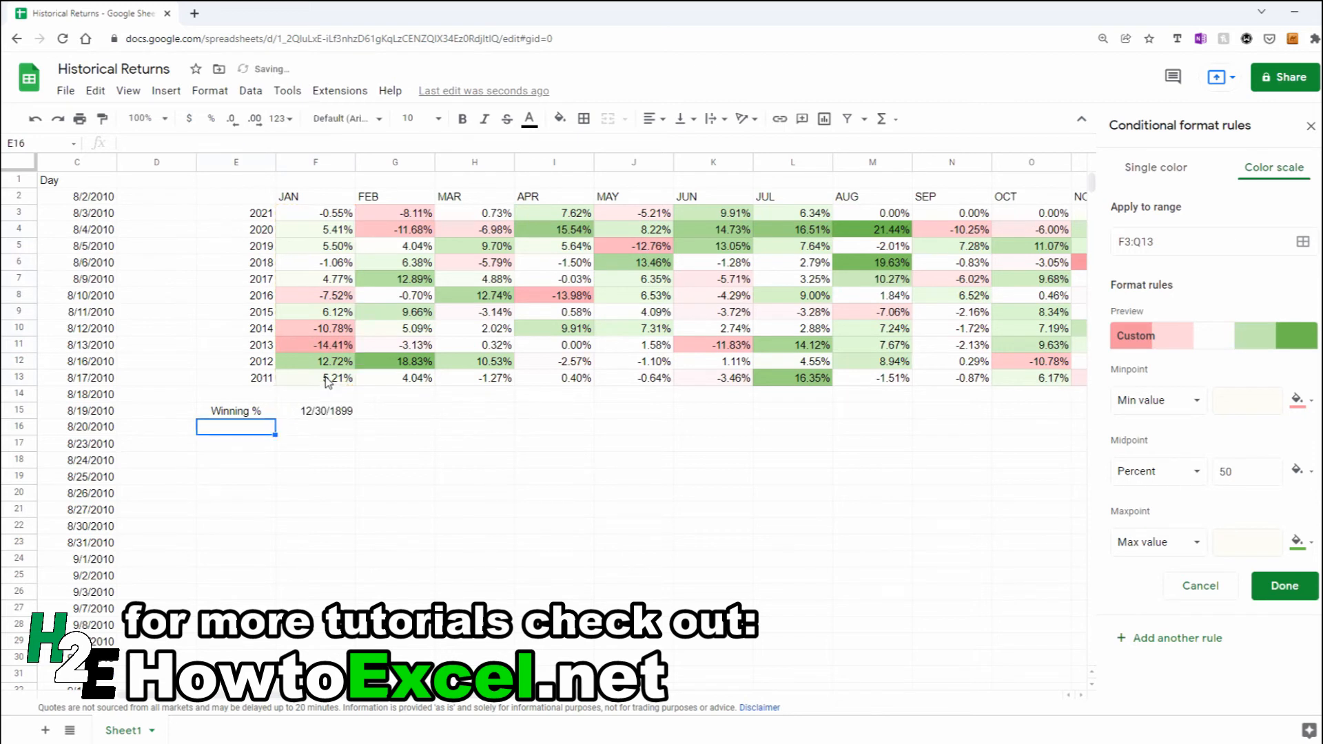
- Format the winning share as a percentage and fill it across JAN–DEC, checking July's 90.91%
{"action": "left_click", "coordinate": [315, 410]}
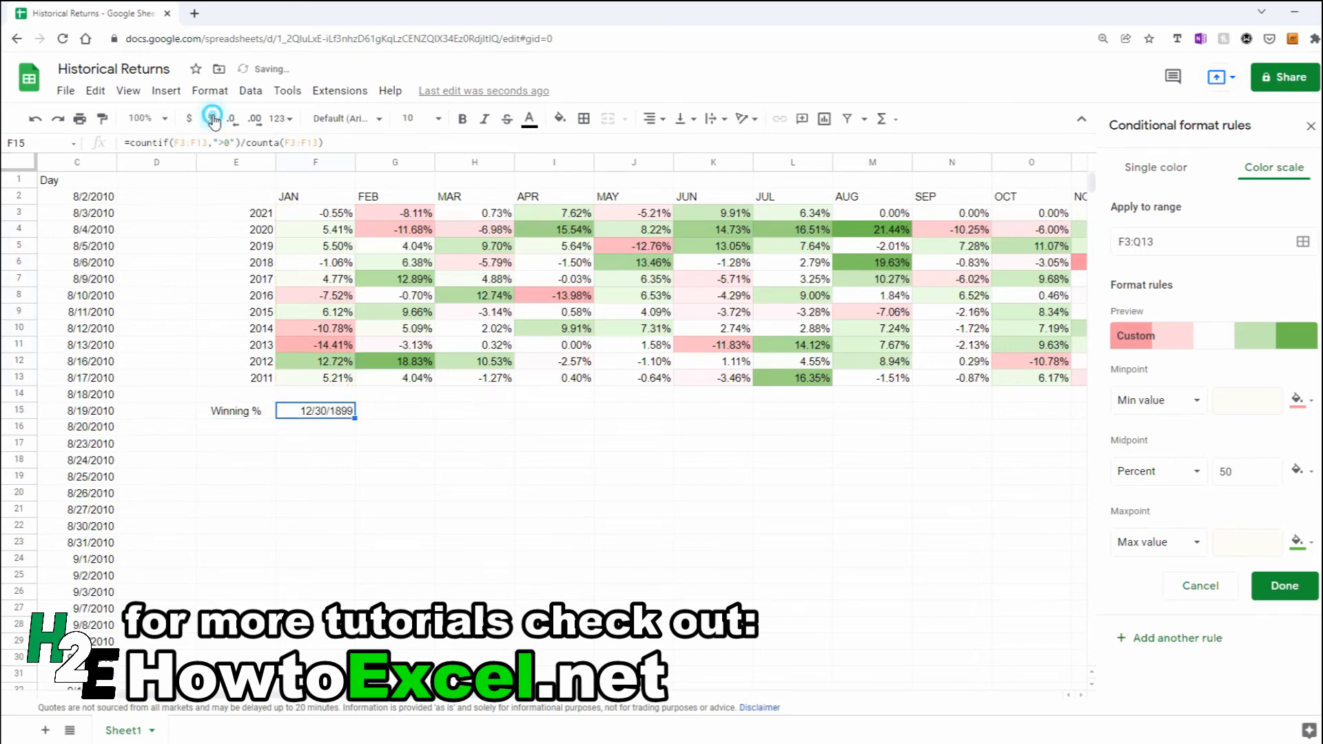
{"action": "left_click", "coordinate": [212, 118]}
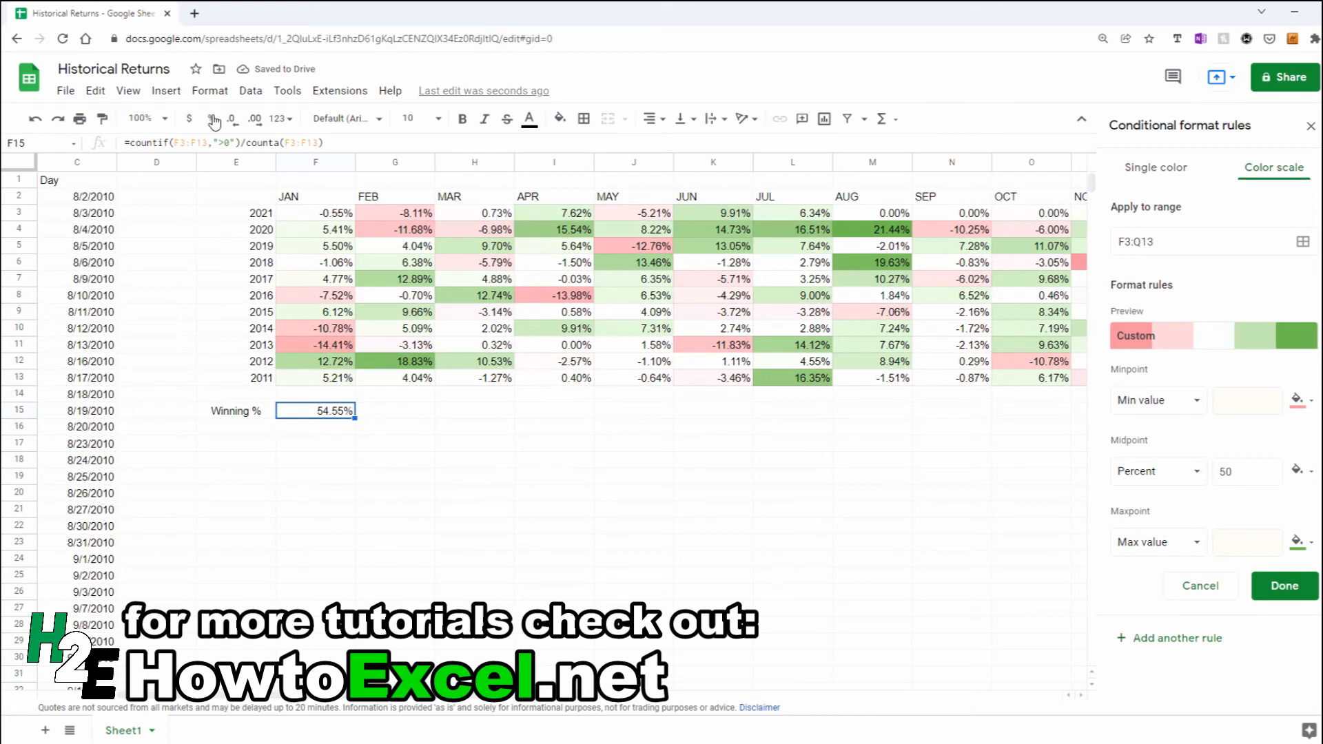
{"action": "mouse_move", "coordinate": [397, 411]}
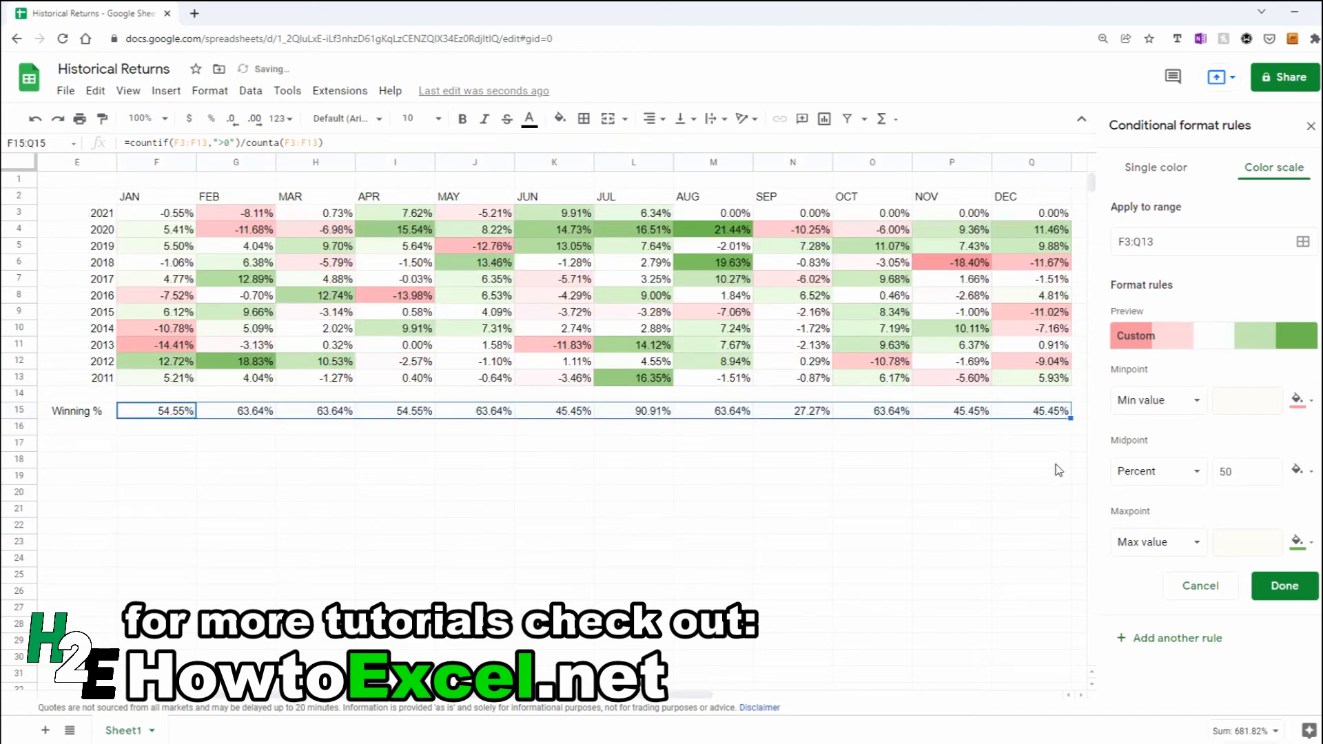
{"action": "left_click", "coordinate": [634, 411]}
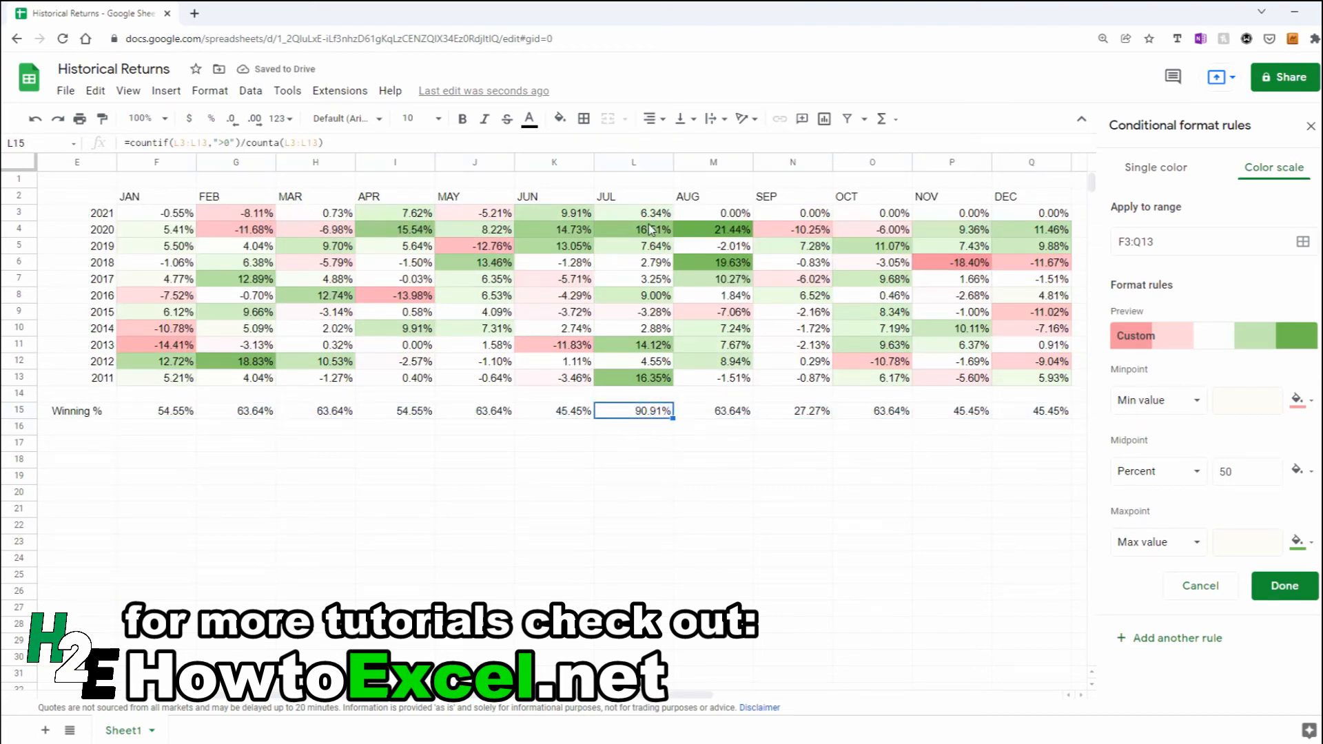
{"action": "mouse_move", "coordinate": [645, 432]}
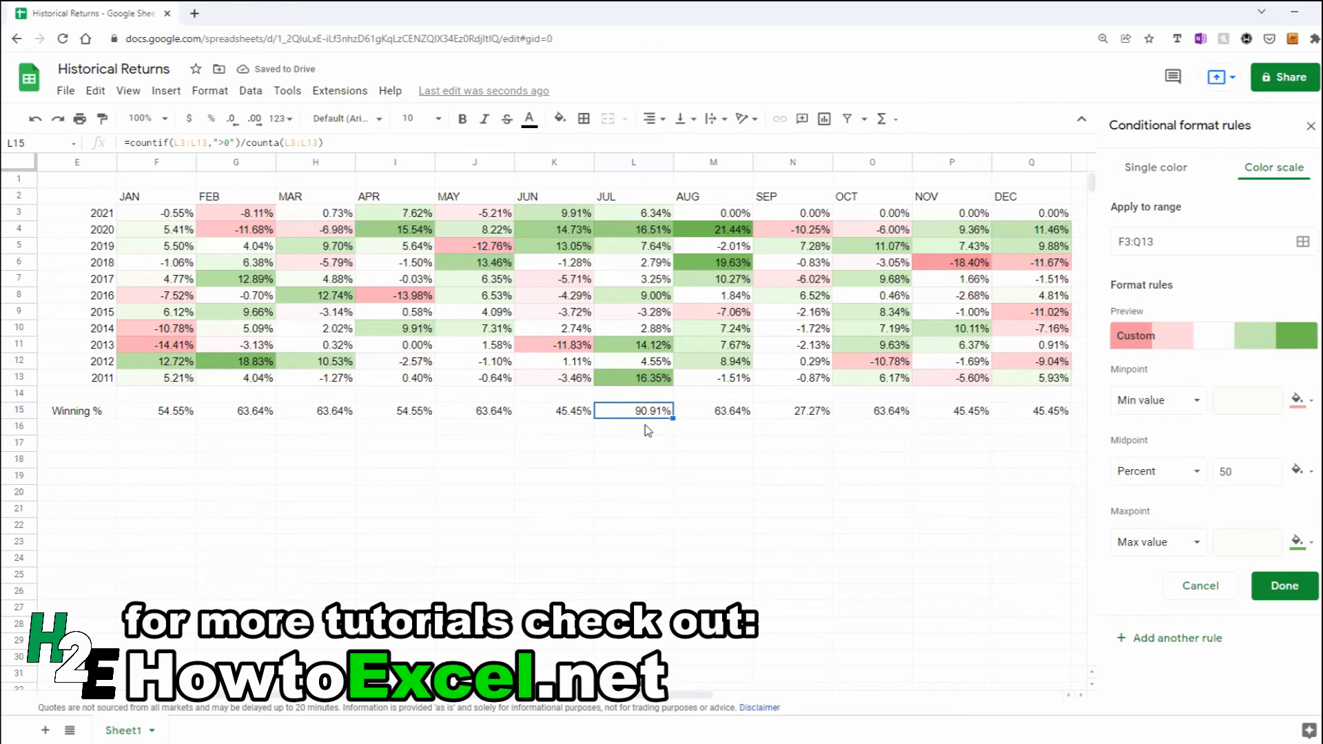
{"action": "mouse_move", "coordinate": [647, 425]}
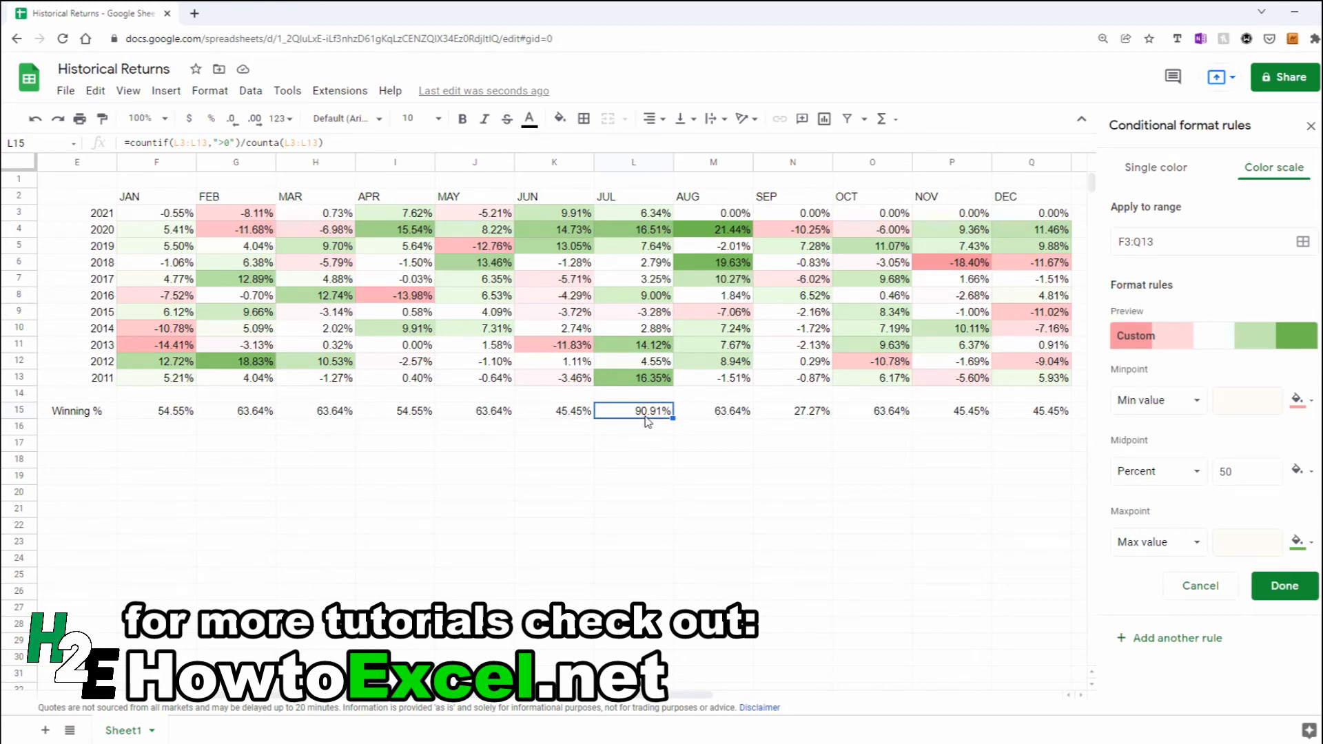
{"action": "left_click", "coordinate": [156, 411]}
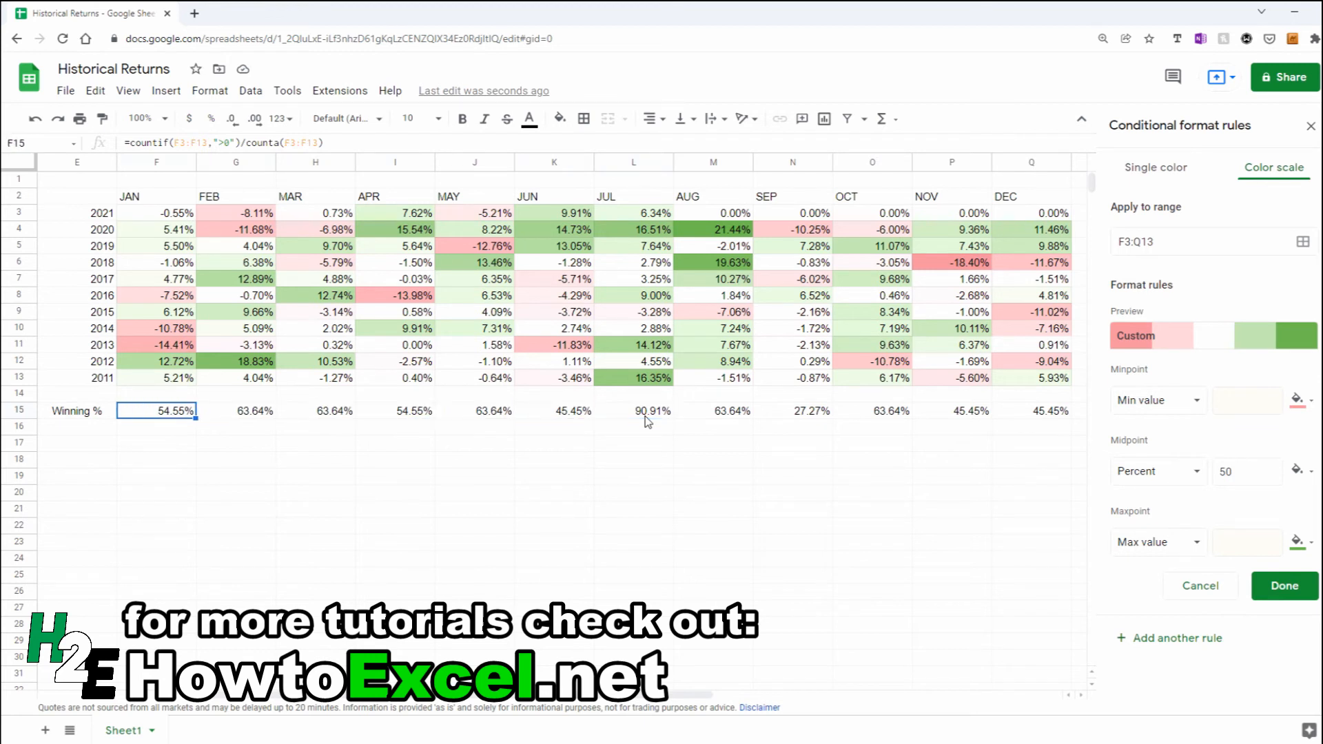
- Label an 'Average' row, enter =average(F3:F13) for January and fill it across to December
{"action": "left_click", "coordinate": [156, 426]}
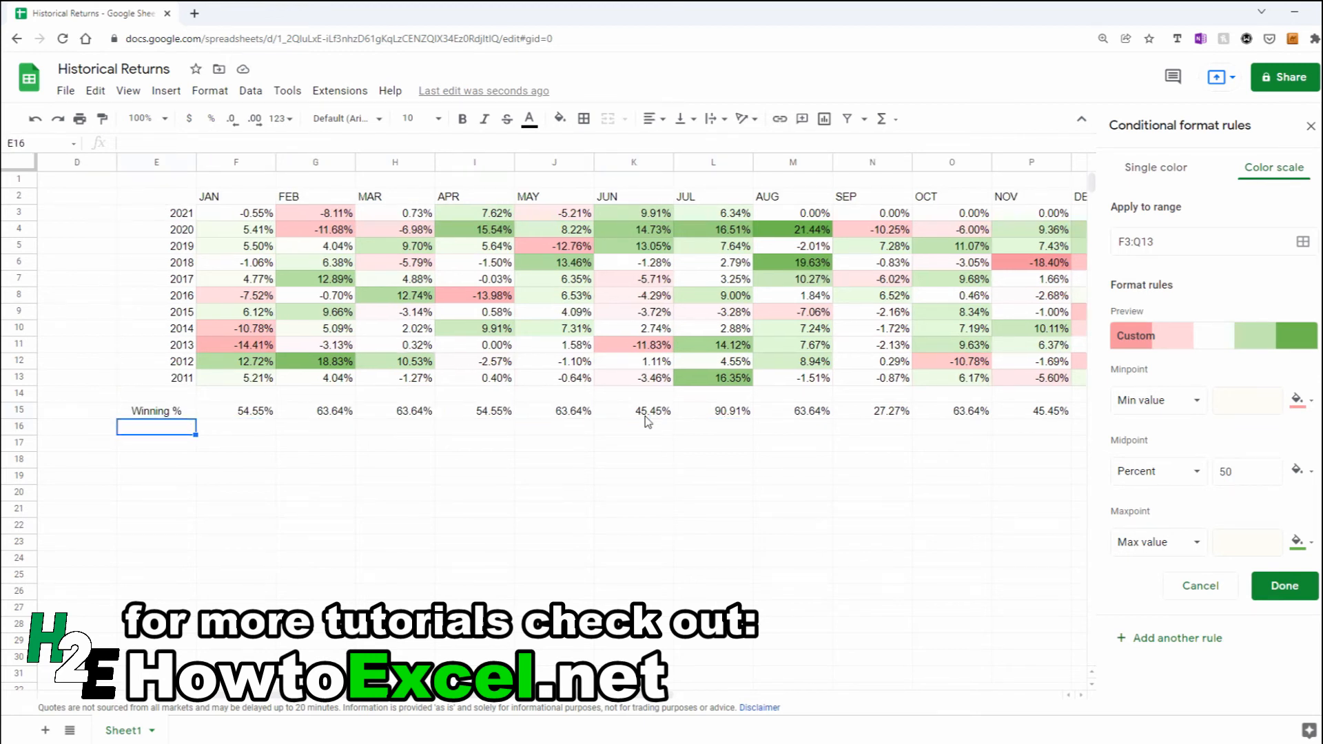
{"action": "type", "text": "Average"}
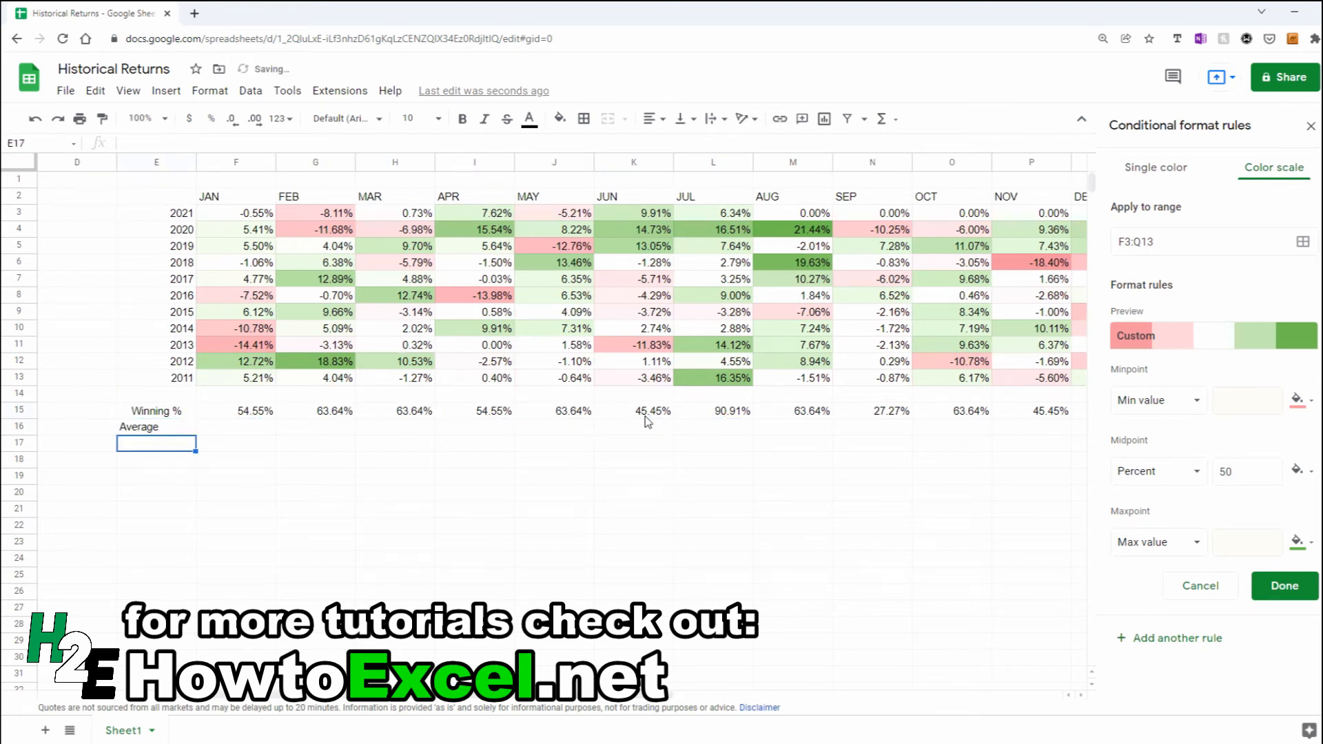
{"action": "left_click", "coordinate": [155, 426]}
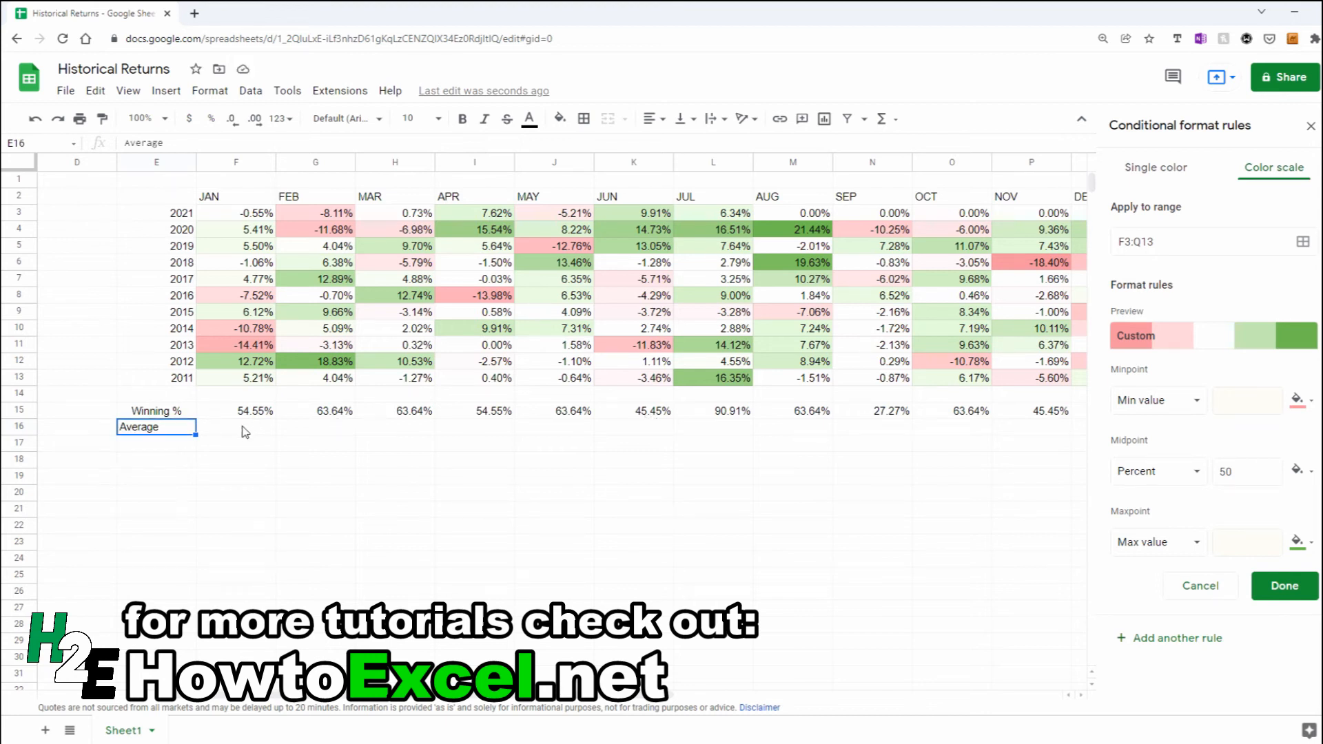
{"action": "type", "text": "=ave"}
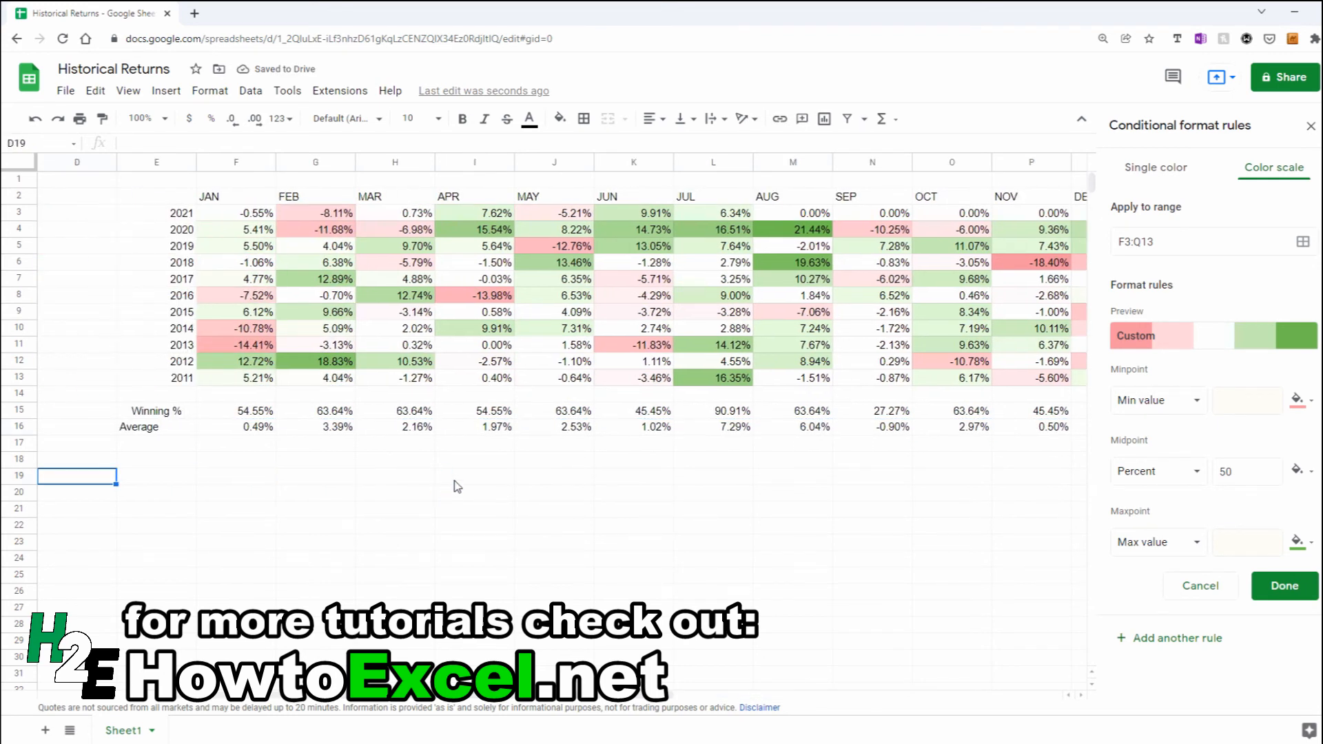
{"action": "left_click", "coordinate": [712, 426]}
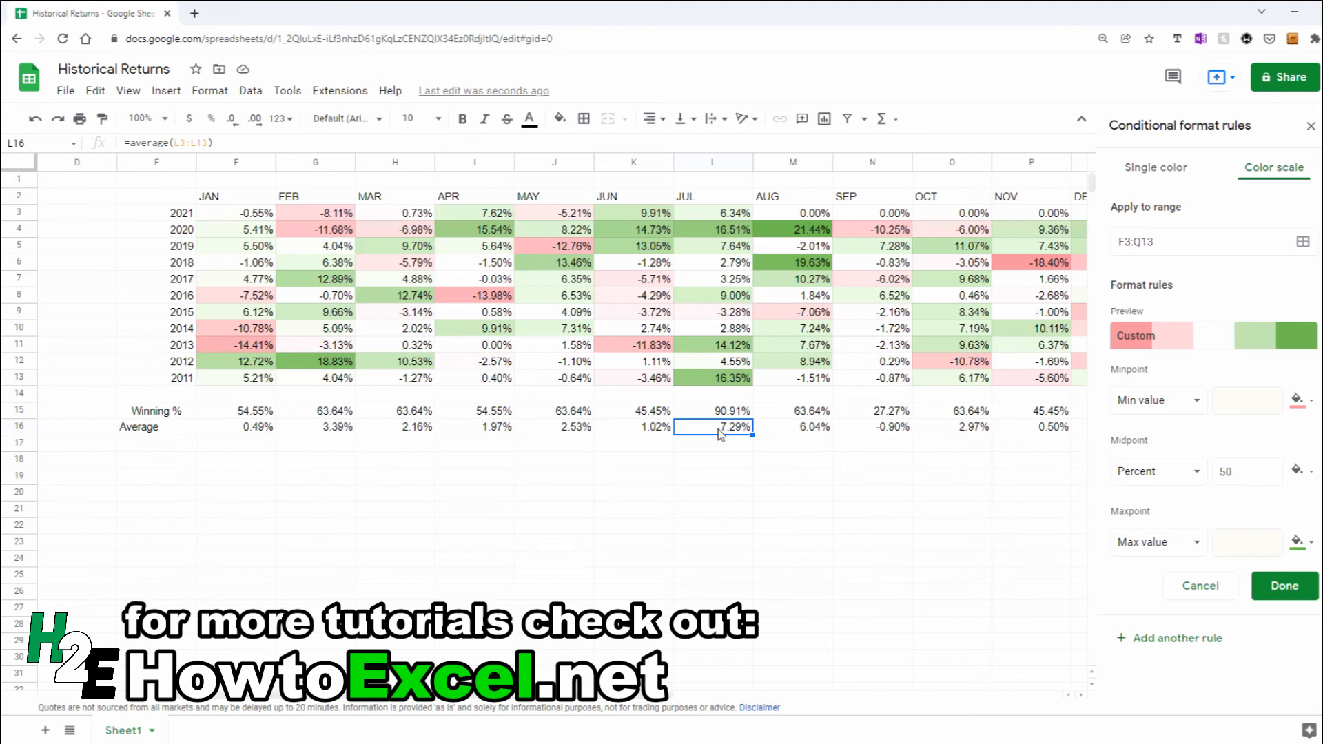
{"action": "mouse_move", "coordinate": [735, 499]}
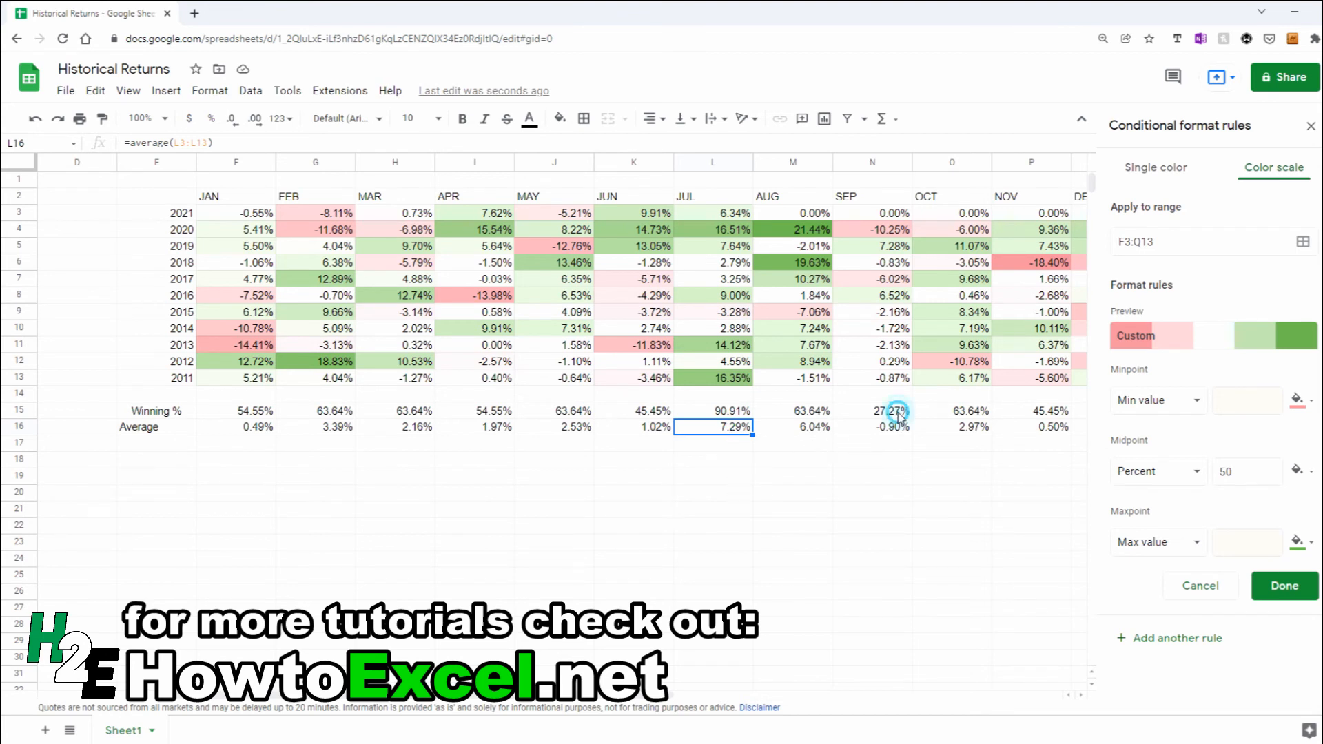
{"action": "left_click", "coordinate": [872, 411]}
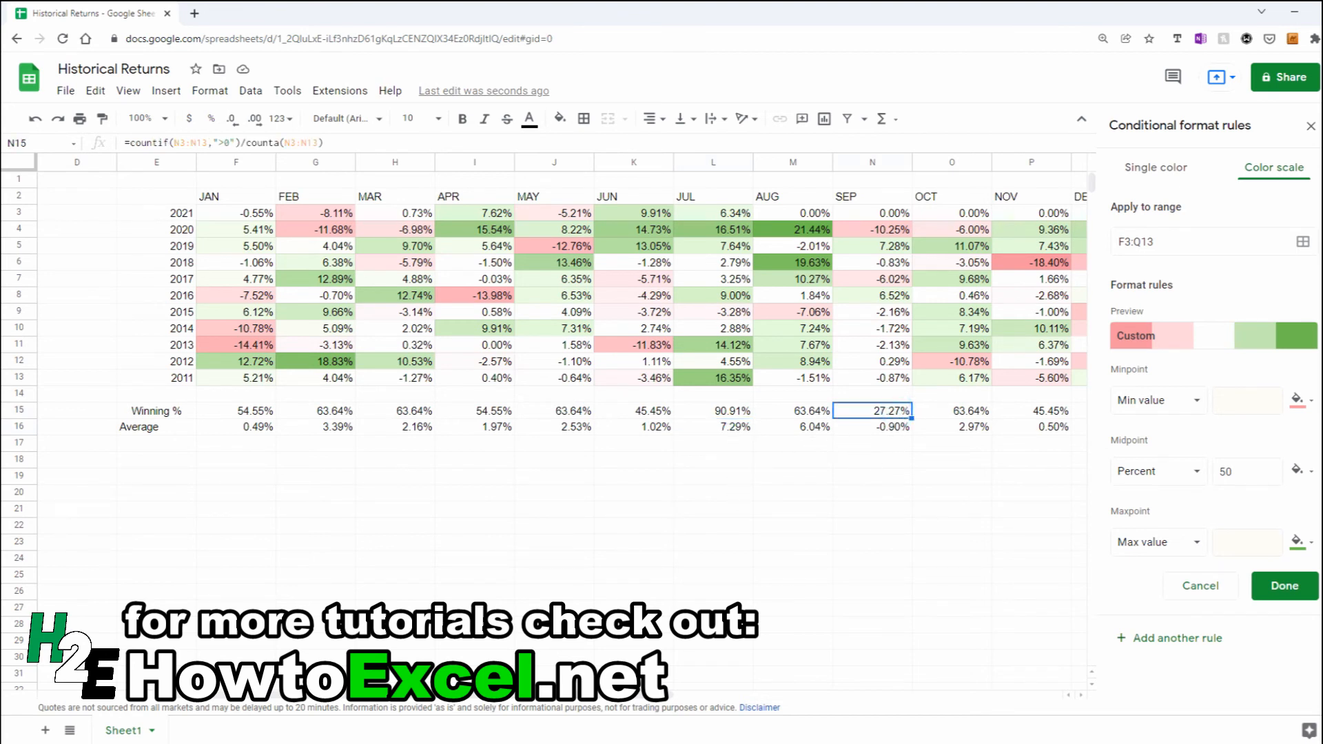
{"action": "scroll", "scroll_direction": "right", "scroll_amount": 3}
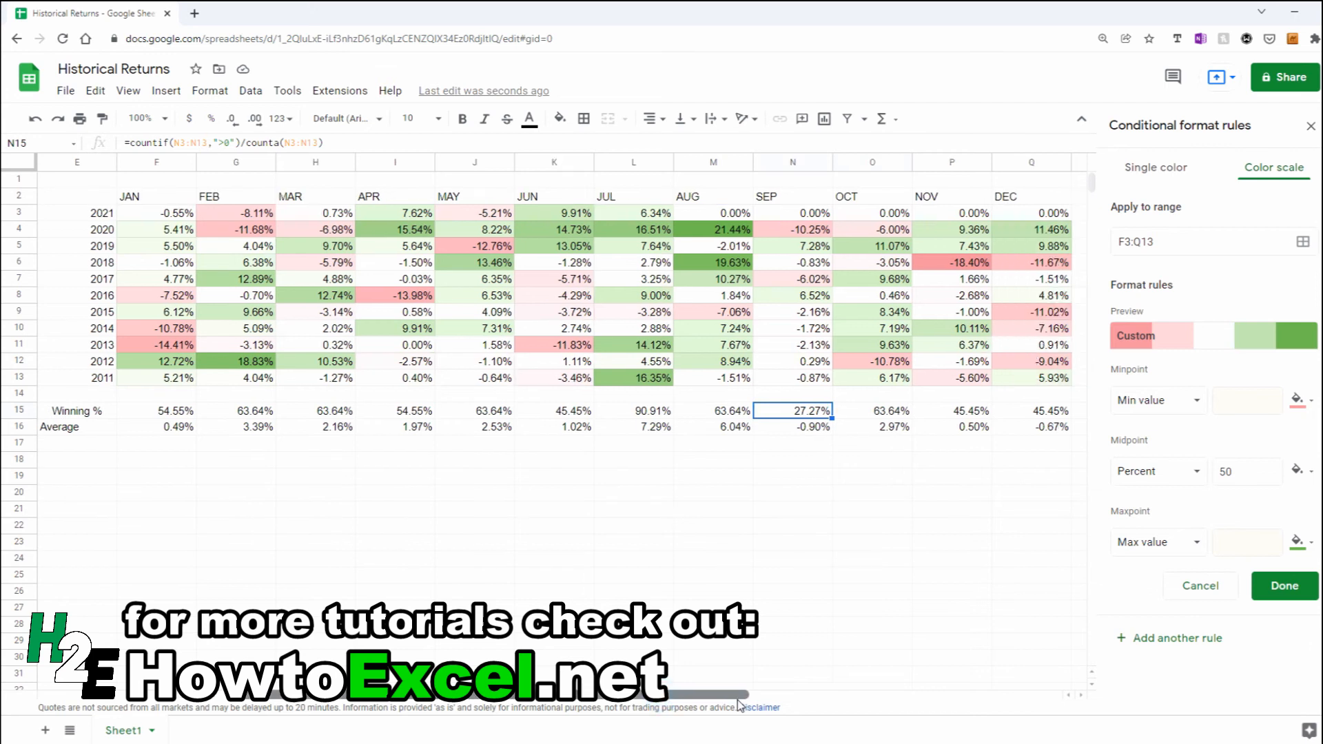
{"action": "mouse_move", "coordinate": [791, 445]}
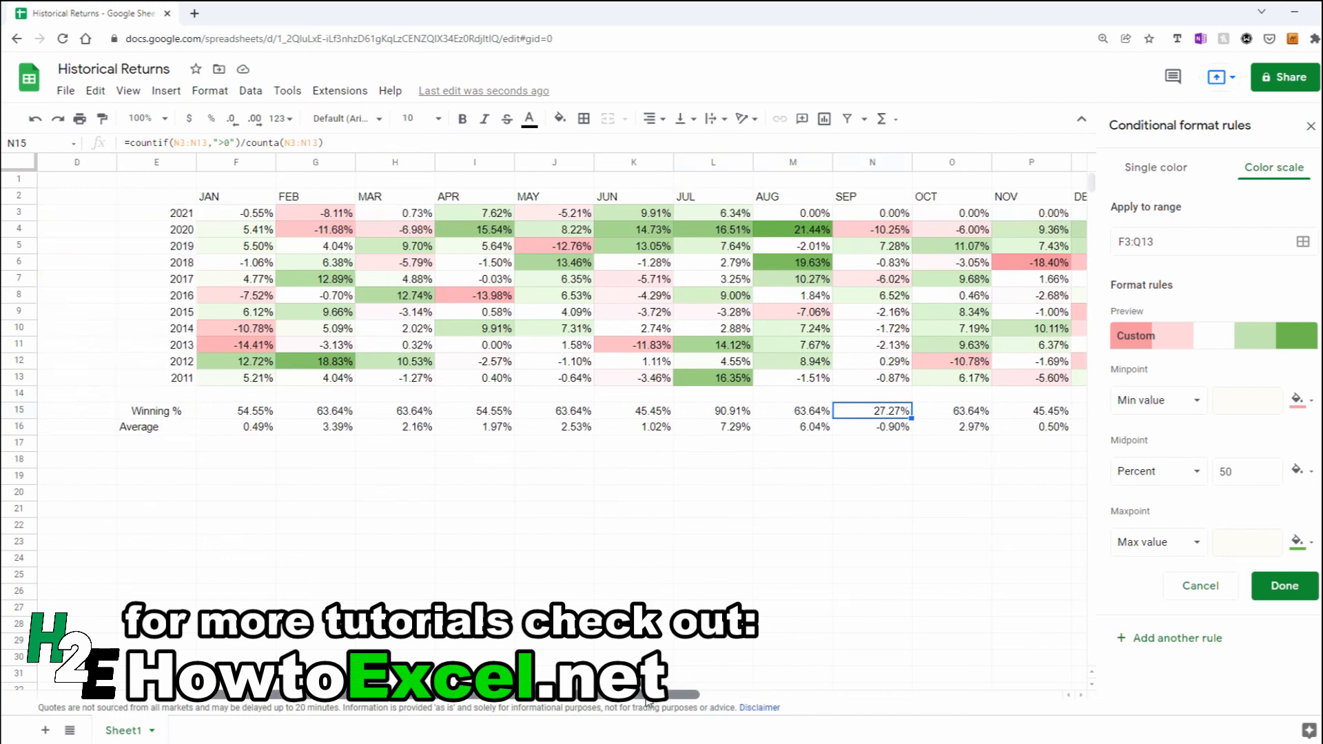
- Paste AMZN date and close data over A2 and review the recalculated grid, Winning % and Average rows
{"action": "scroll", "scroll_direction": "left", "scroll_amount": 3}
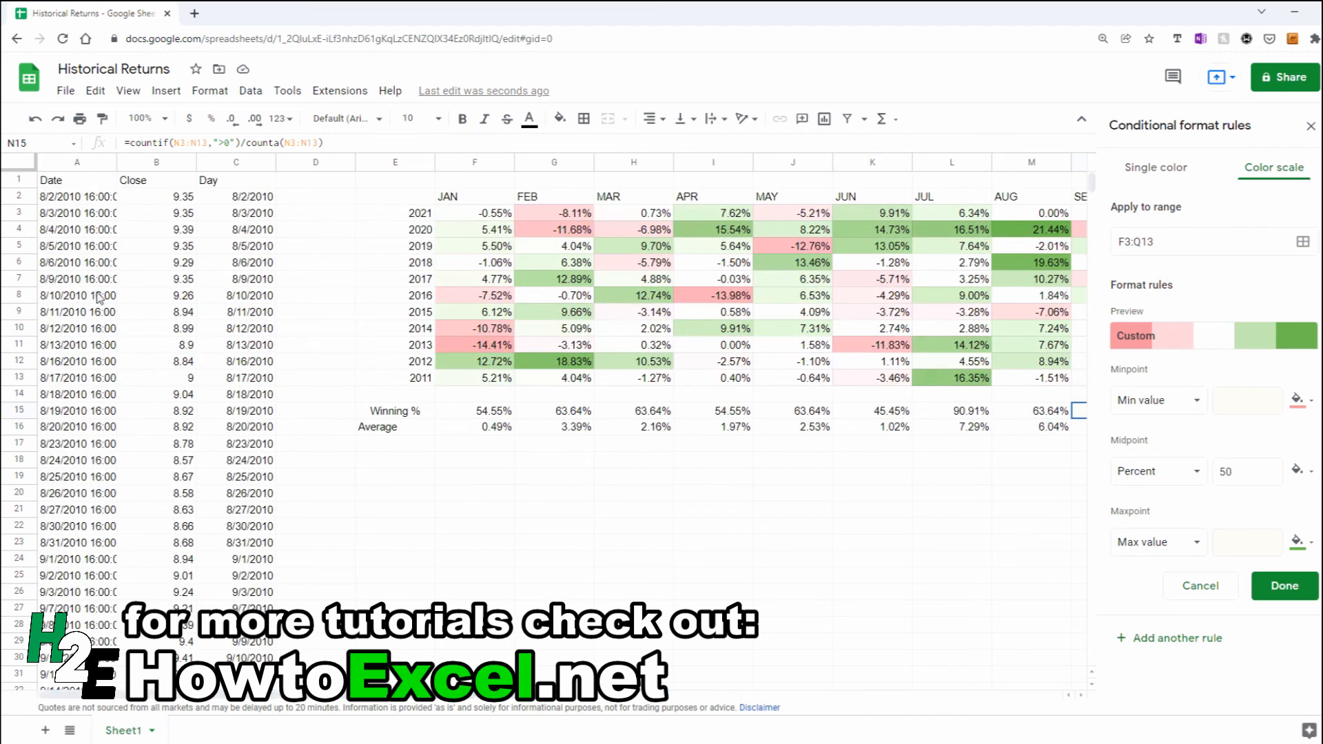
{"action": "left_click", "coordinate": [76, 180]}
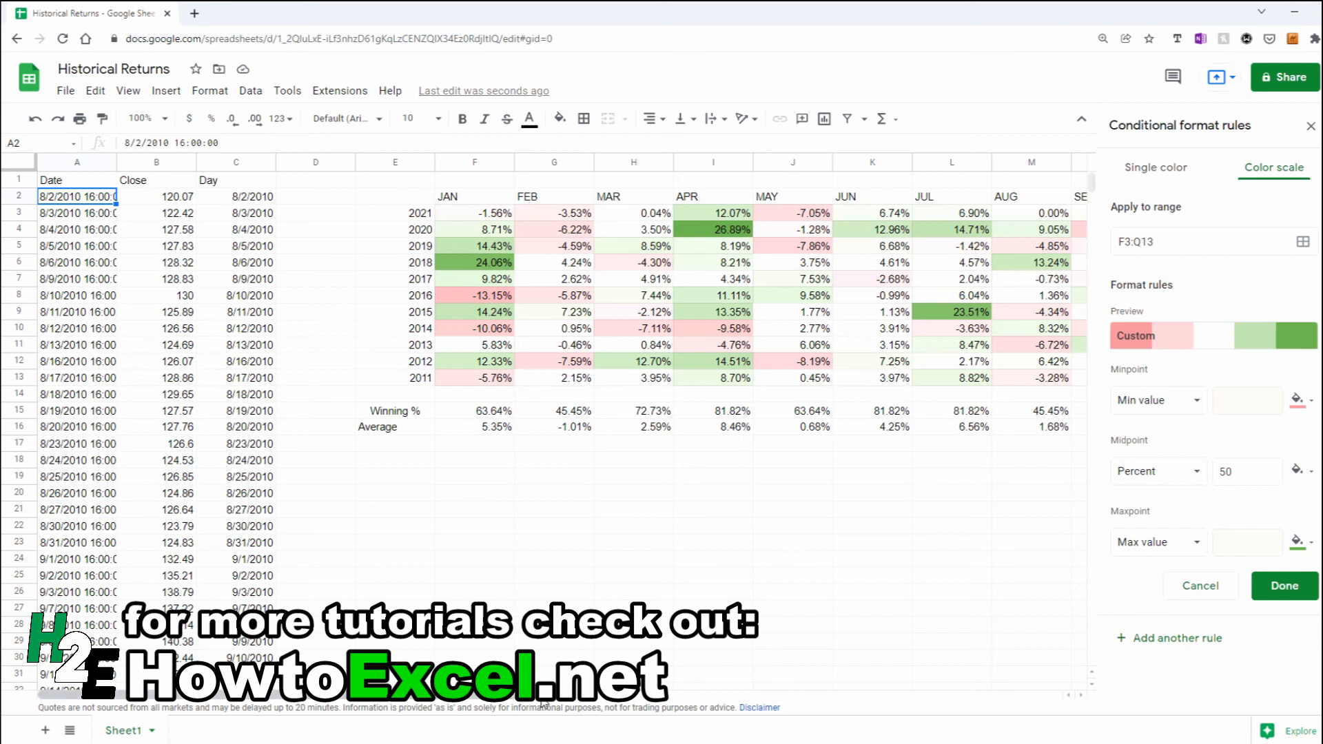
{"action": "scroll", "scroll_direction": "right", "scroll_amount": 3}
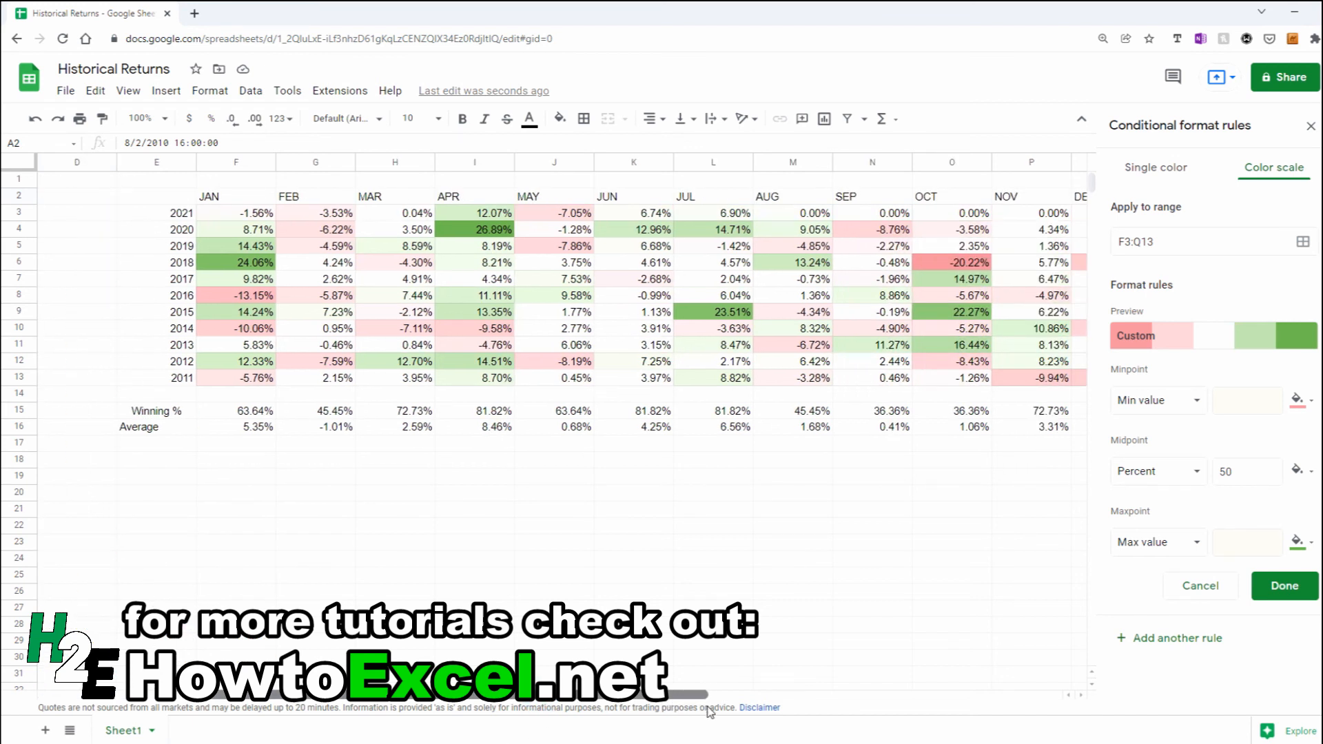
{"action": "scroll", "scroll_direction": "right", "scroll_amount": 3}
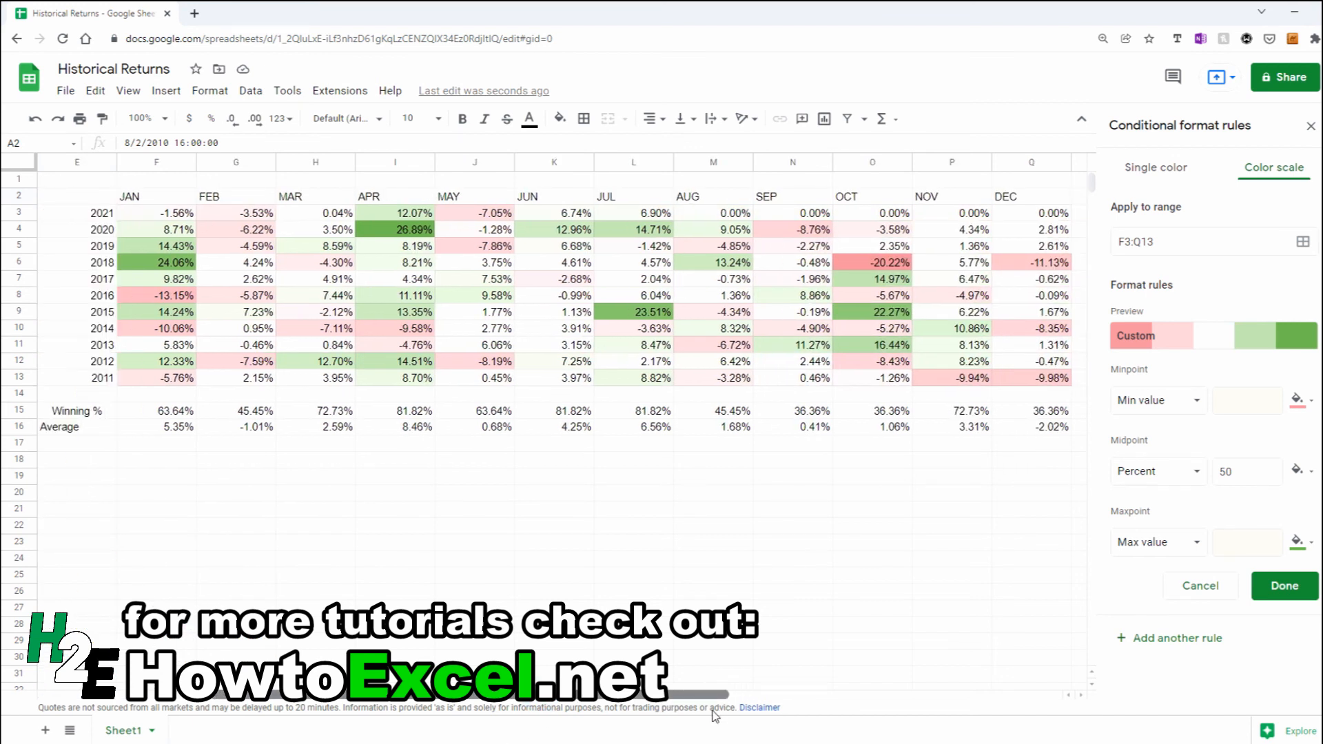
{"action": "mouse_move", "coordinate": [649, 414]}
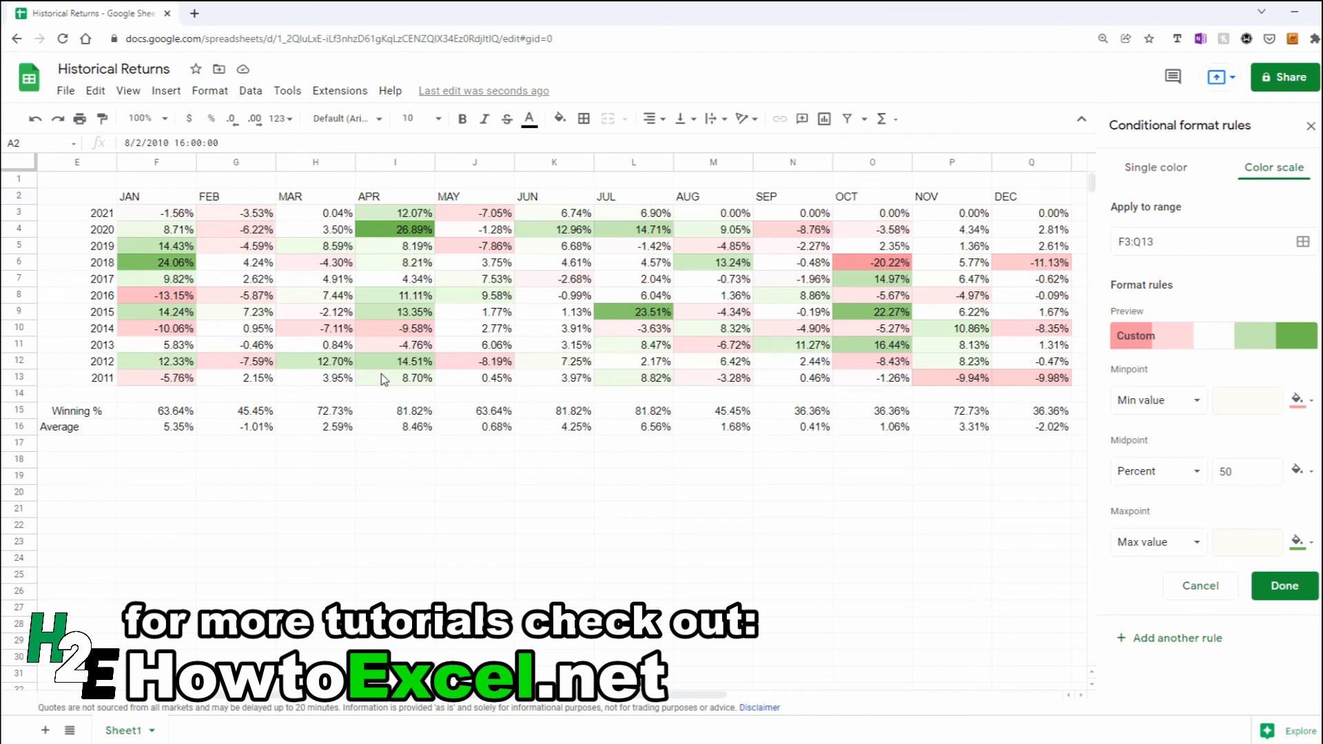
{"action": "mouse_move", "coordinate": [947, 489]}
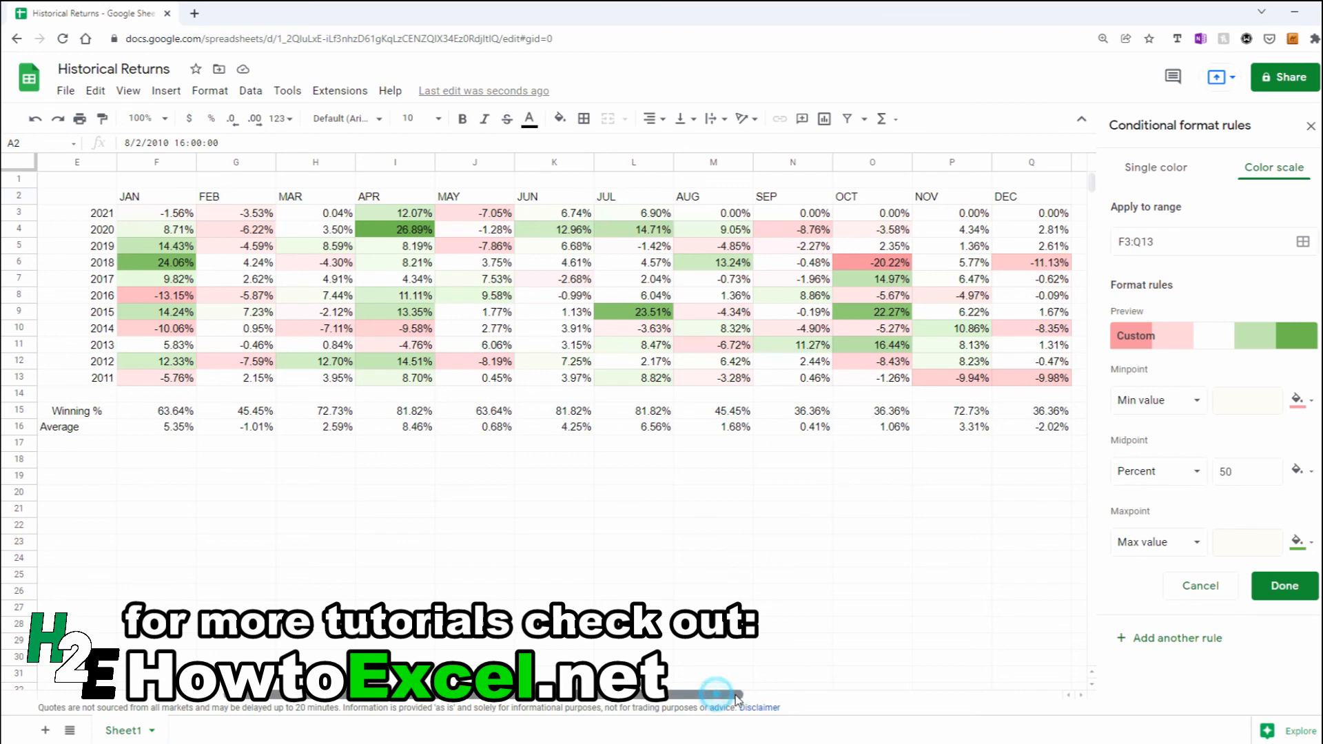
{"action": "scroll", "scroll_direction": "left", "scroll_amount": 3}
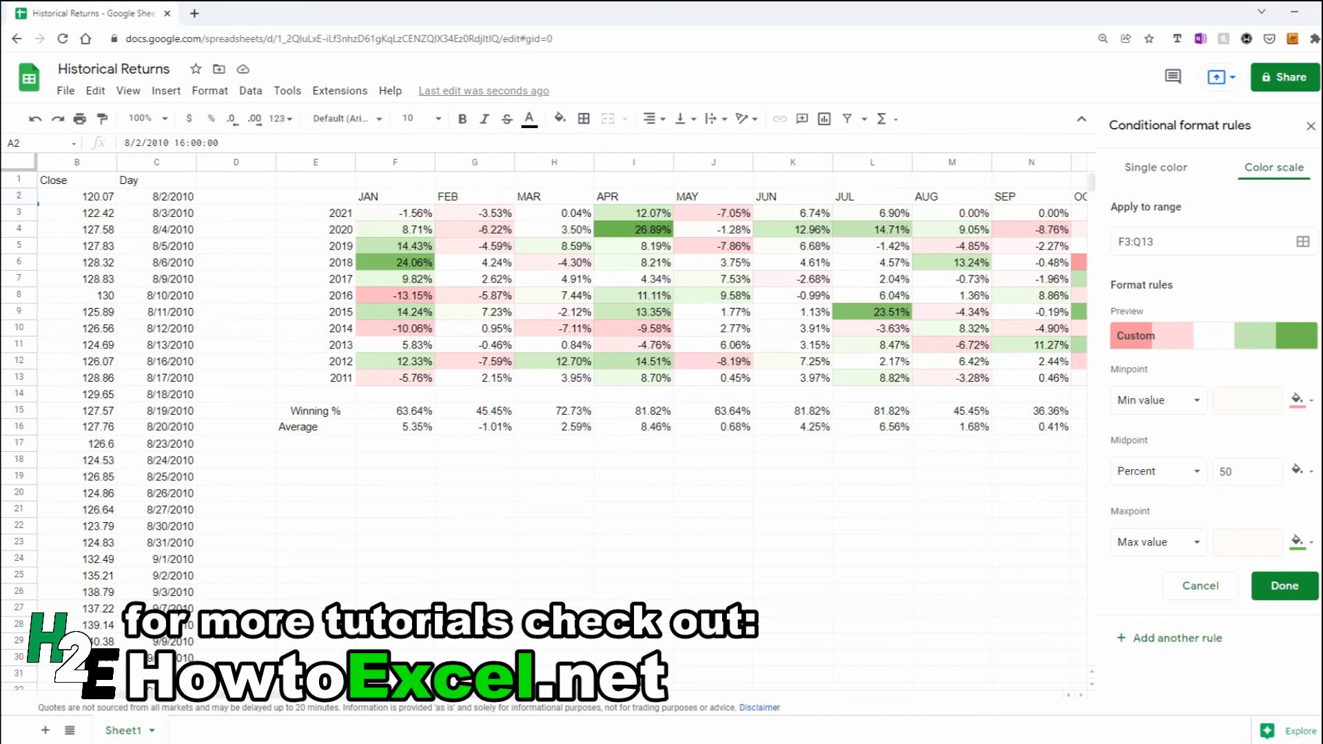